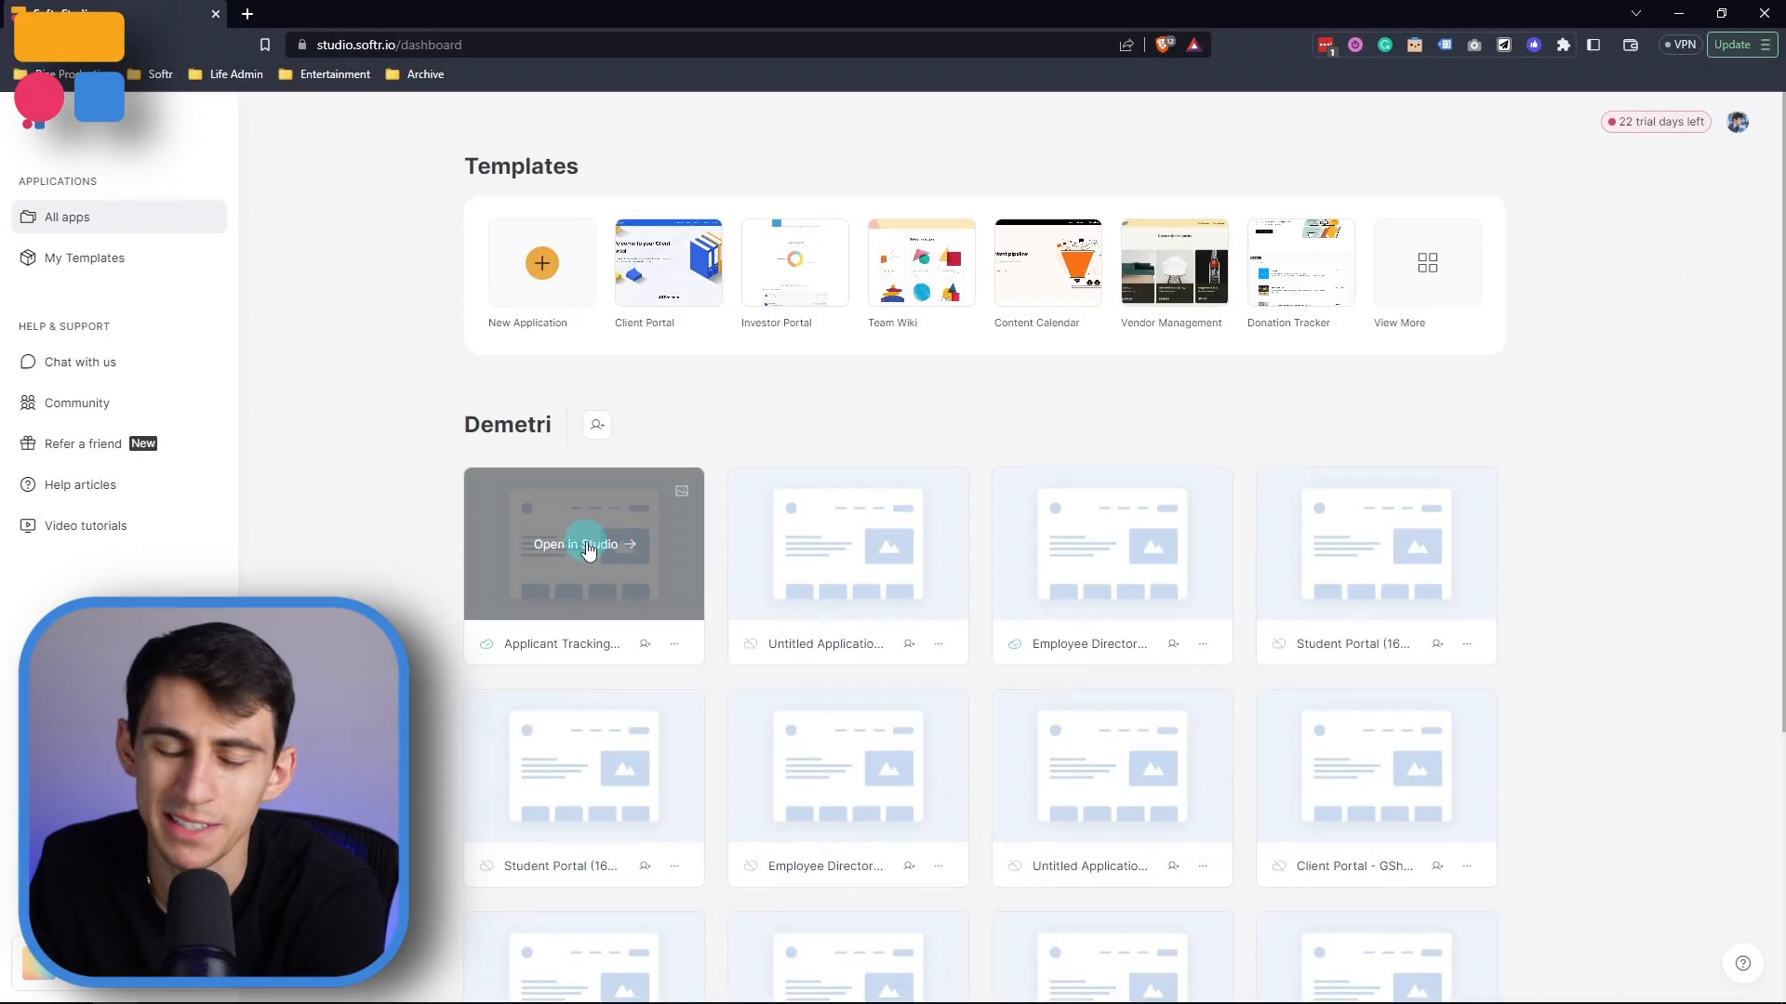
- Bring up the Applicant Tracking System app in Studio and show its users list
left_click(584, 545)
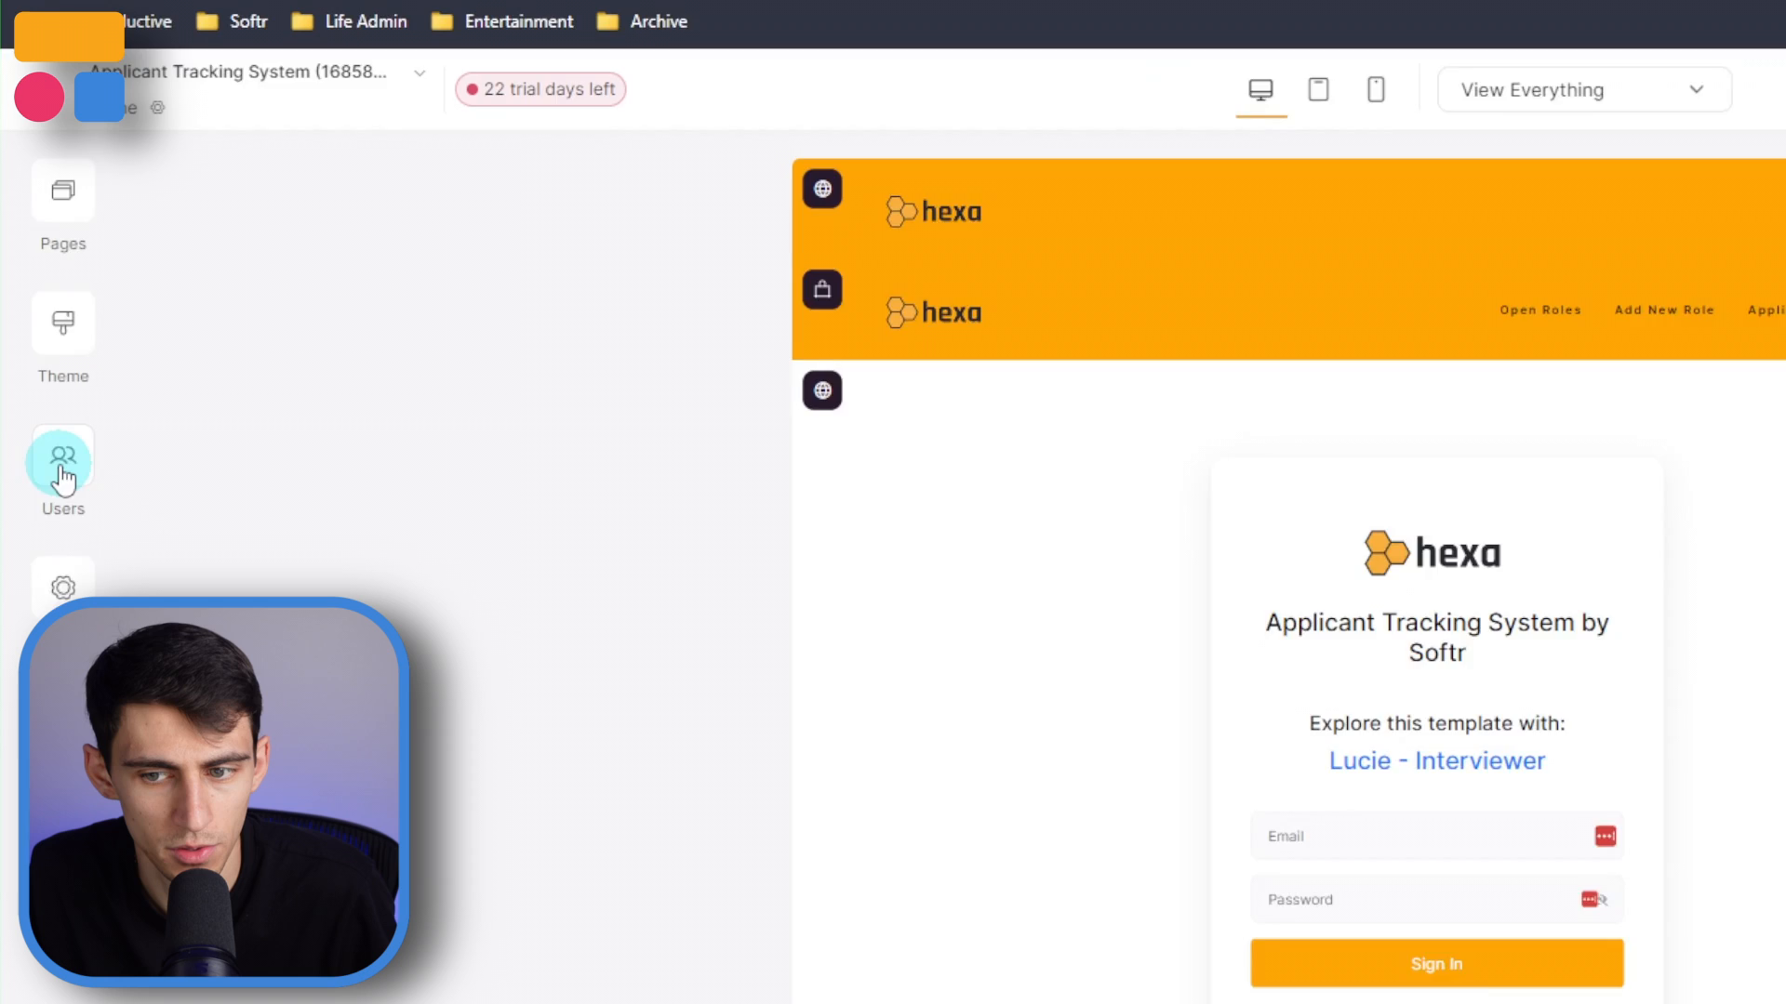
left_click(61, 457)
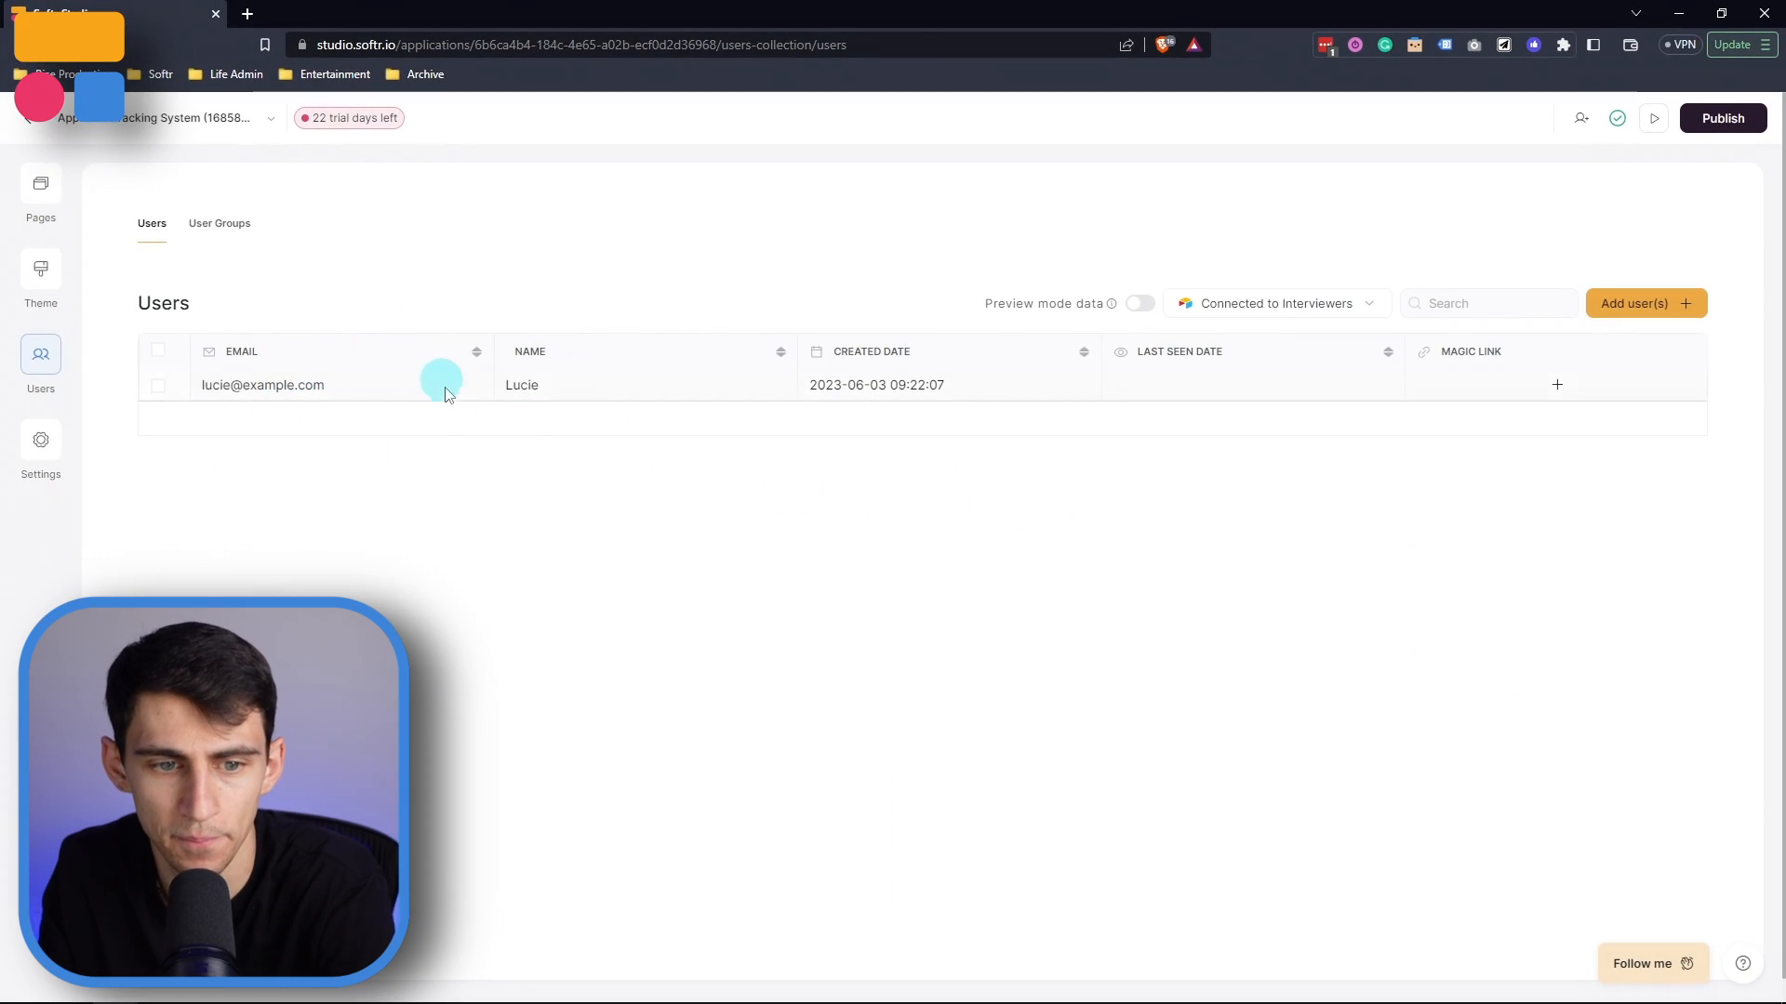
mouse_move(616, 280)
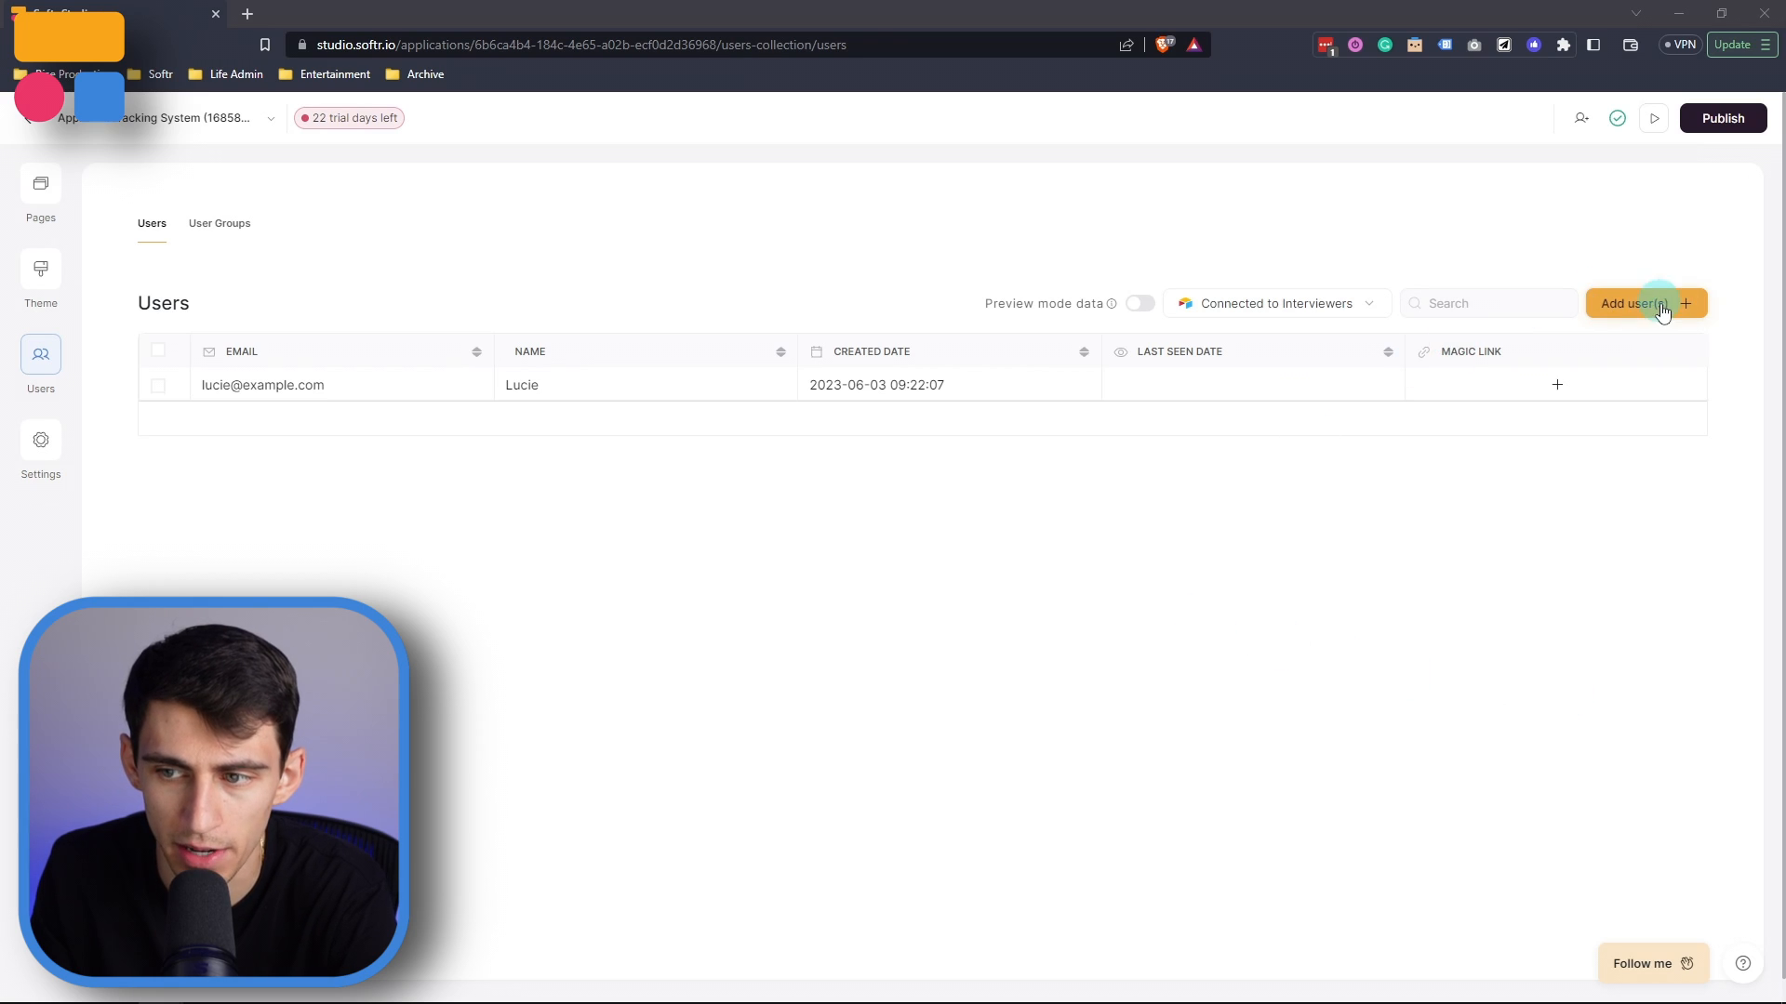
- Start a new user named Demetri with his email address
left_click(1635, 303)
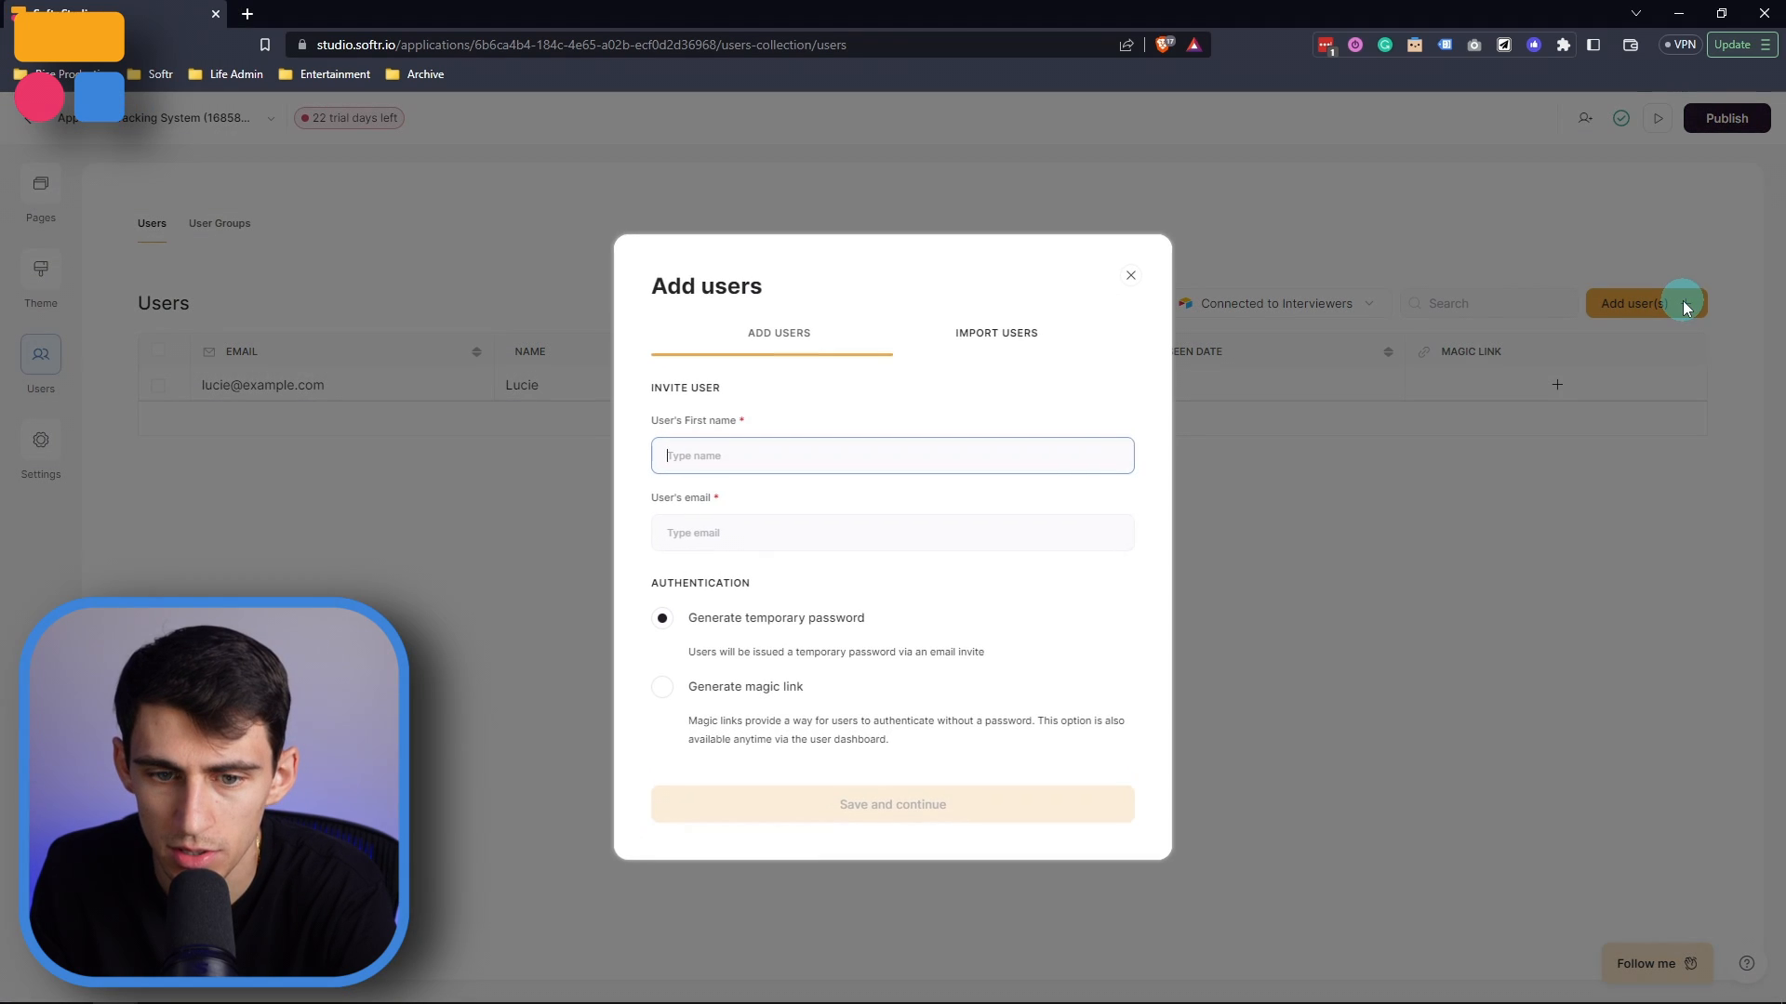
left_click(891, 456)
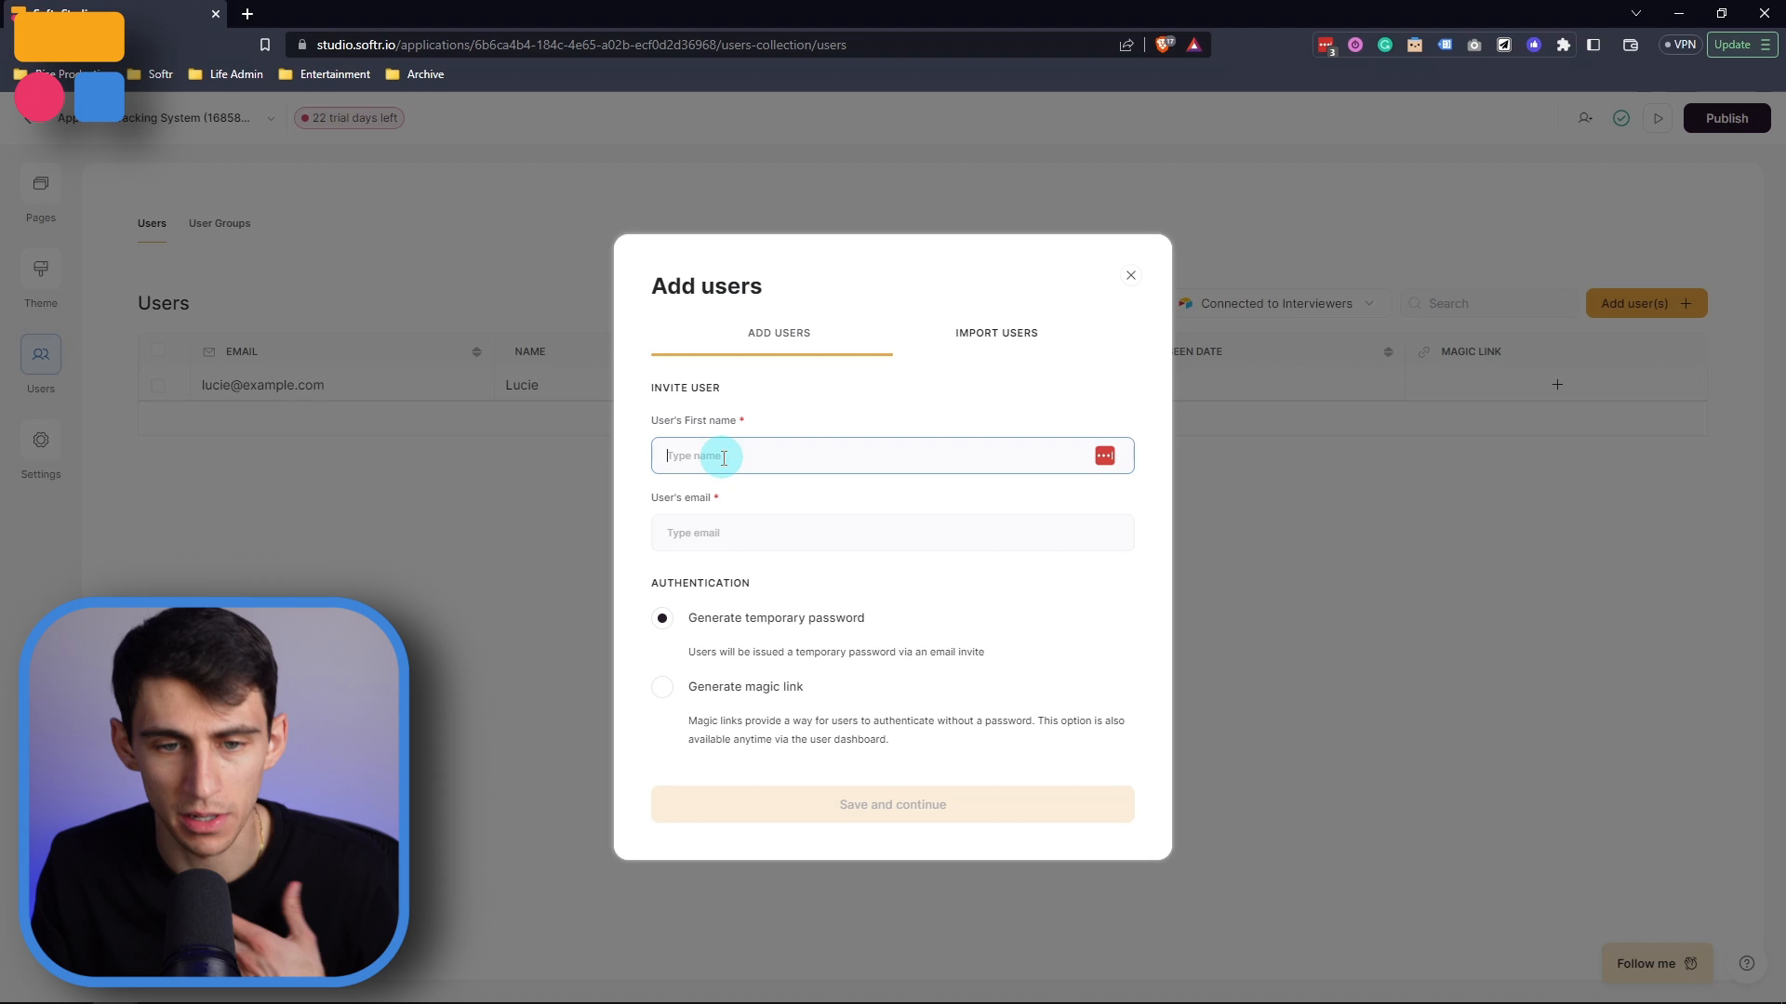
type("Demetri")
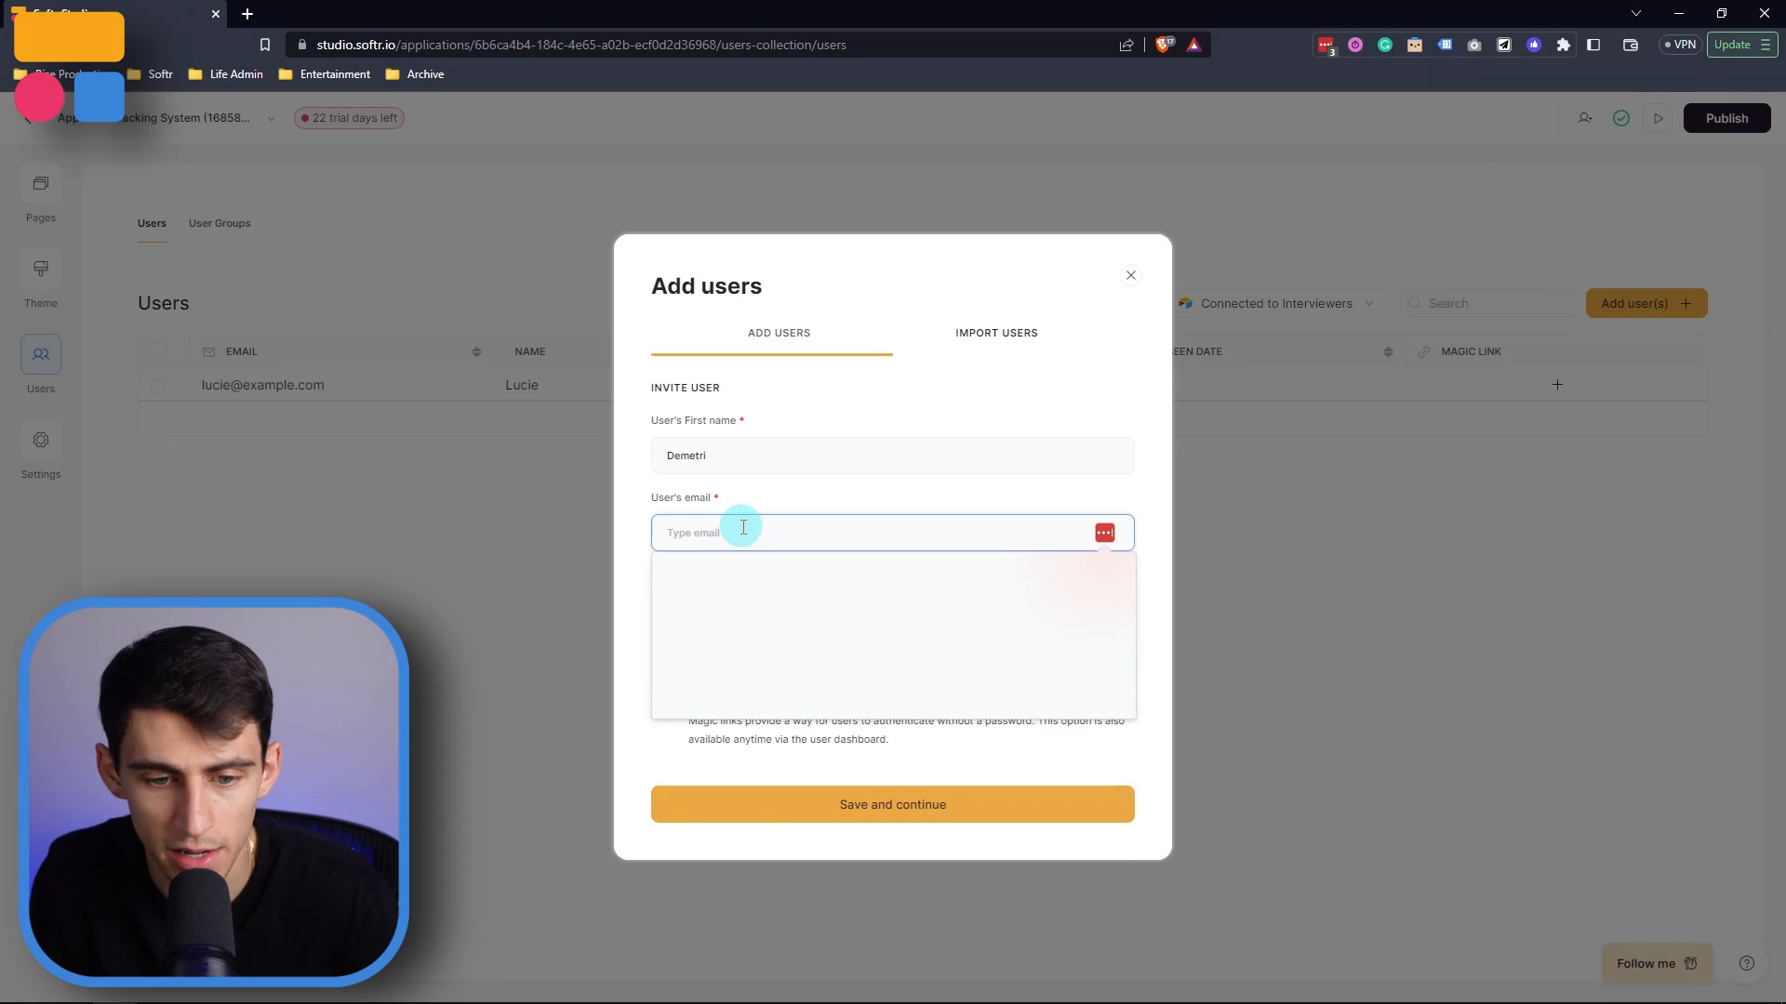
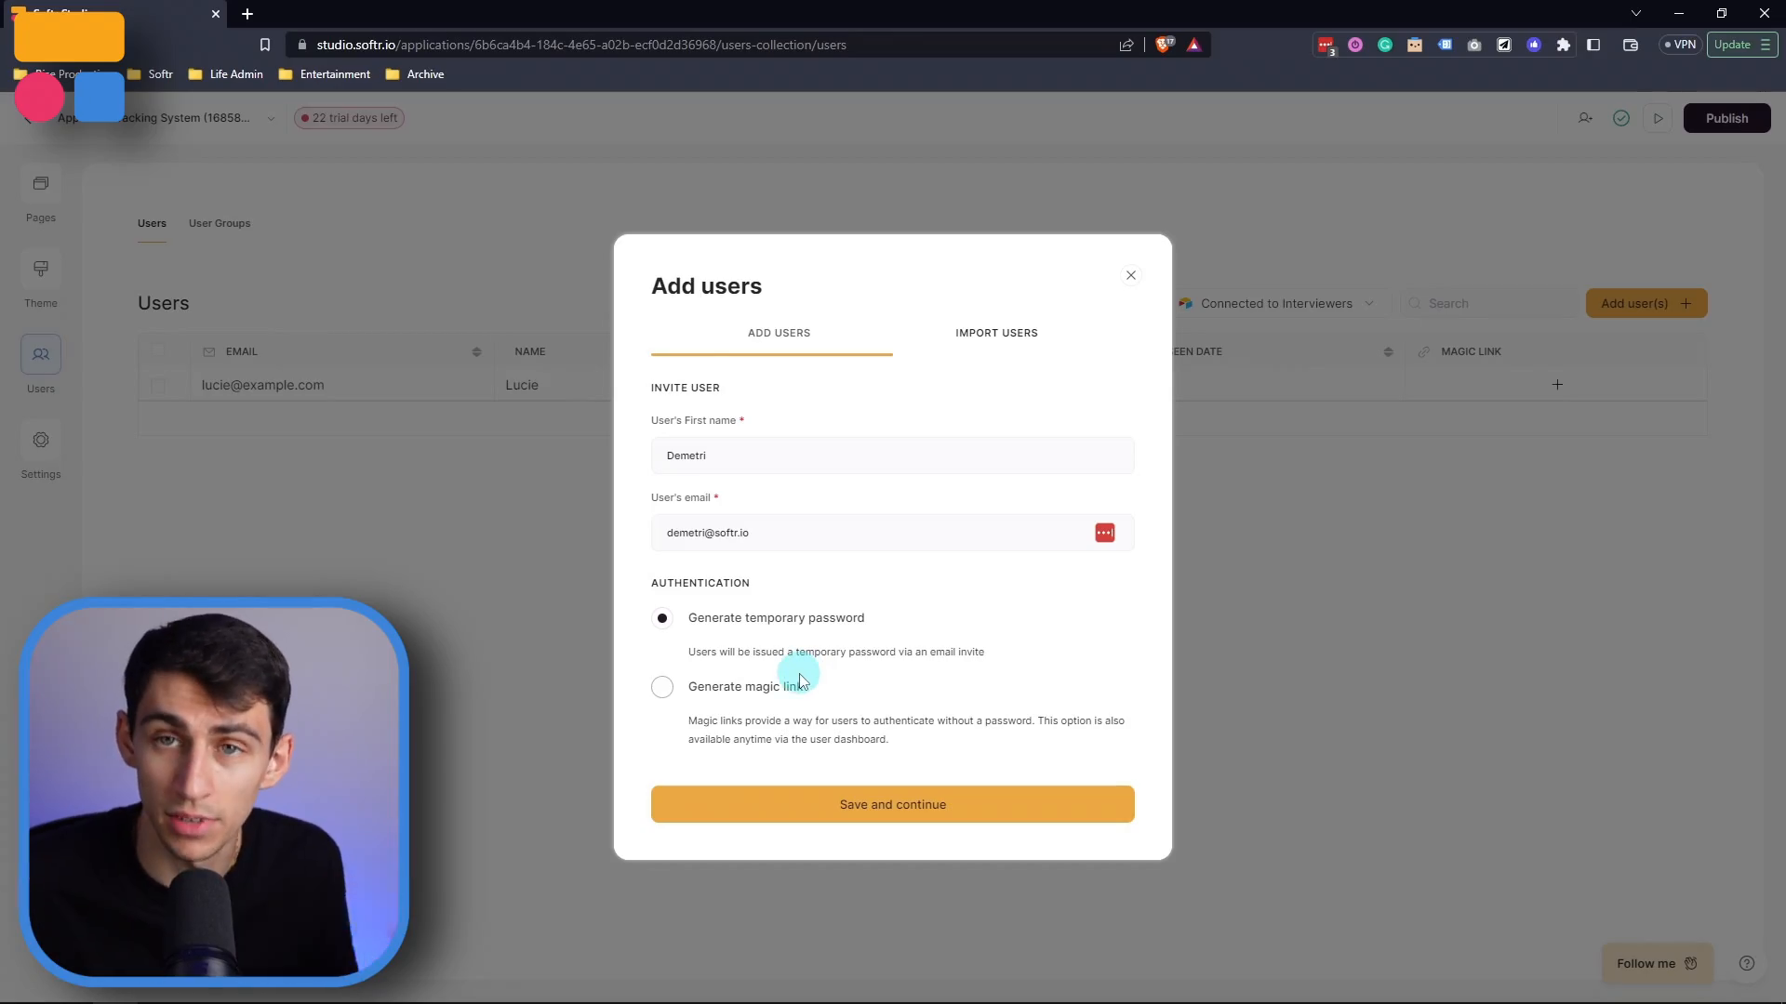
- Try magic-link sign-in, then settle on temporary-password authentication for Demetri
left_click(662, 687)
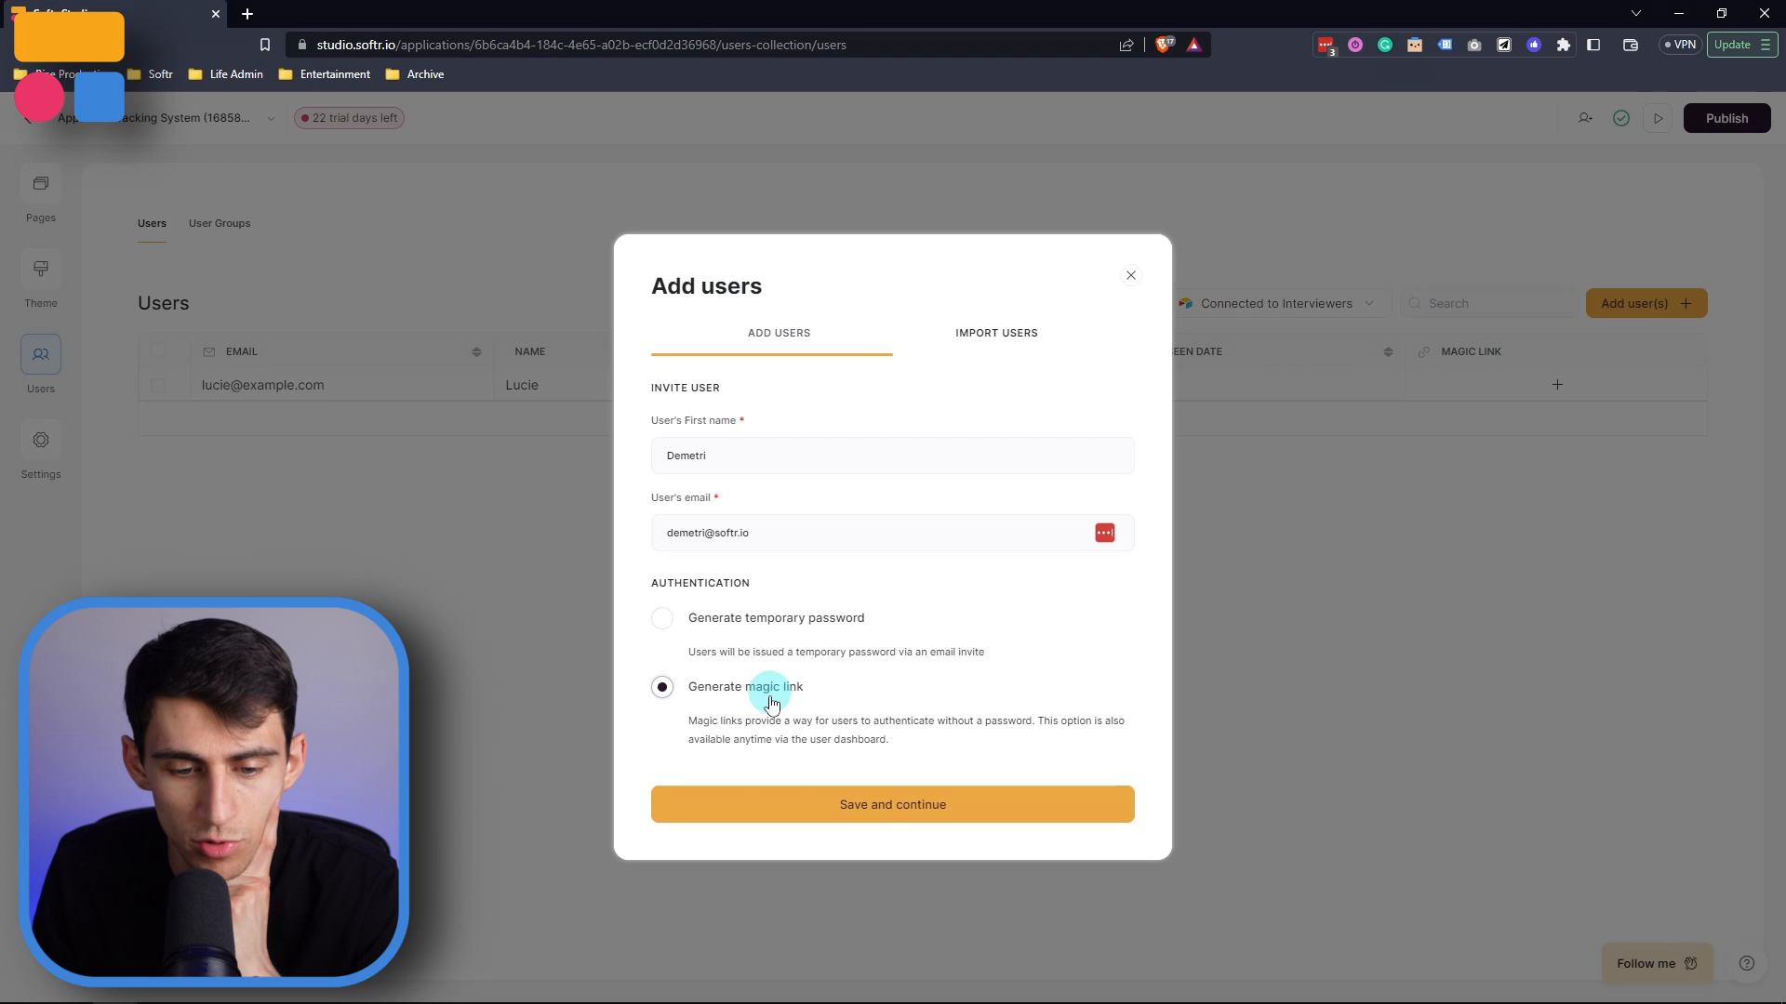
left_click(663, 617)
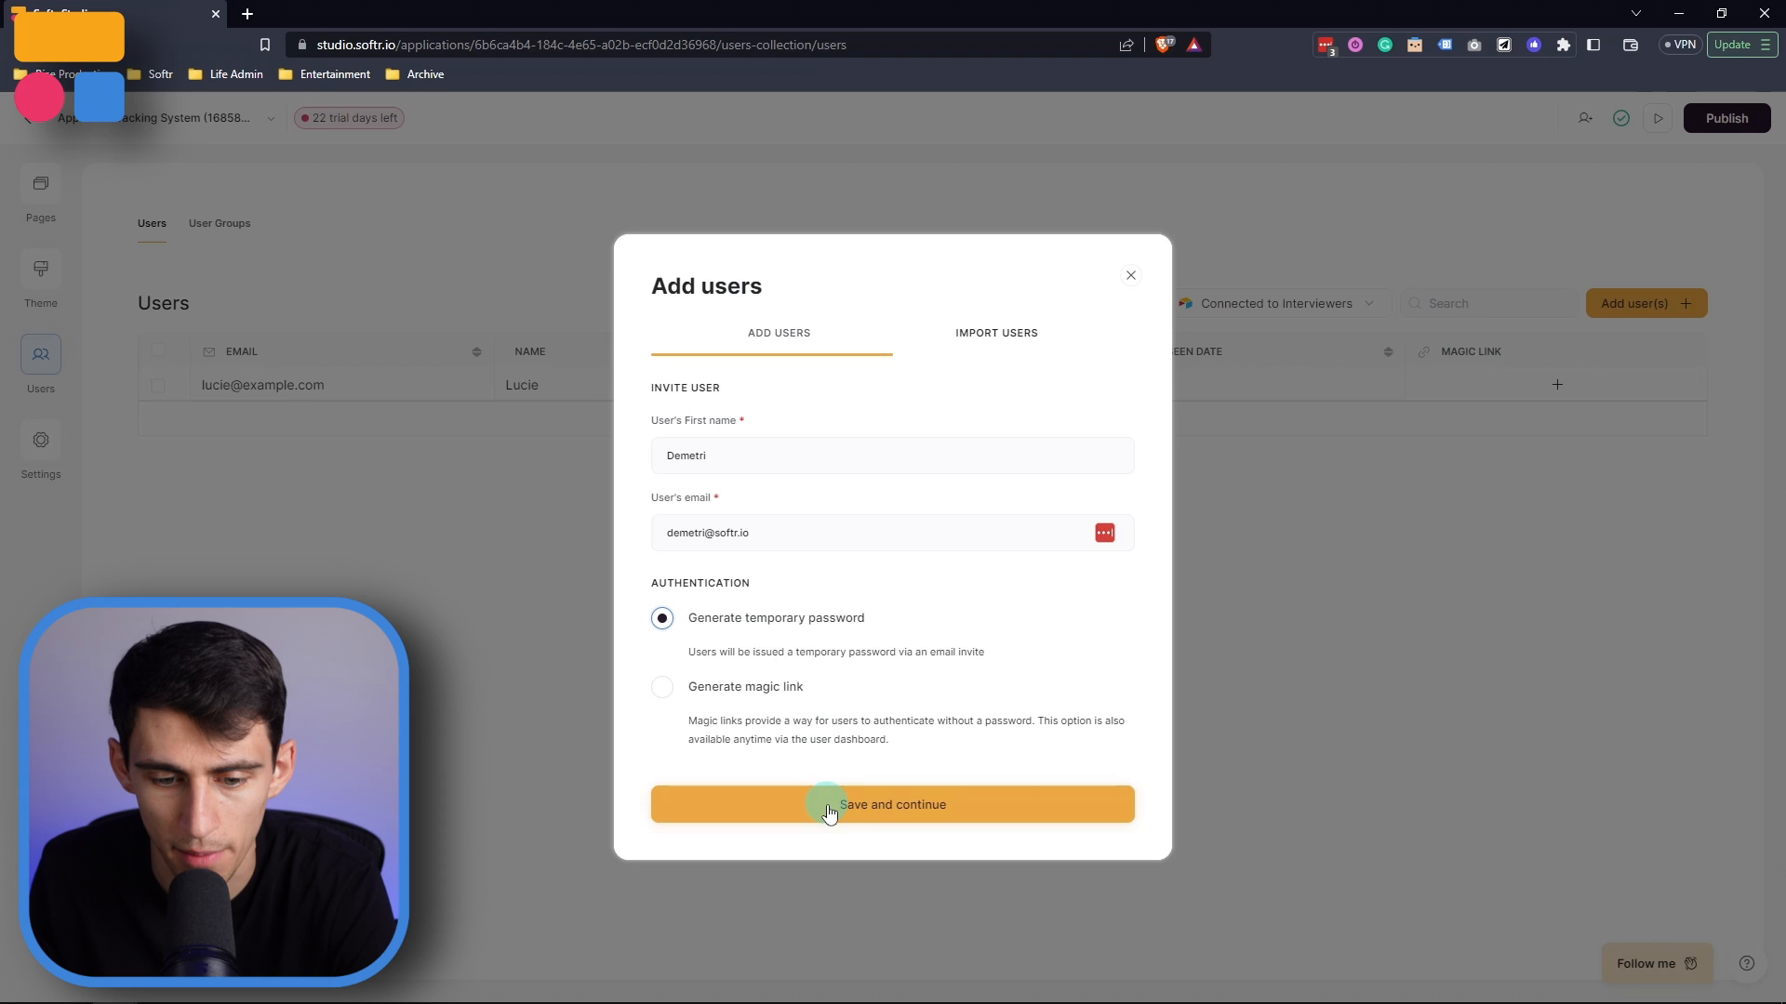
- Save Demetri as a user and send him an invite email with a temporary password
left_click(891, 803)
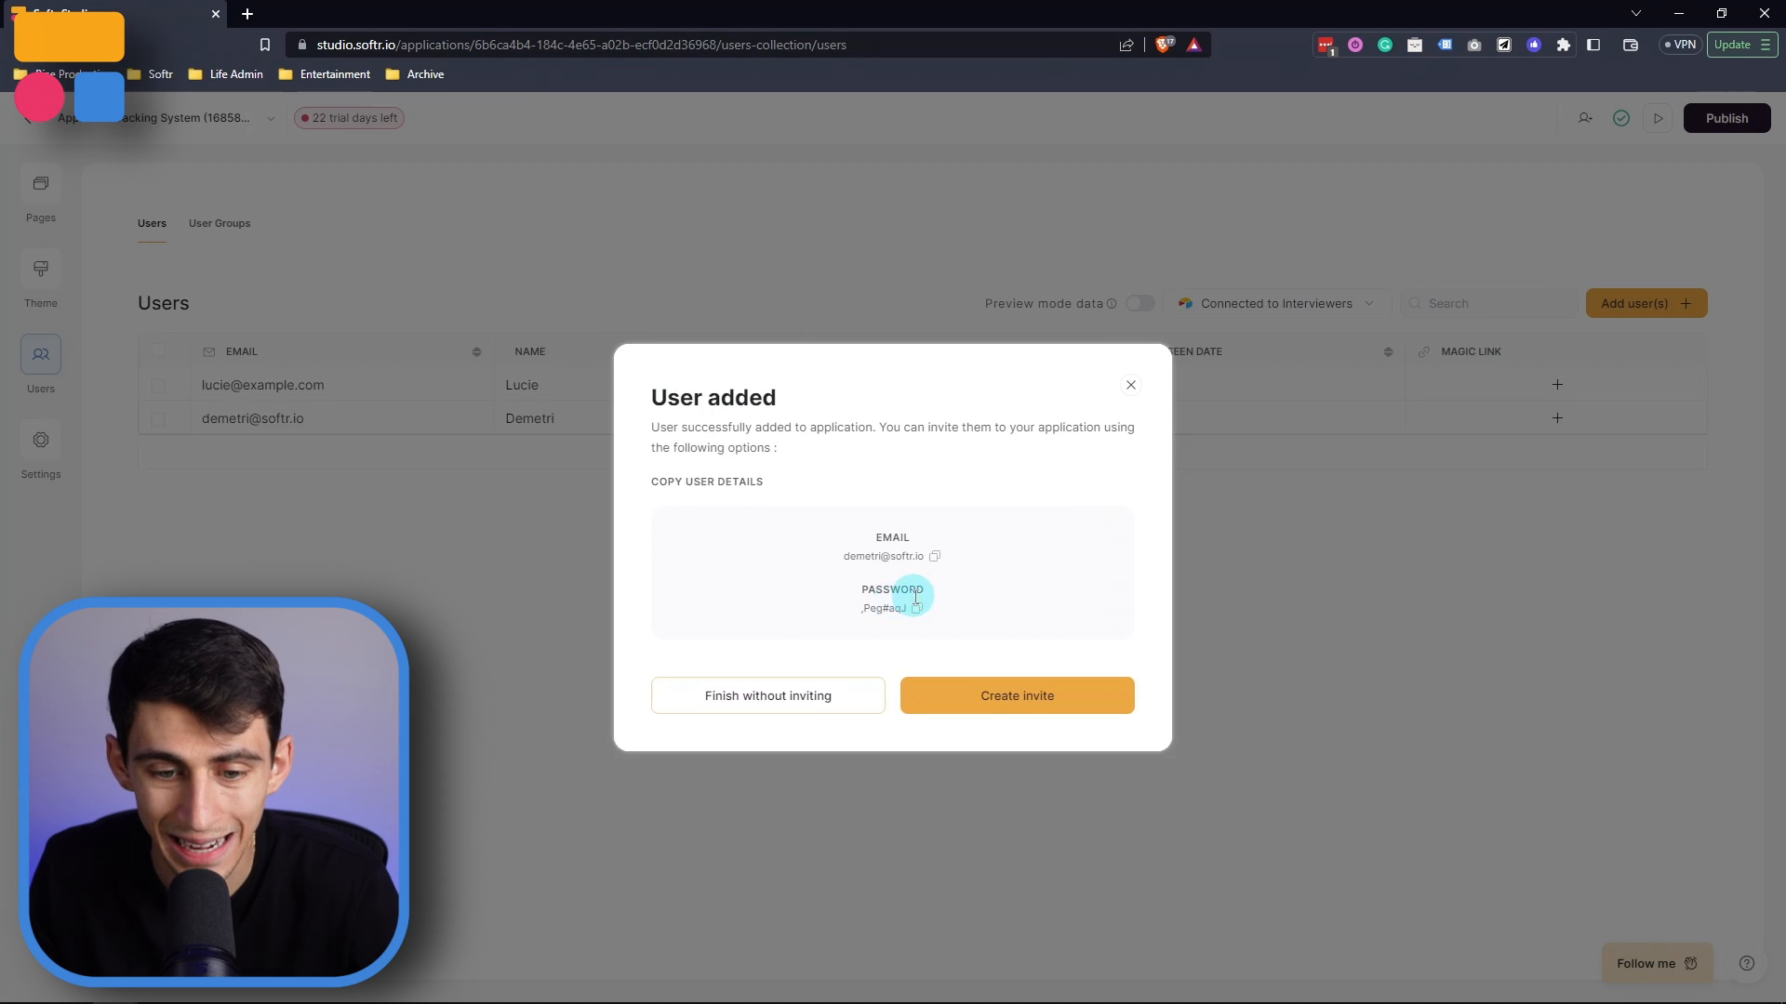
mouse_move(876, 540)
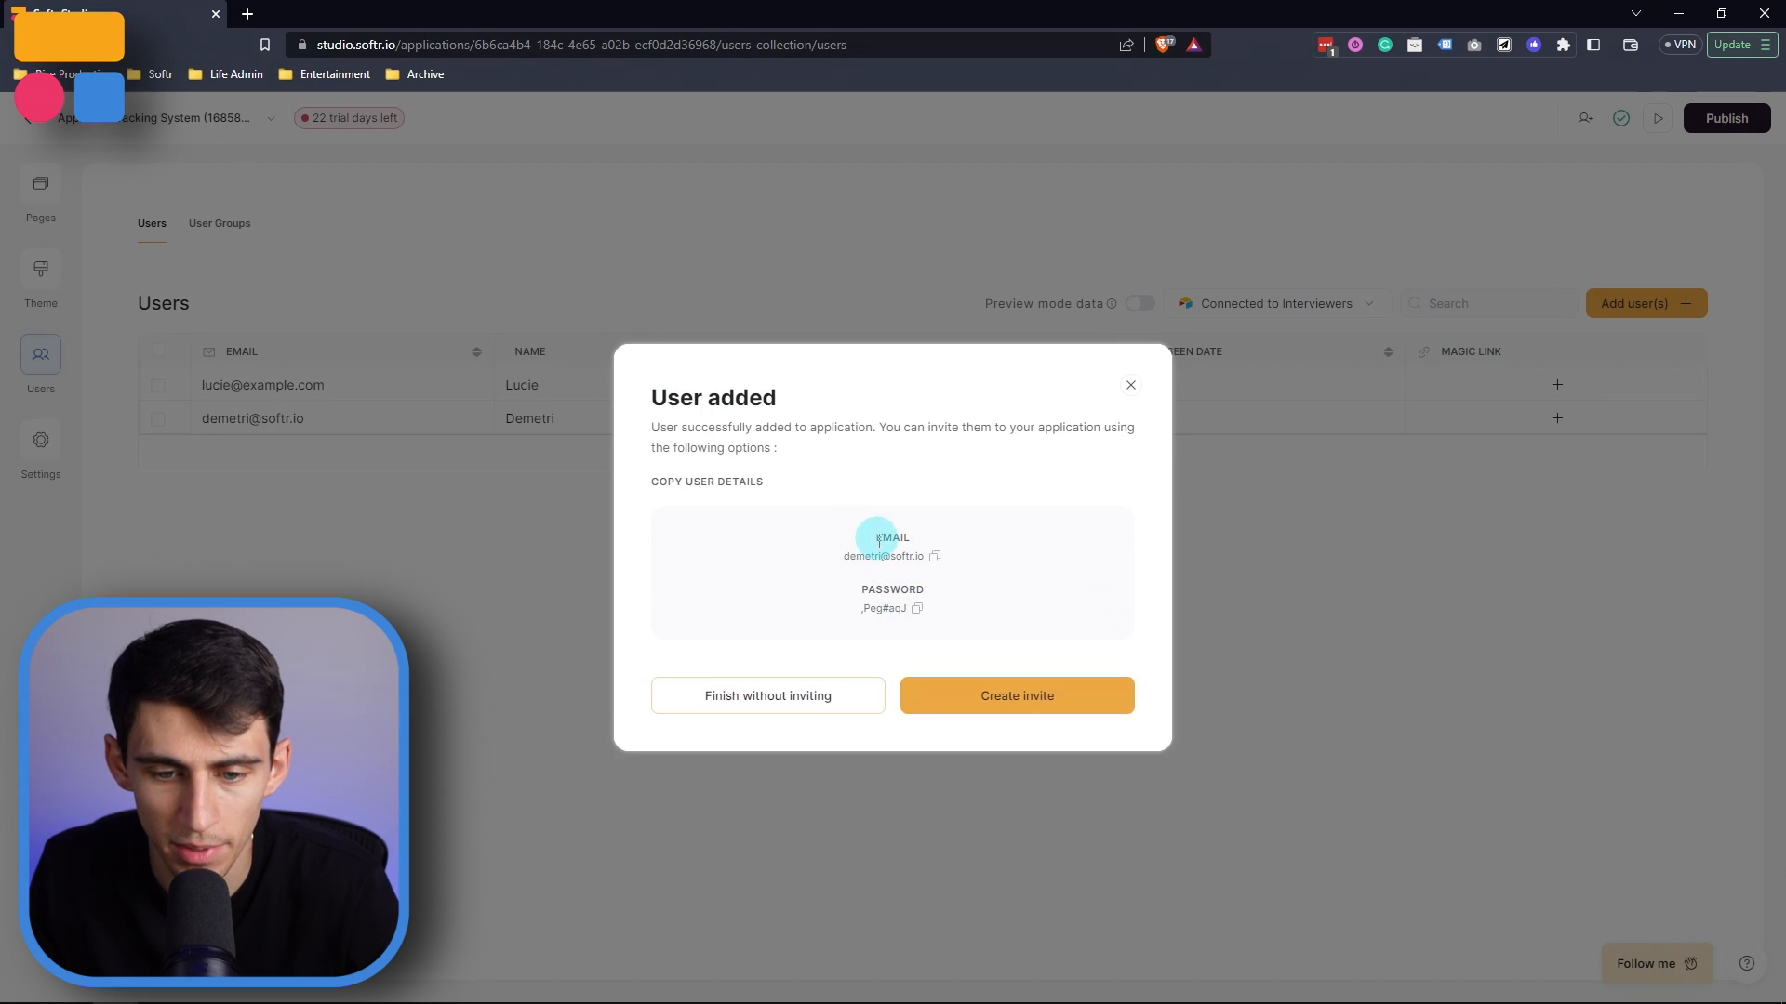
mouse_move(883, 617)
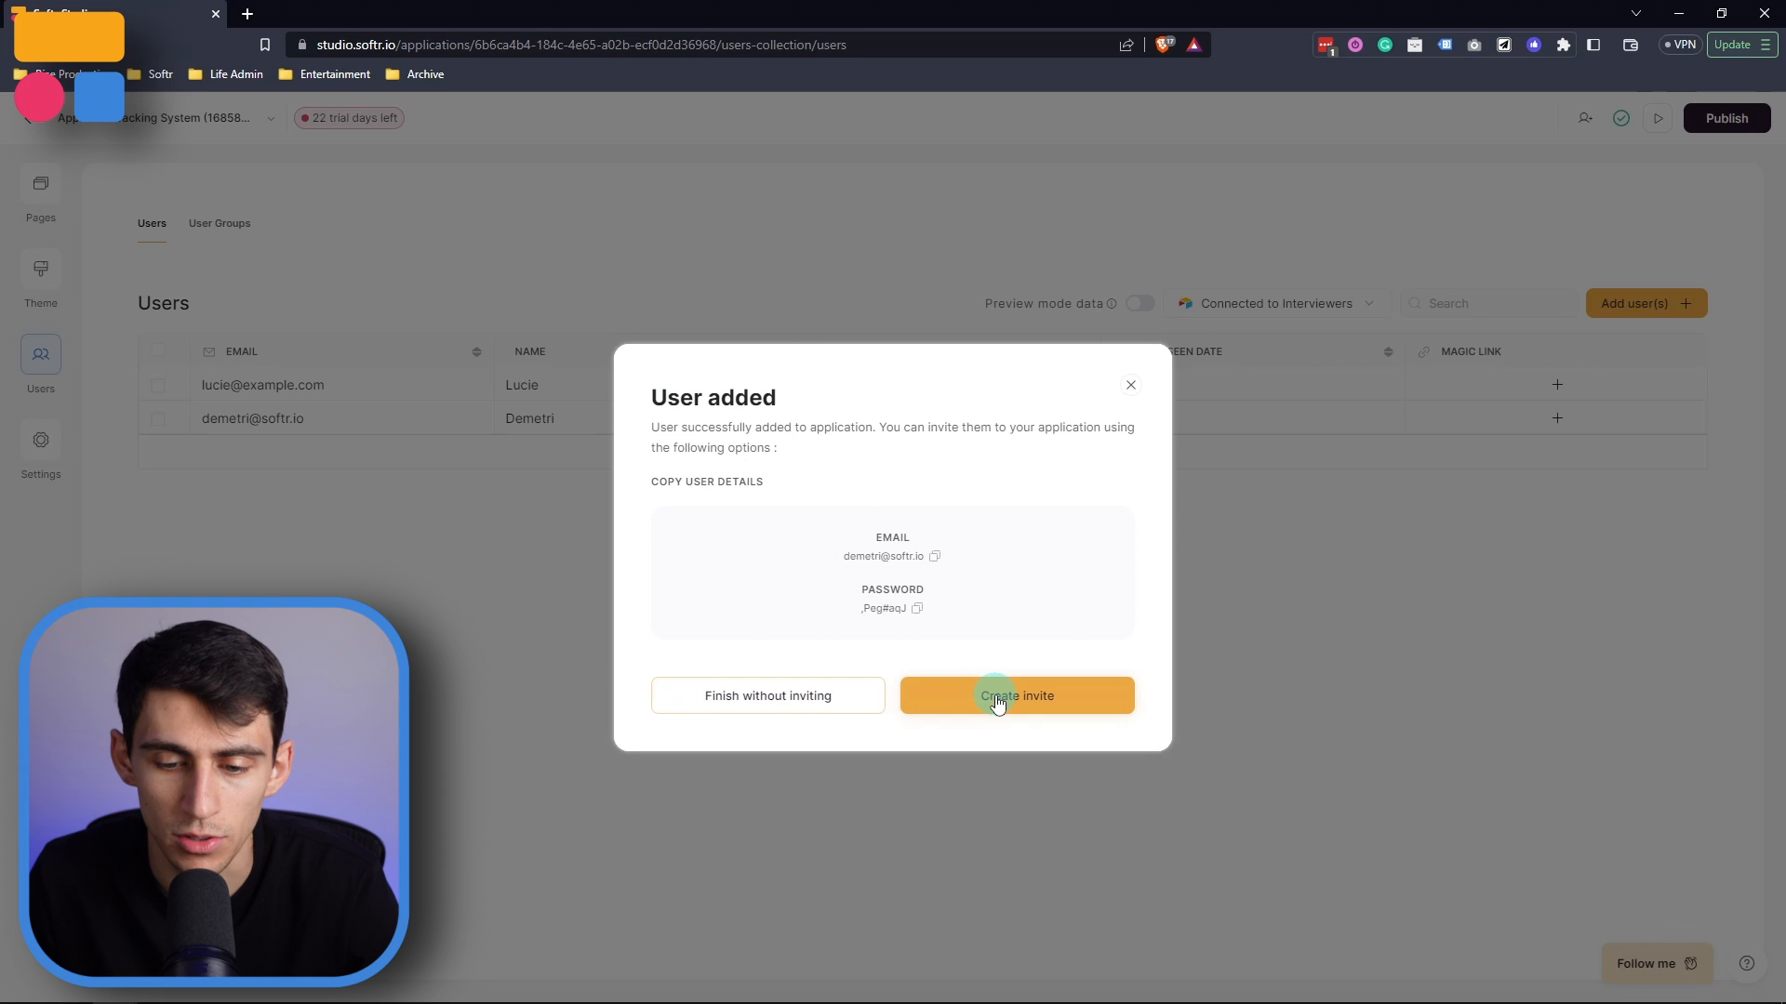
left_click(1014, 696)
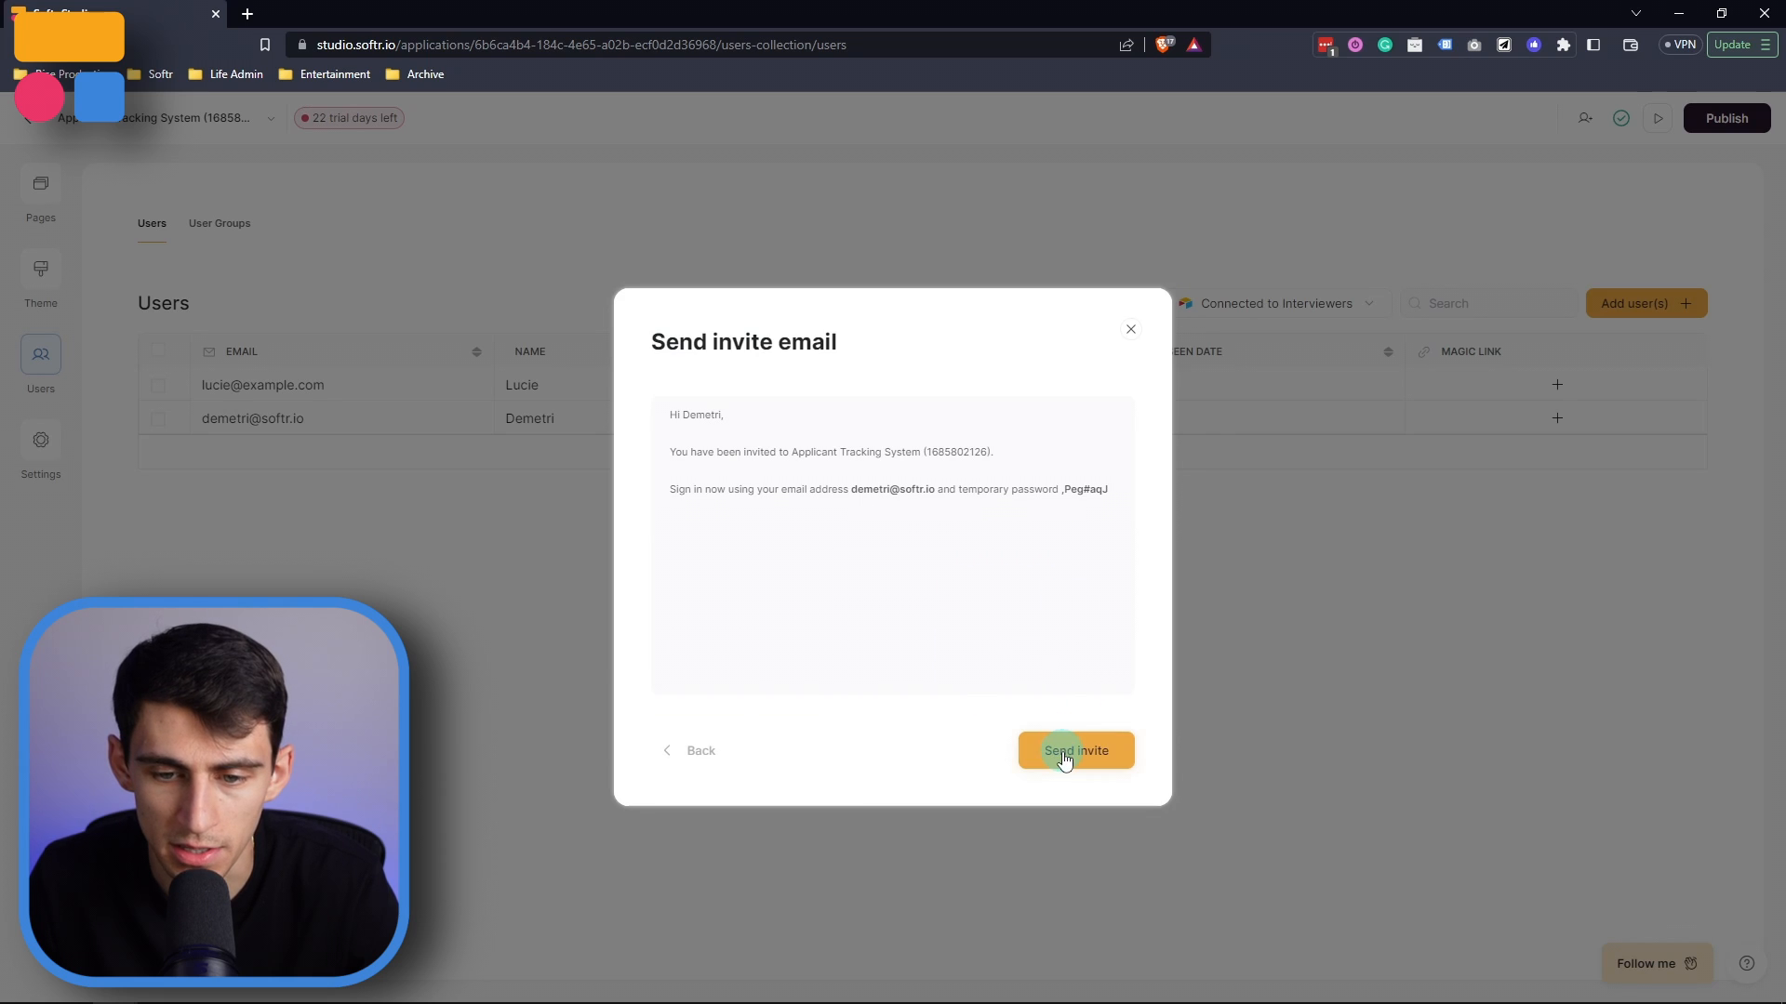
left_click(1072, 750)
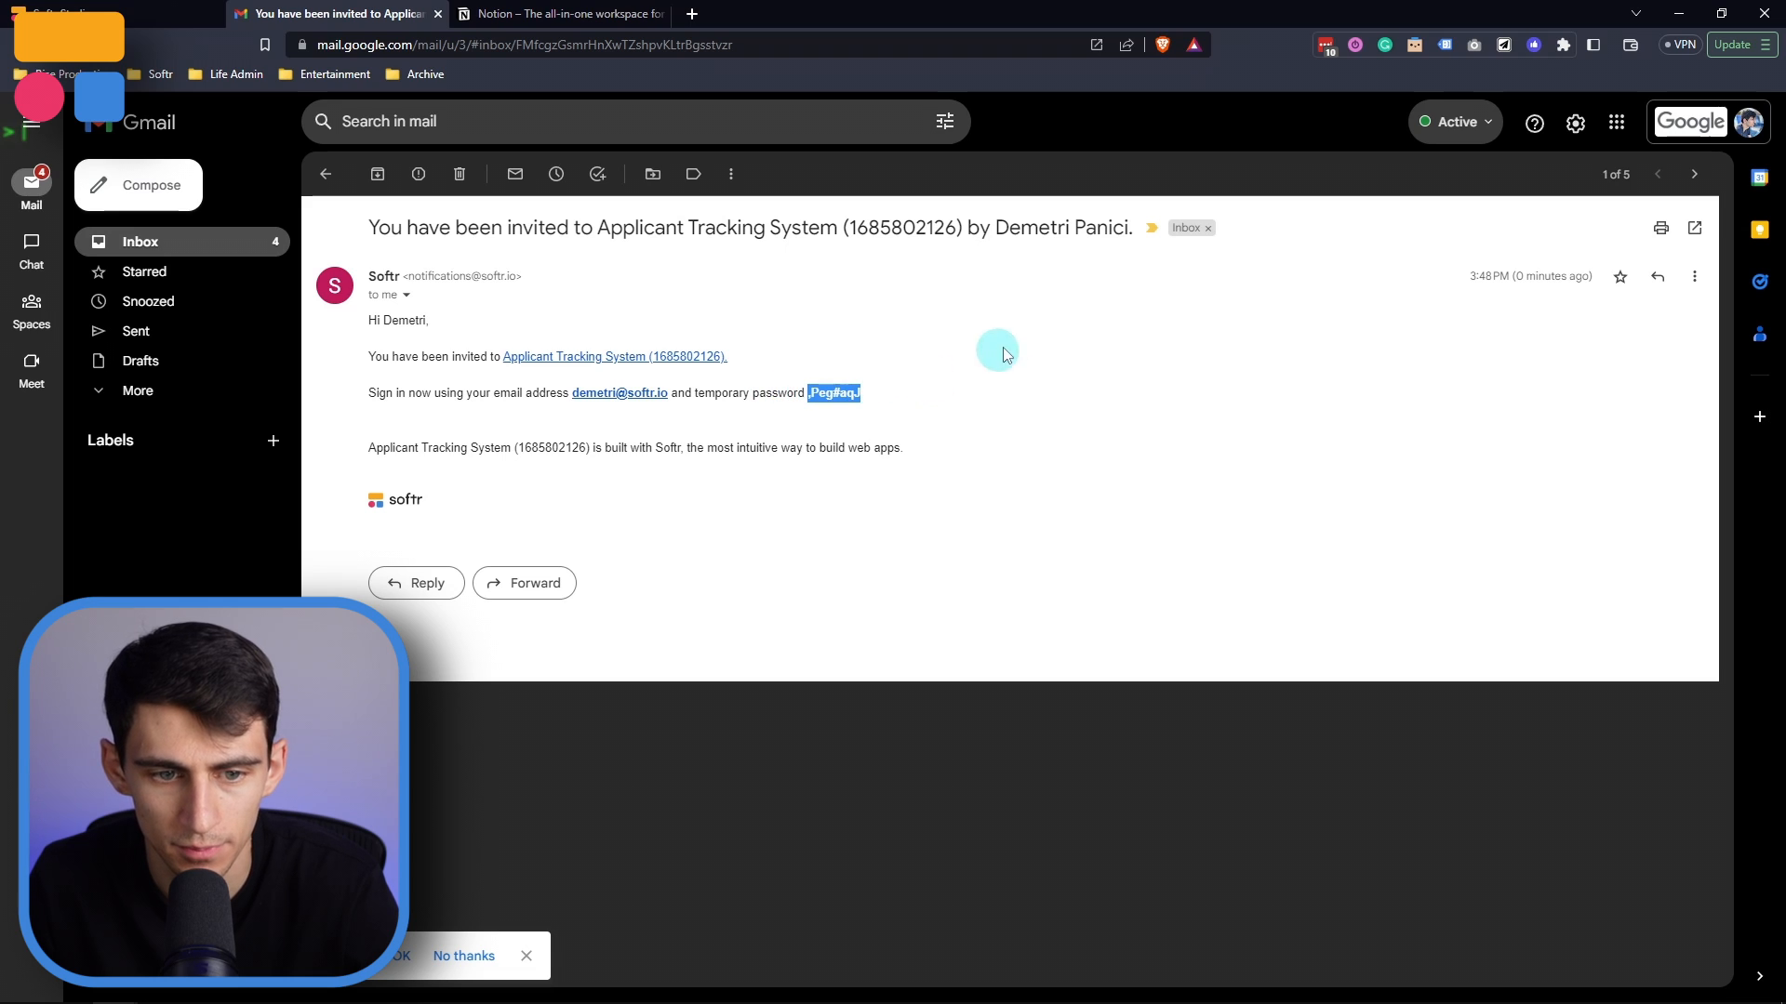
- Sign in to the published app as Demetri using his email and temporary password
left_click(612, 356)
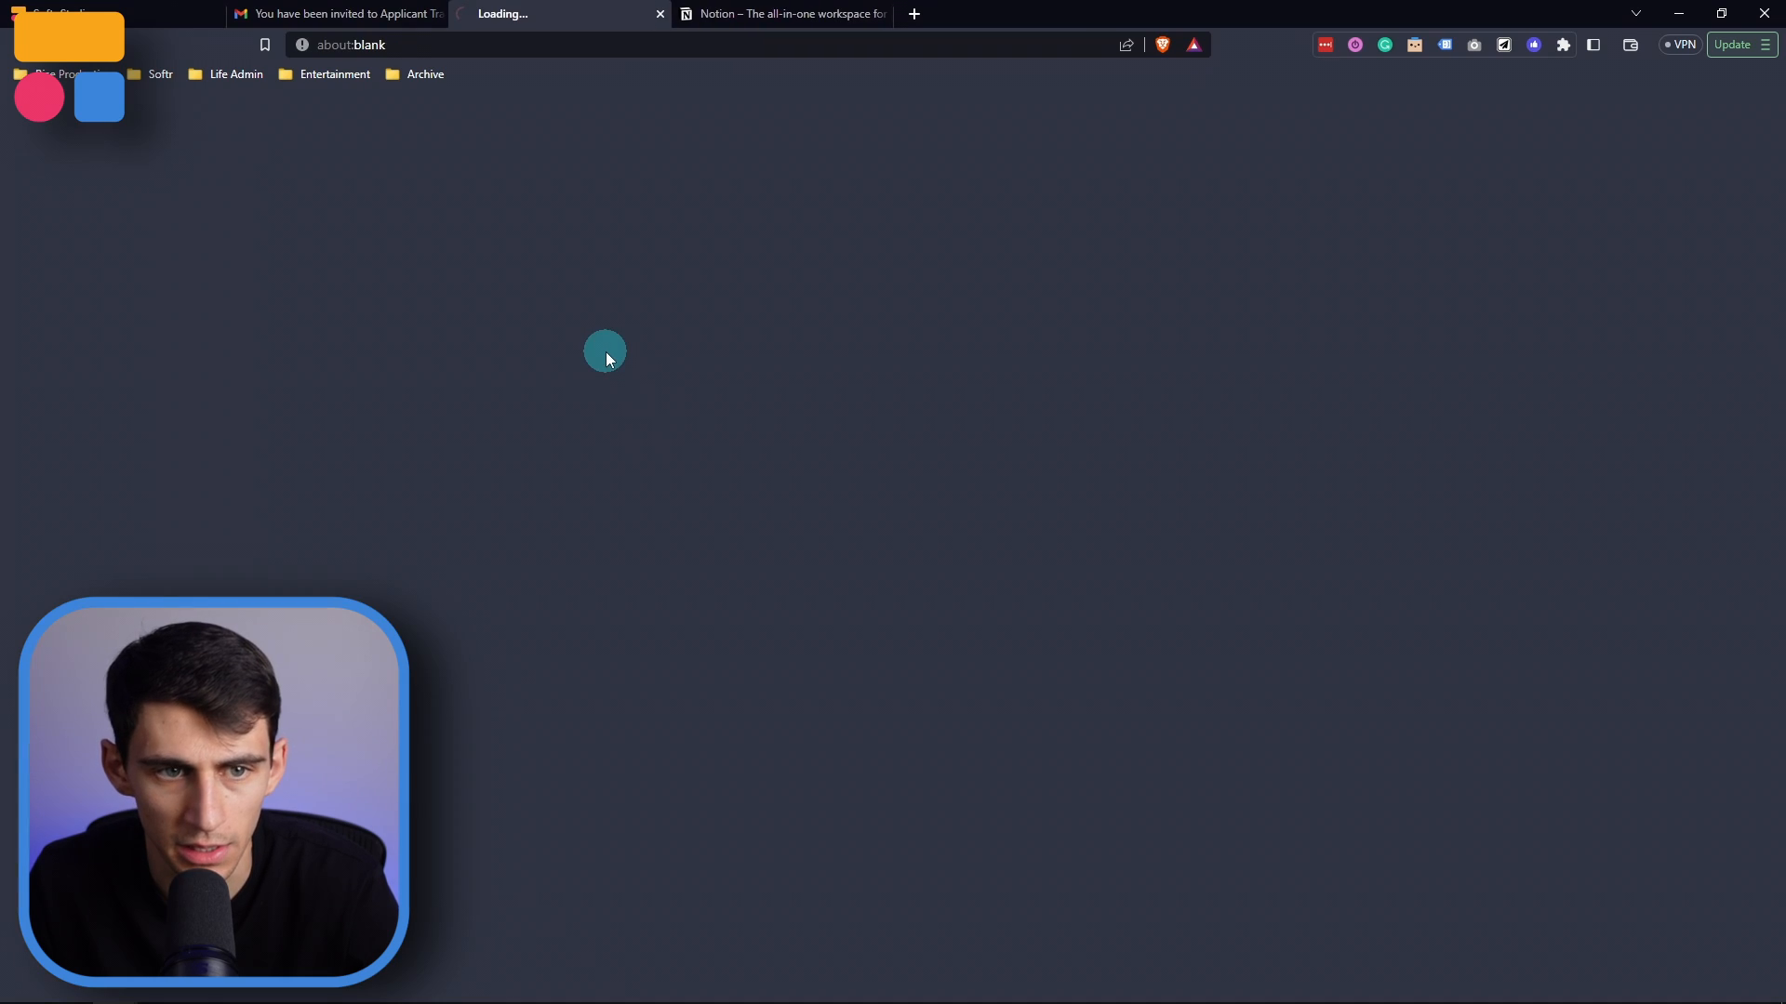
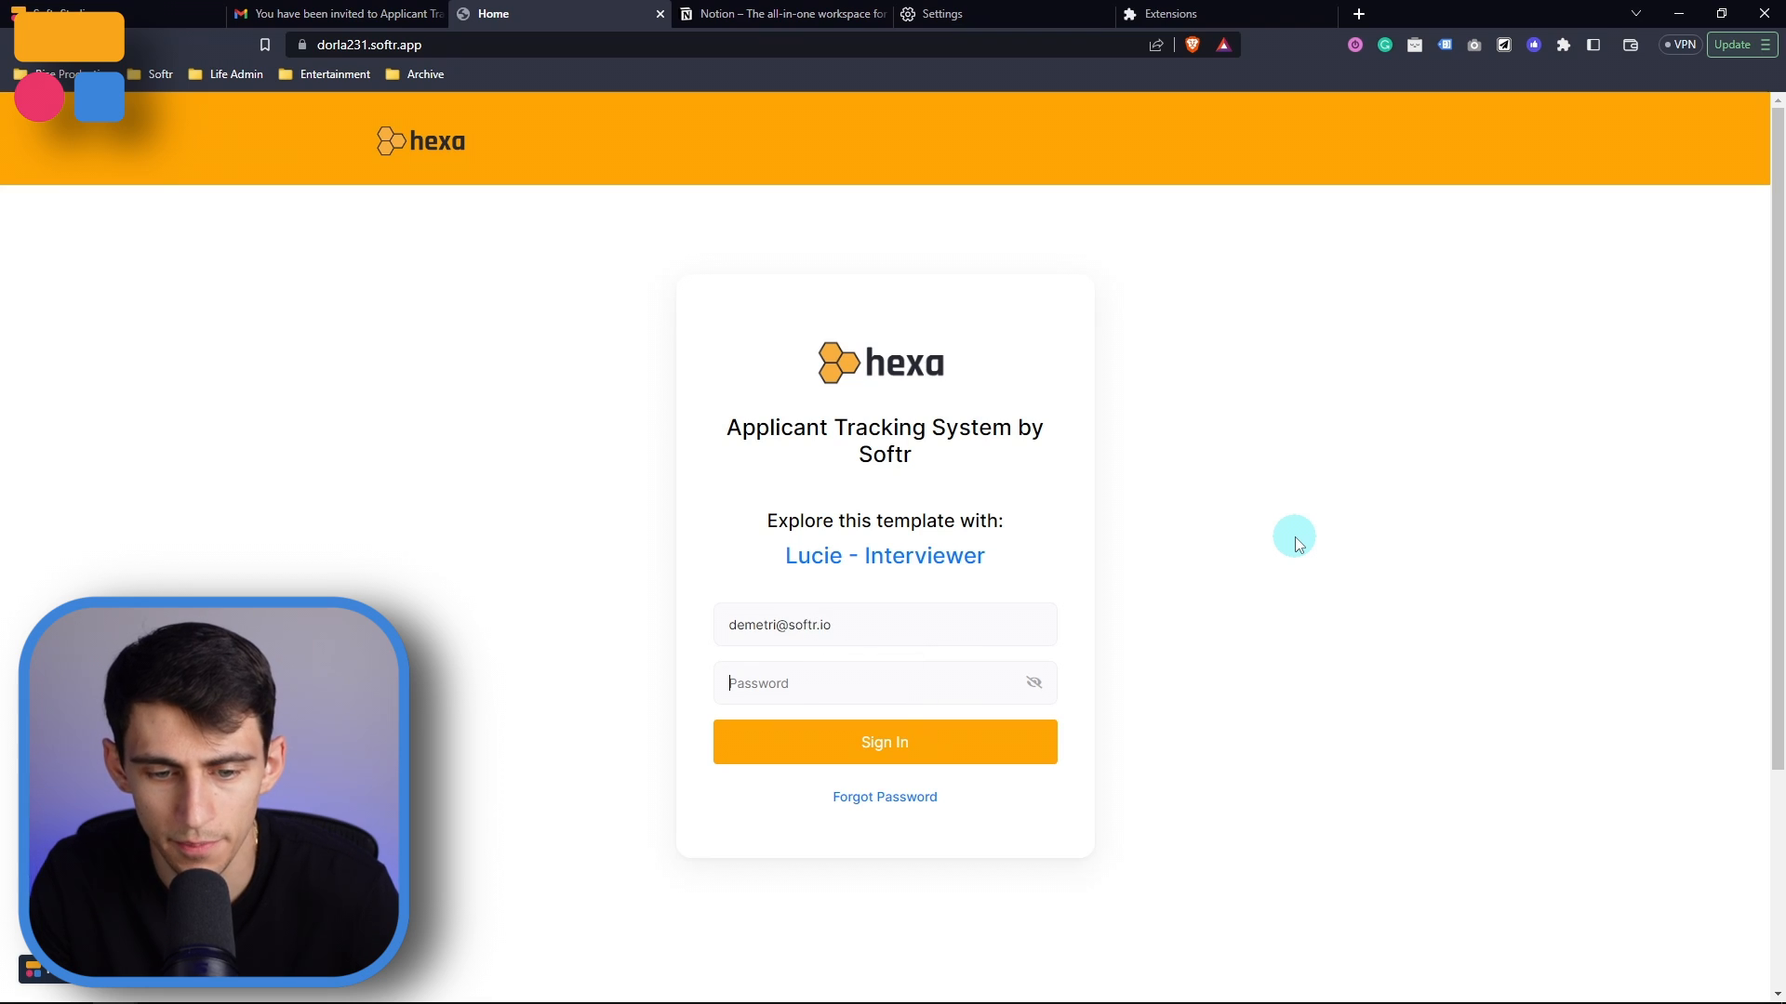
left_click(338, 13)
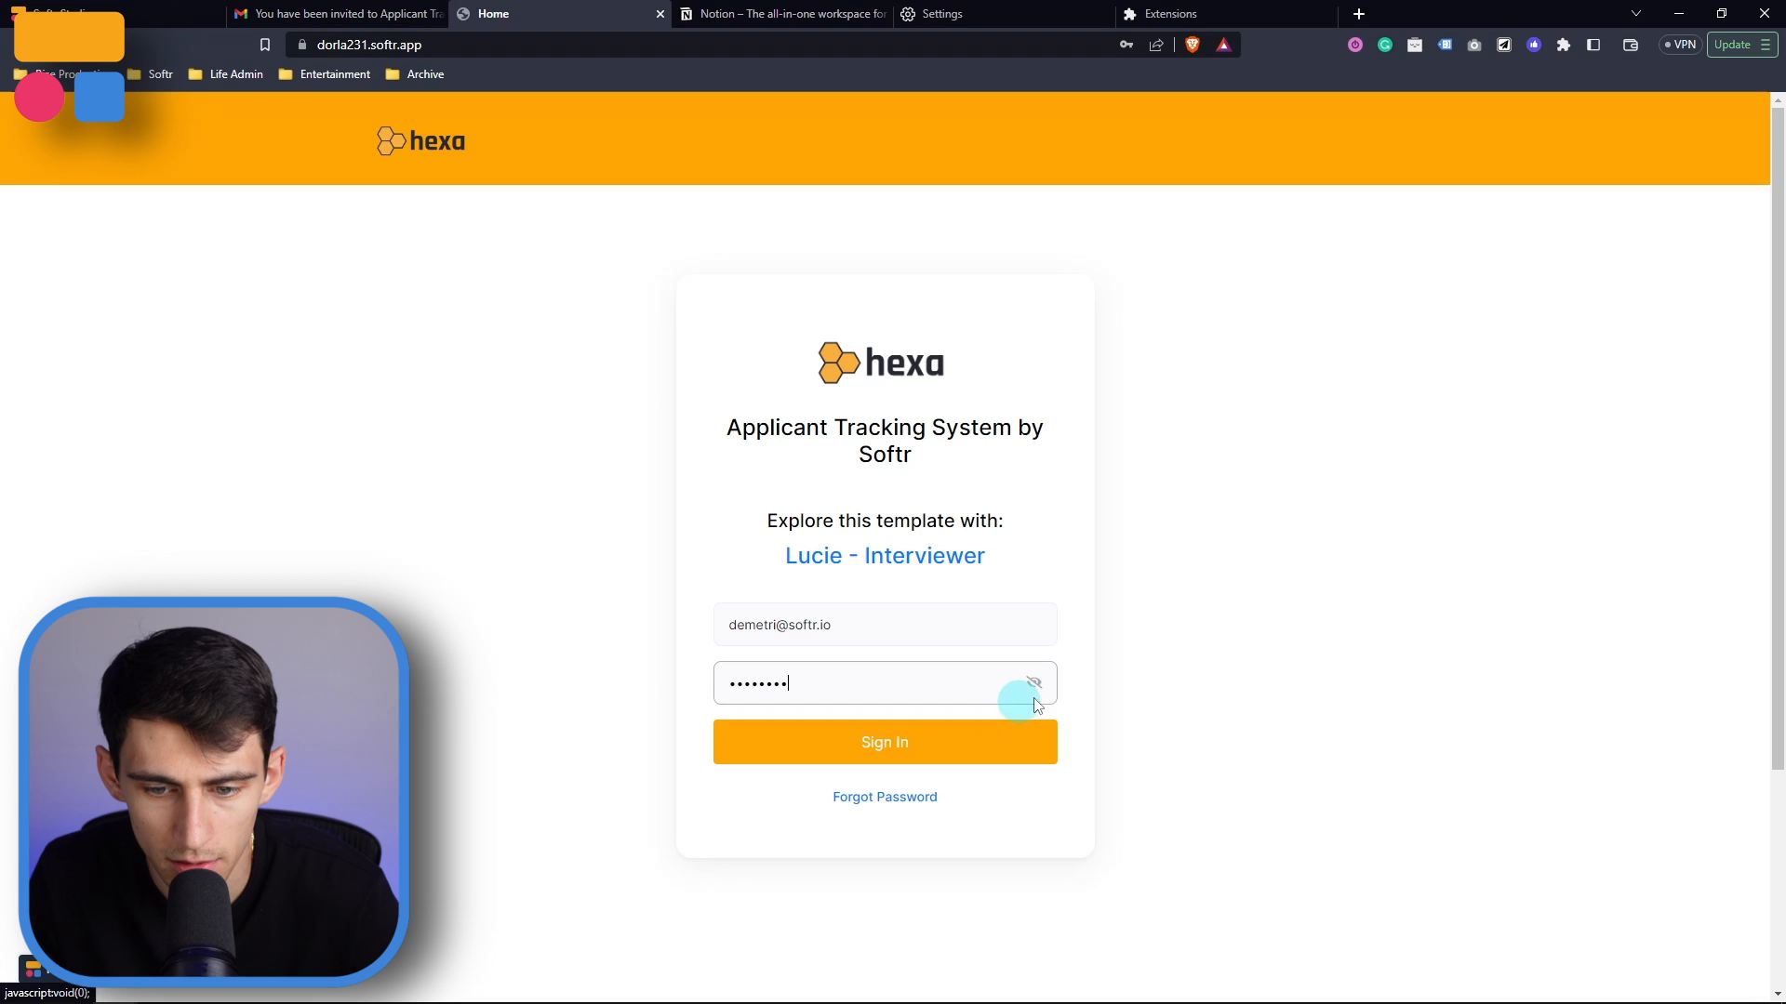
left_click(884, 742)
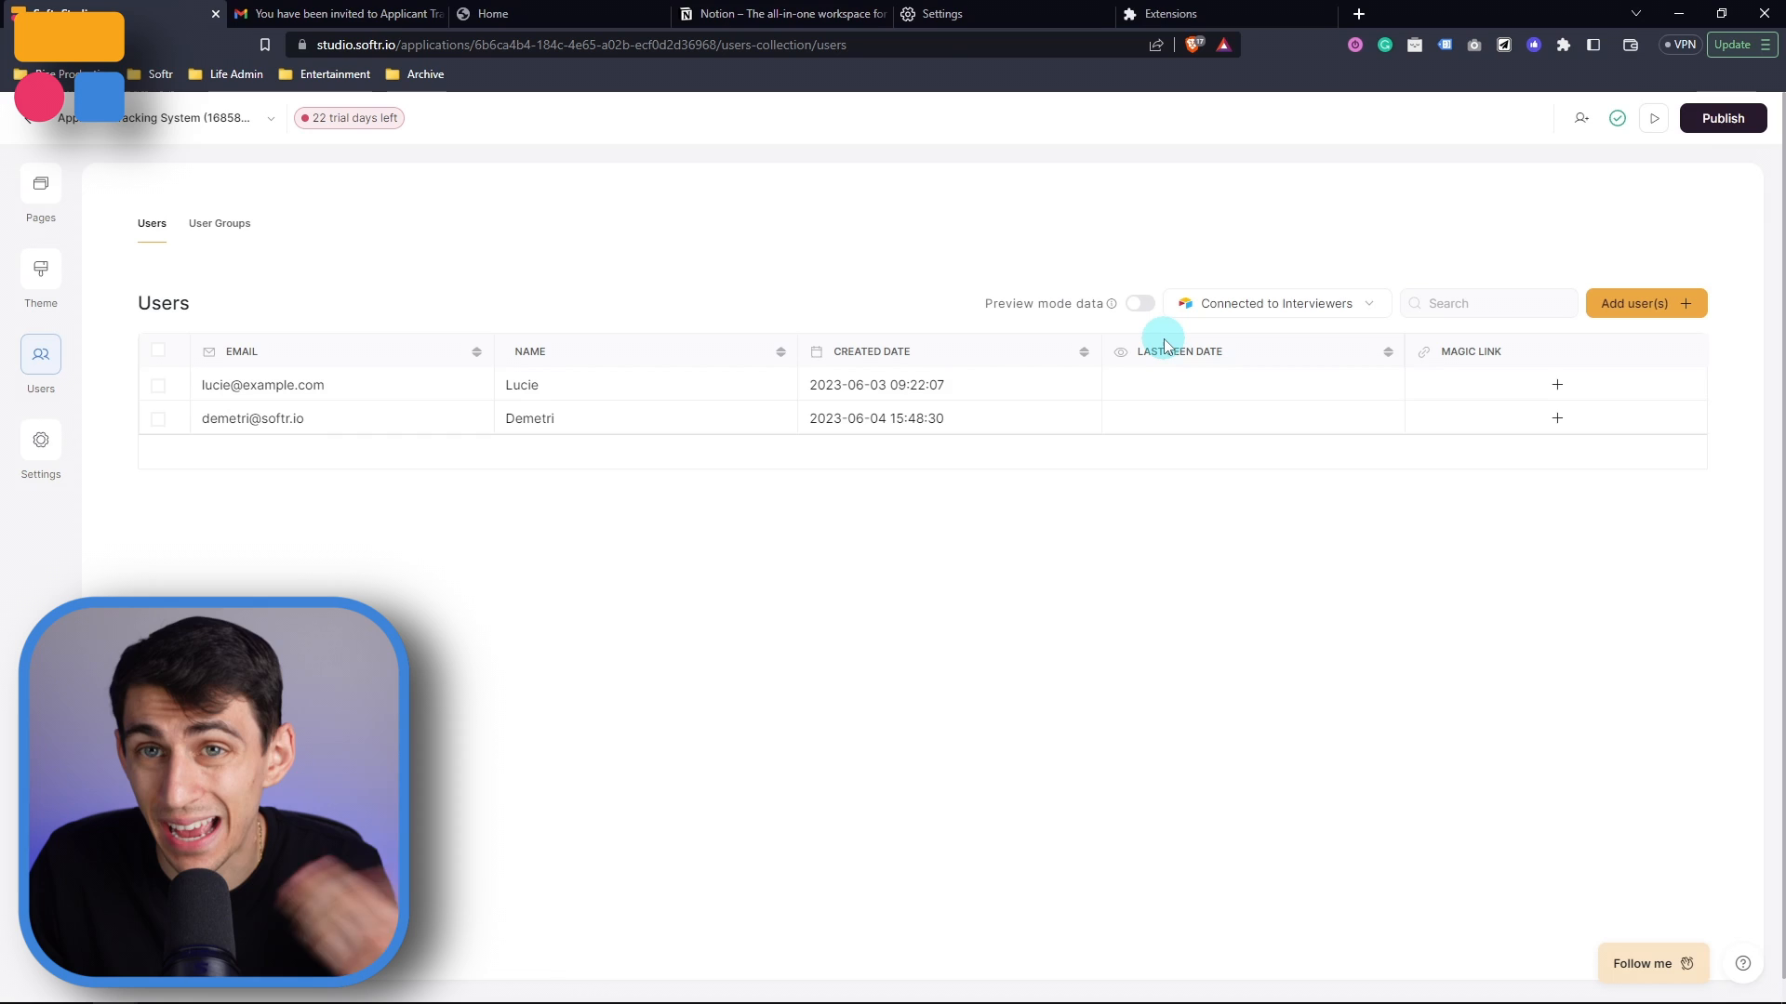
mouse_move(1621, 393)
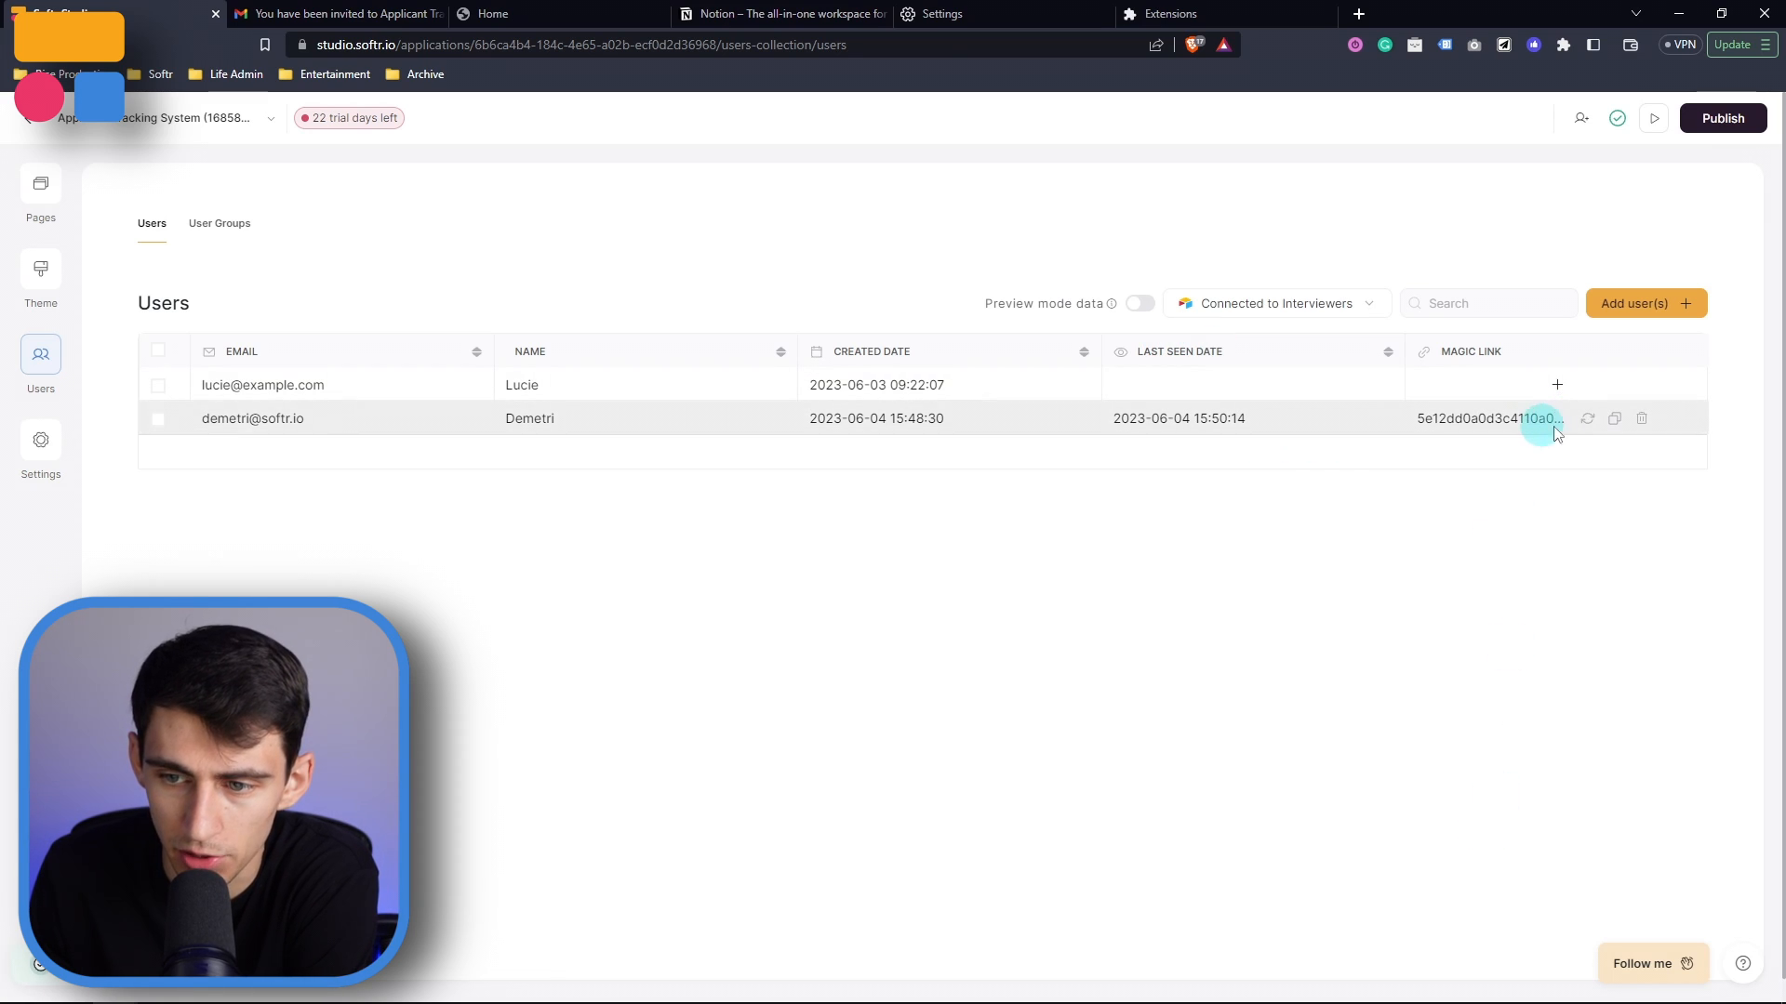
- Generate and copy Demetri's magic link, visit it, then delete the link
left_click(1613, 419)
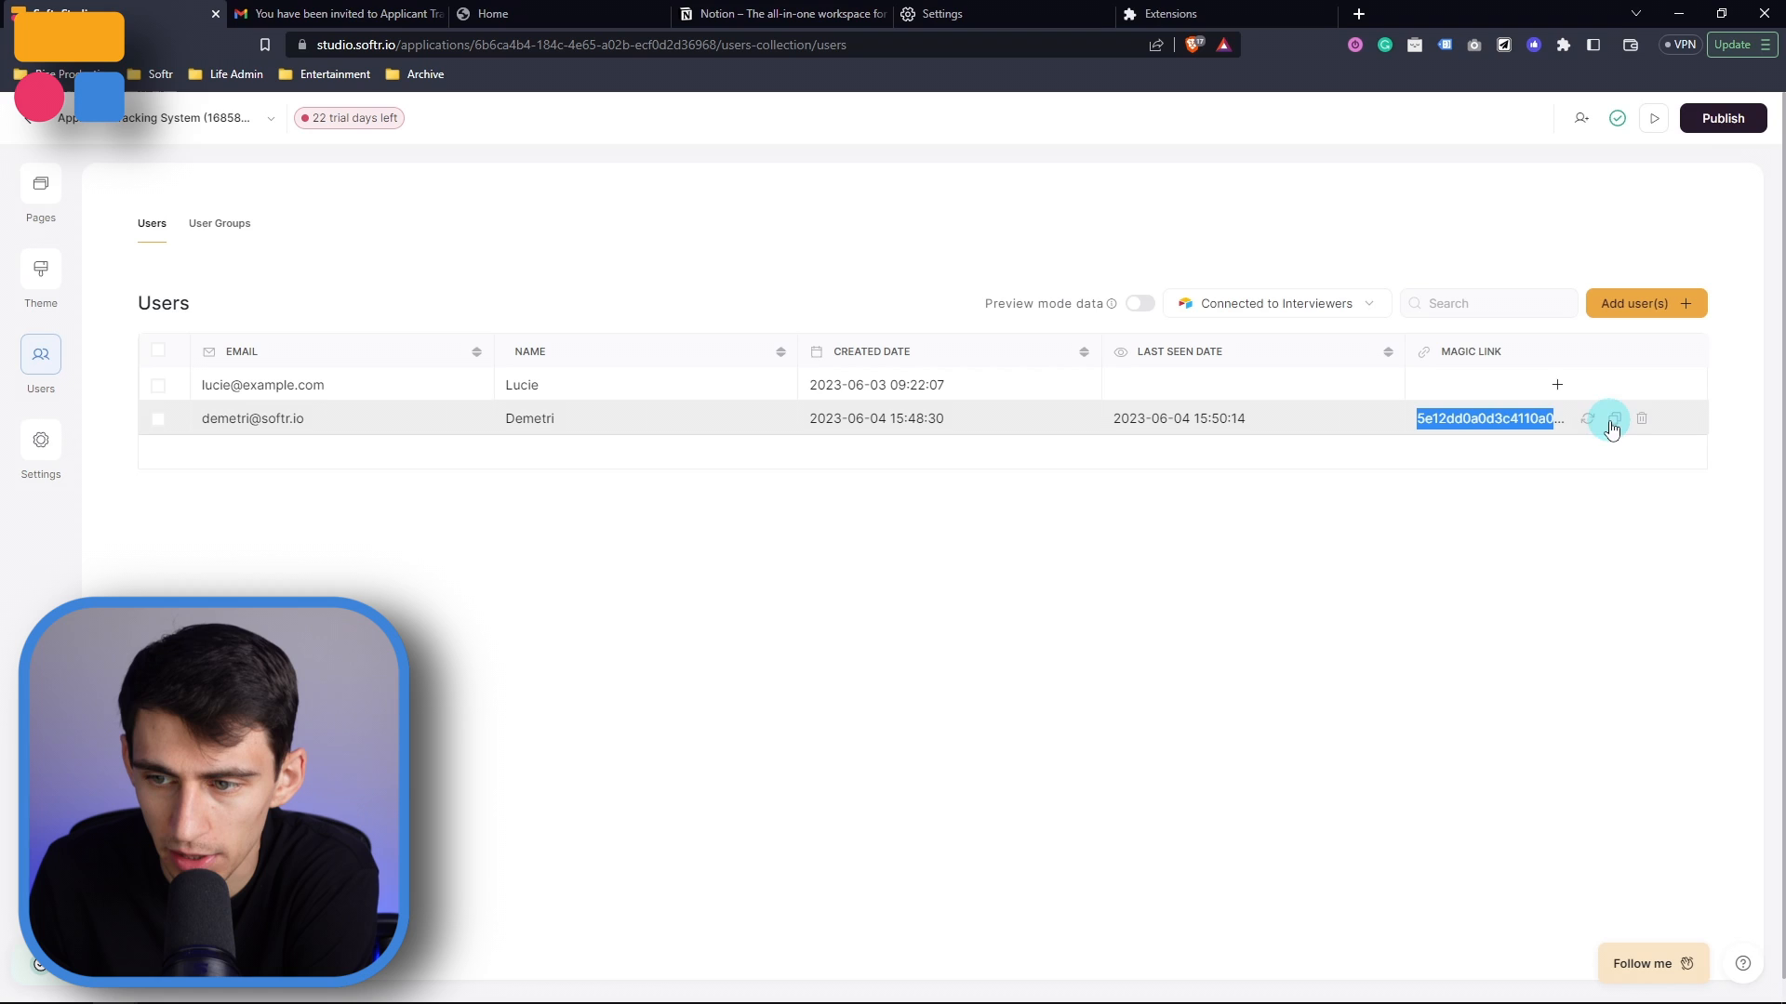
left_click(1613, 419)
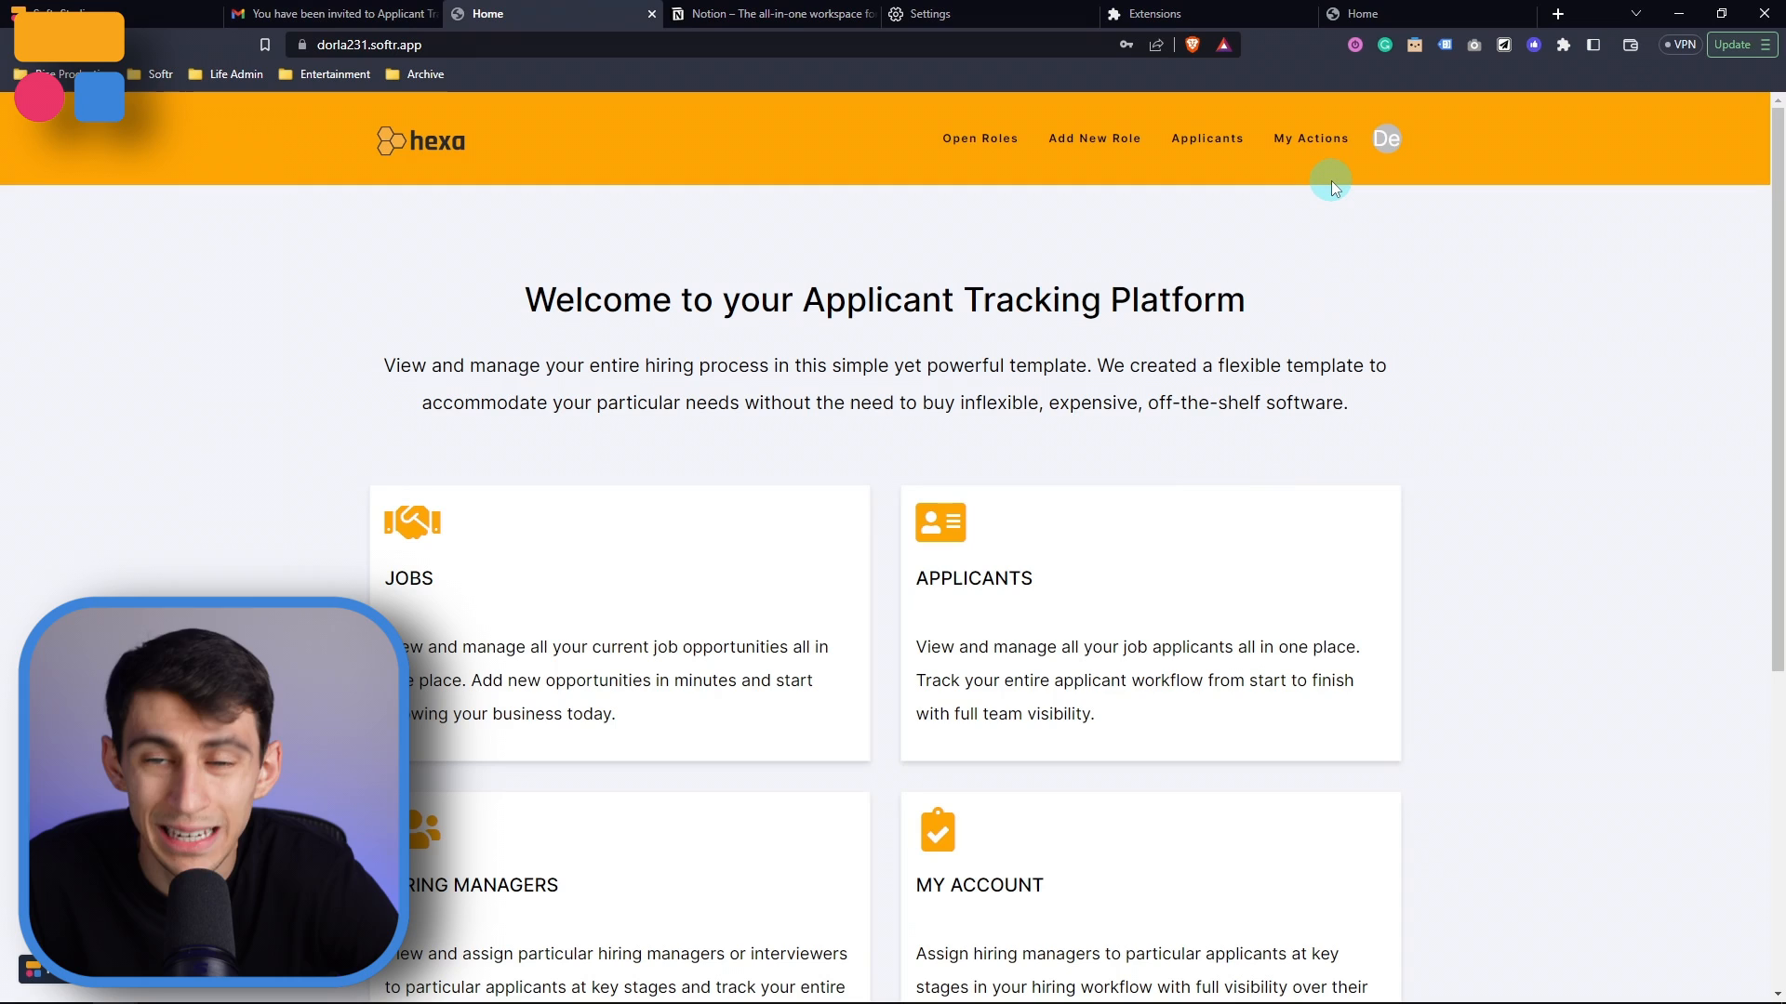
left_click(1384, 139)
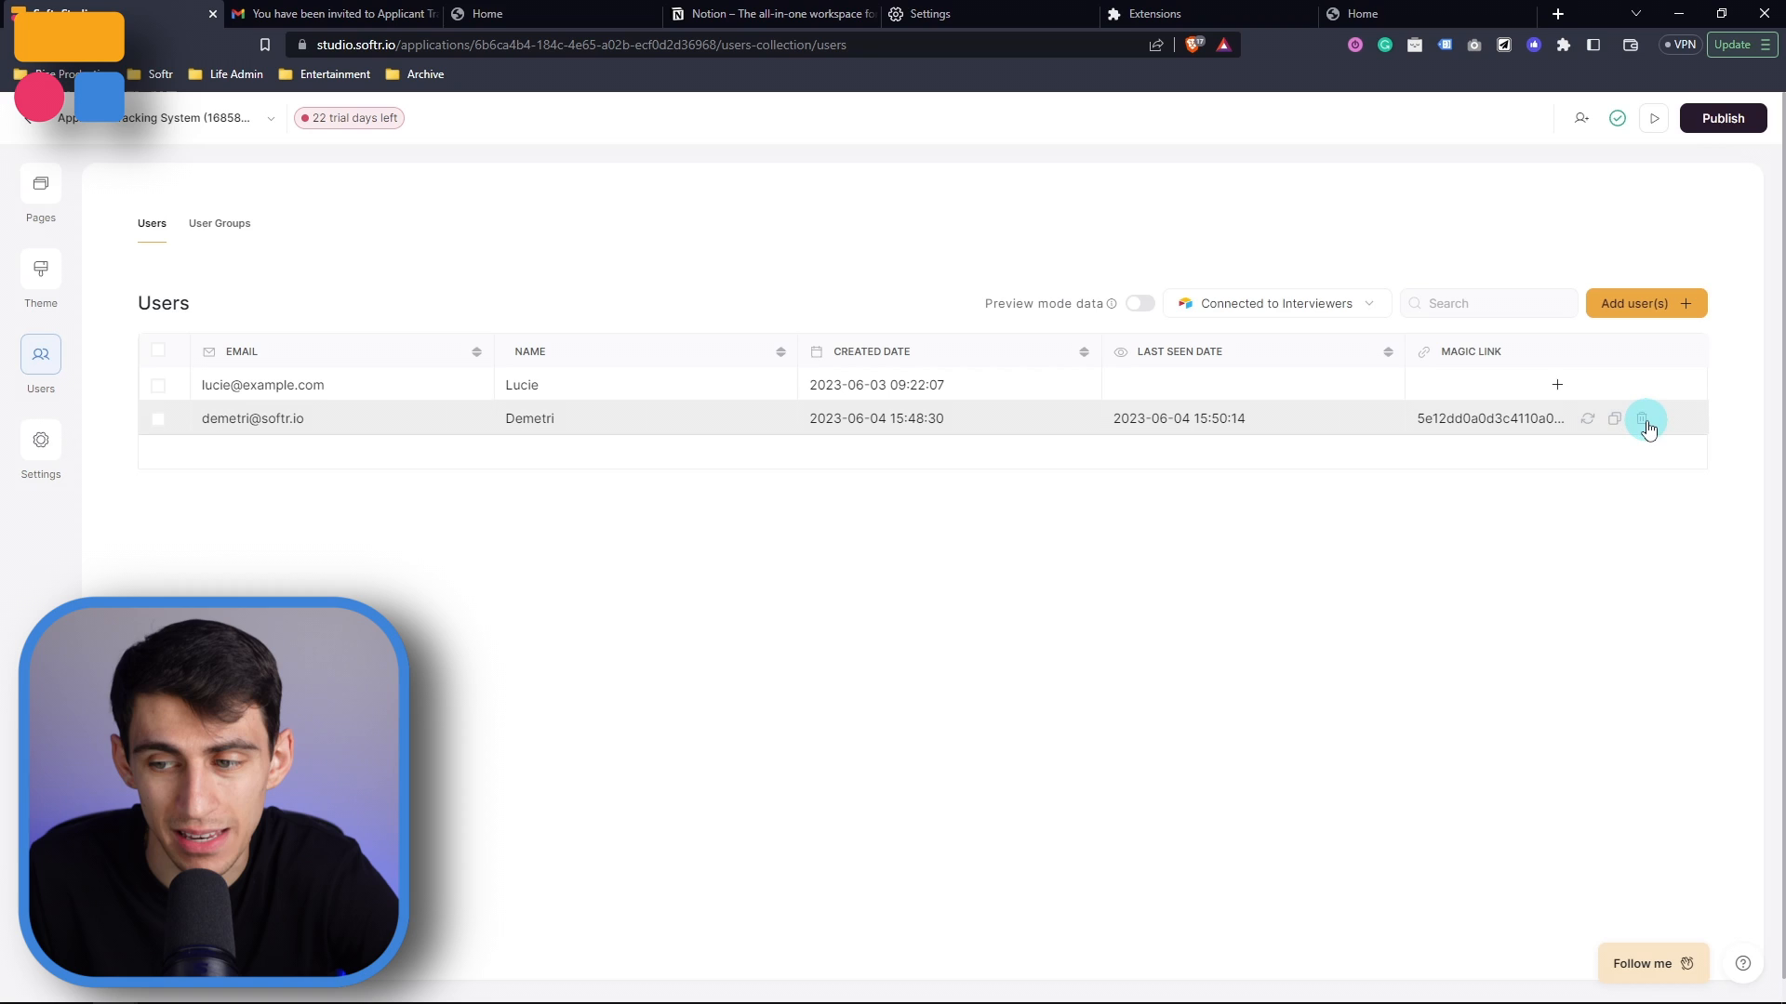
left_click(1643, 418)
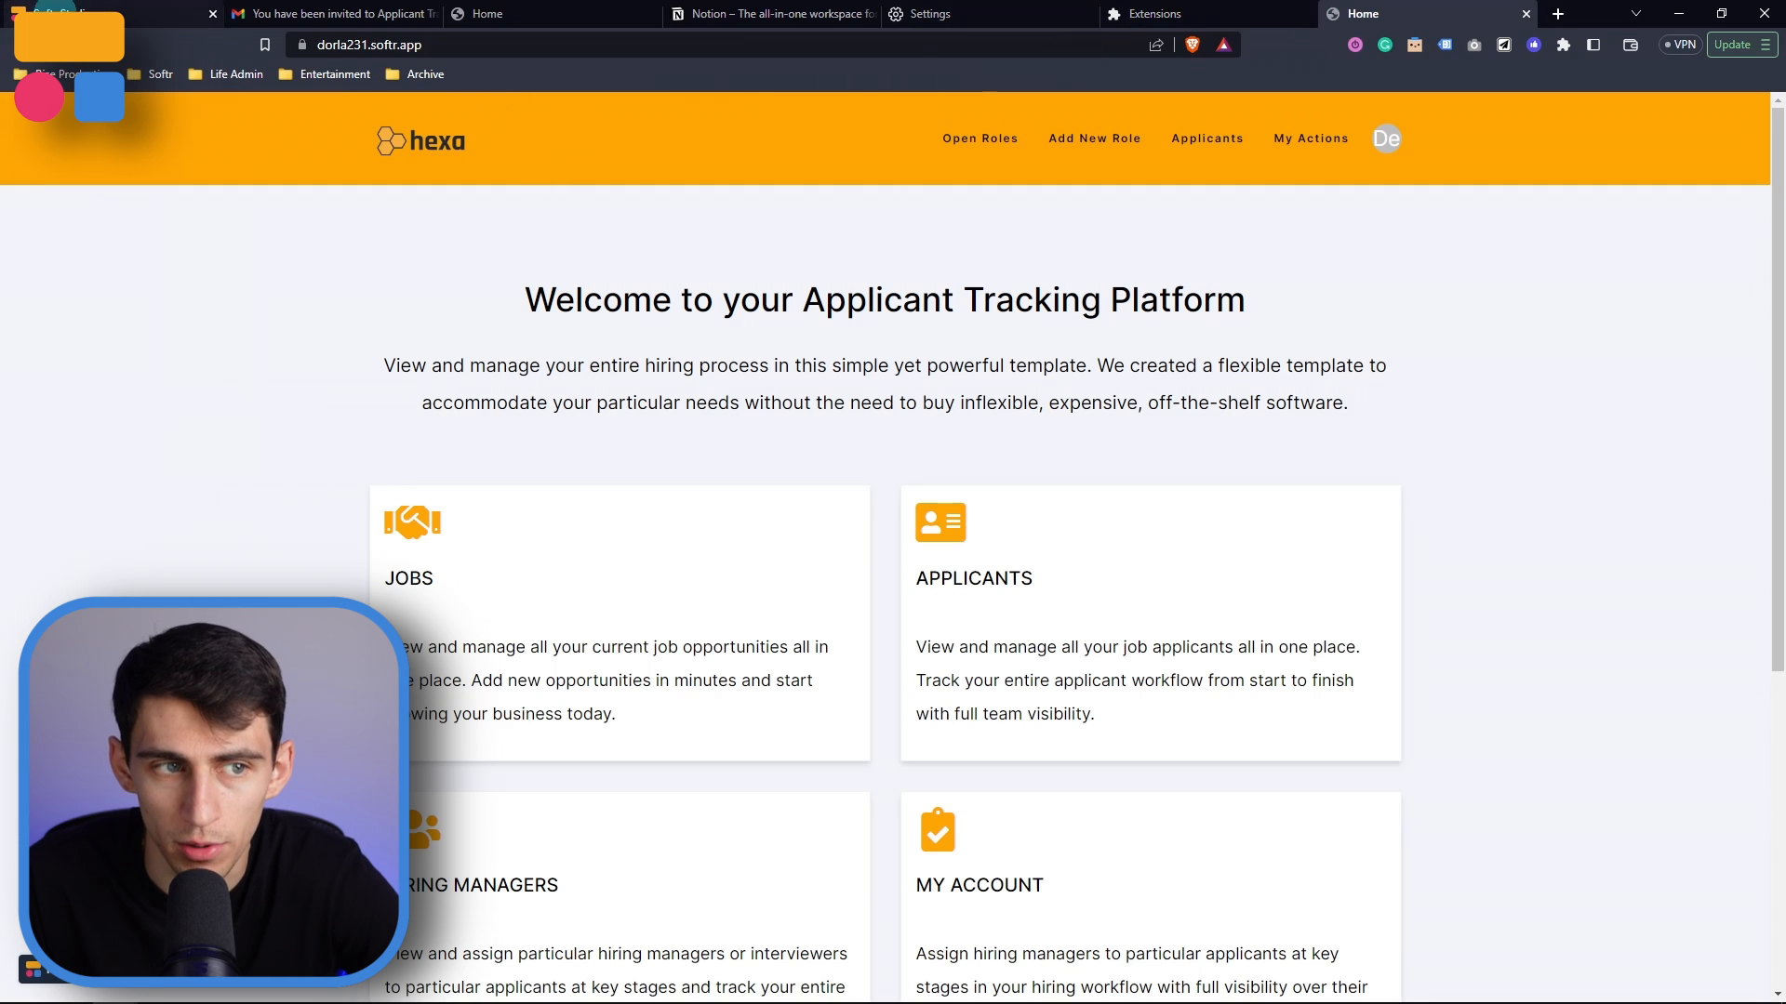
- Regenerate Demetri's magic link, copy it and visit the new link
left_click(1555, 13)
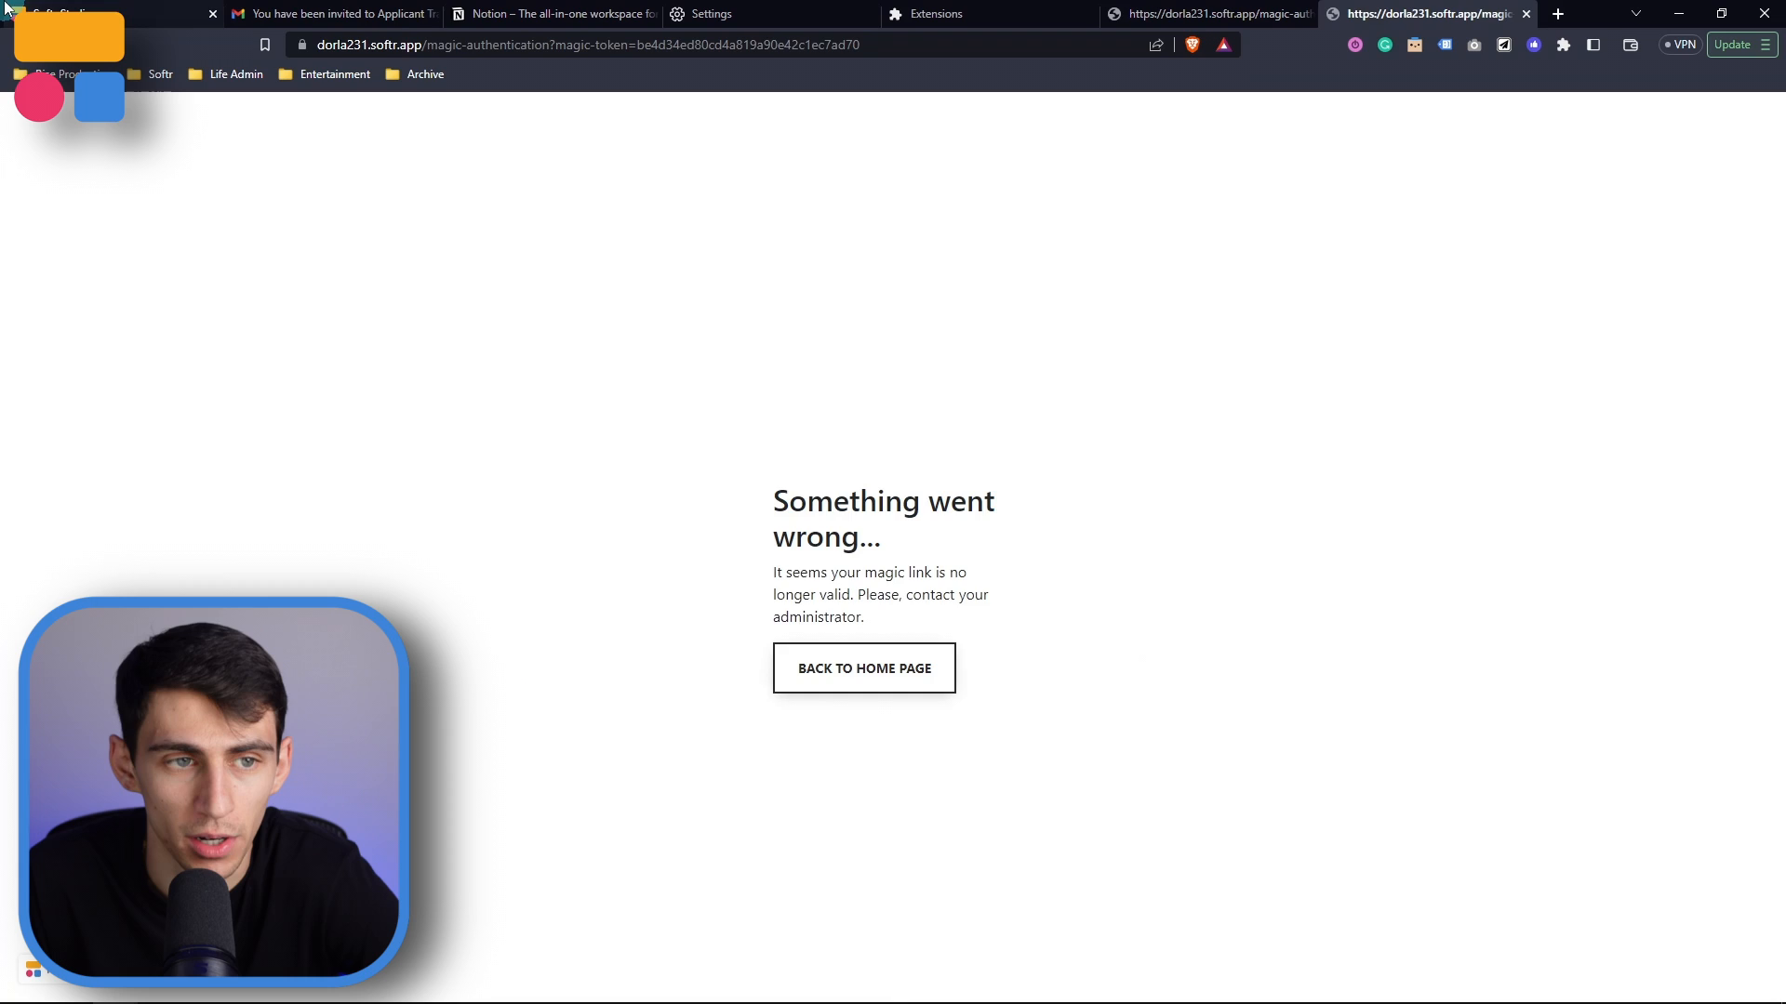
left_click(1213, 13)
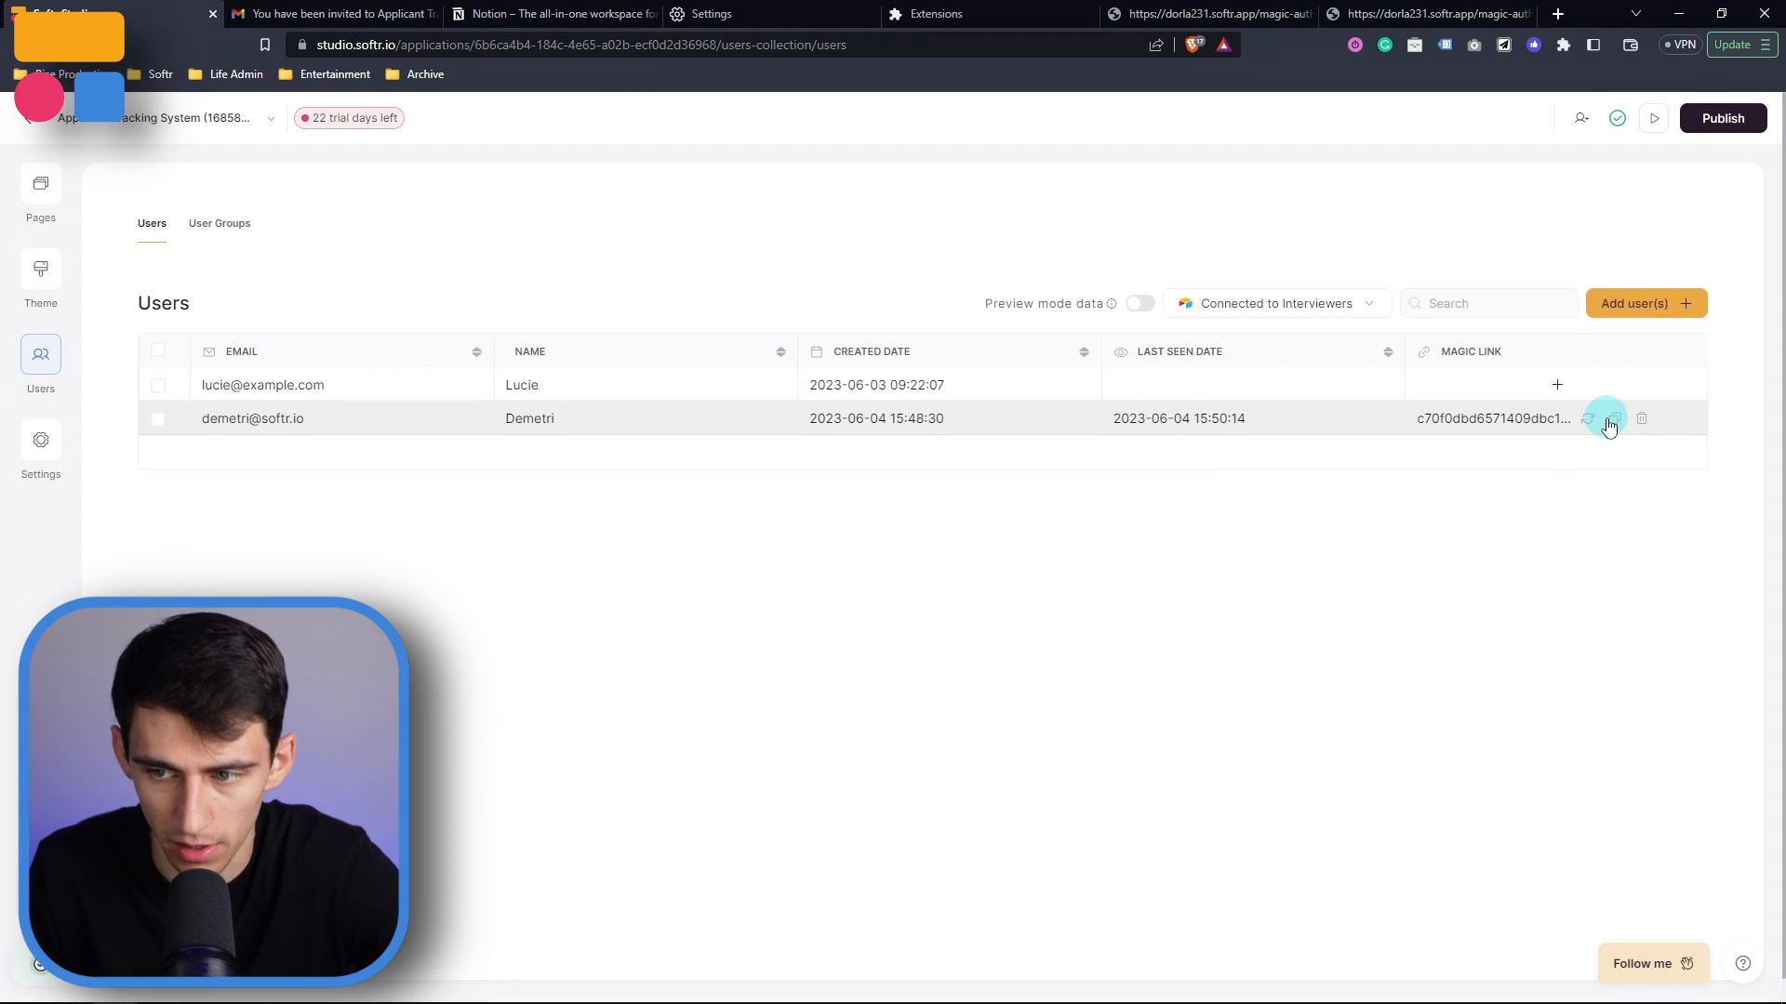
left_click(1607, 418)
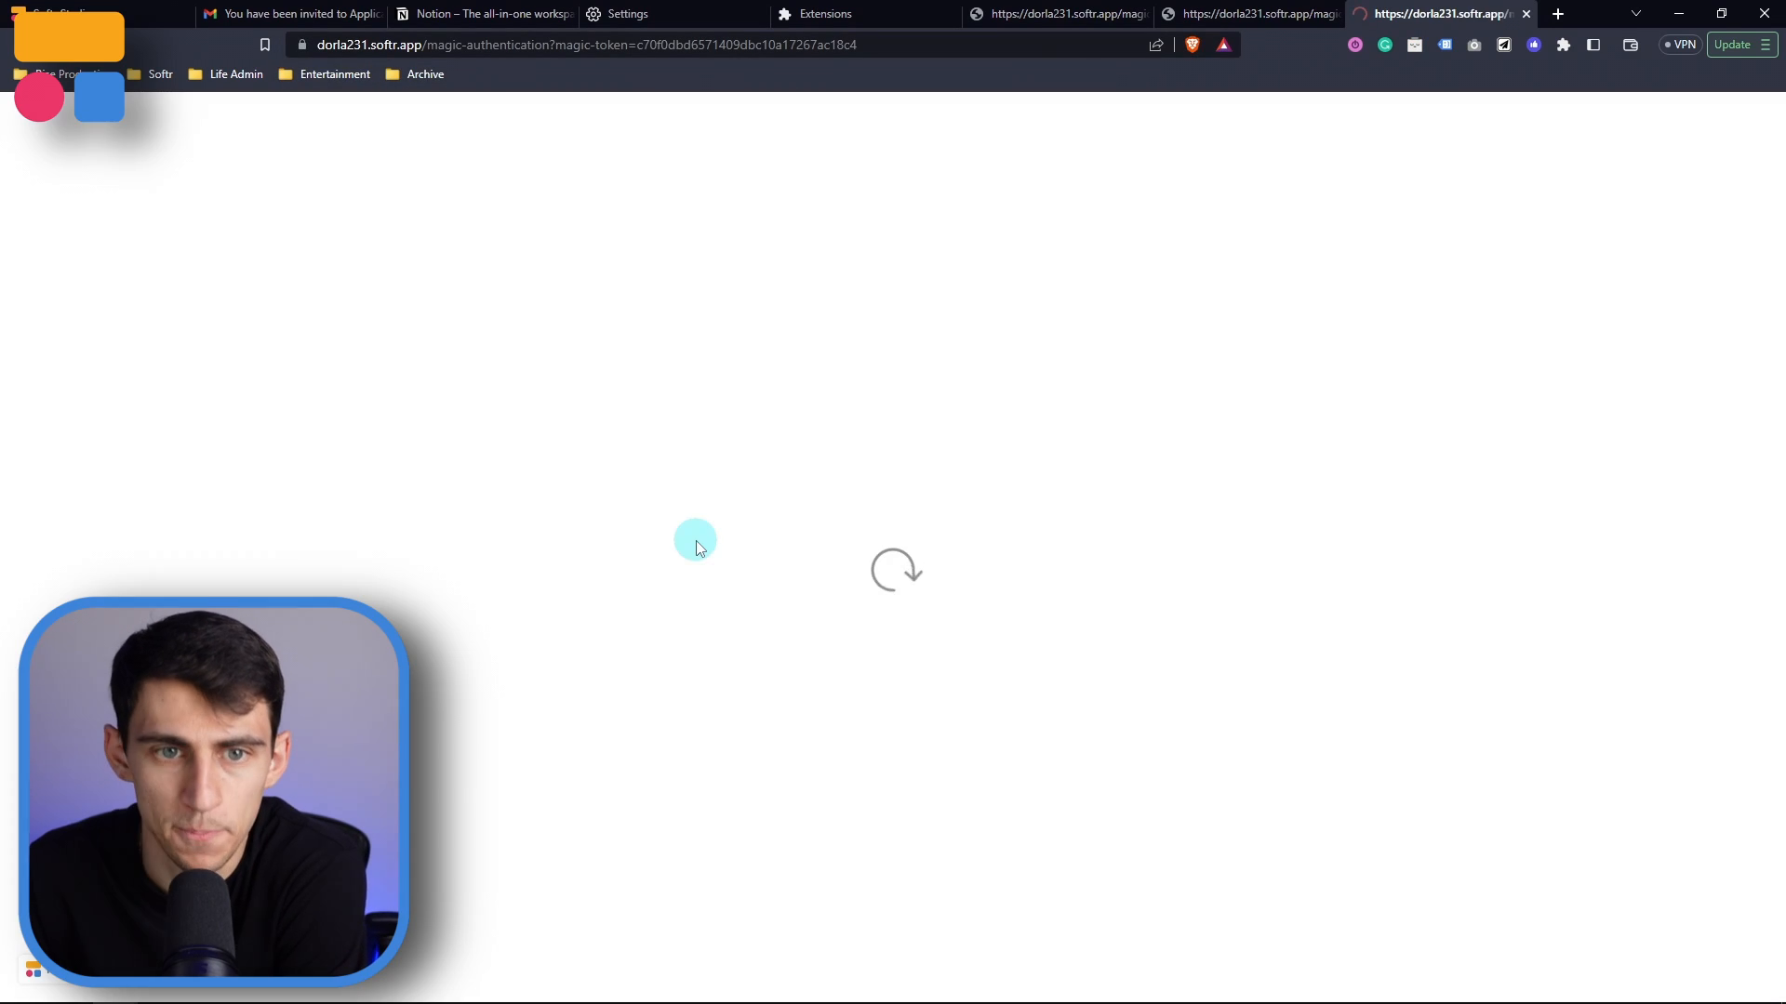
left_click(1276, 303)
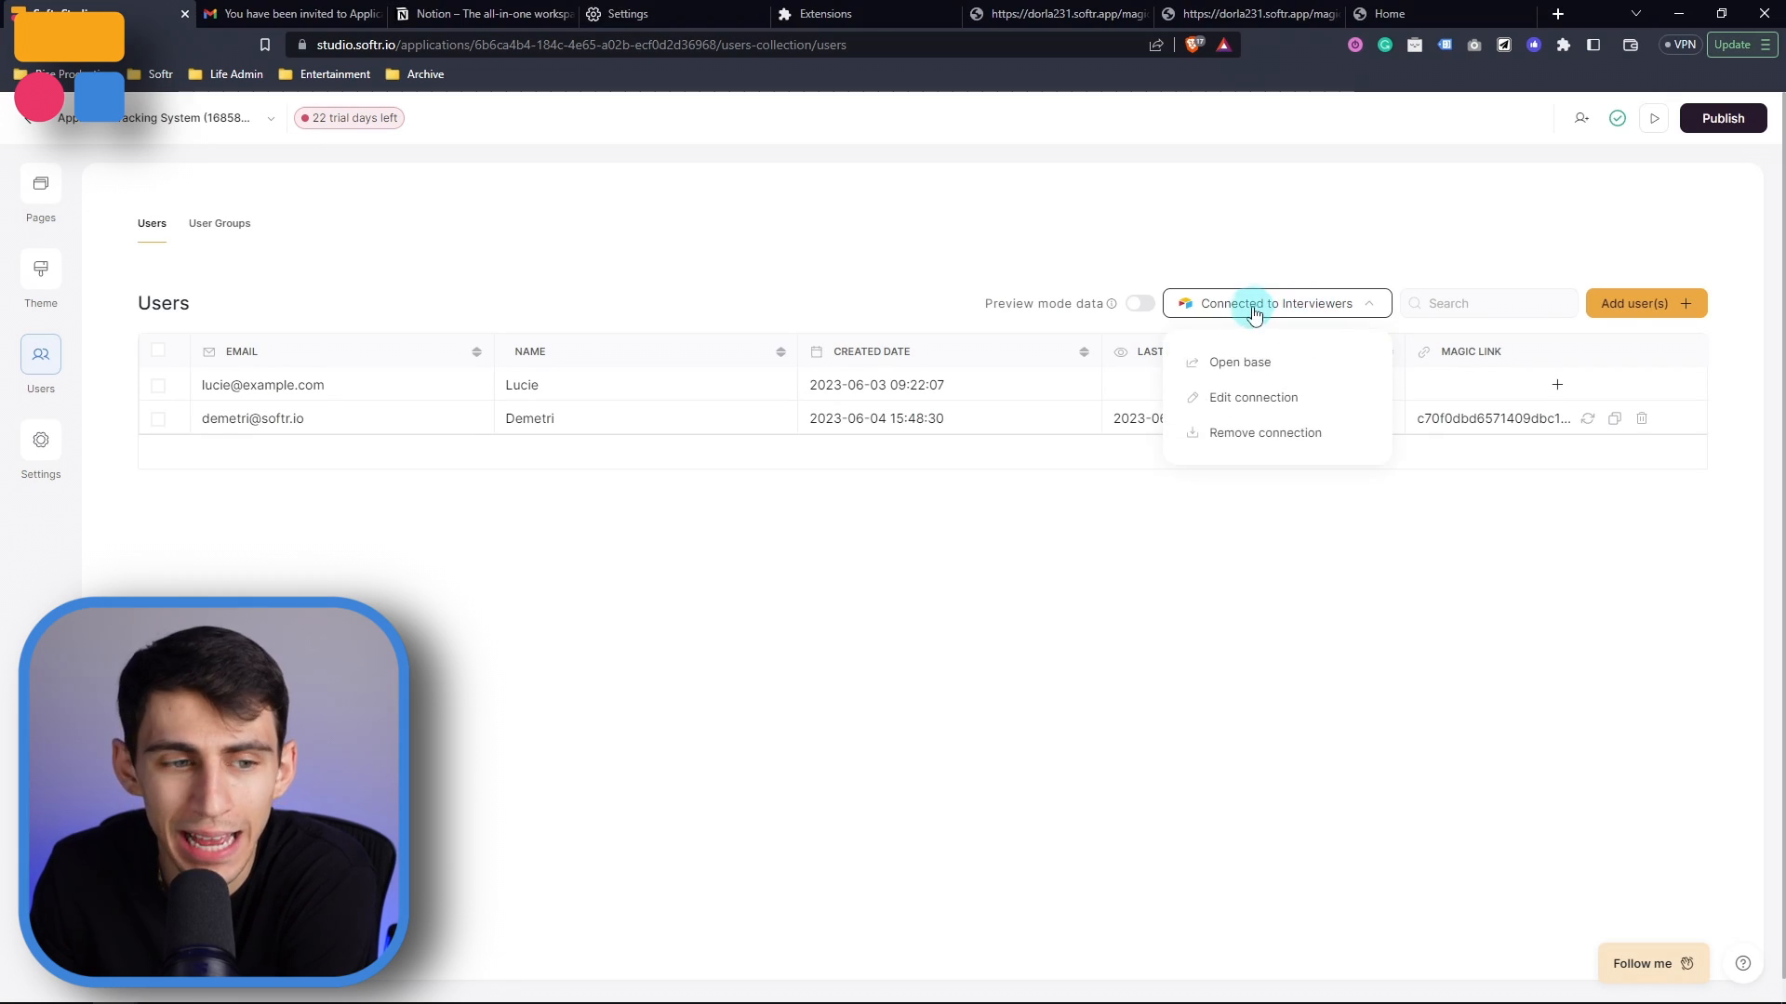
mouse_move(1252, 398)
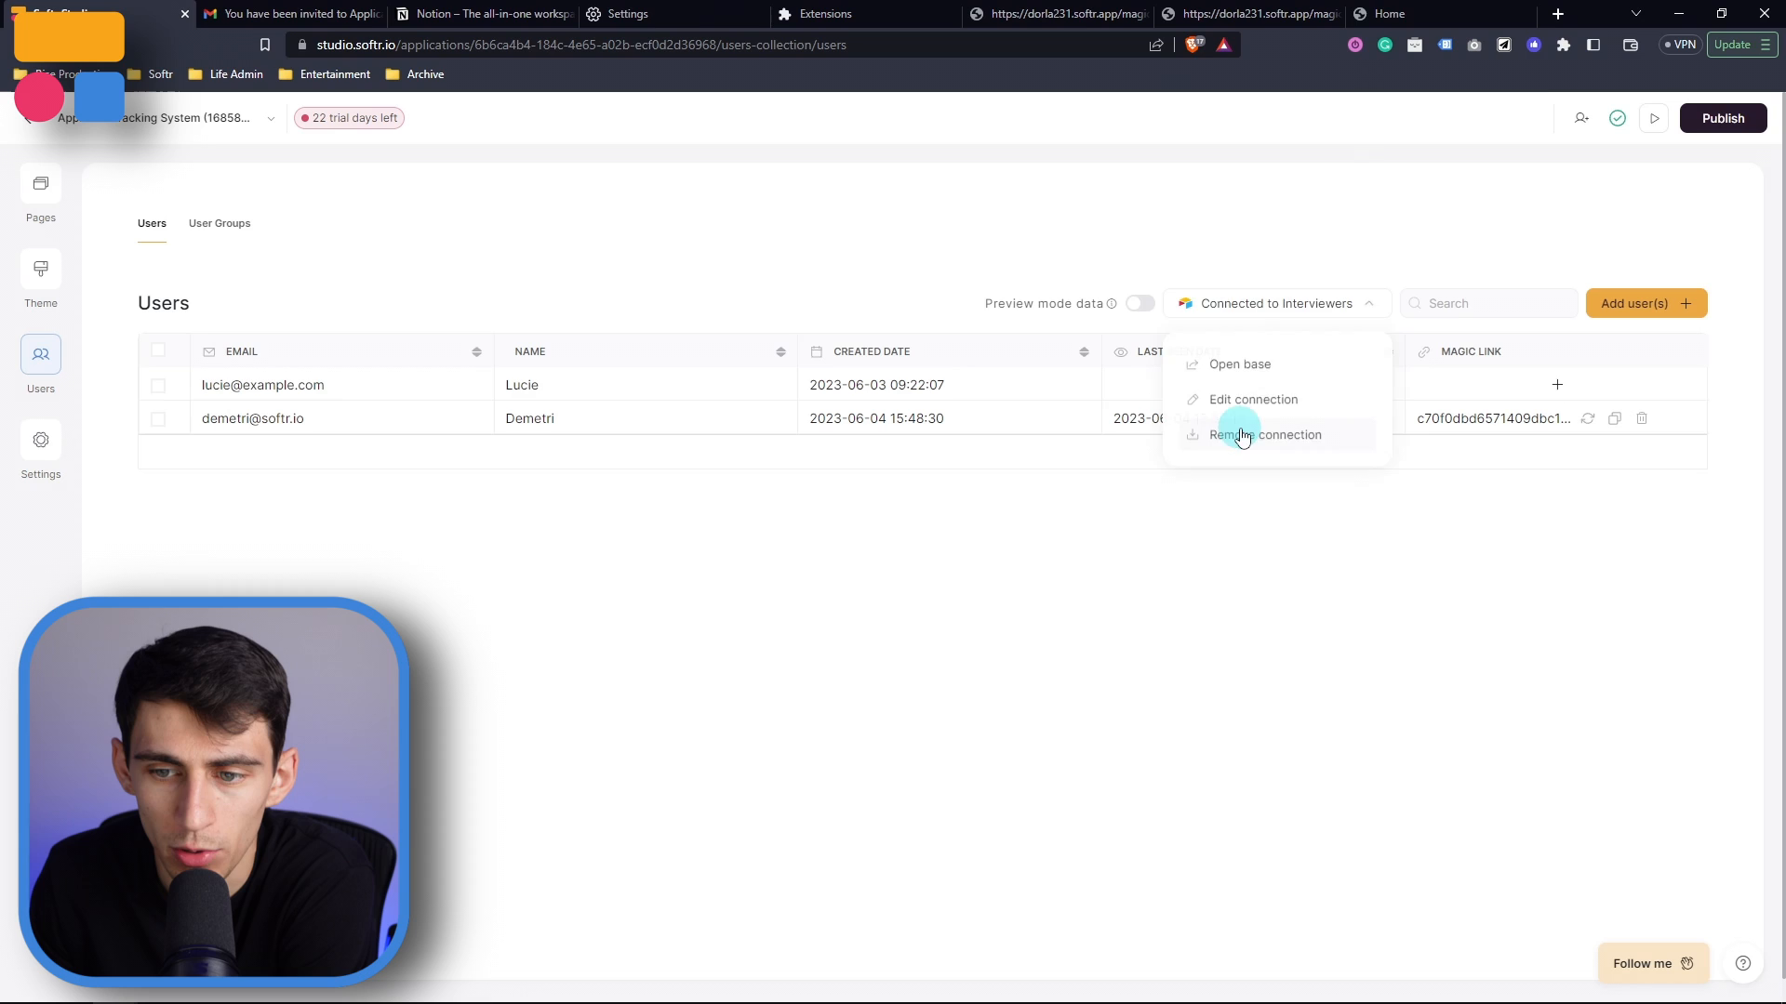
- Remove the users list's Interviewers connection and begin connecting to a data source
left_click(1271, 433)
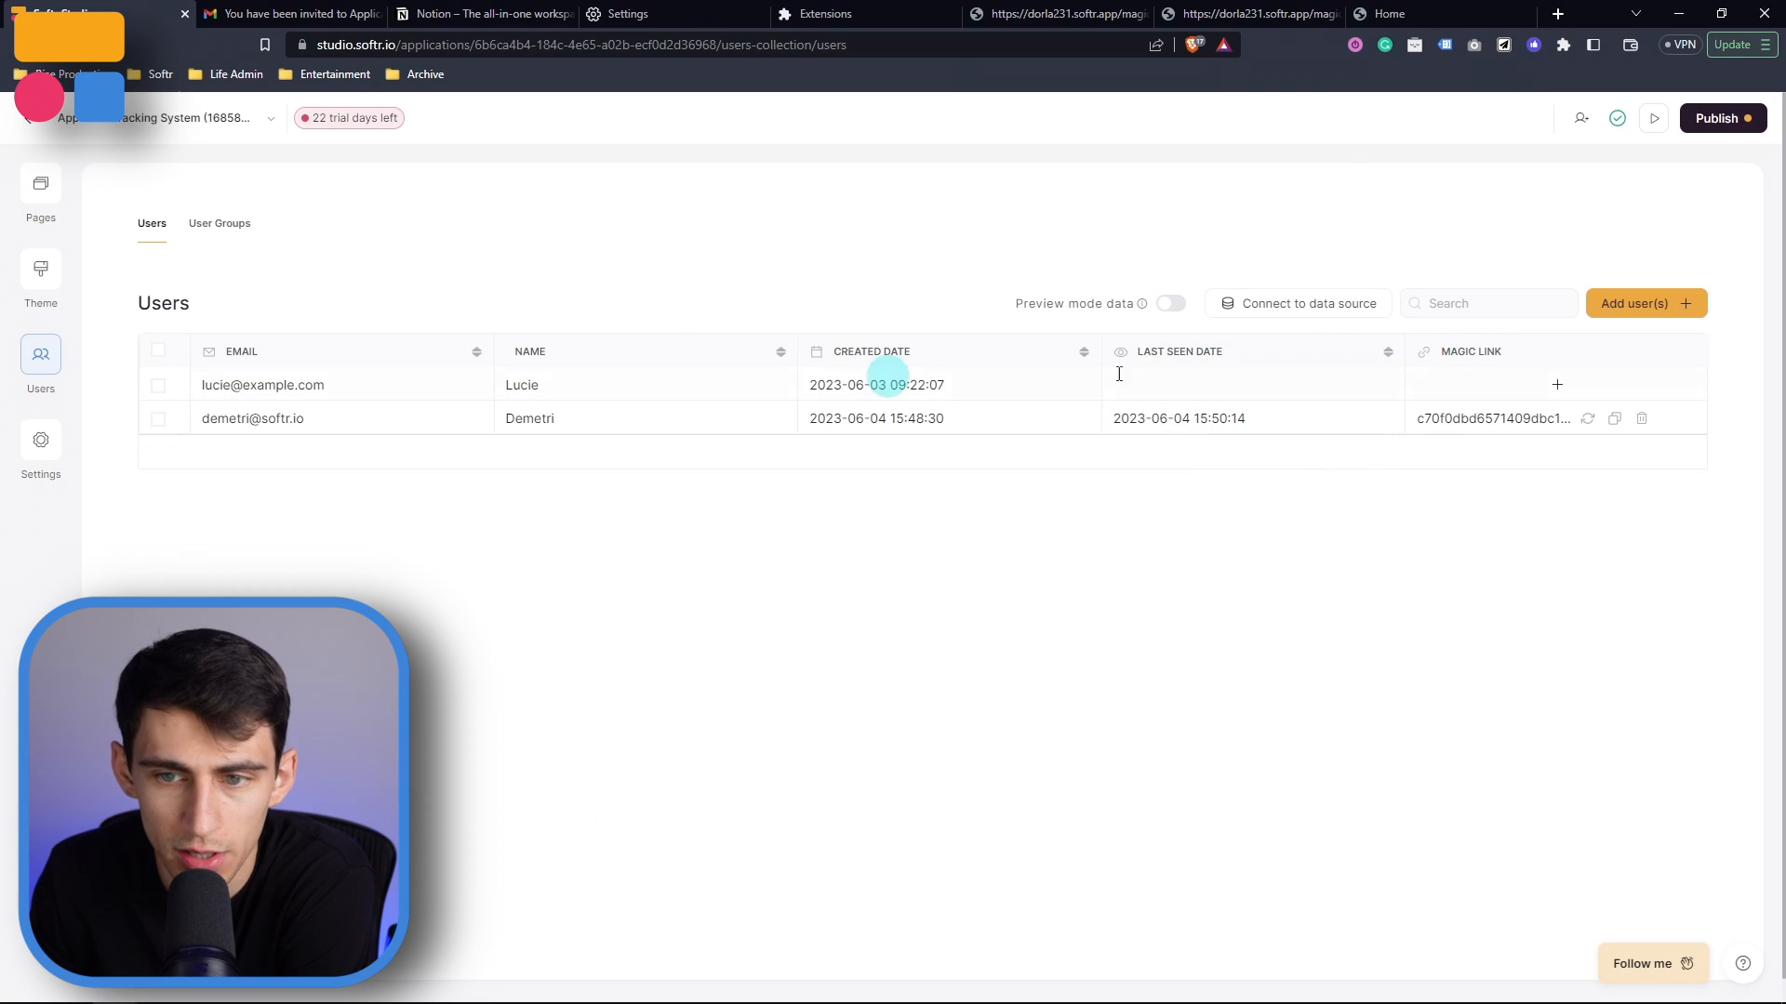
mouse_move(1287, 303)
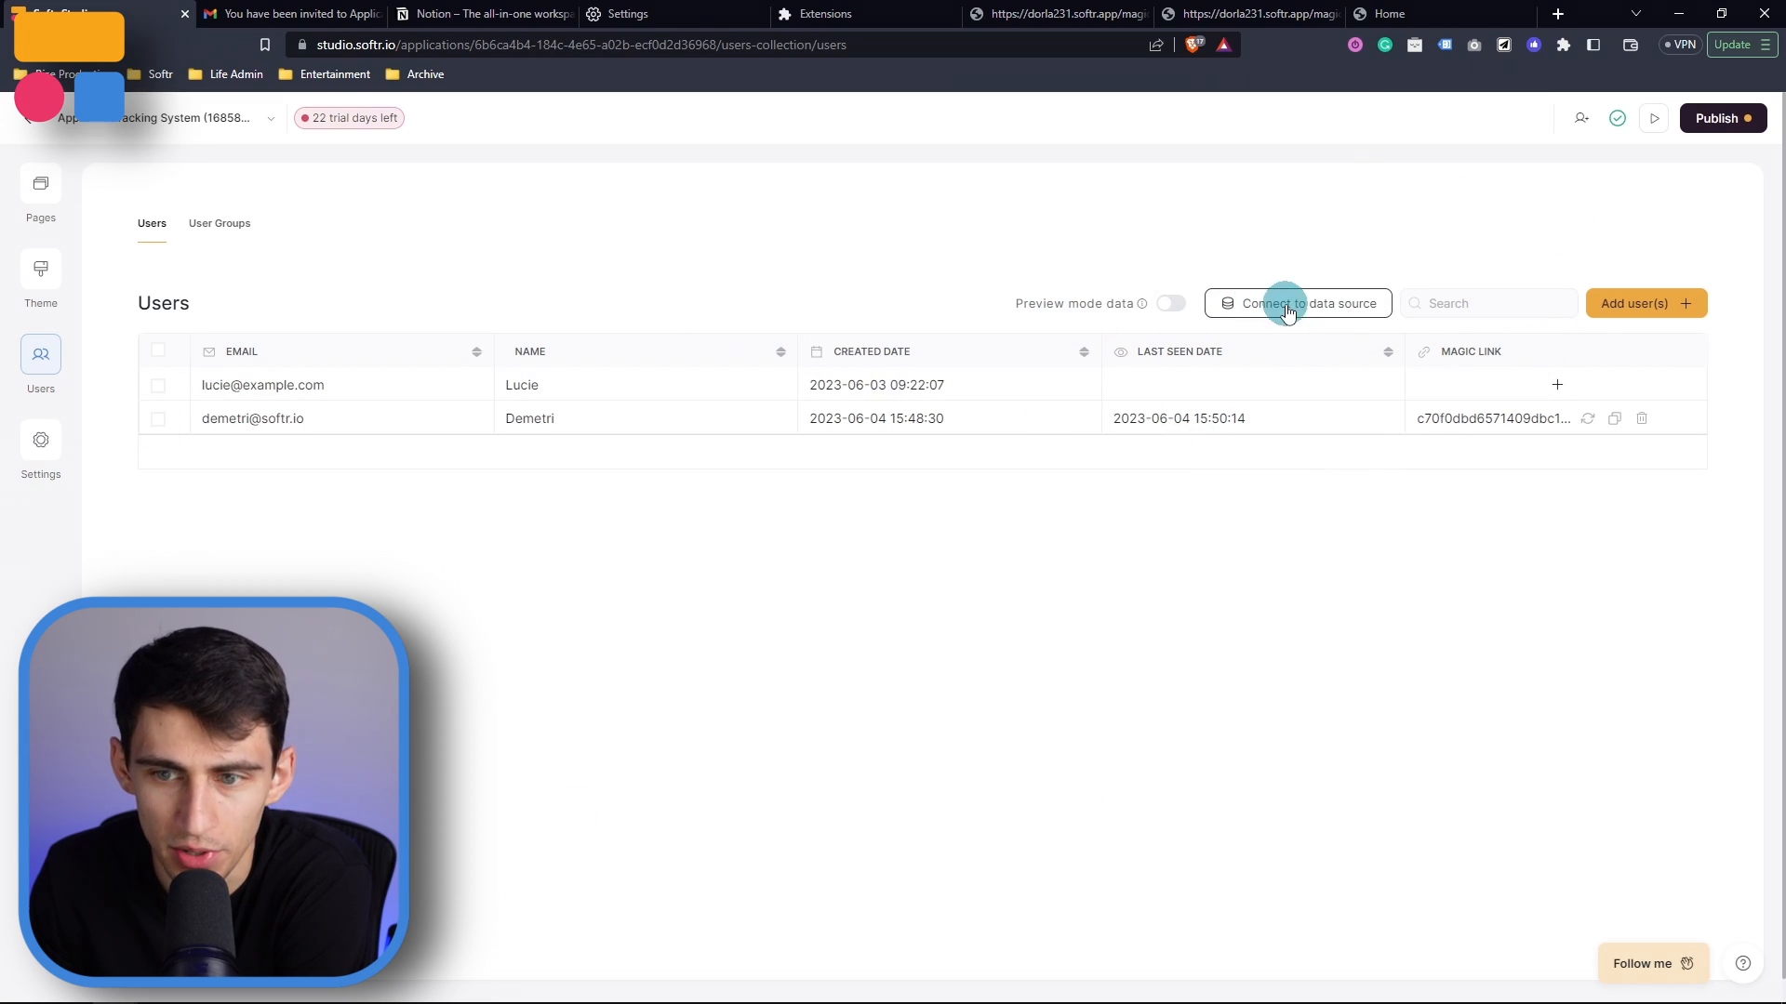
left_click(1296, 303)
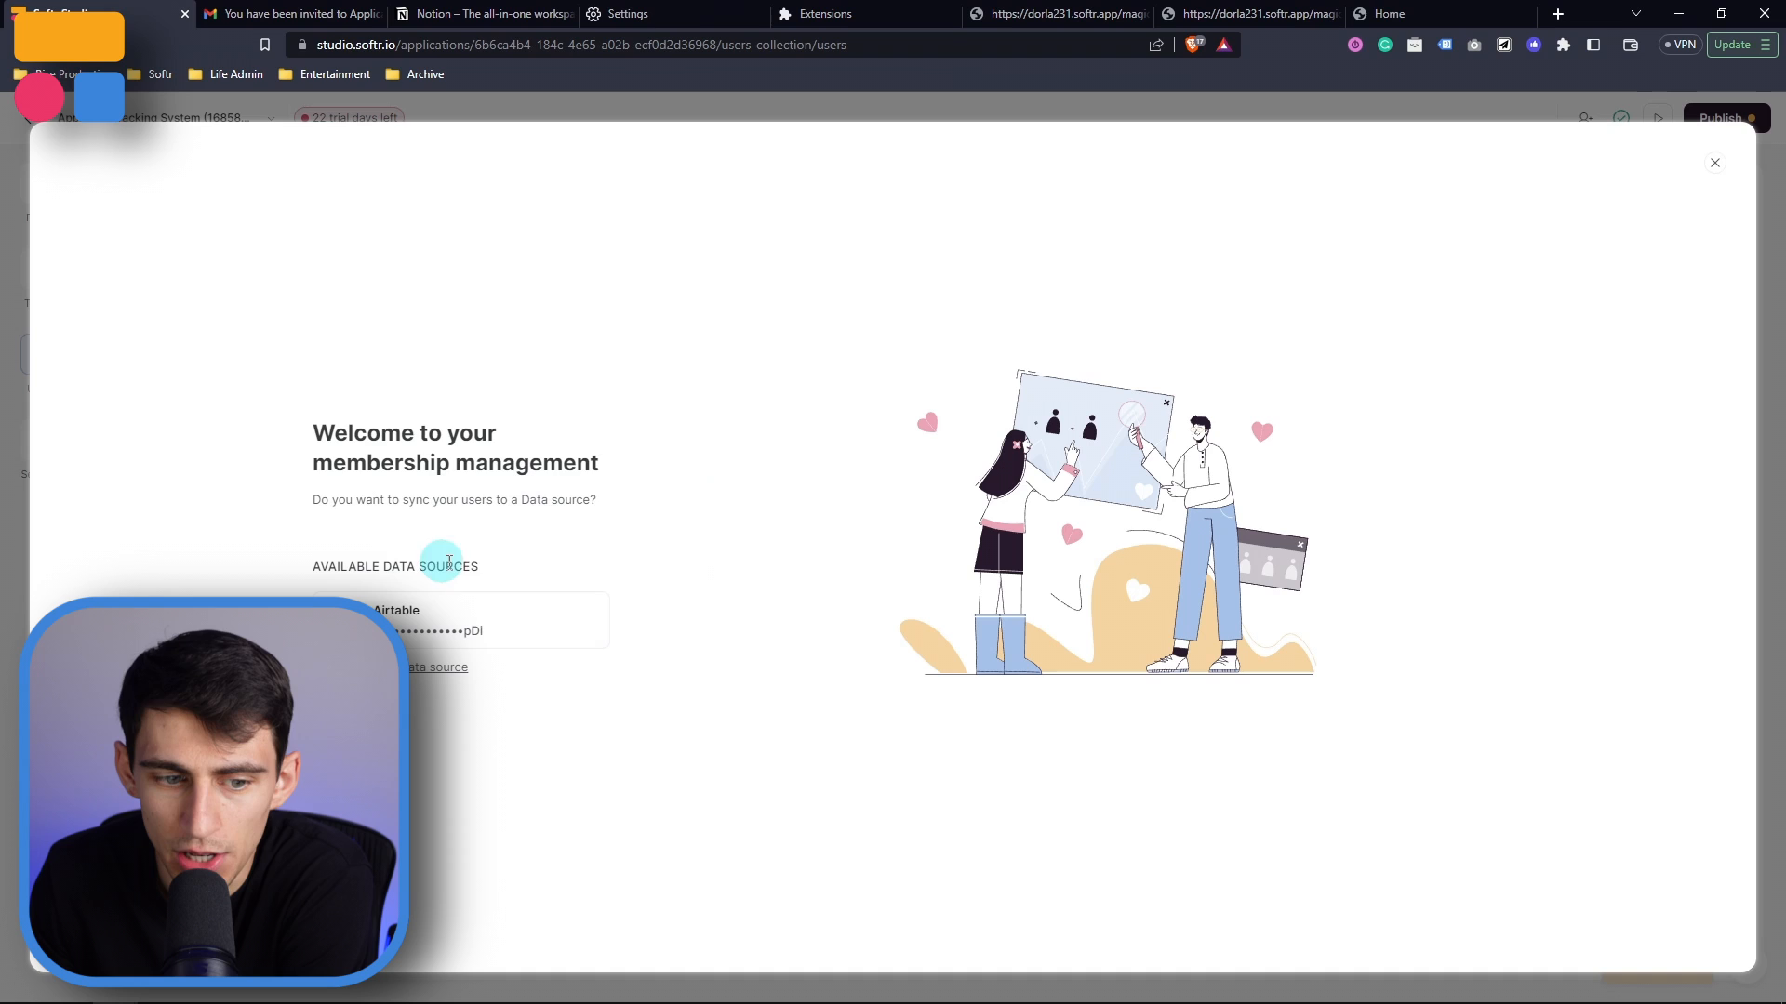
mouse_move(683, 526)
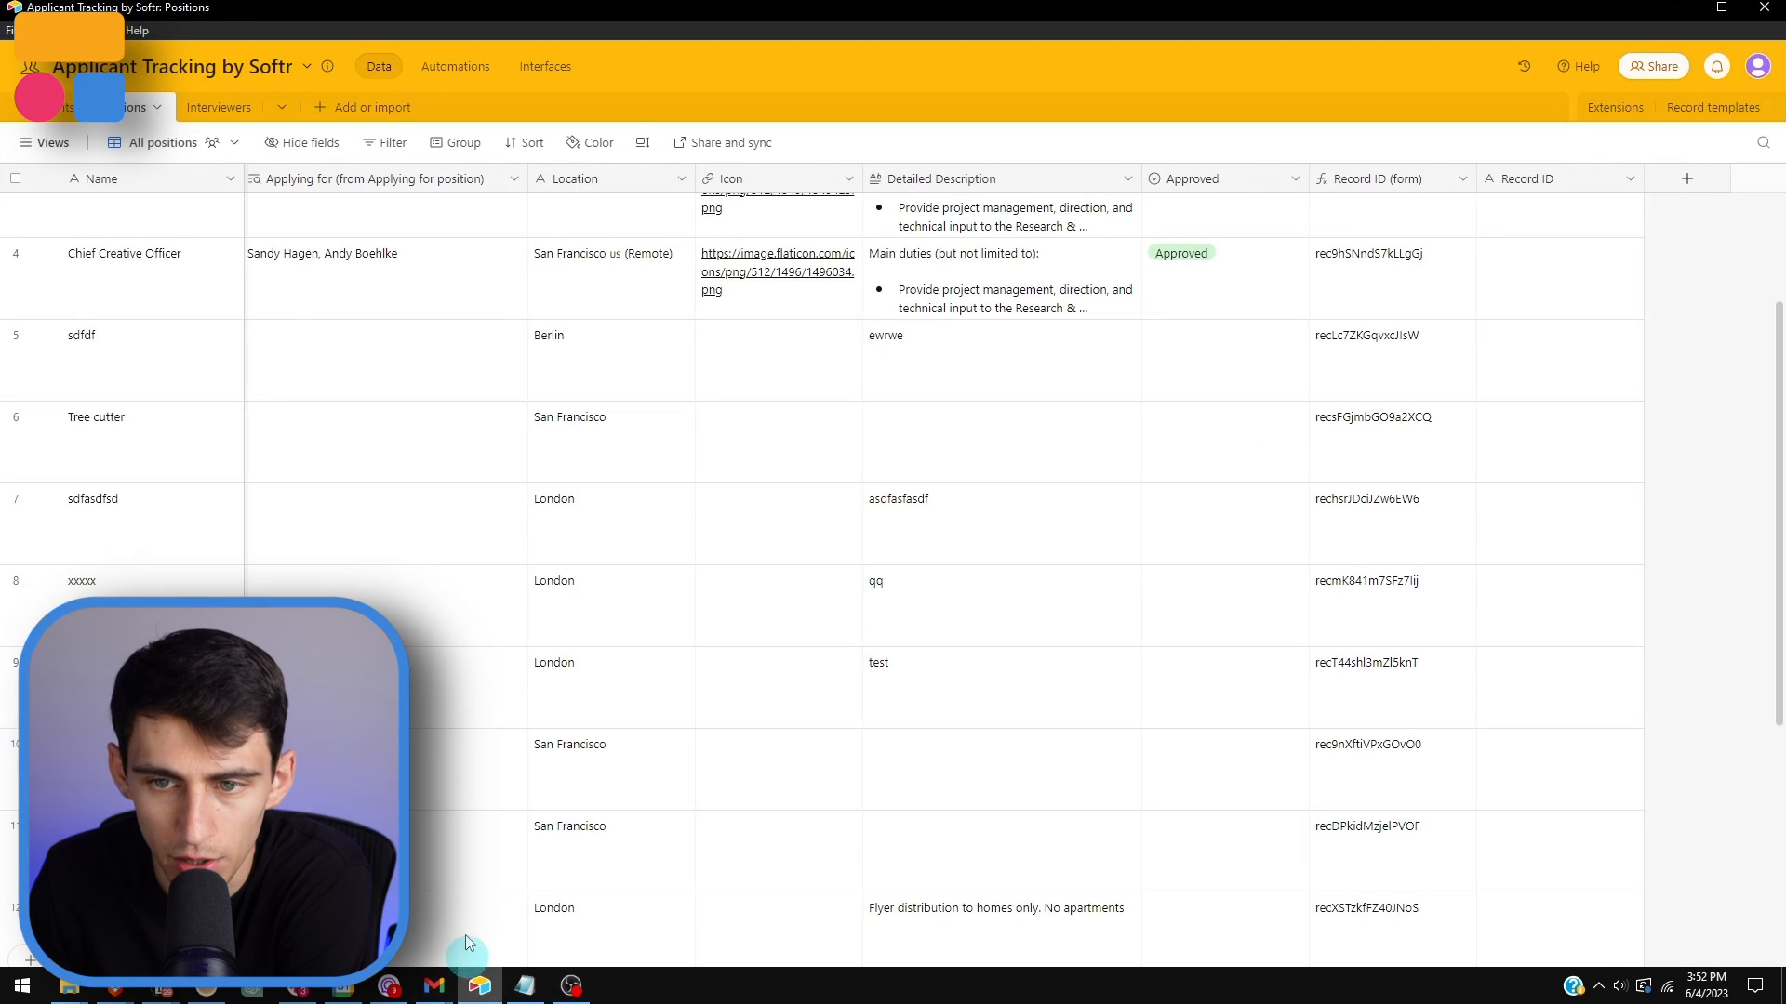
left_click(1758, 67)
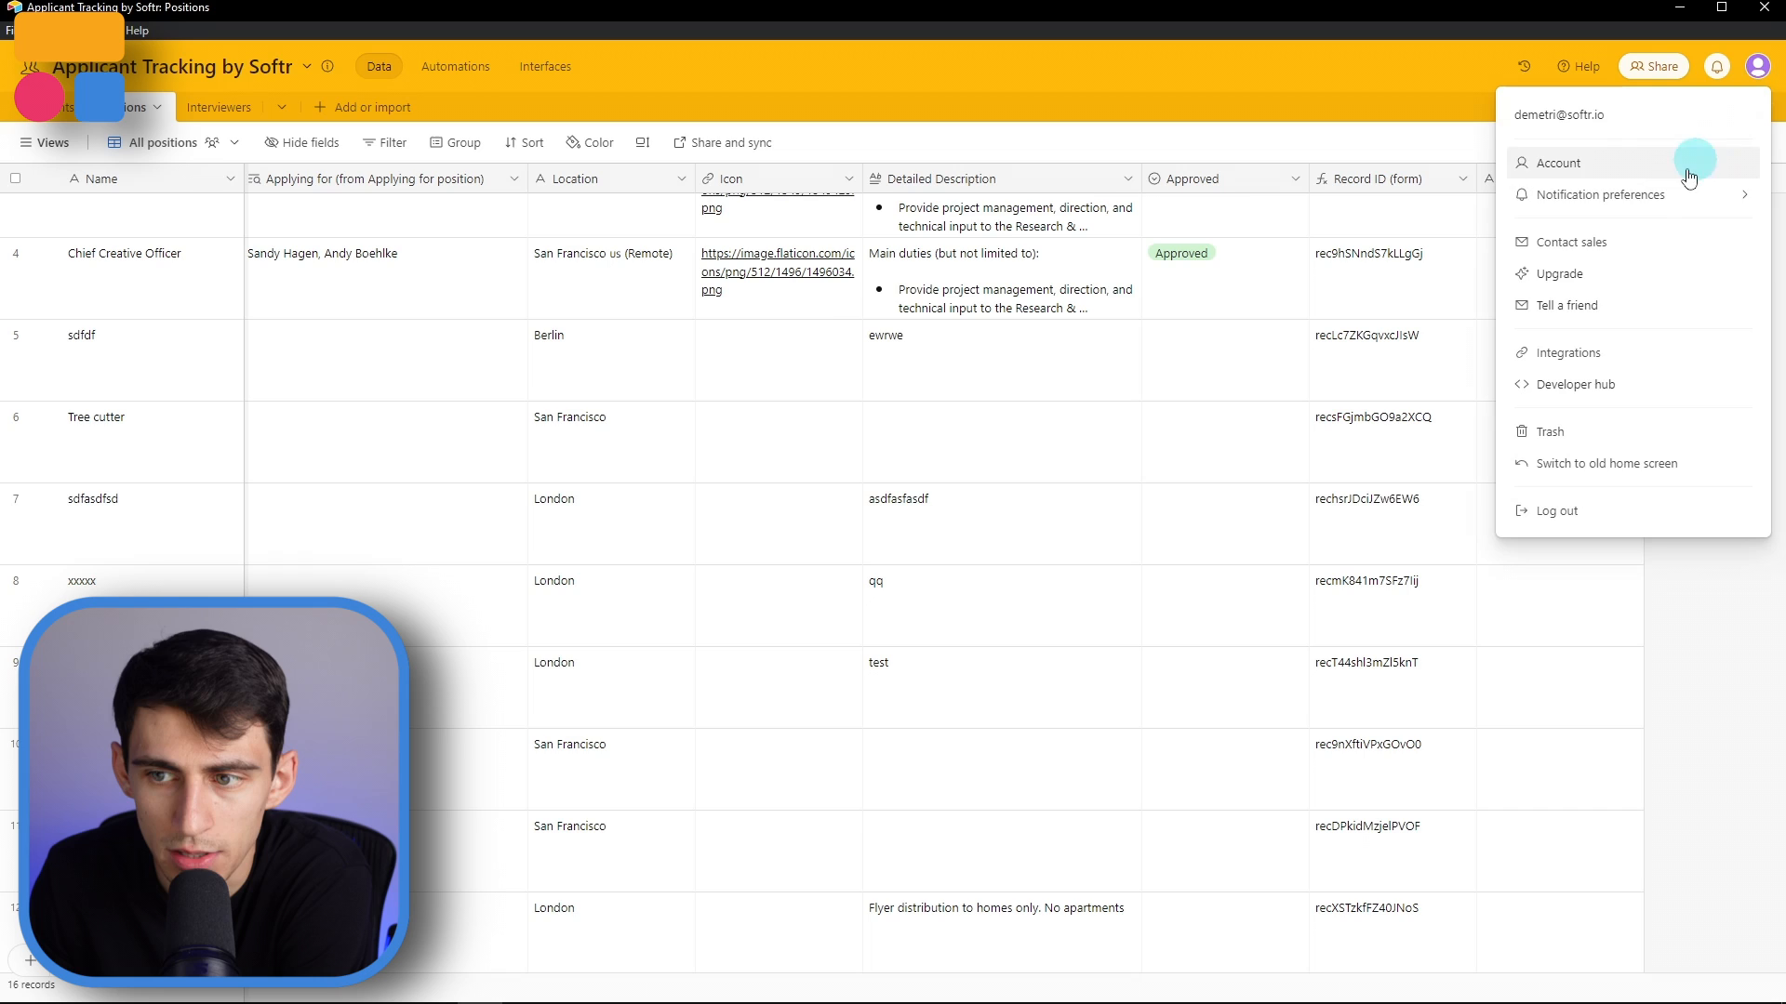
left_click(1558, 163)
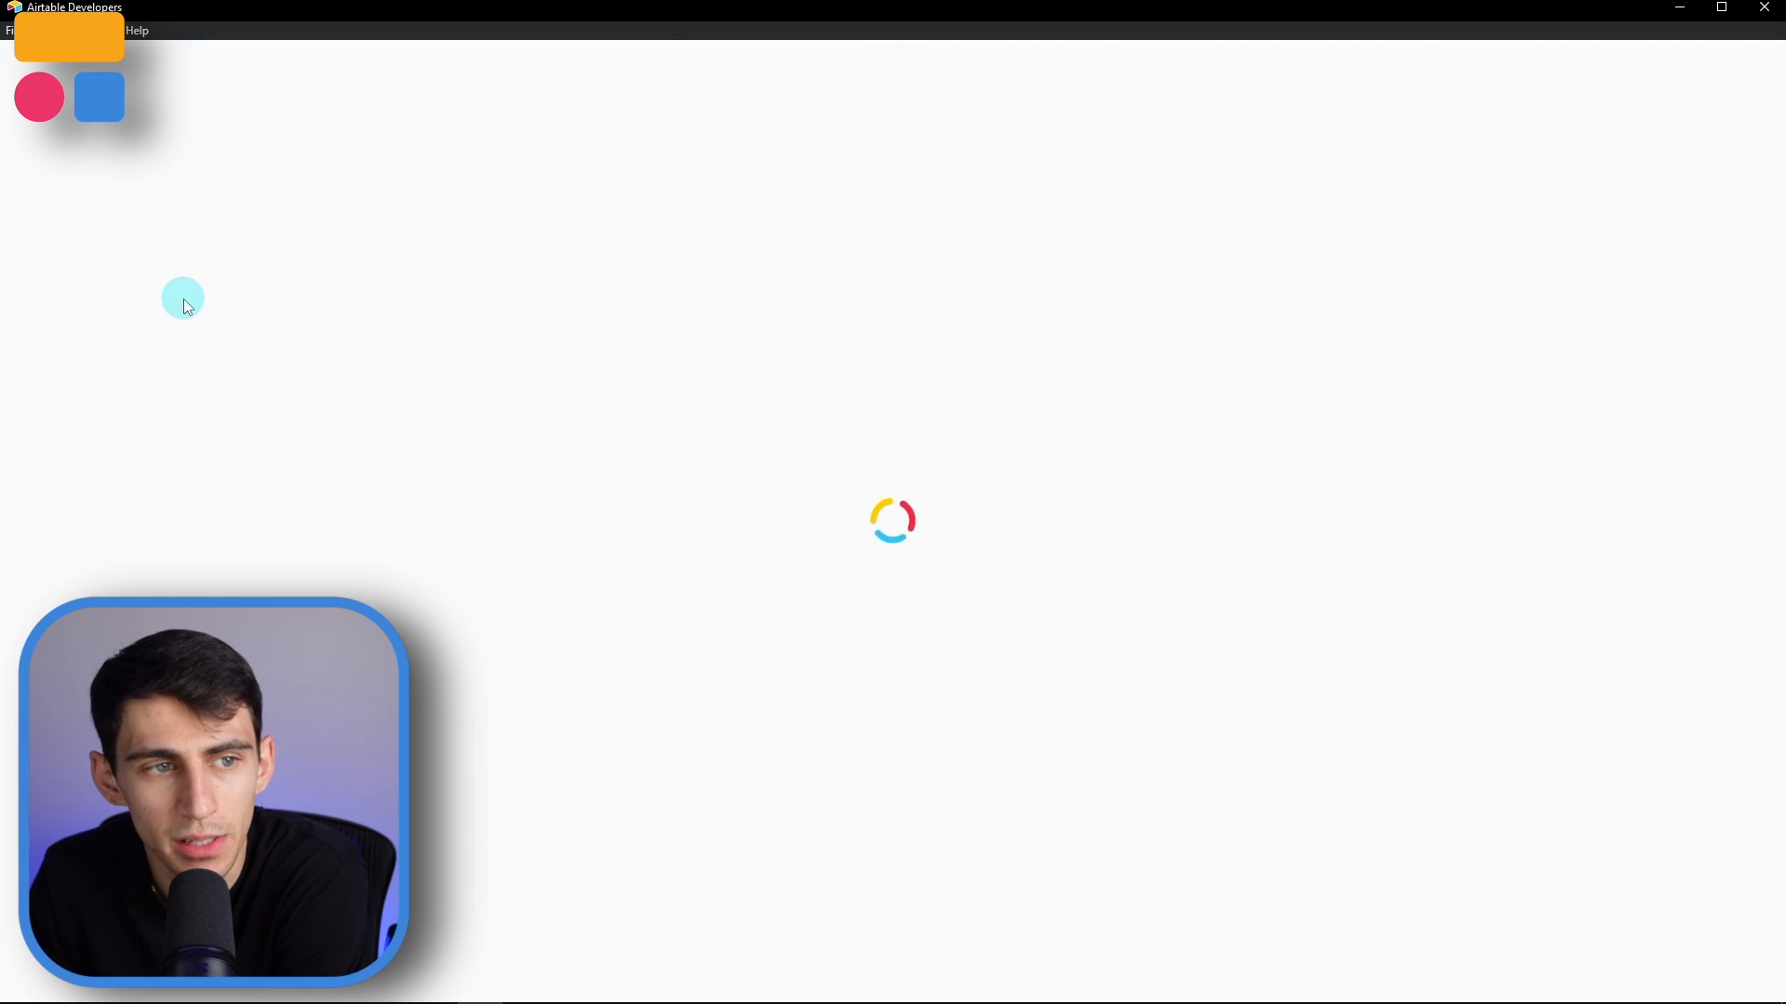
left_click(69, 186)
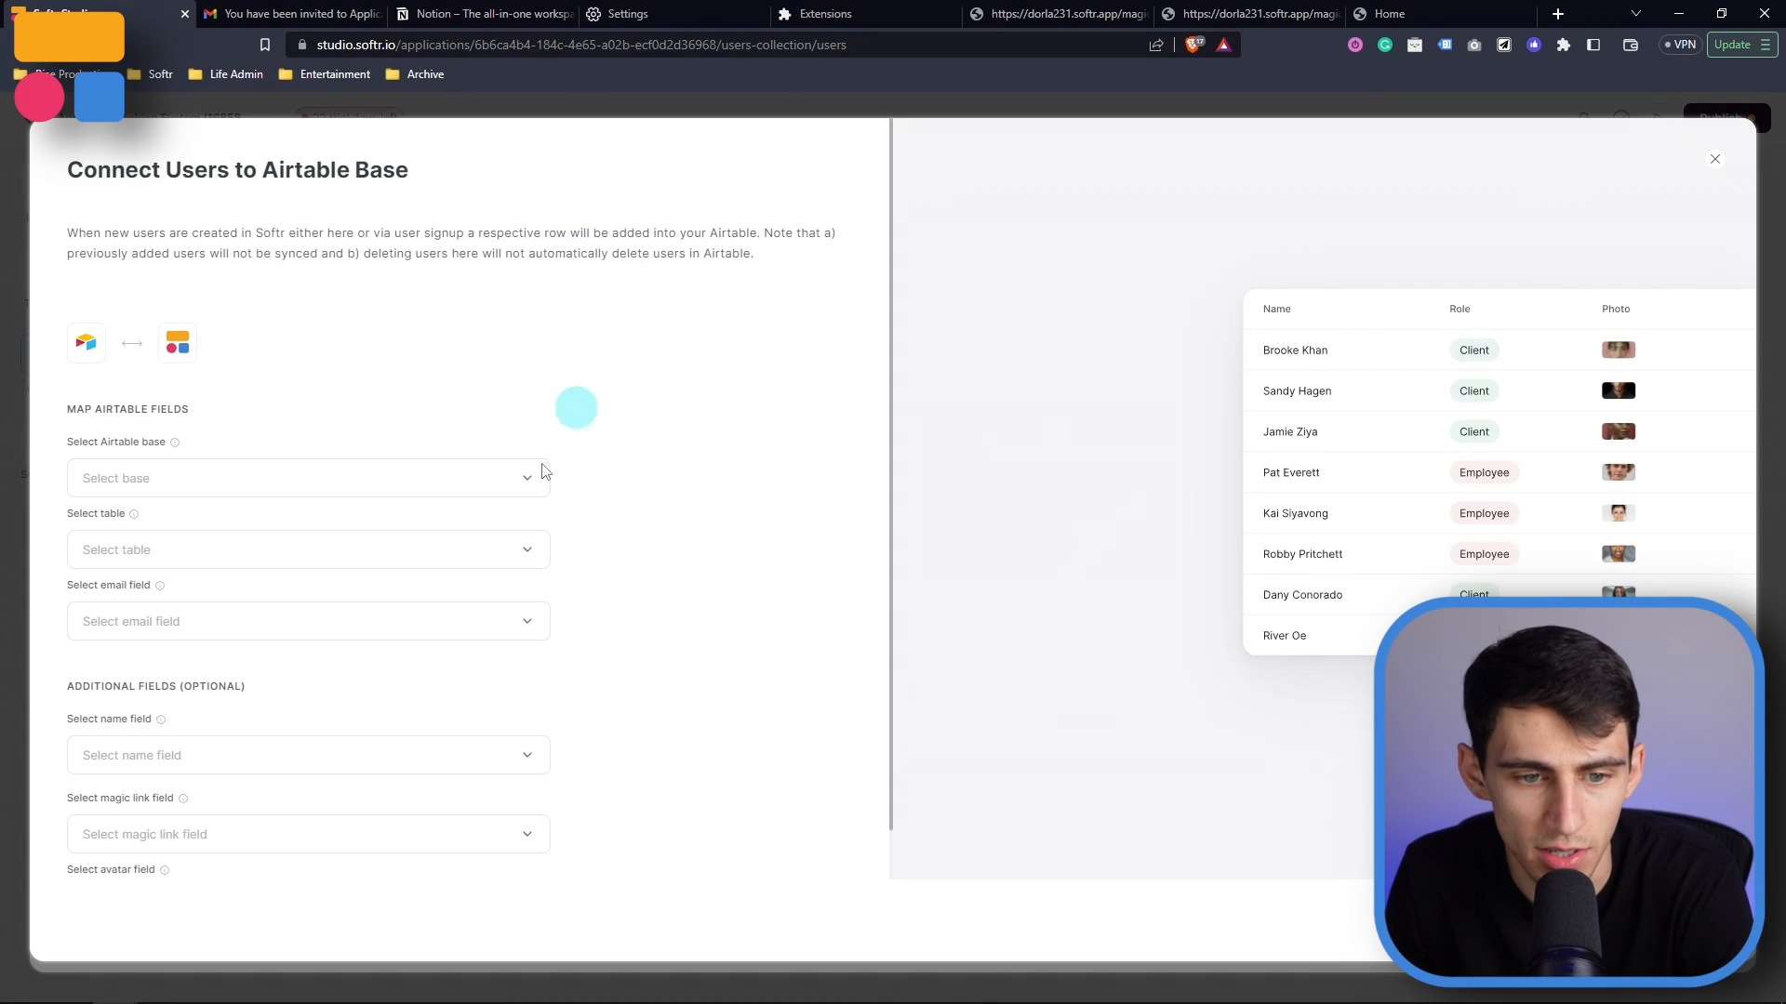
- Map user sync to the Interviewers table of the Applicant Tracking by Softr base
left_click(307, 478)
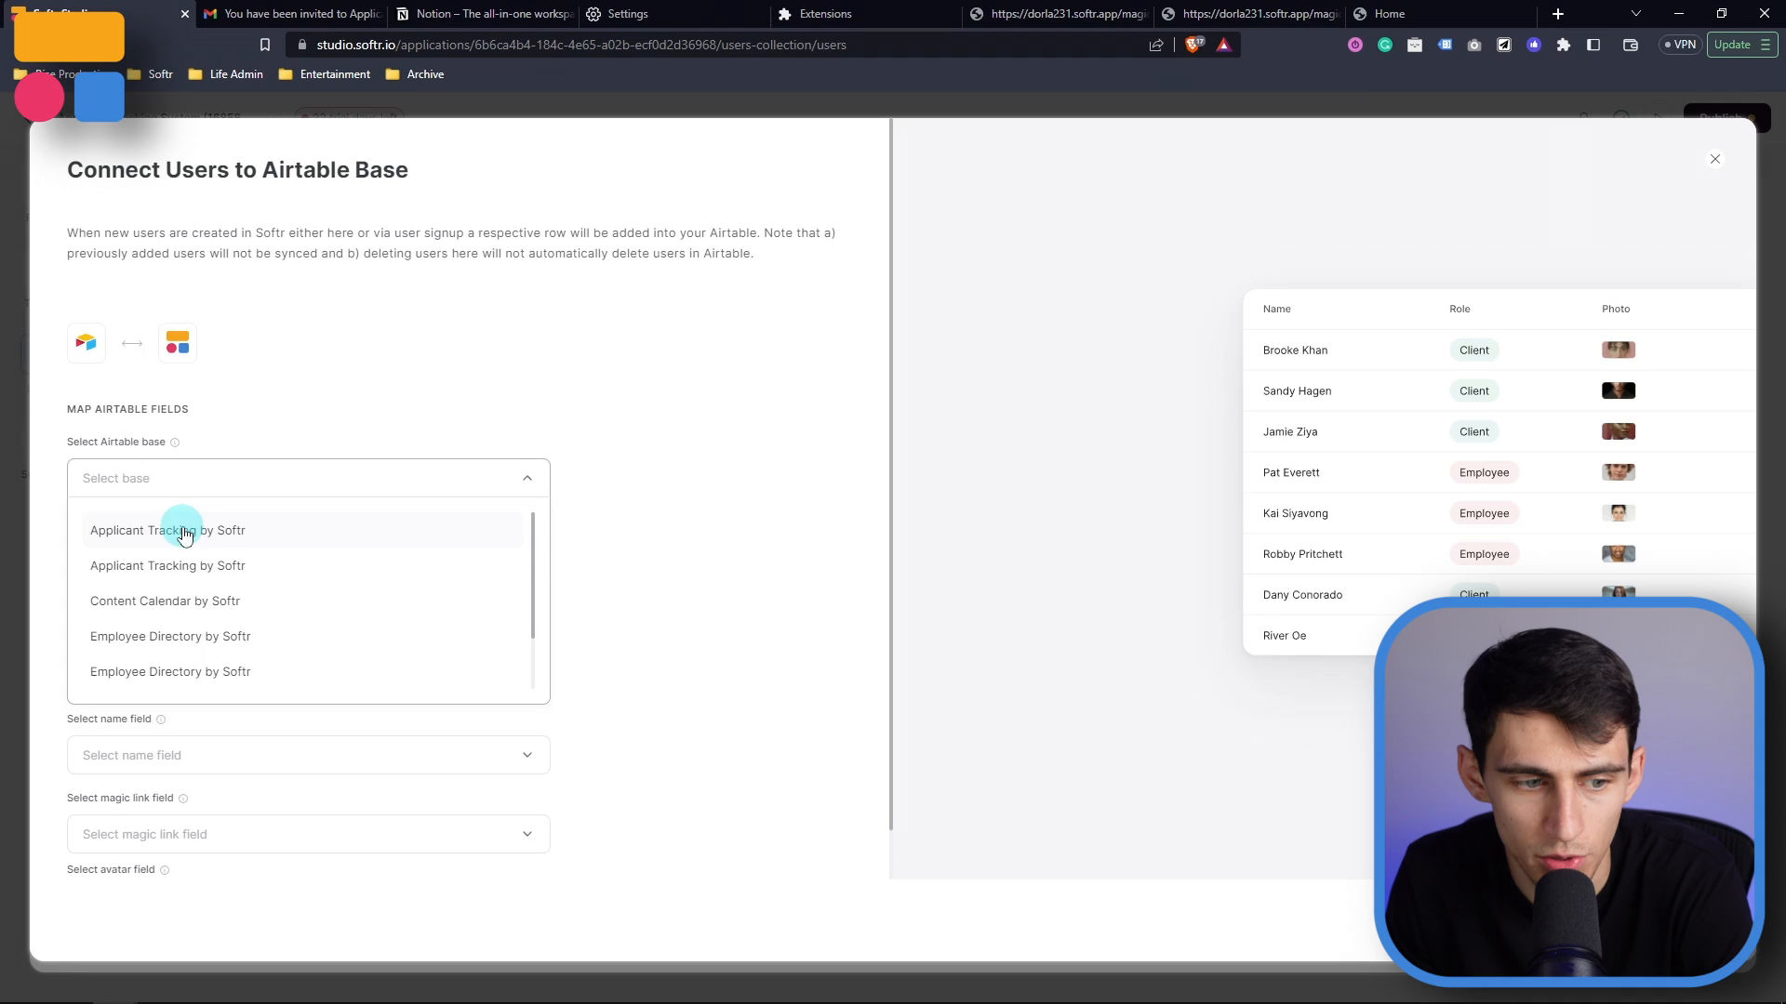
left_click(167, 530)
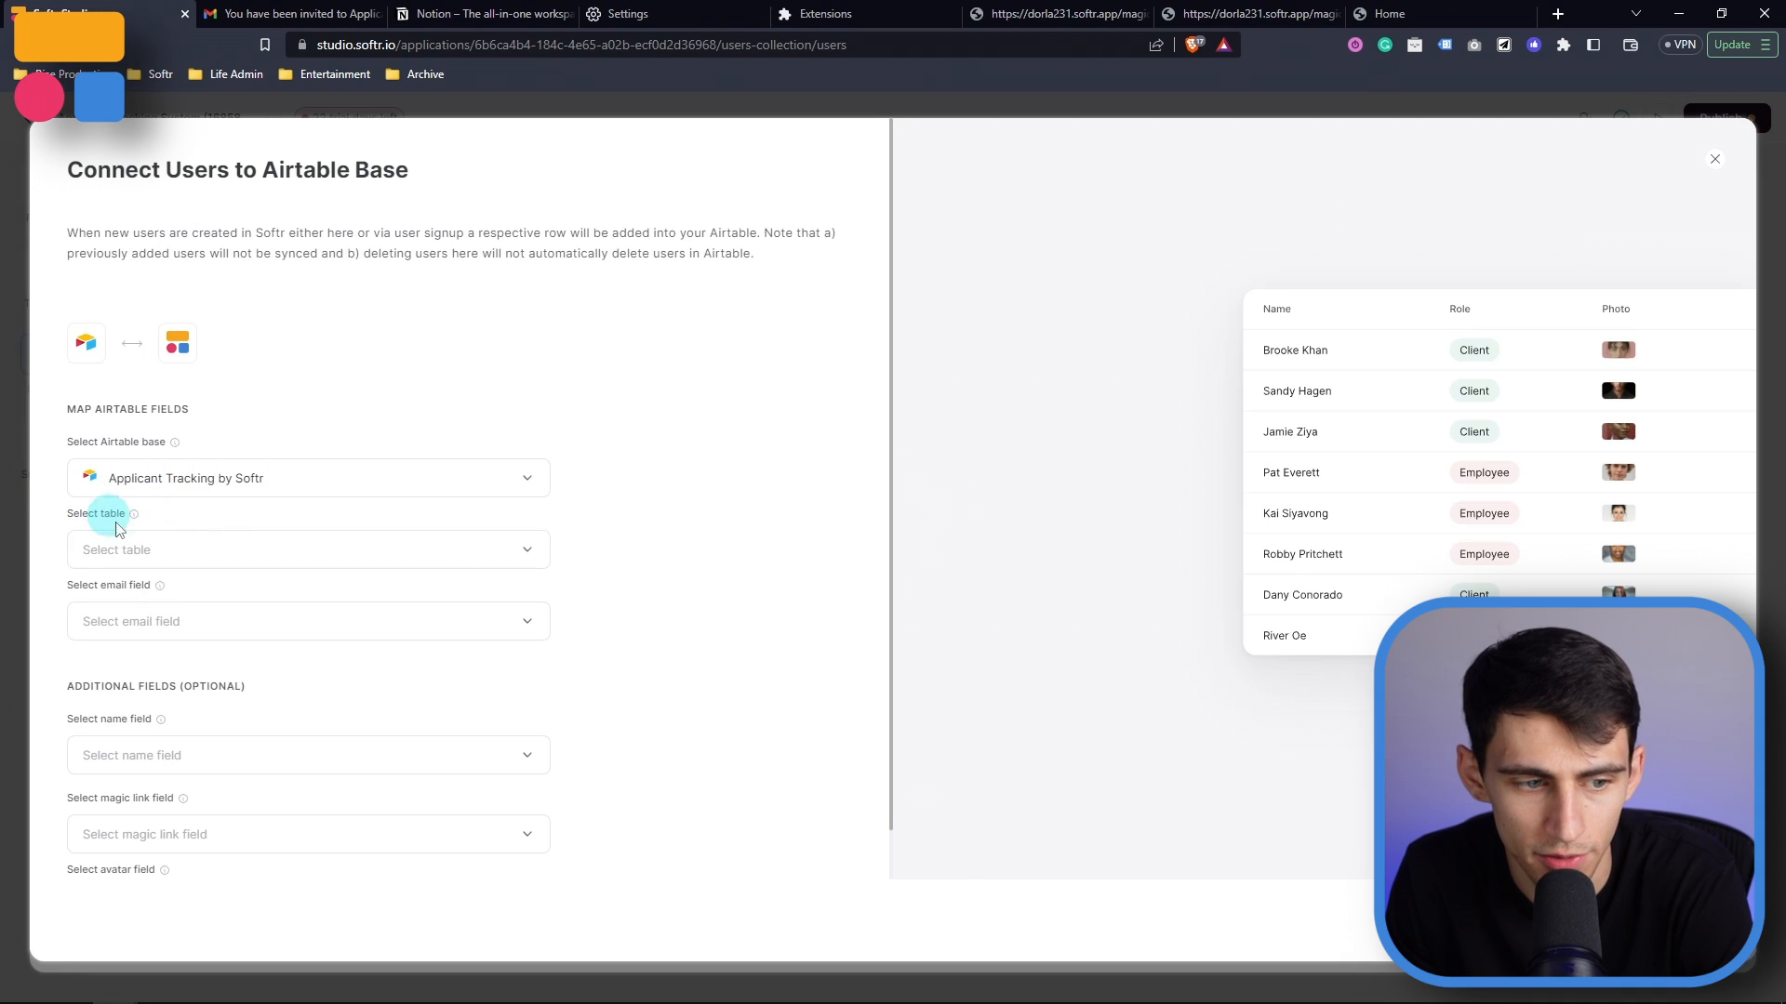
left_click(307, 548)
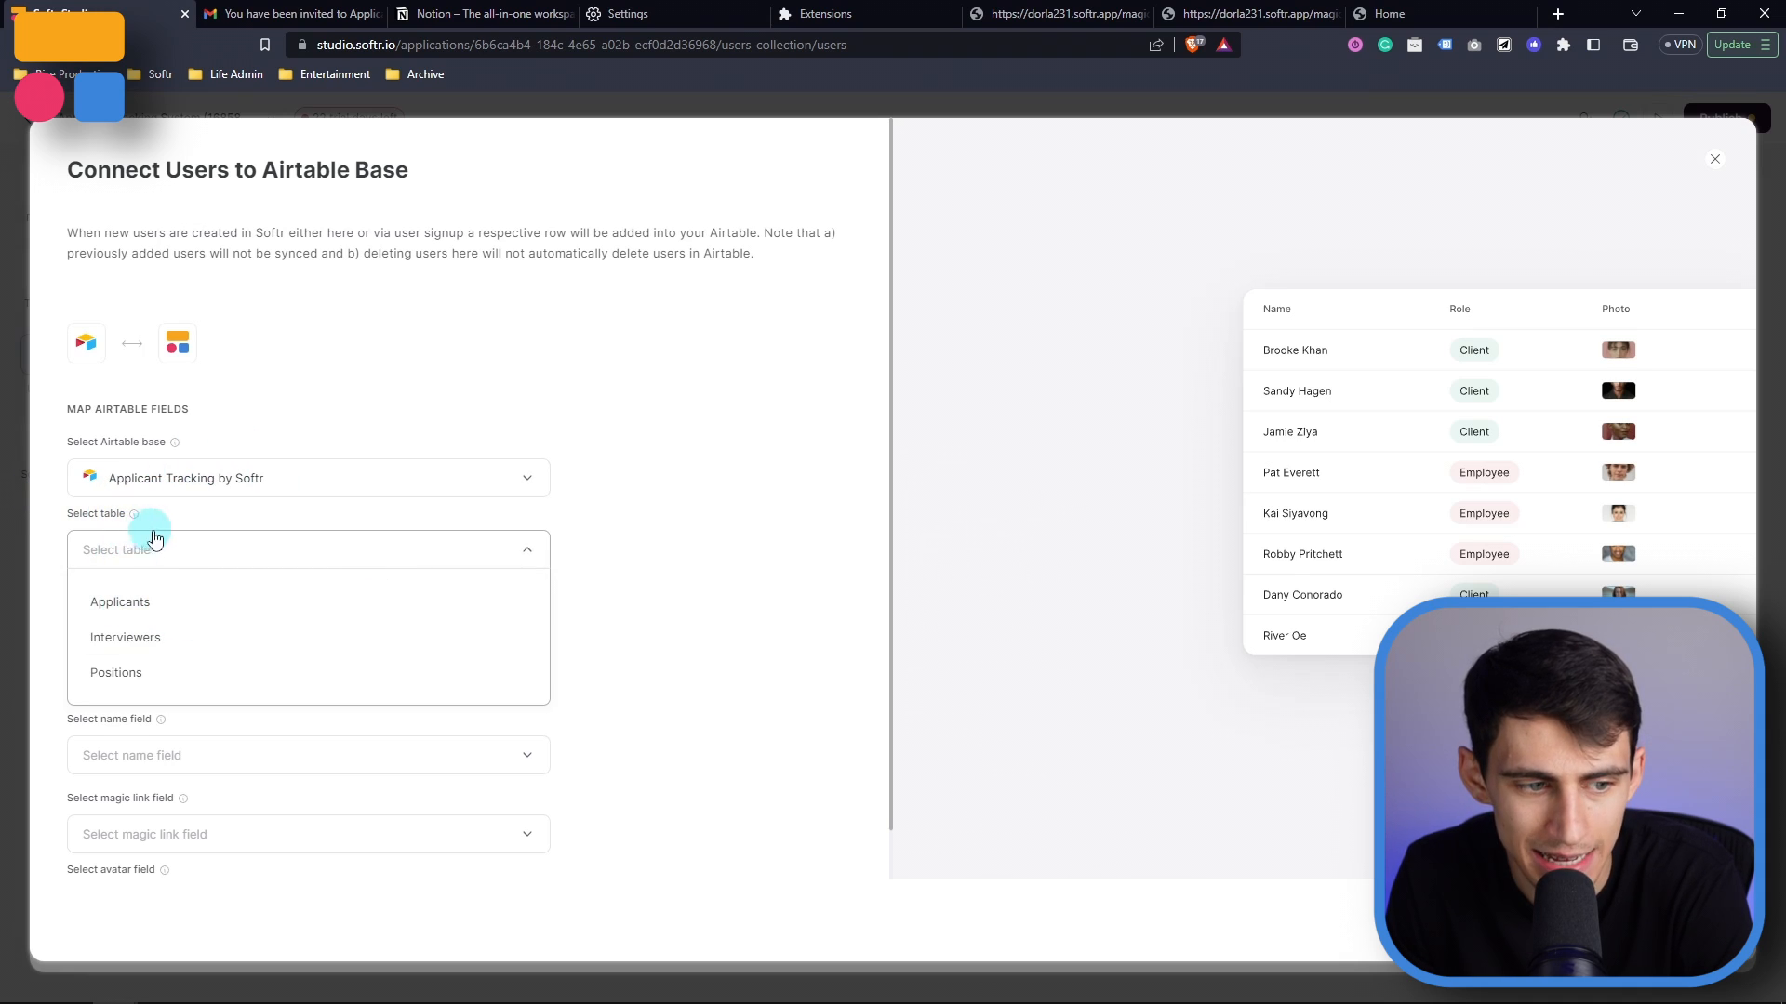
left_click(125, 636)
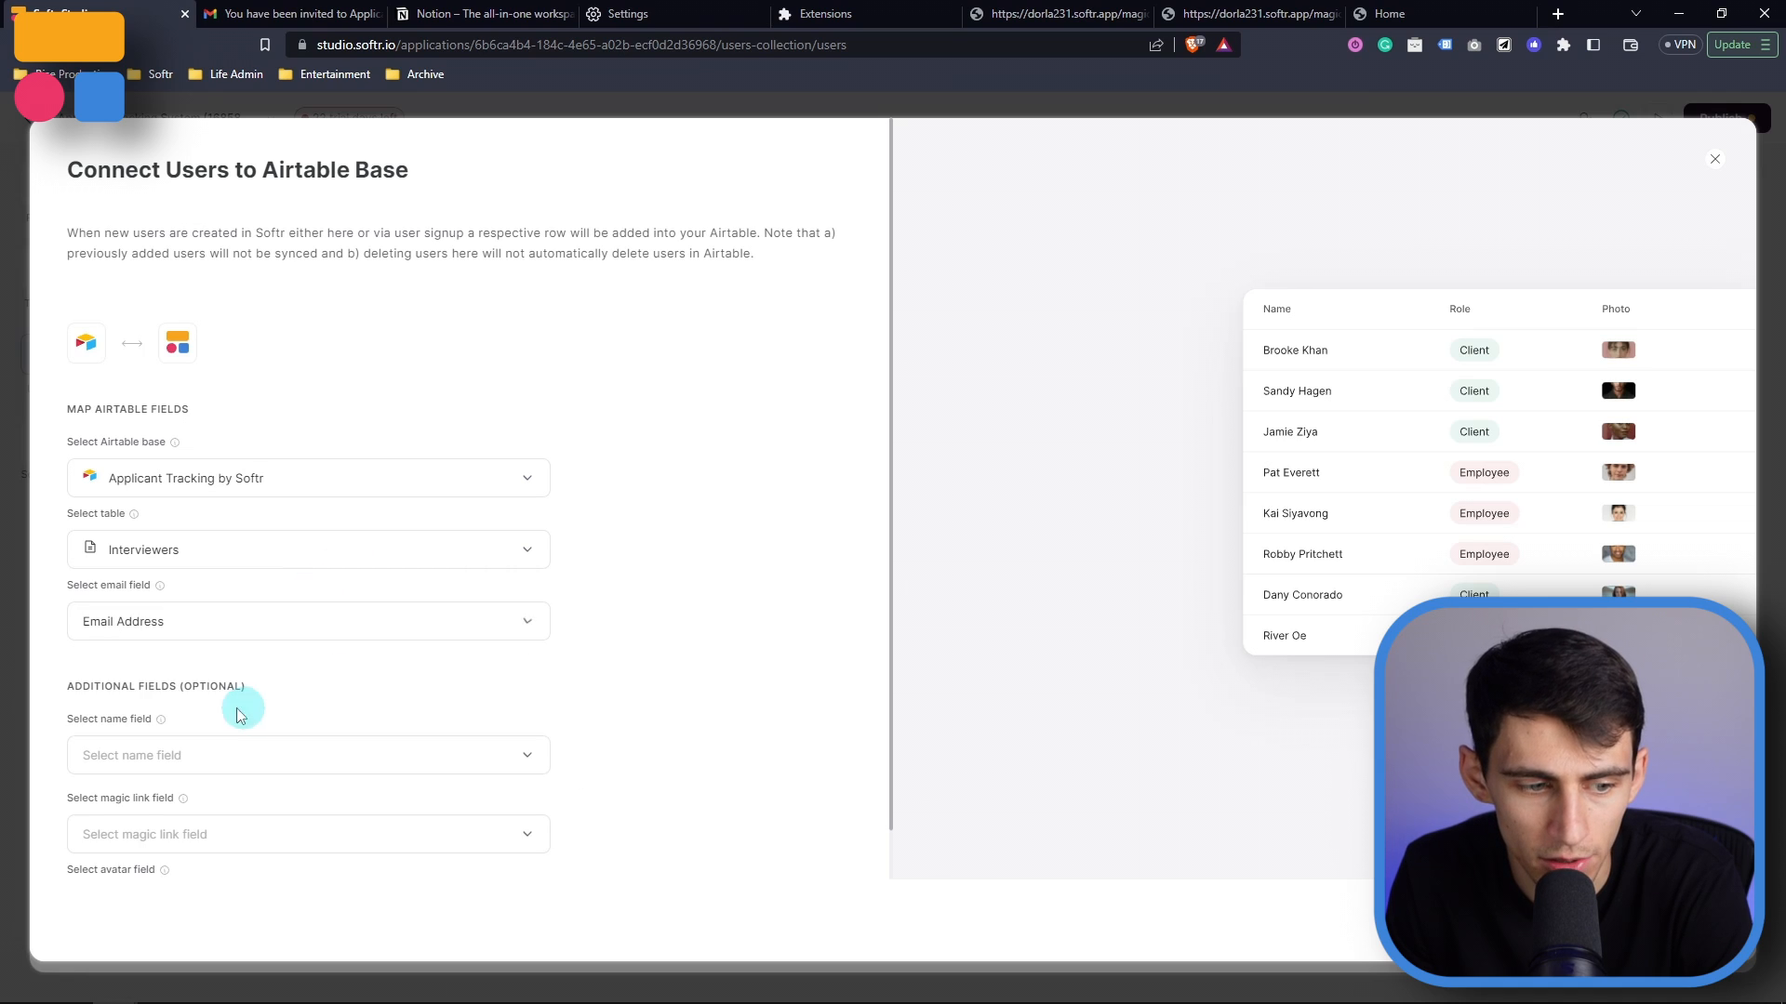
- Check the magic link field choices and leave none selected
scroll("down", 3)
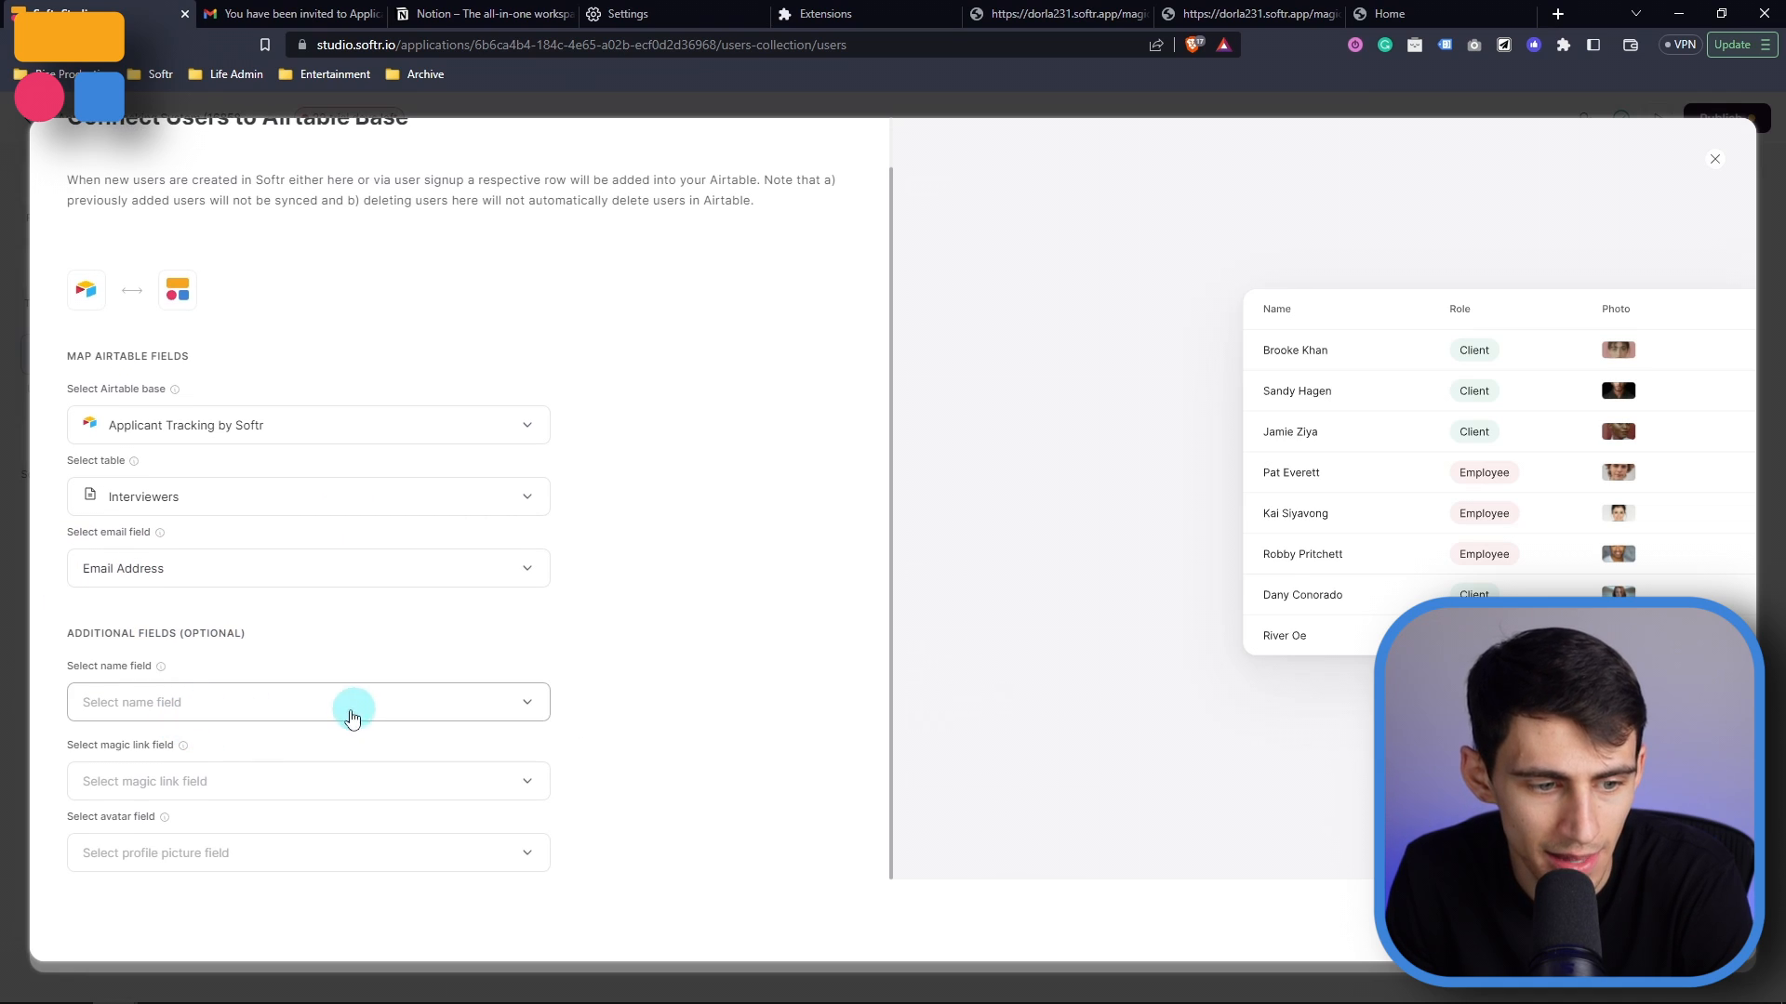
left_click(307, 701)
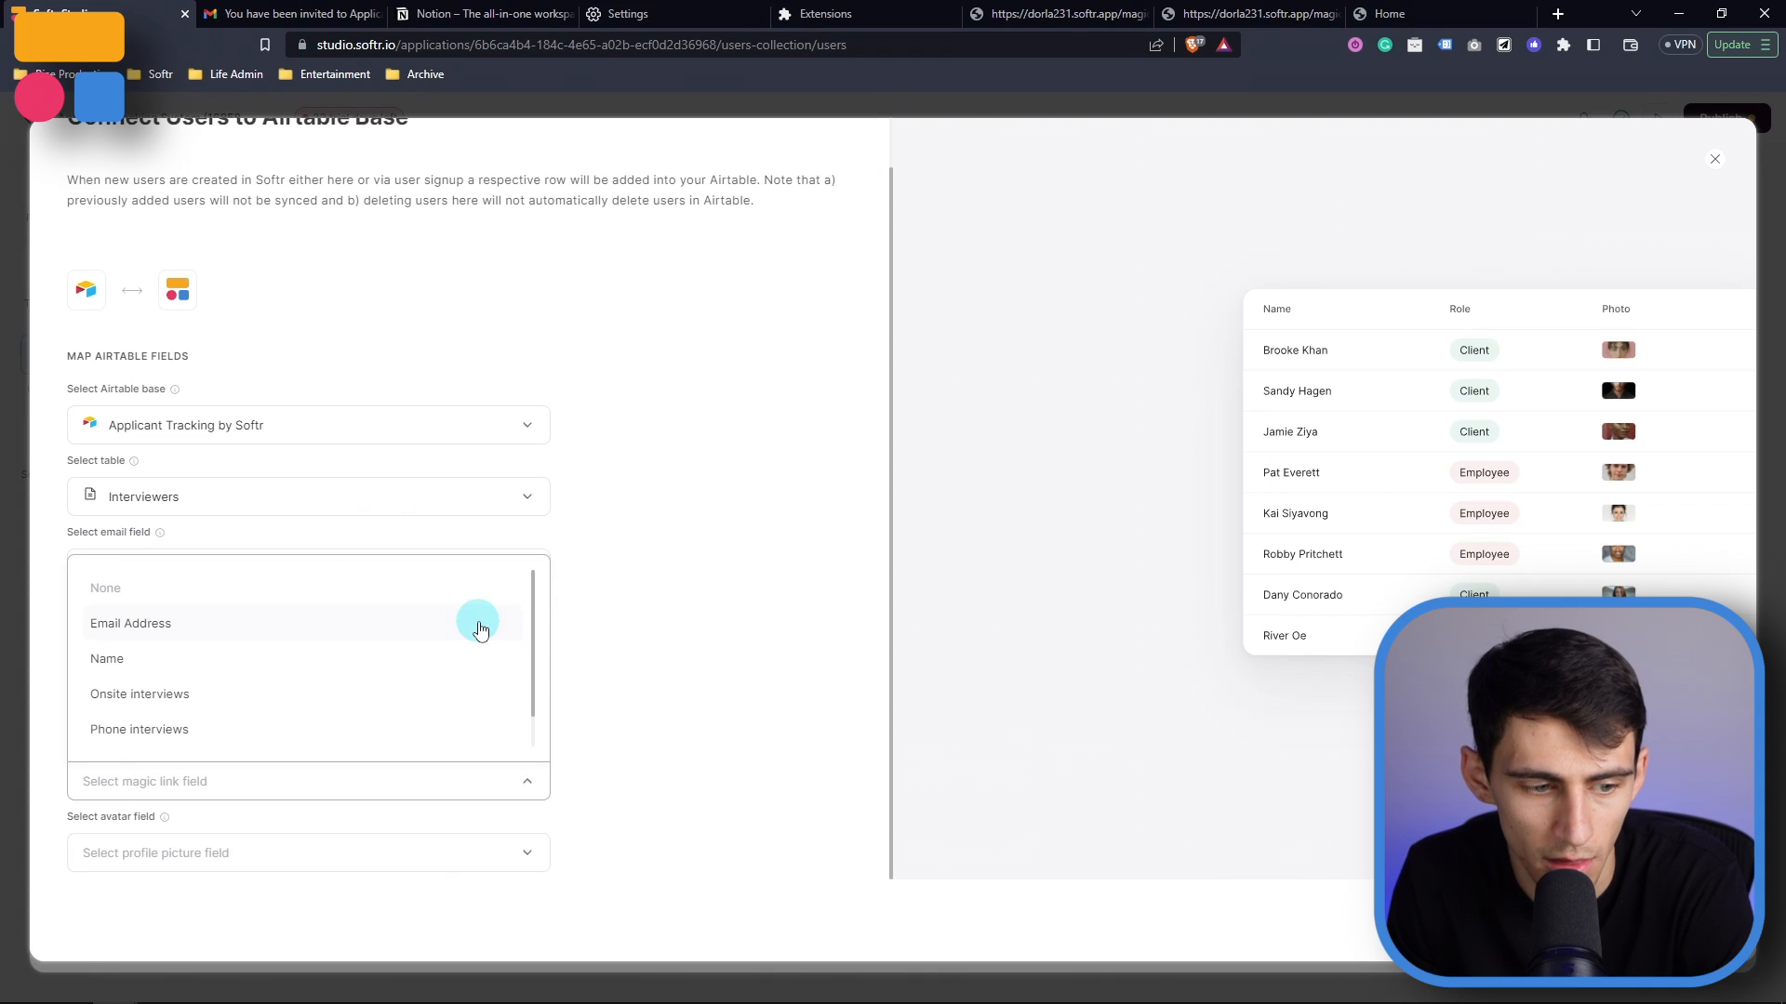
mouse_move(848, 610)
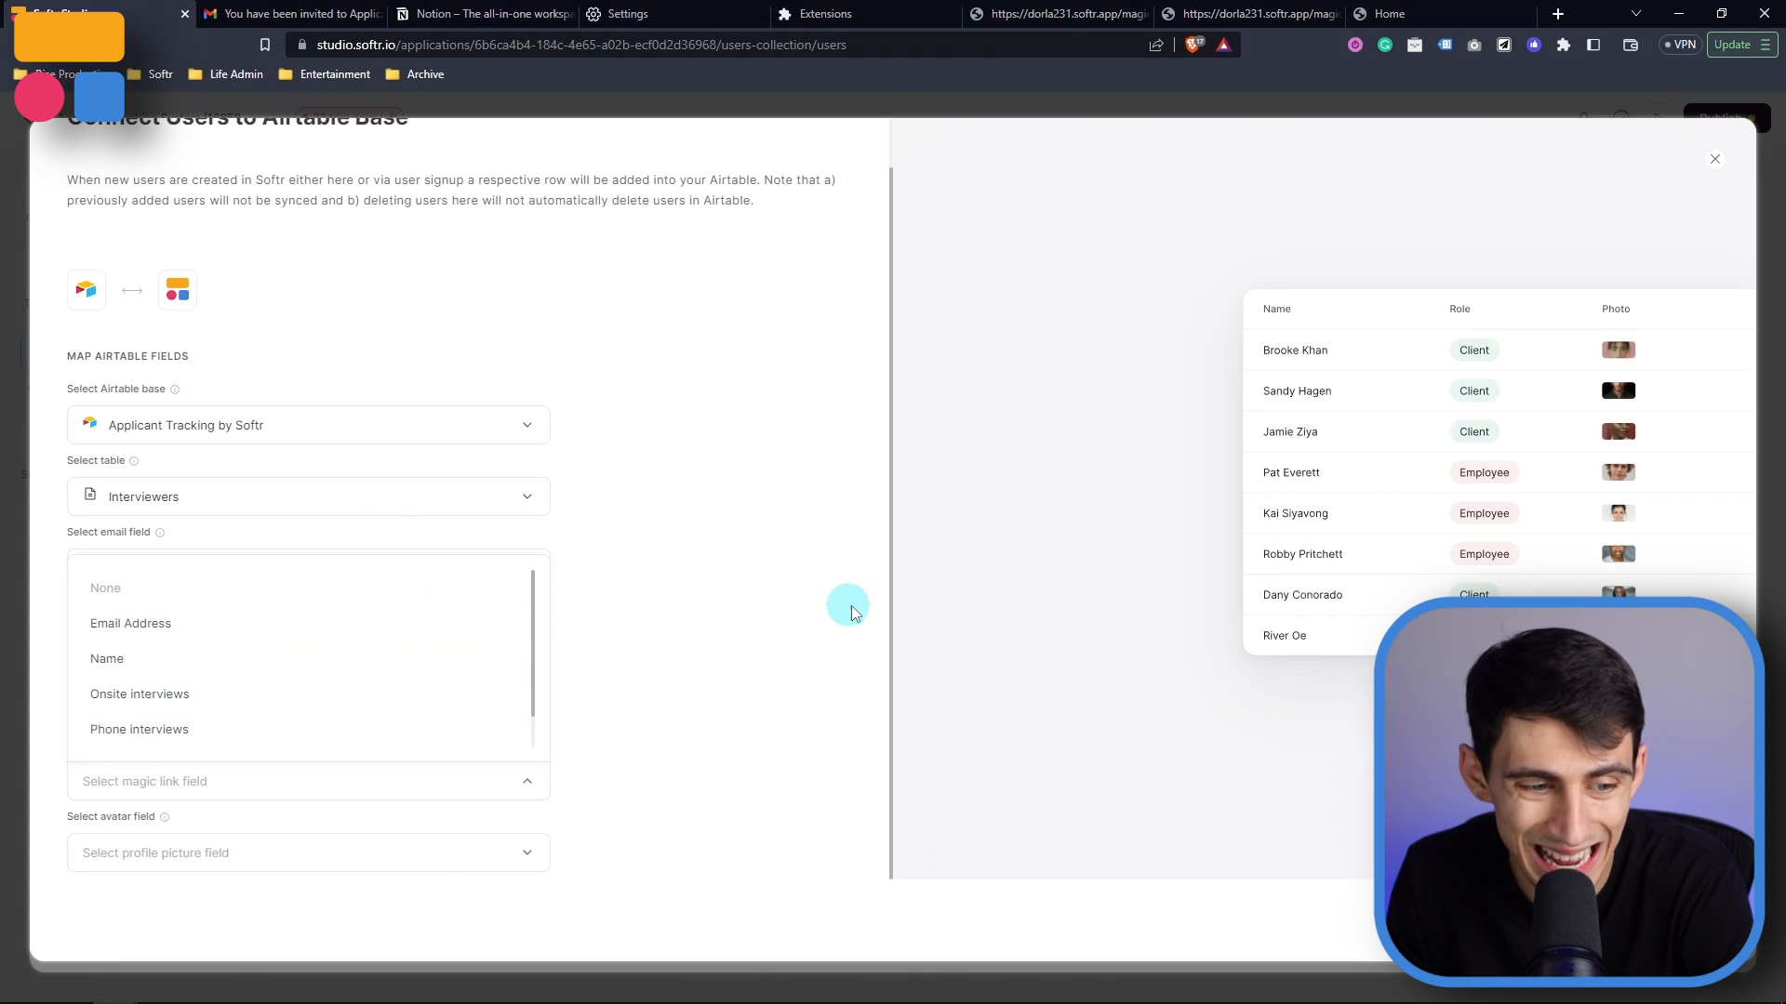
left_click(130, 623)
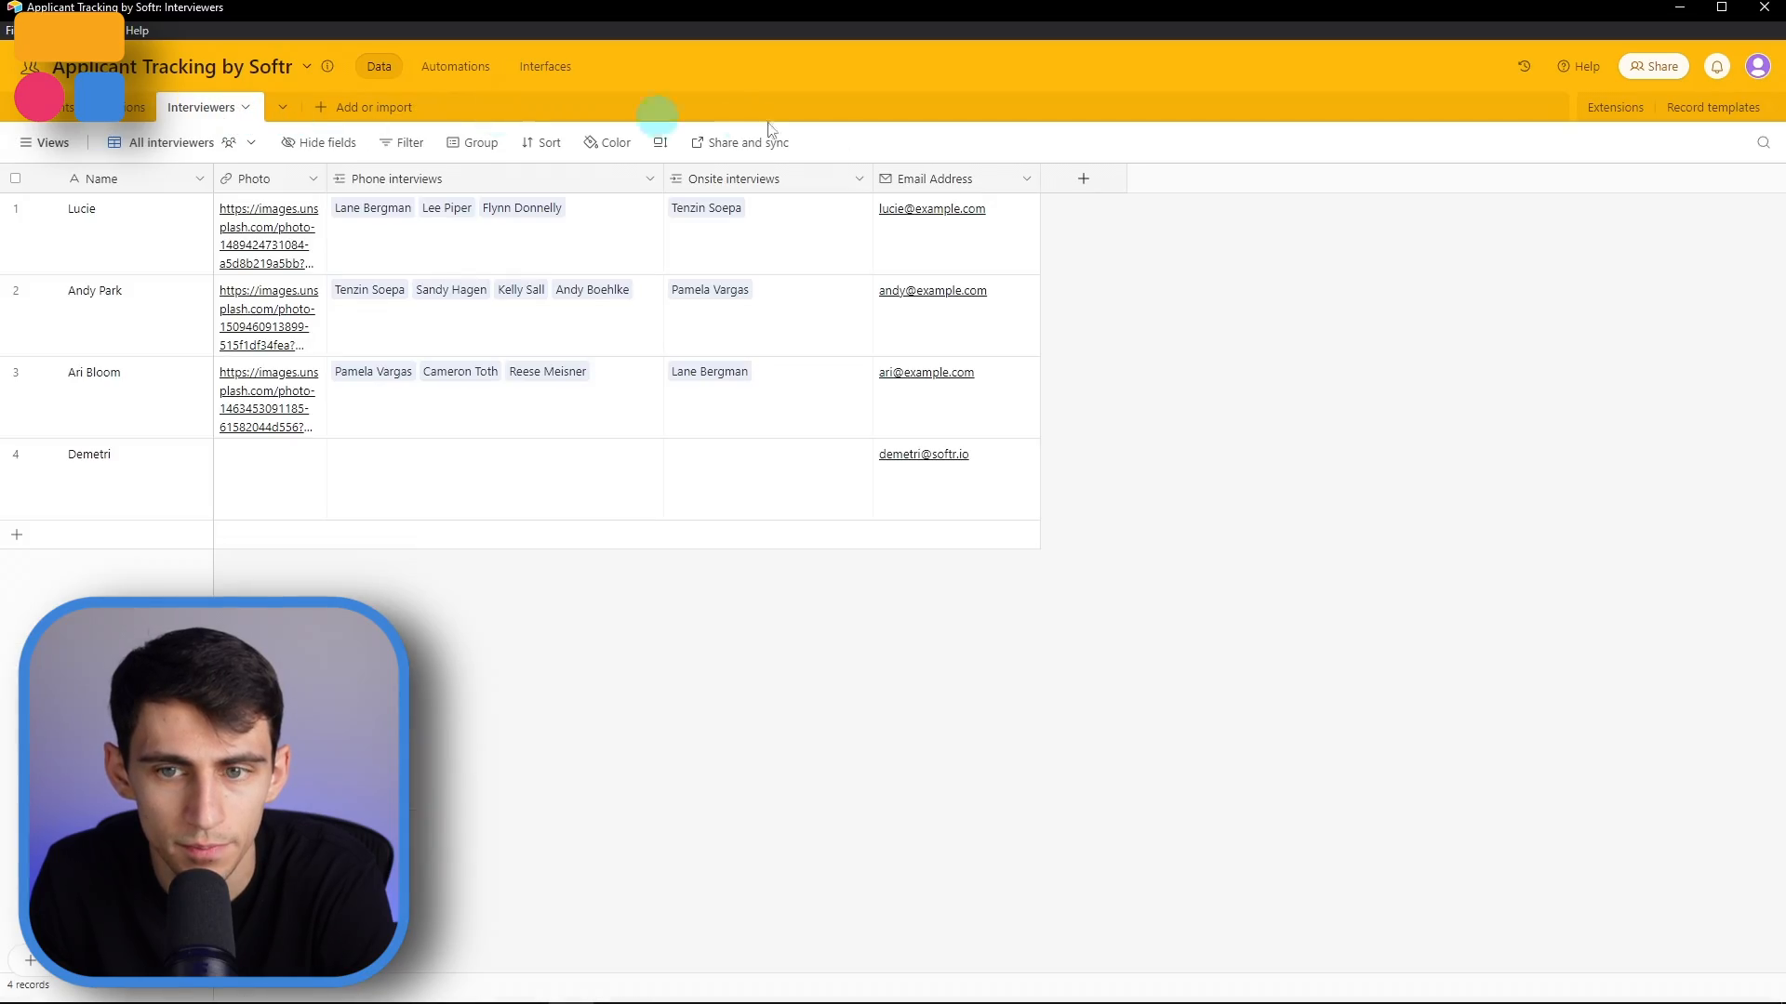
- Add a URL-type field named Magic Link to Airtable's Interviewers table
left_click(1081, 179)
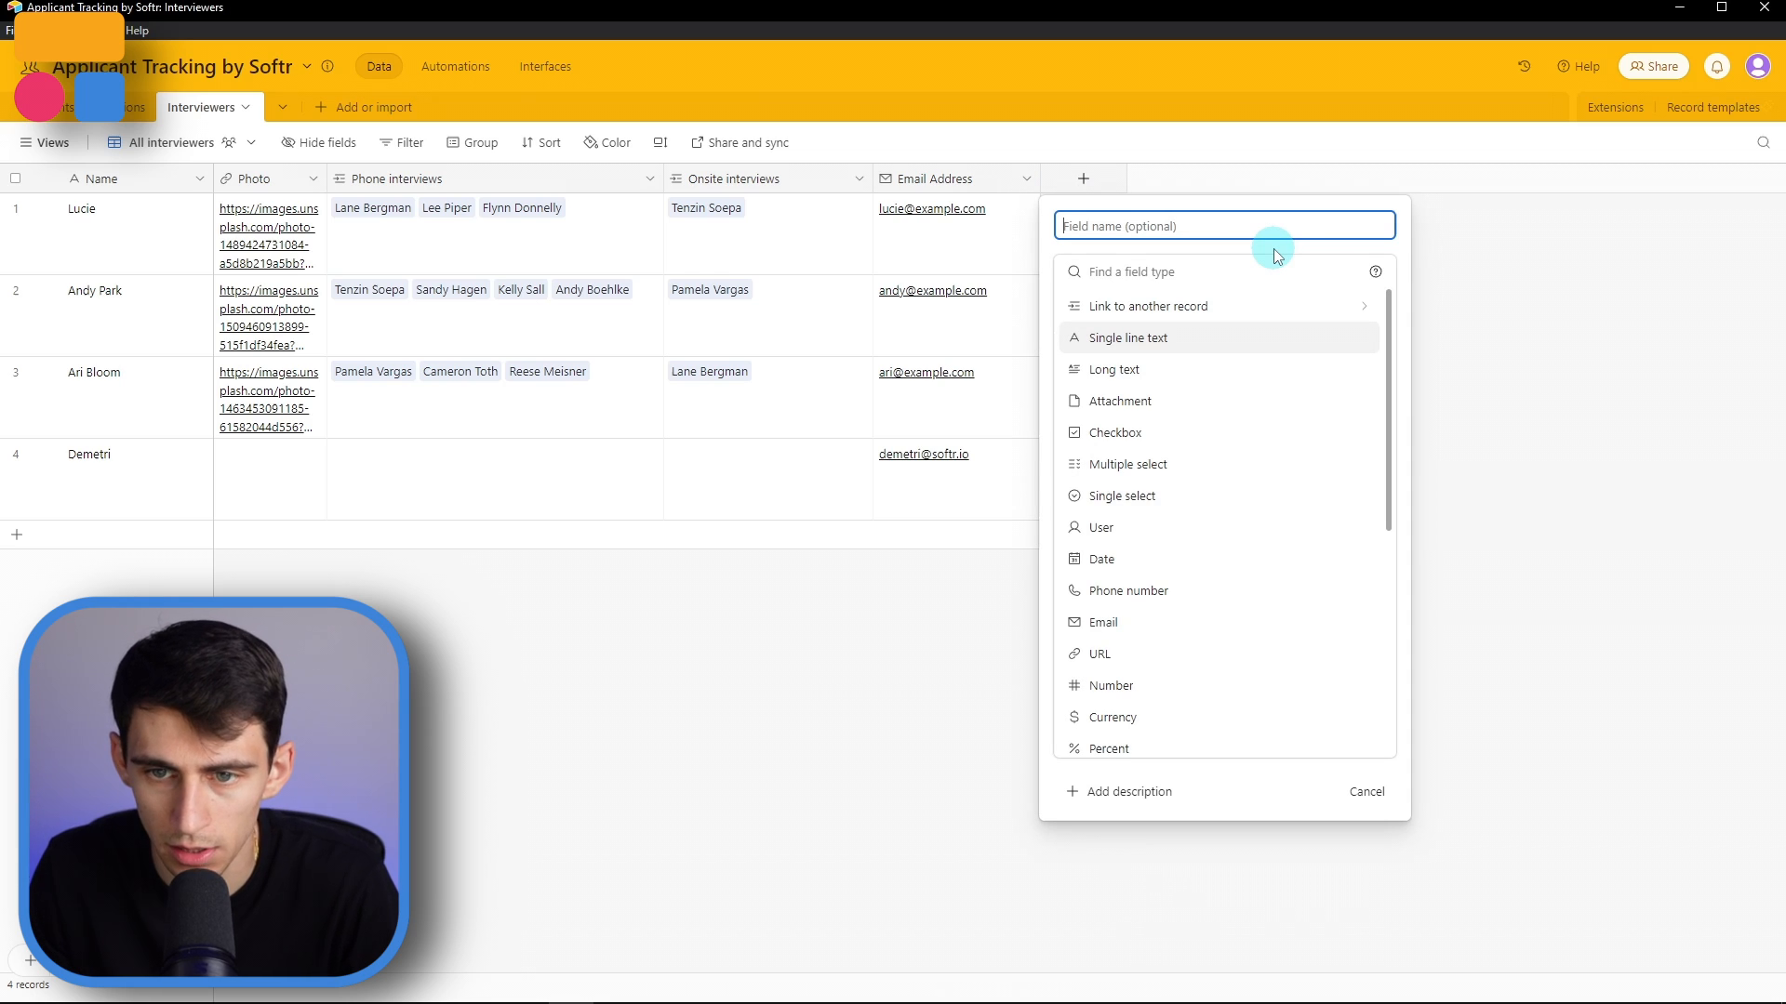
type("Magic Link")
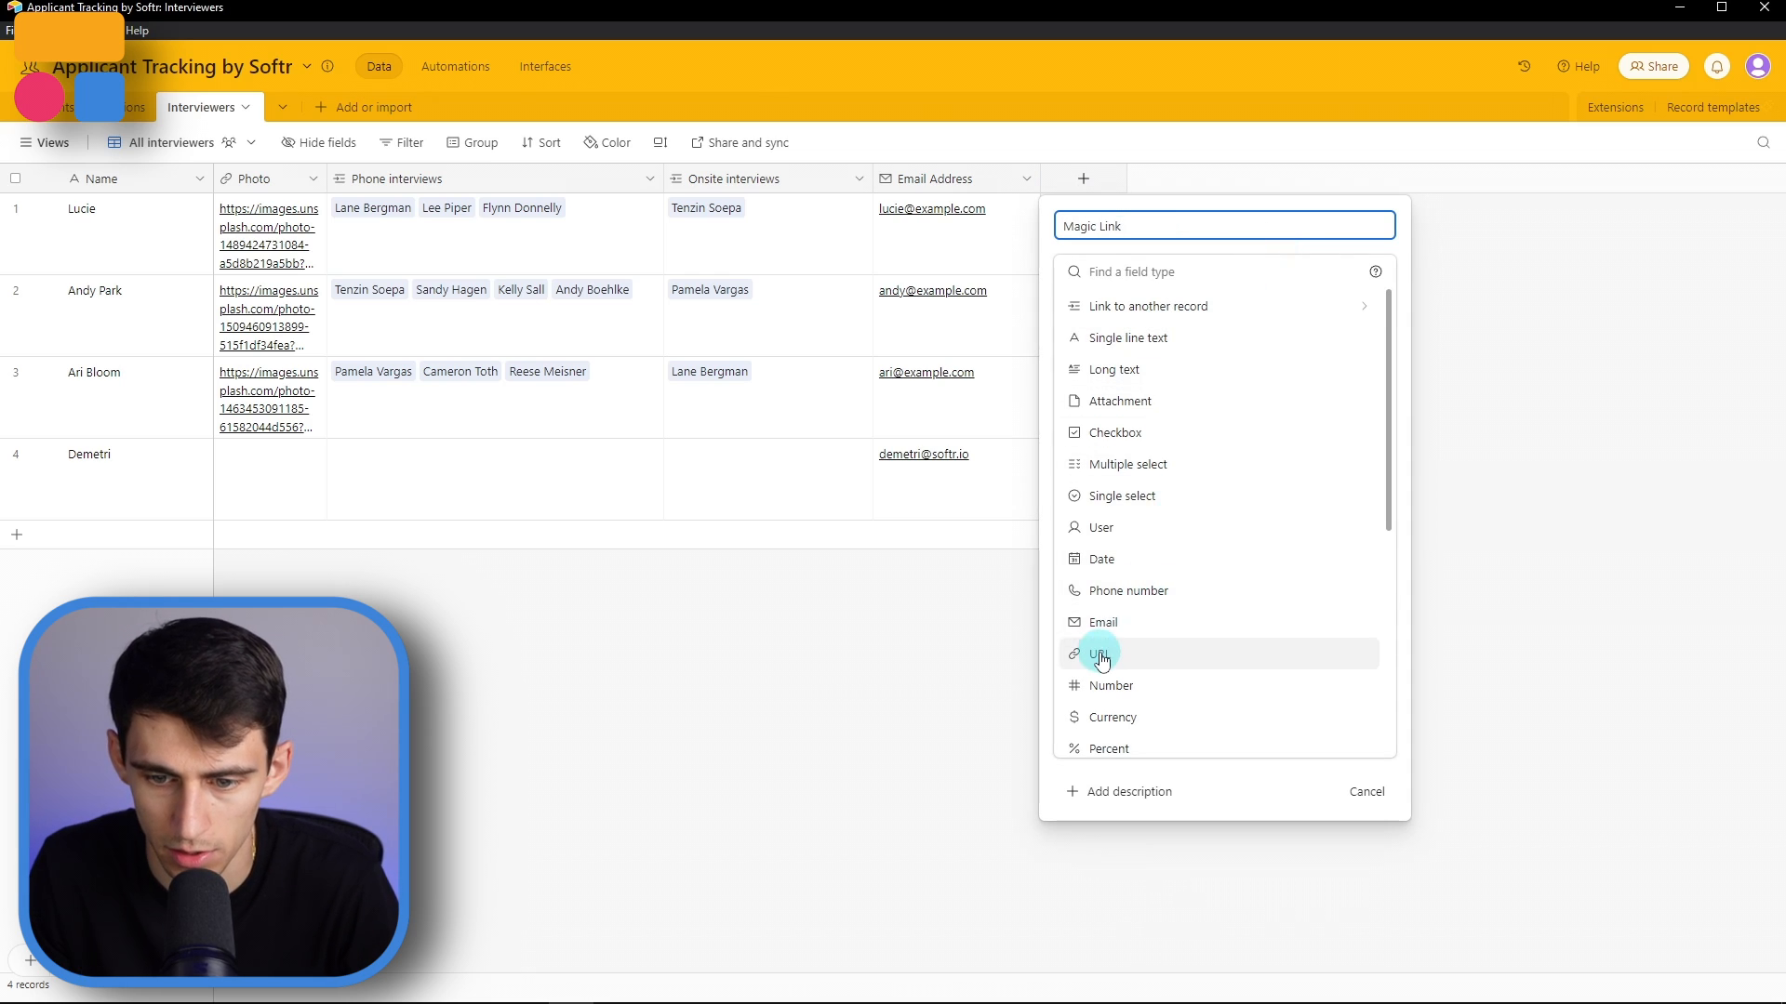
left_click(1099, 653)
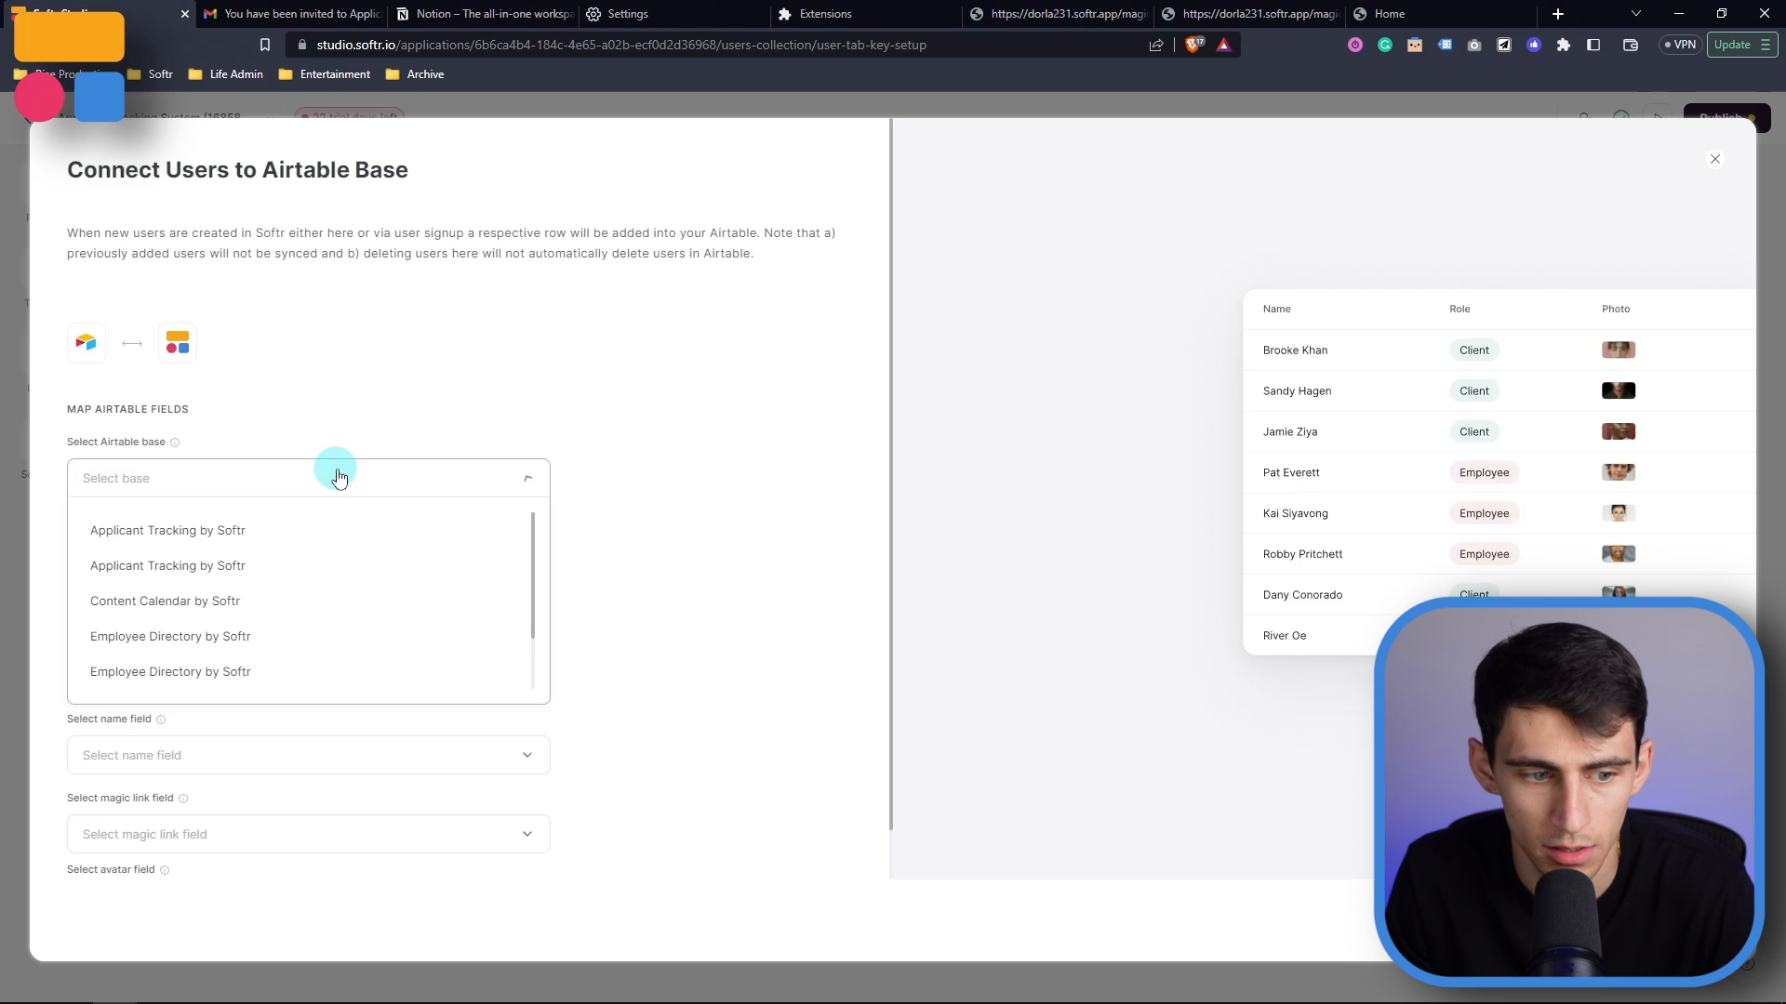
- Reselect the Applicant Tracking by Softr base and map magic links to the Magic Link field
left_click(167, 530)
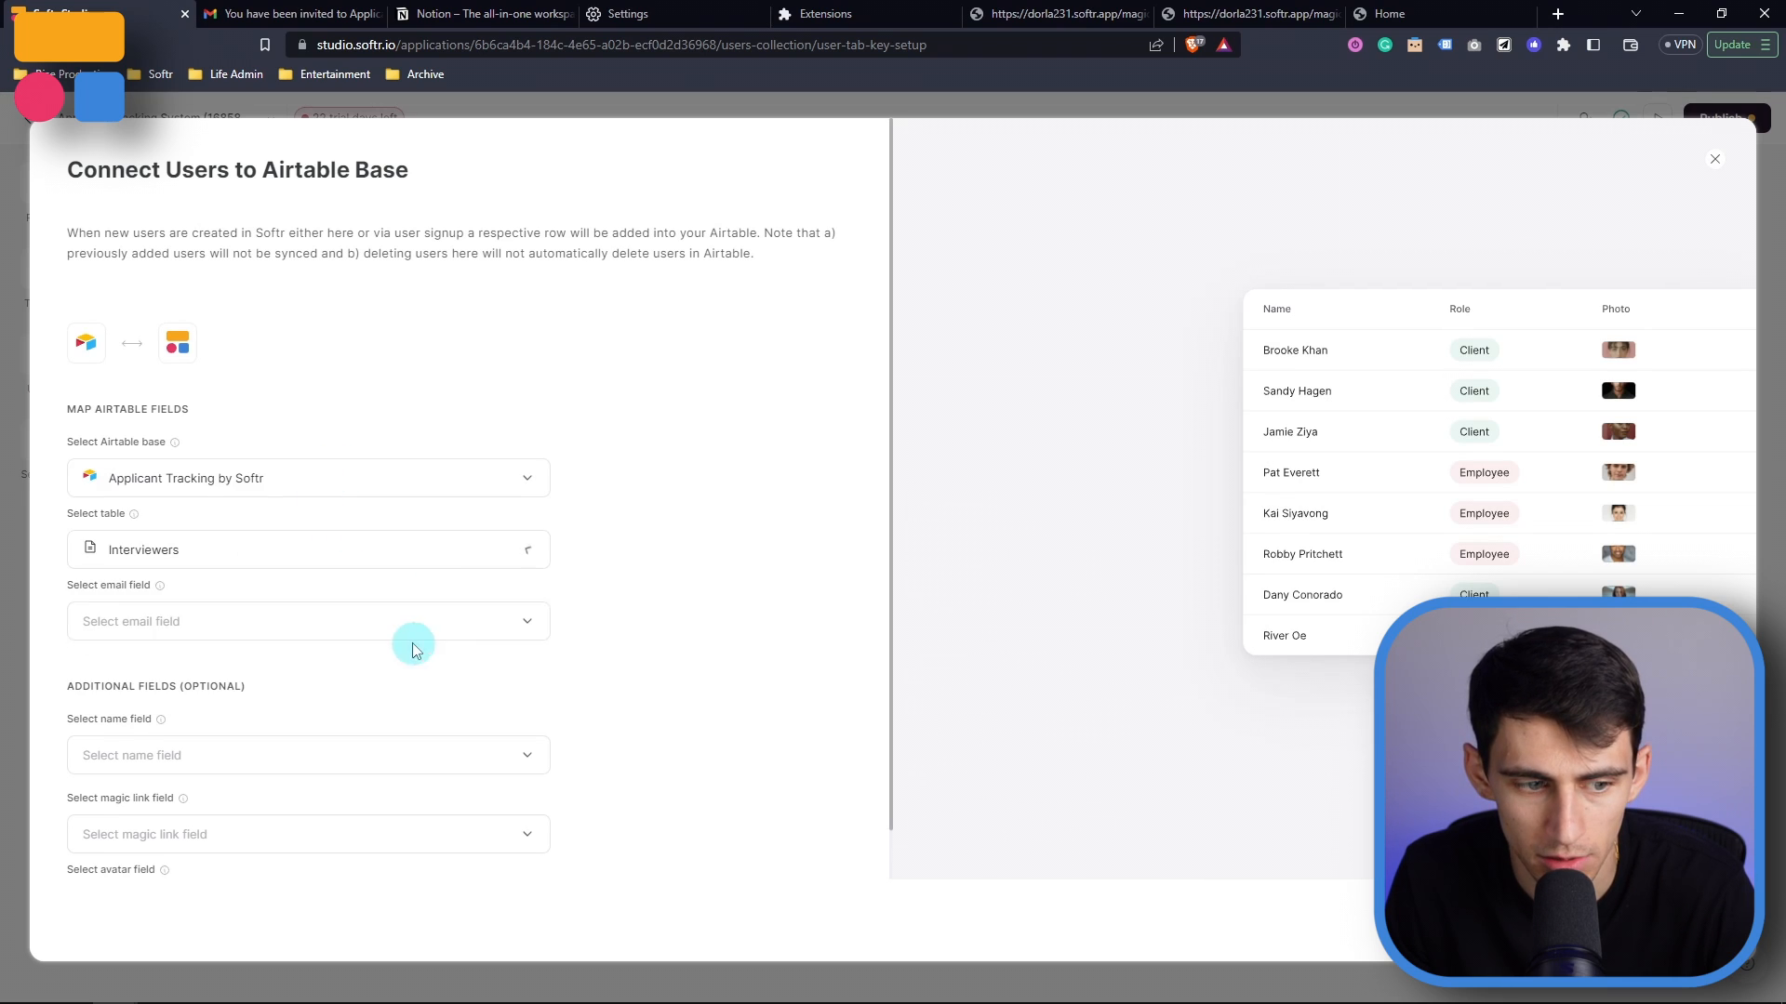
left_click(307, 622)
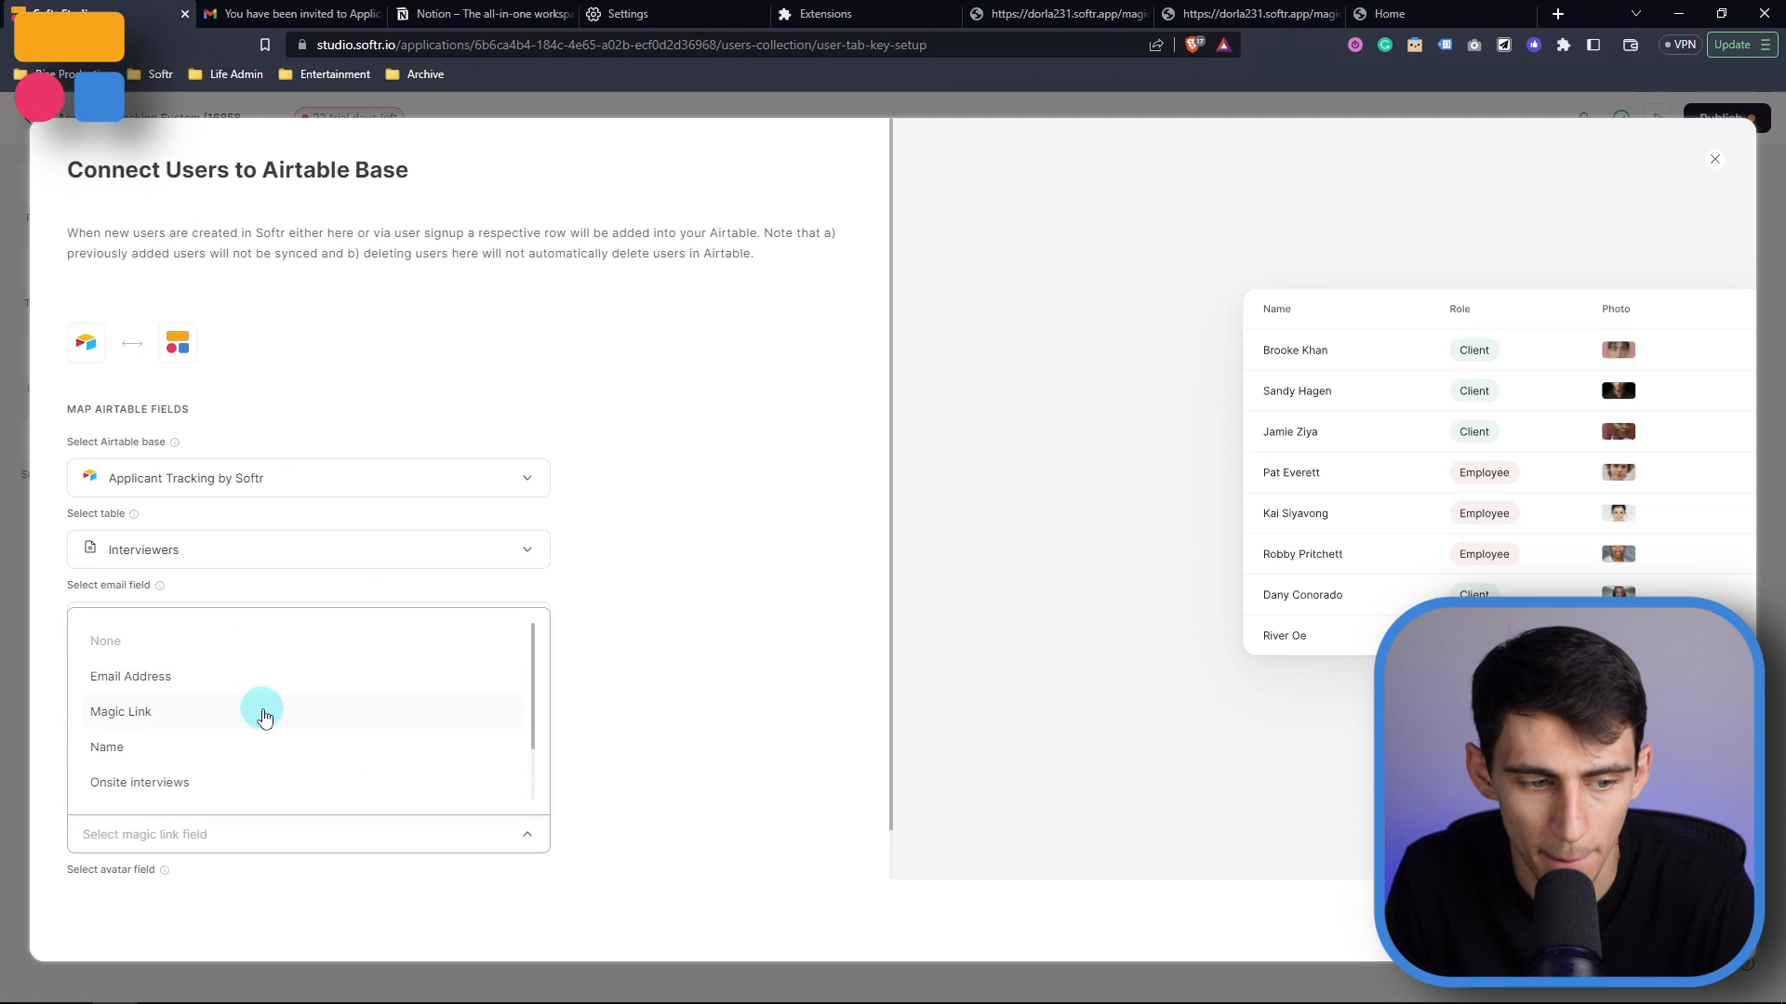
left_click(130, 677)
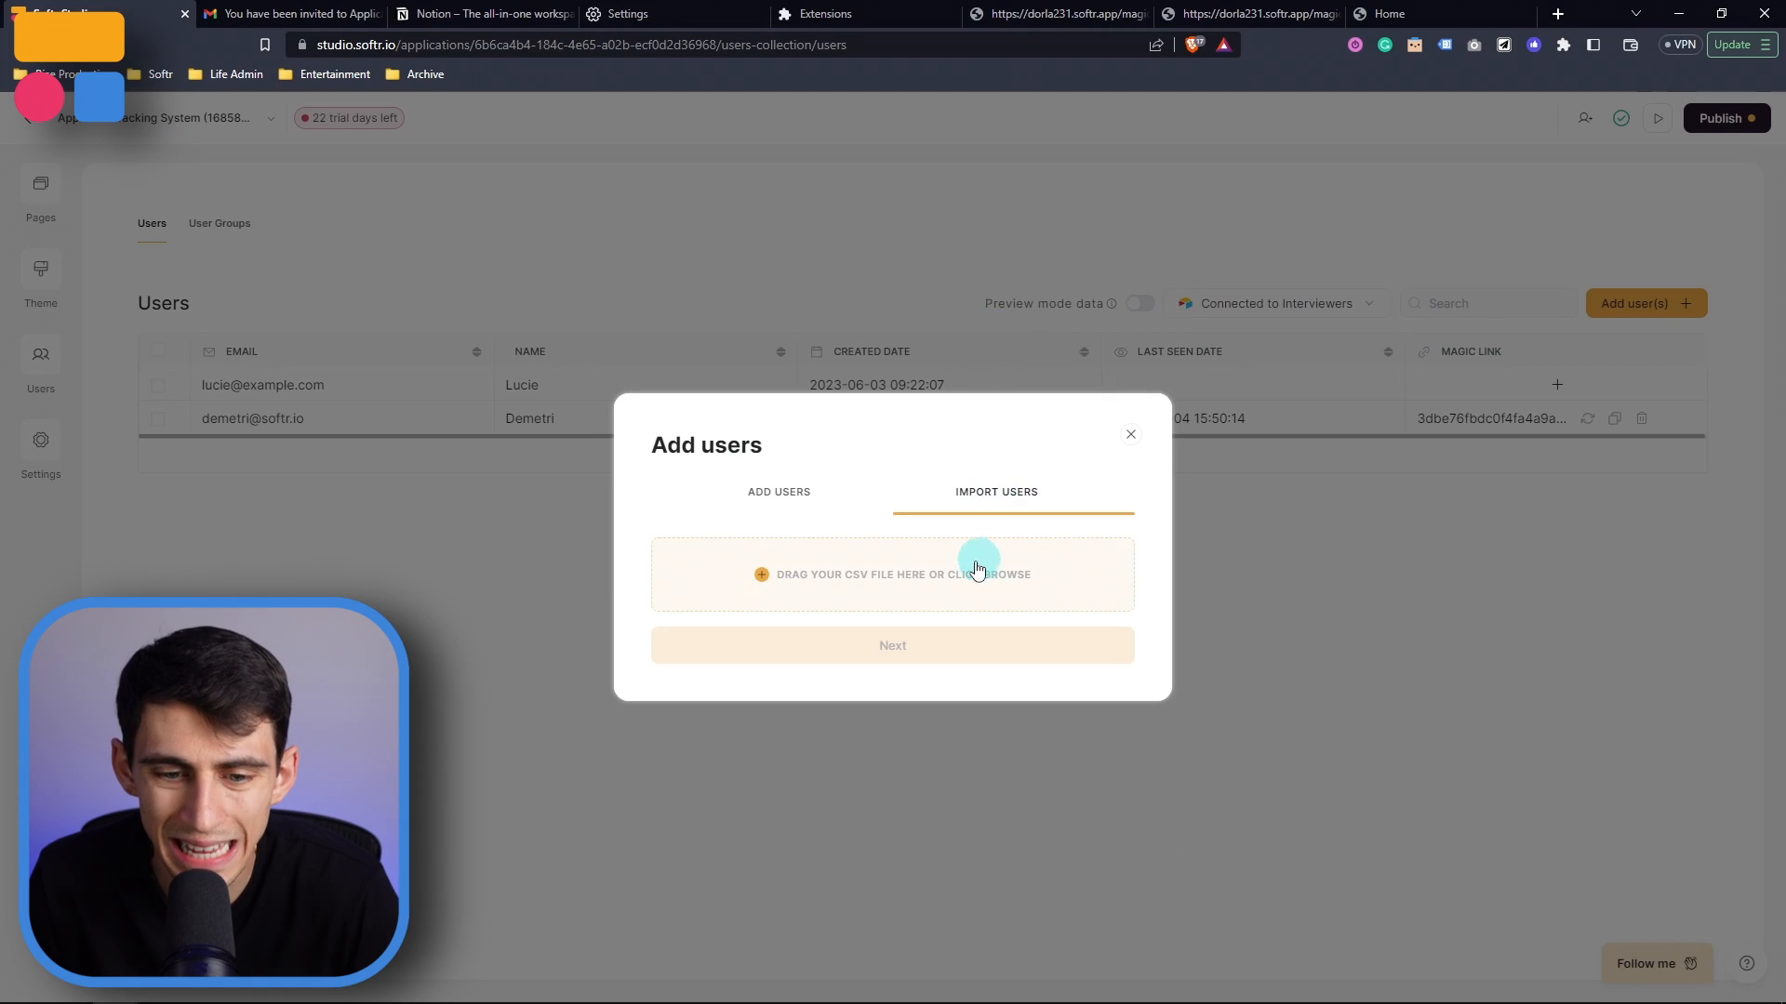
mouse_move(938, 584)
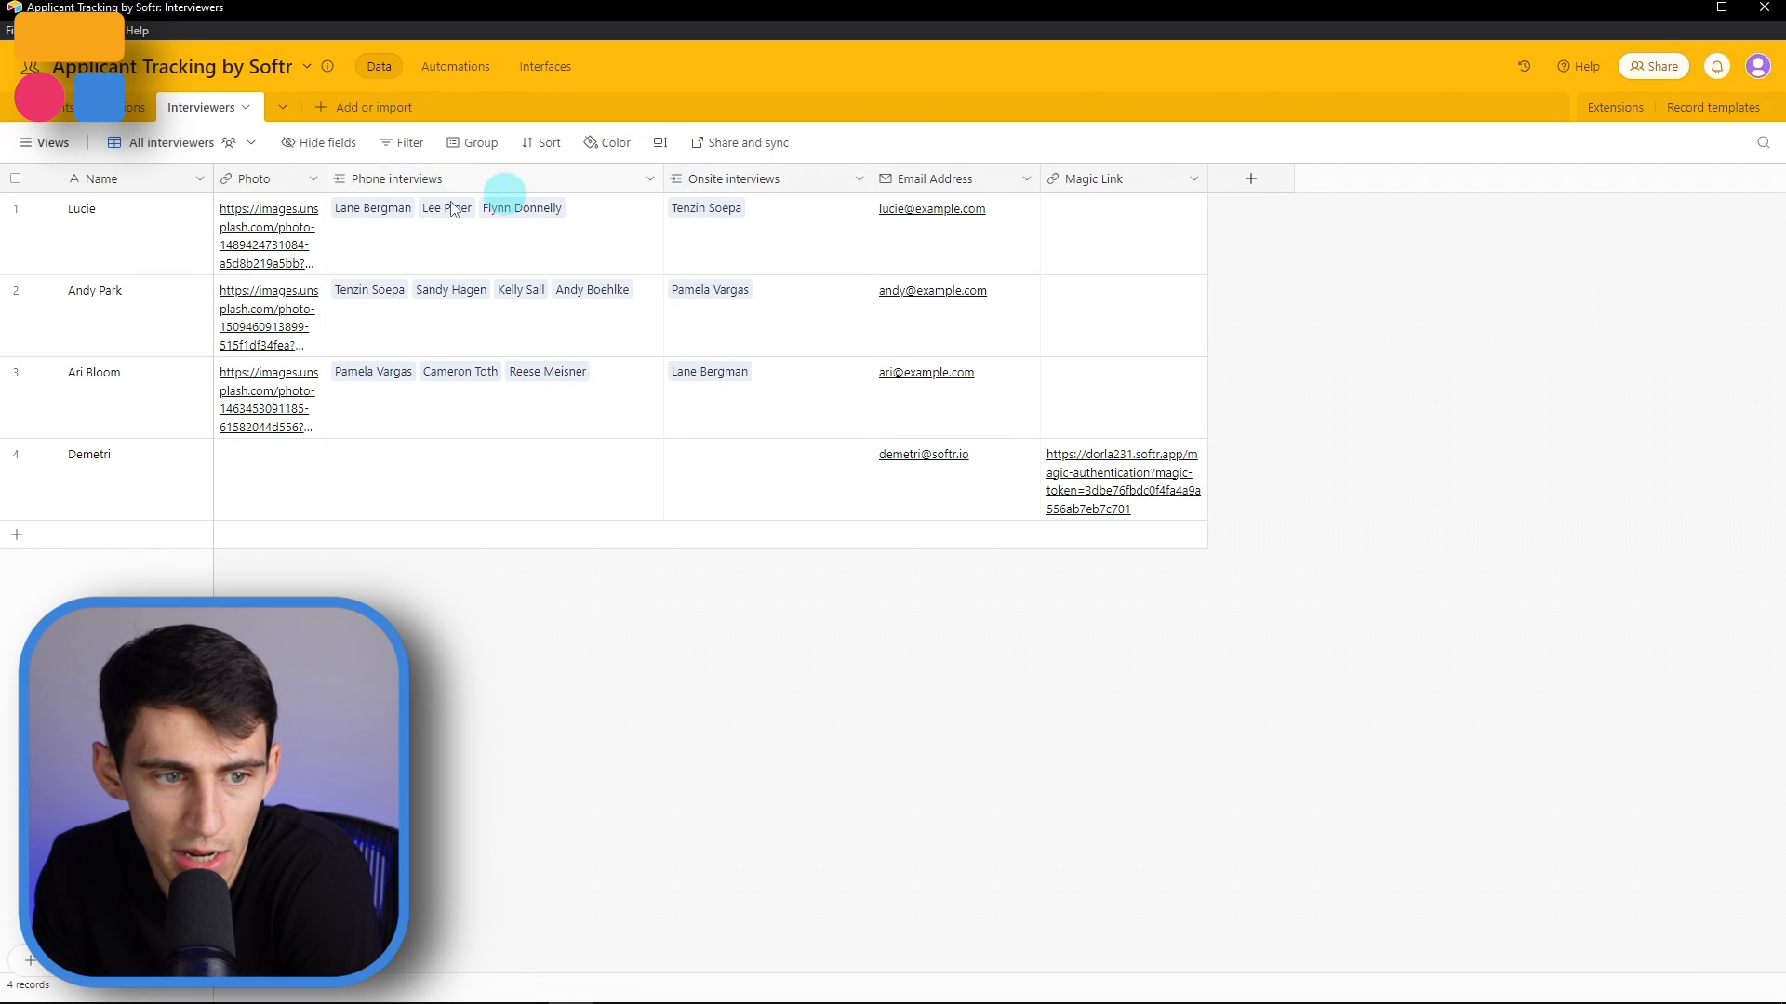
- Download the All interviewers view of the Interviewers table as a CSV
left_click(216, 144)
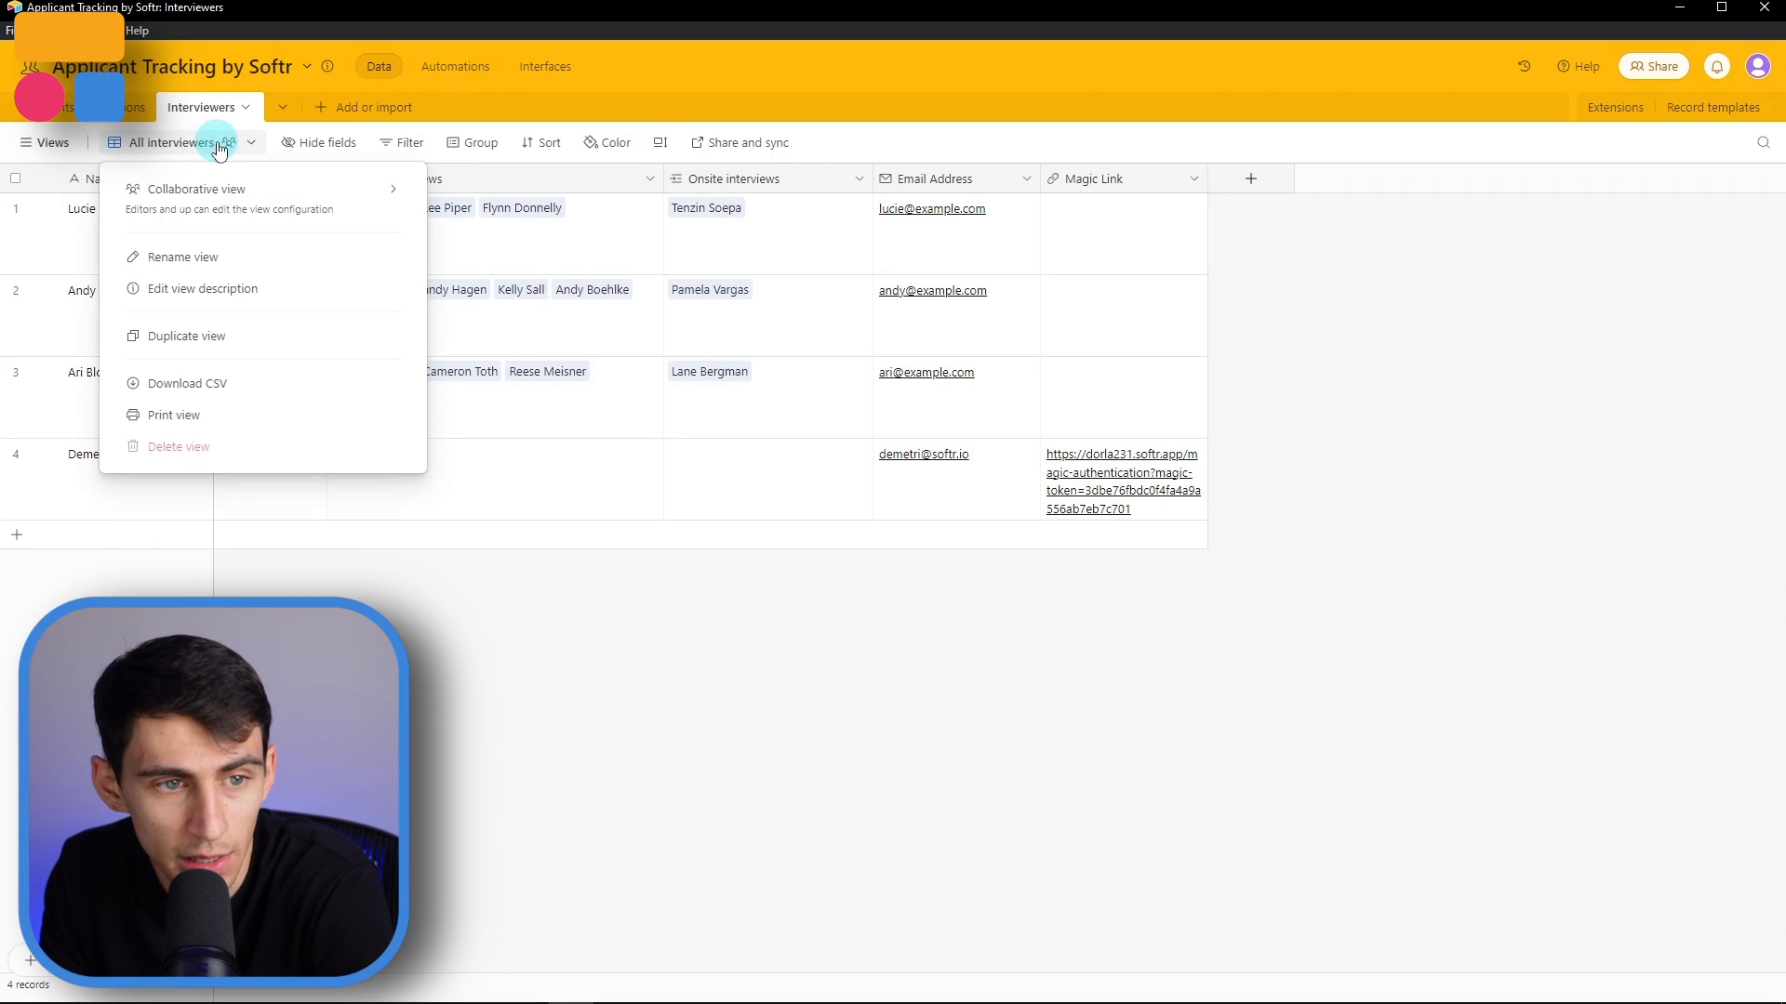
left_click(696, 393)
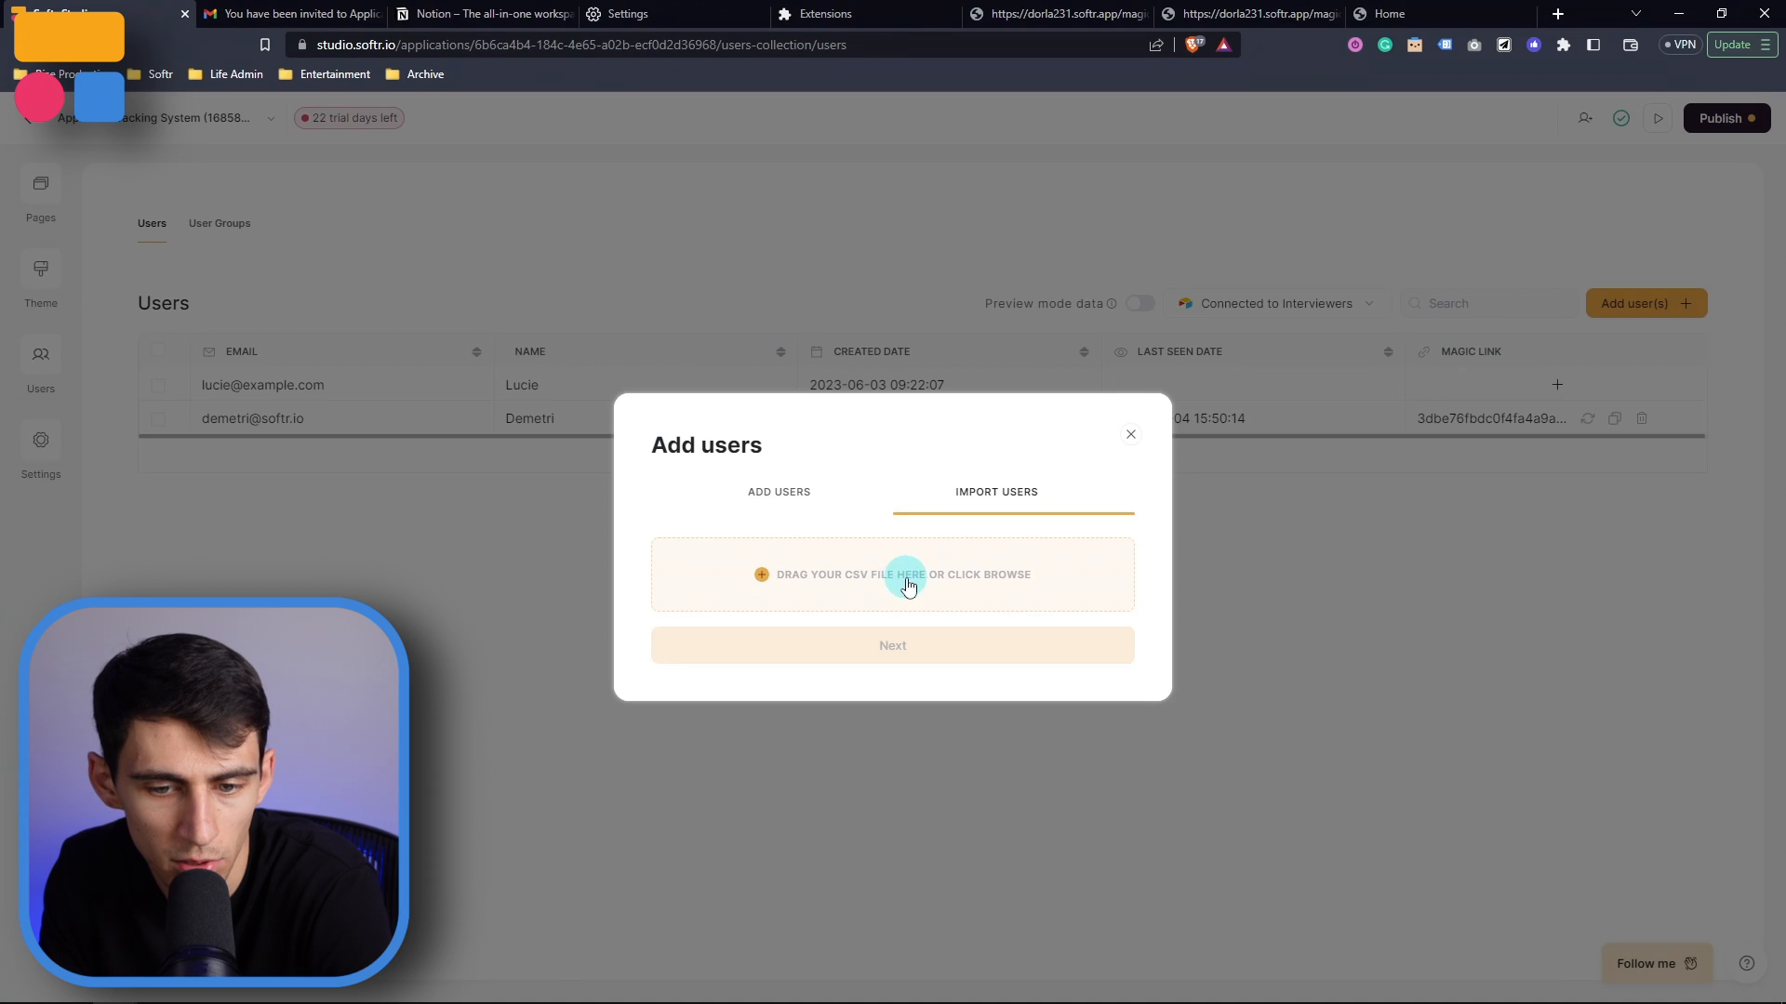
- Import the interviewers CSV into Softr users, mapping its name column
left_click(891, 575)
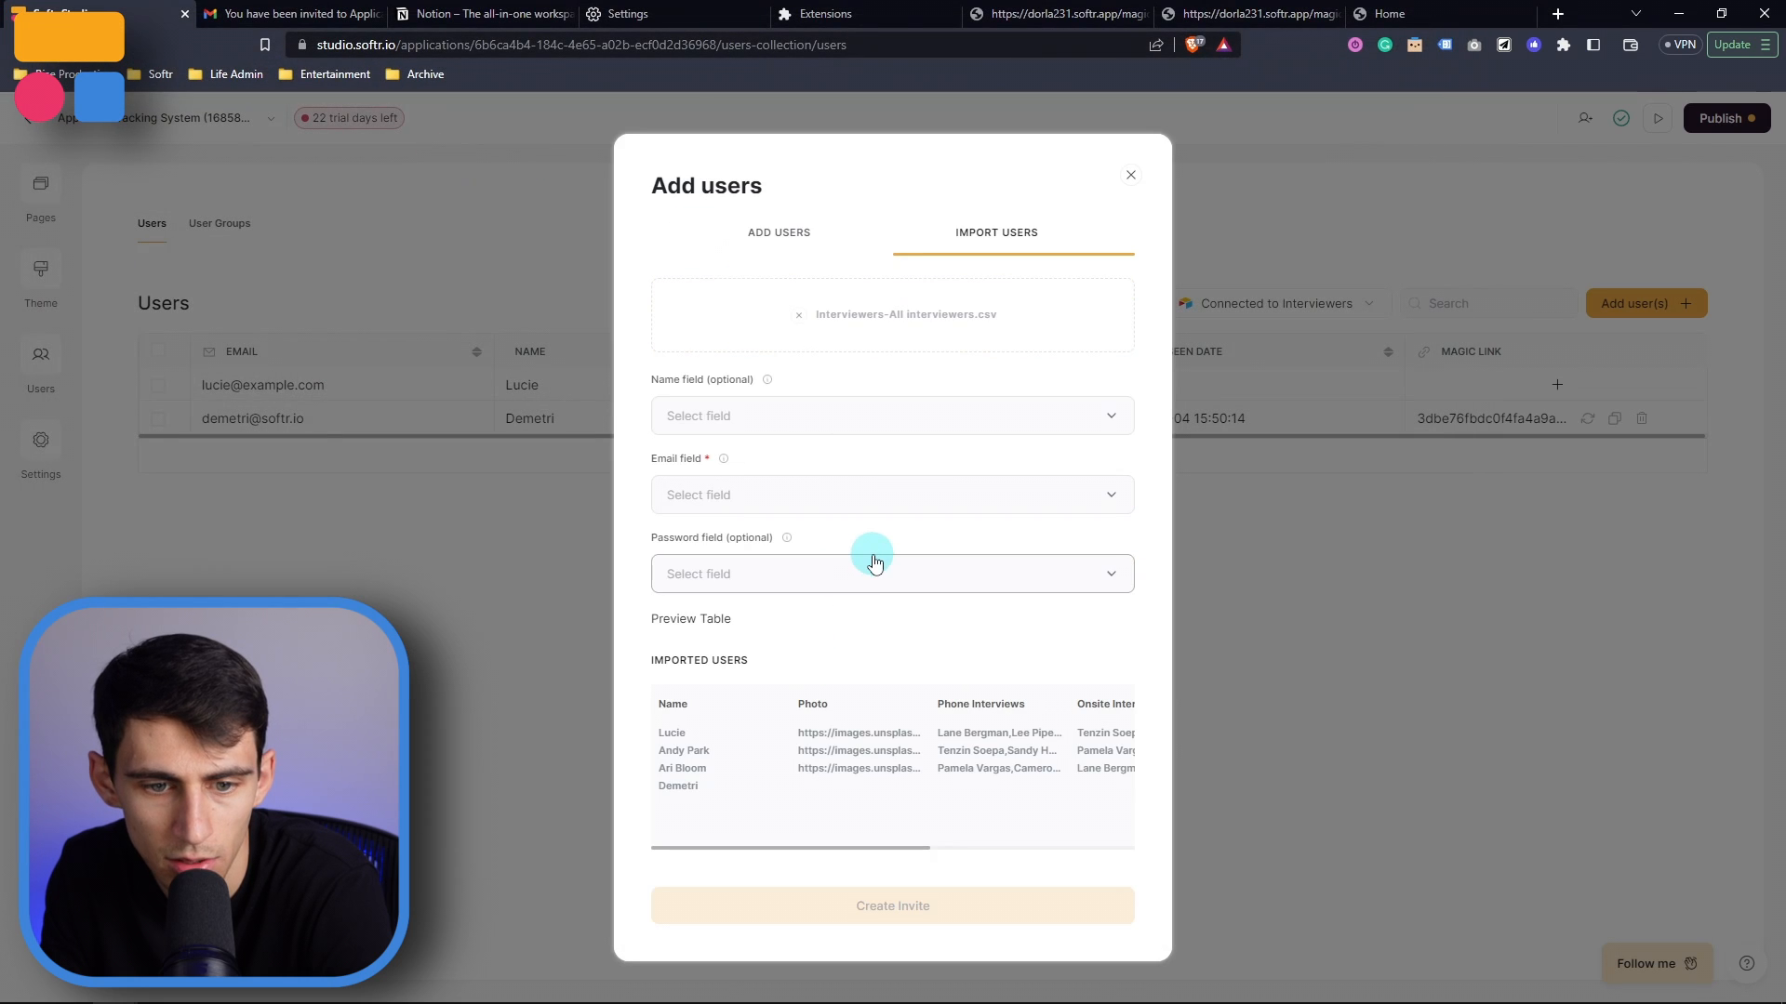
left_click(891, 415)
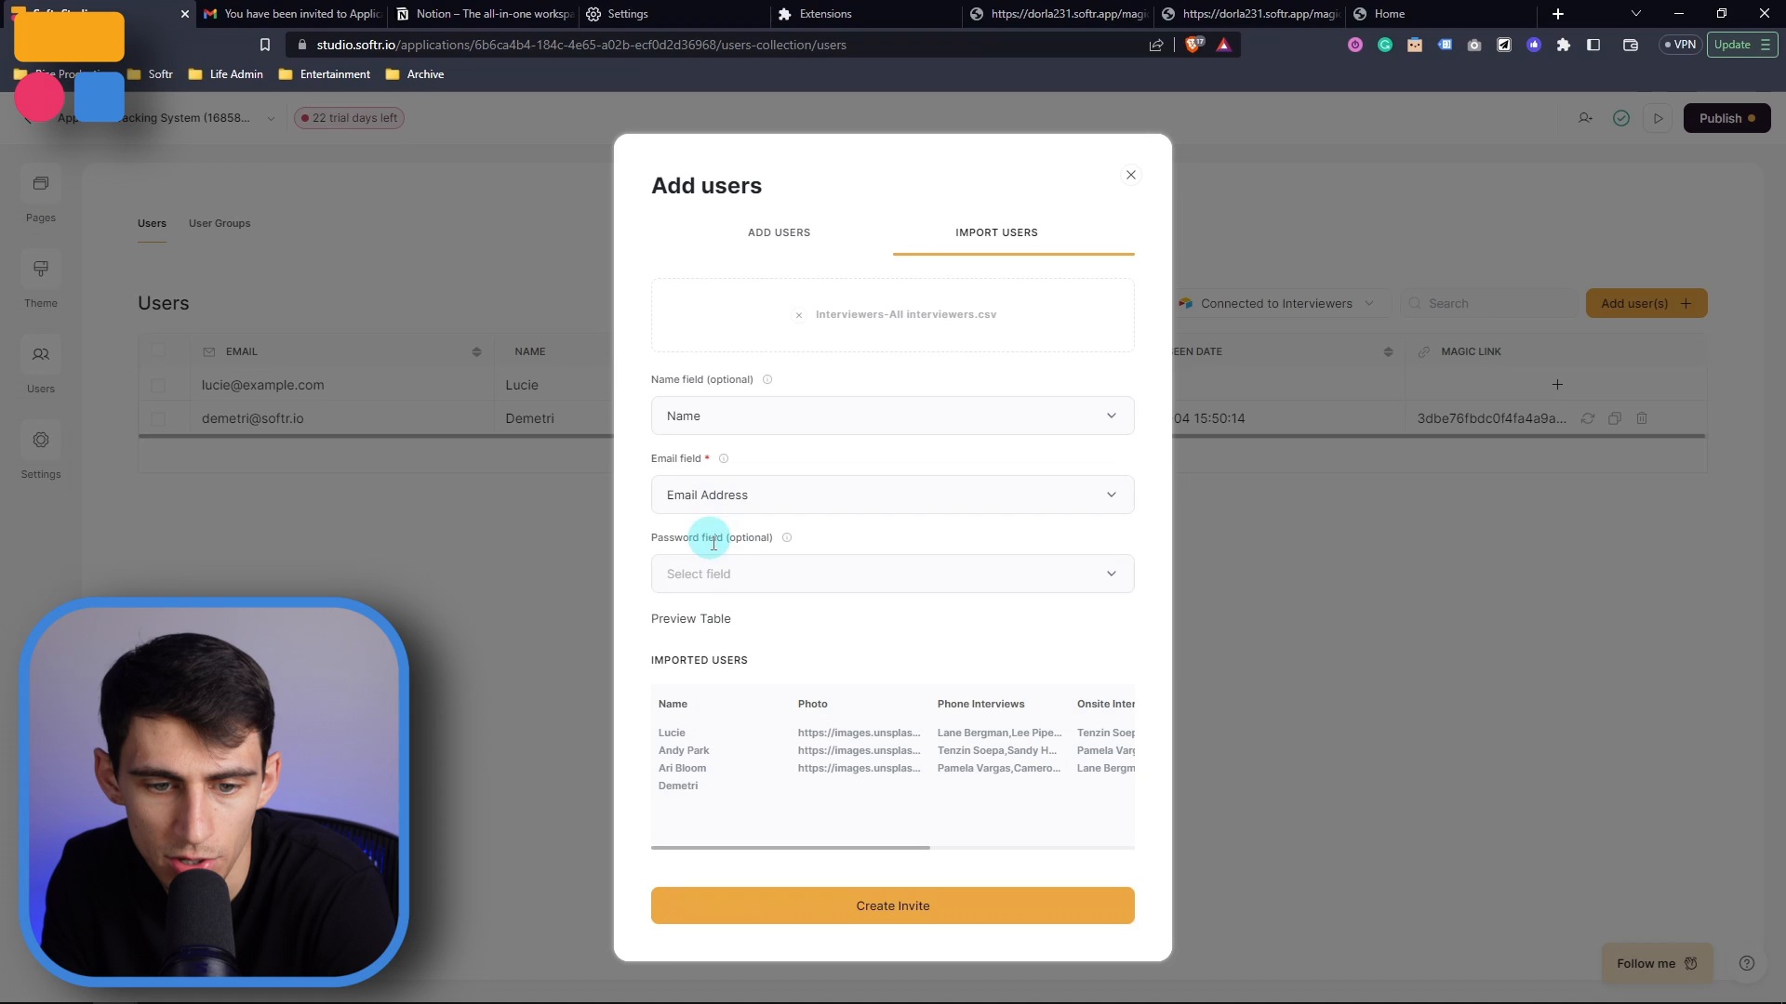
left_click(891, 575)
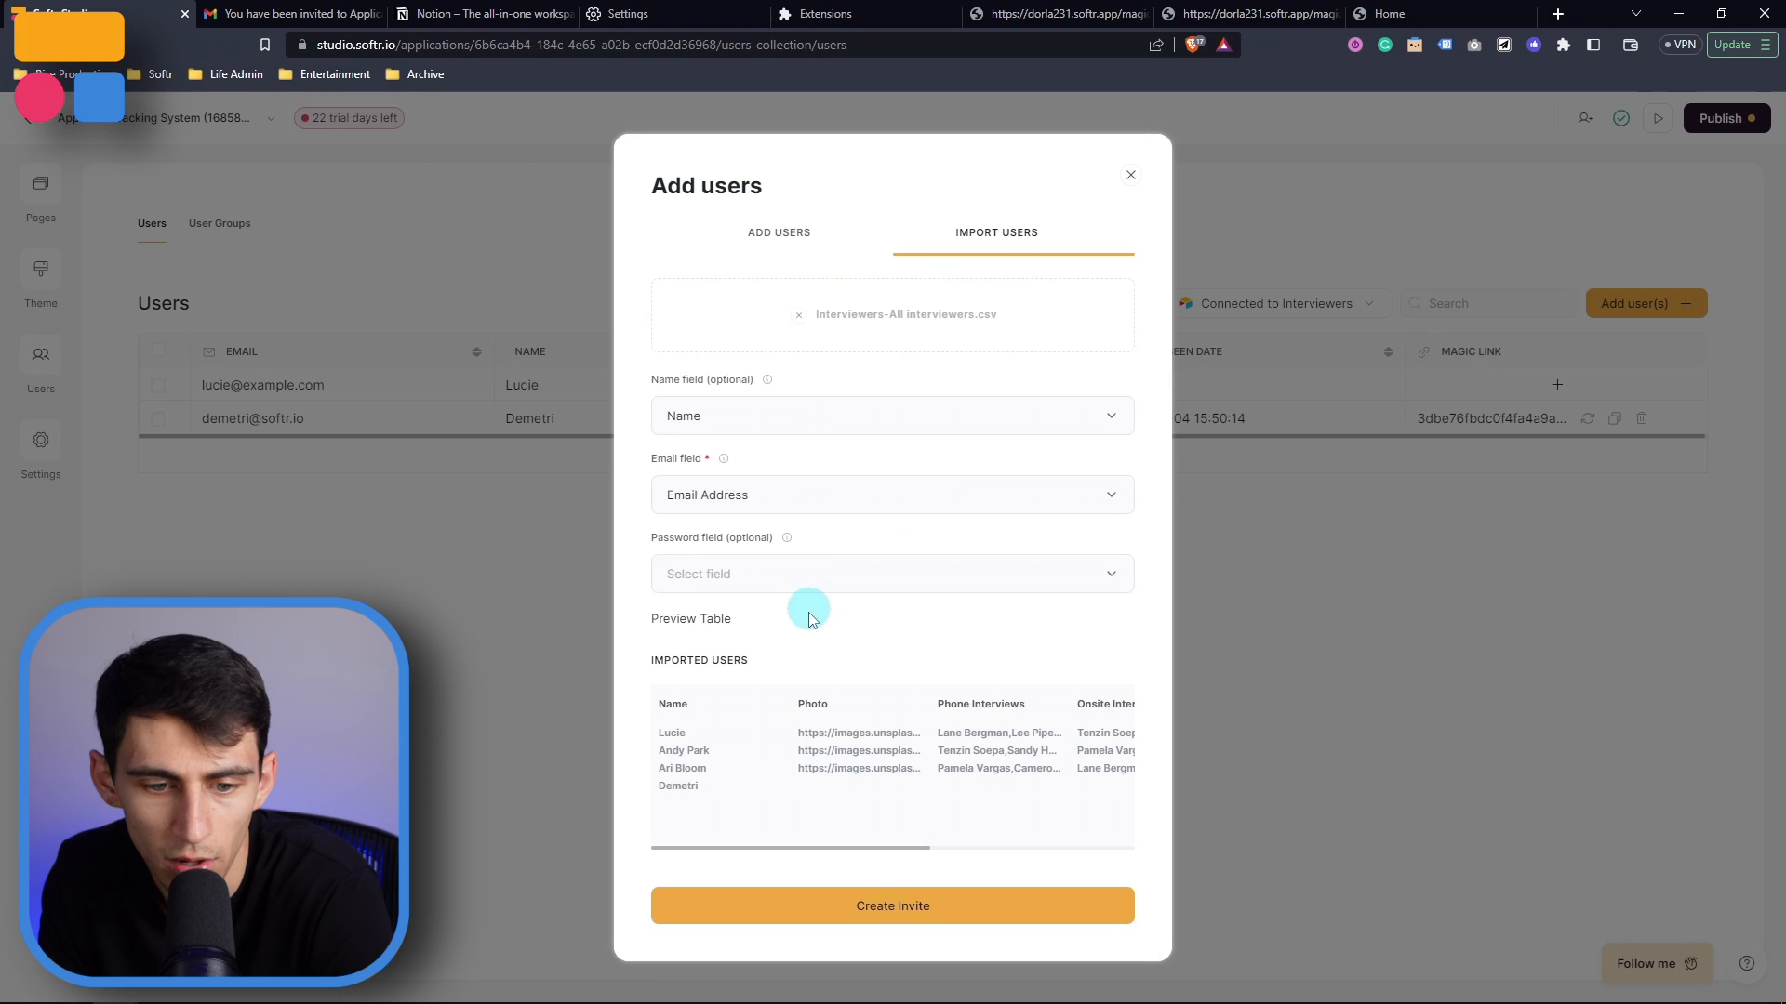
left_click(891, 906)
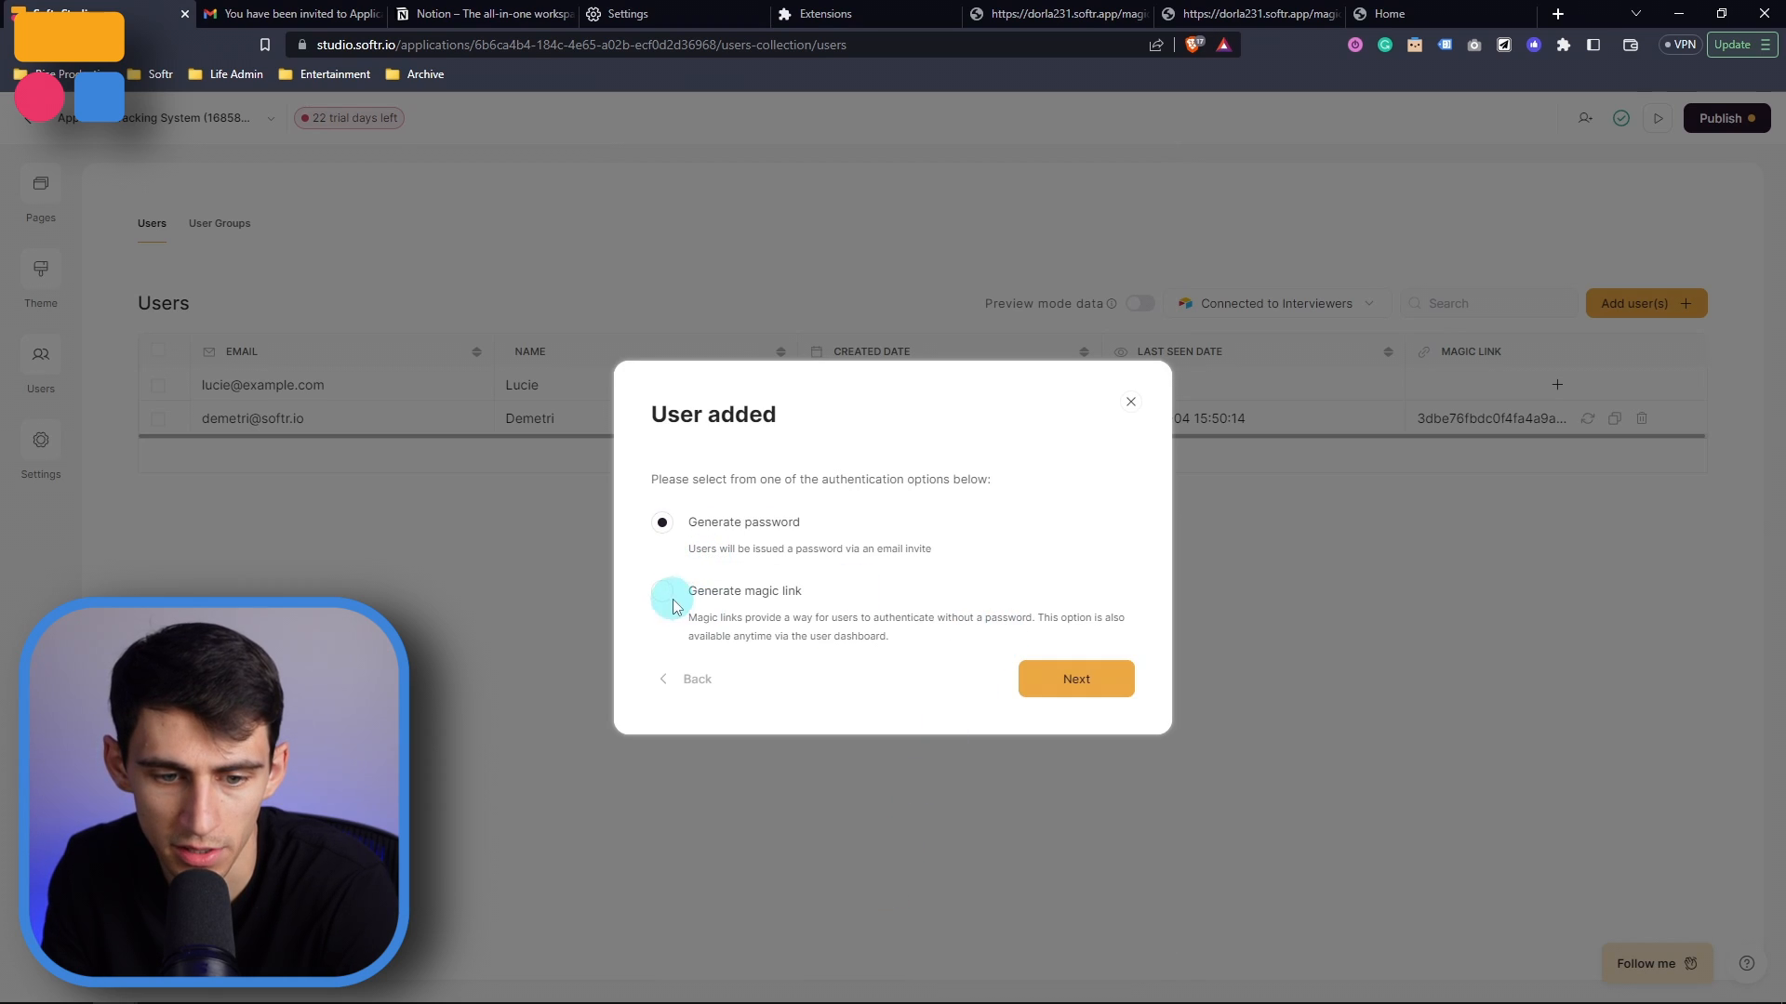
- Set the new user to sign in with a magic link and send the invitation email
left_click(1074, 679)
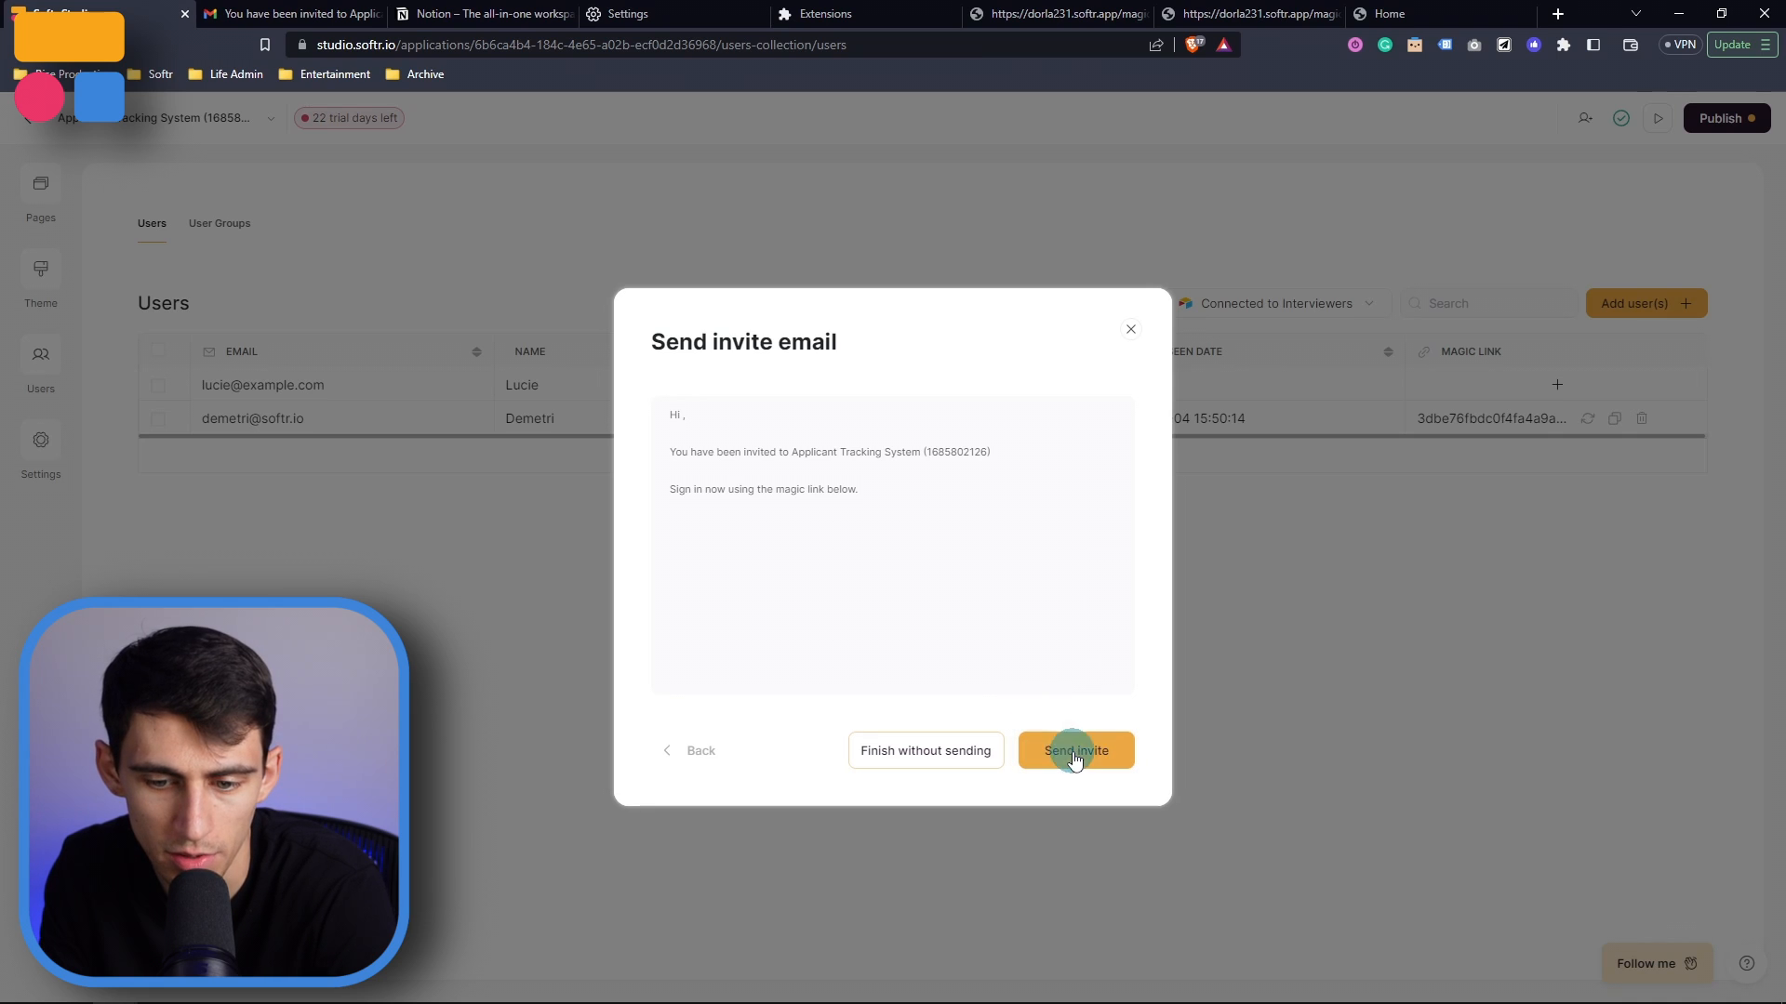
left_click(1073, 749)
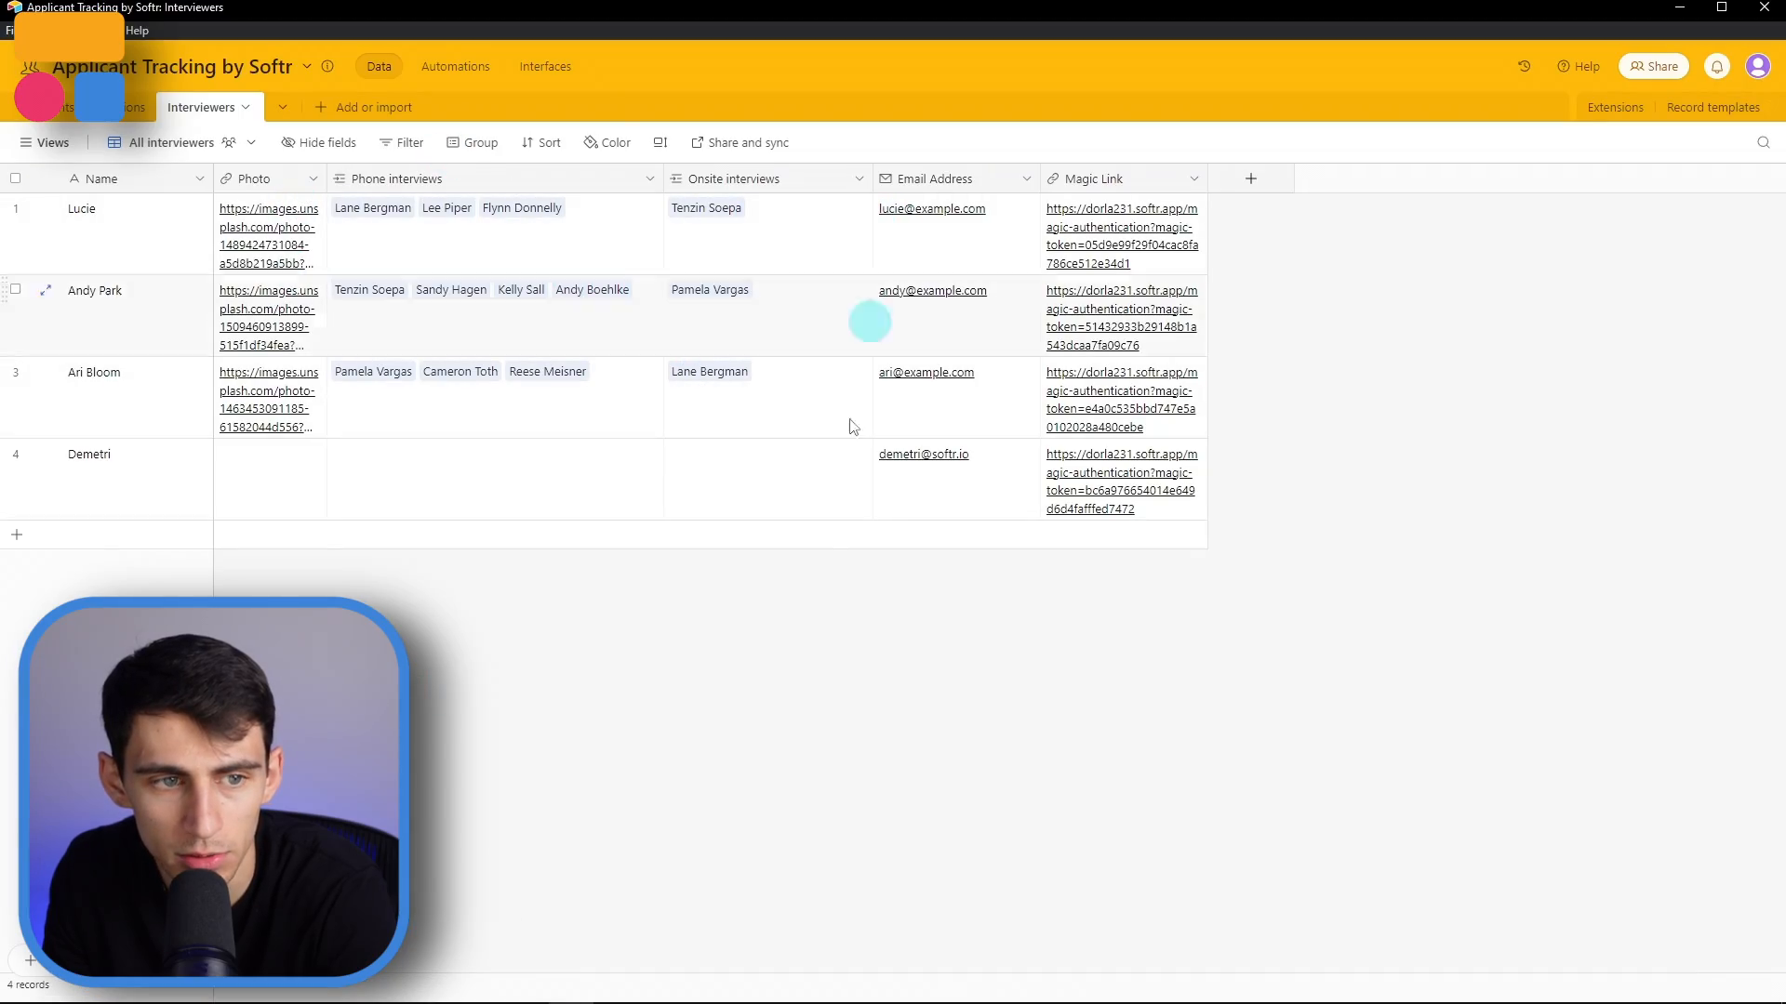
- Add a single-select field to Interviewers with colour-coded Manager and Applicant options
left_click(1250, 179)
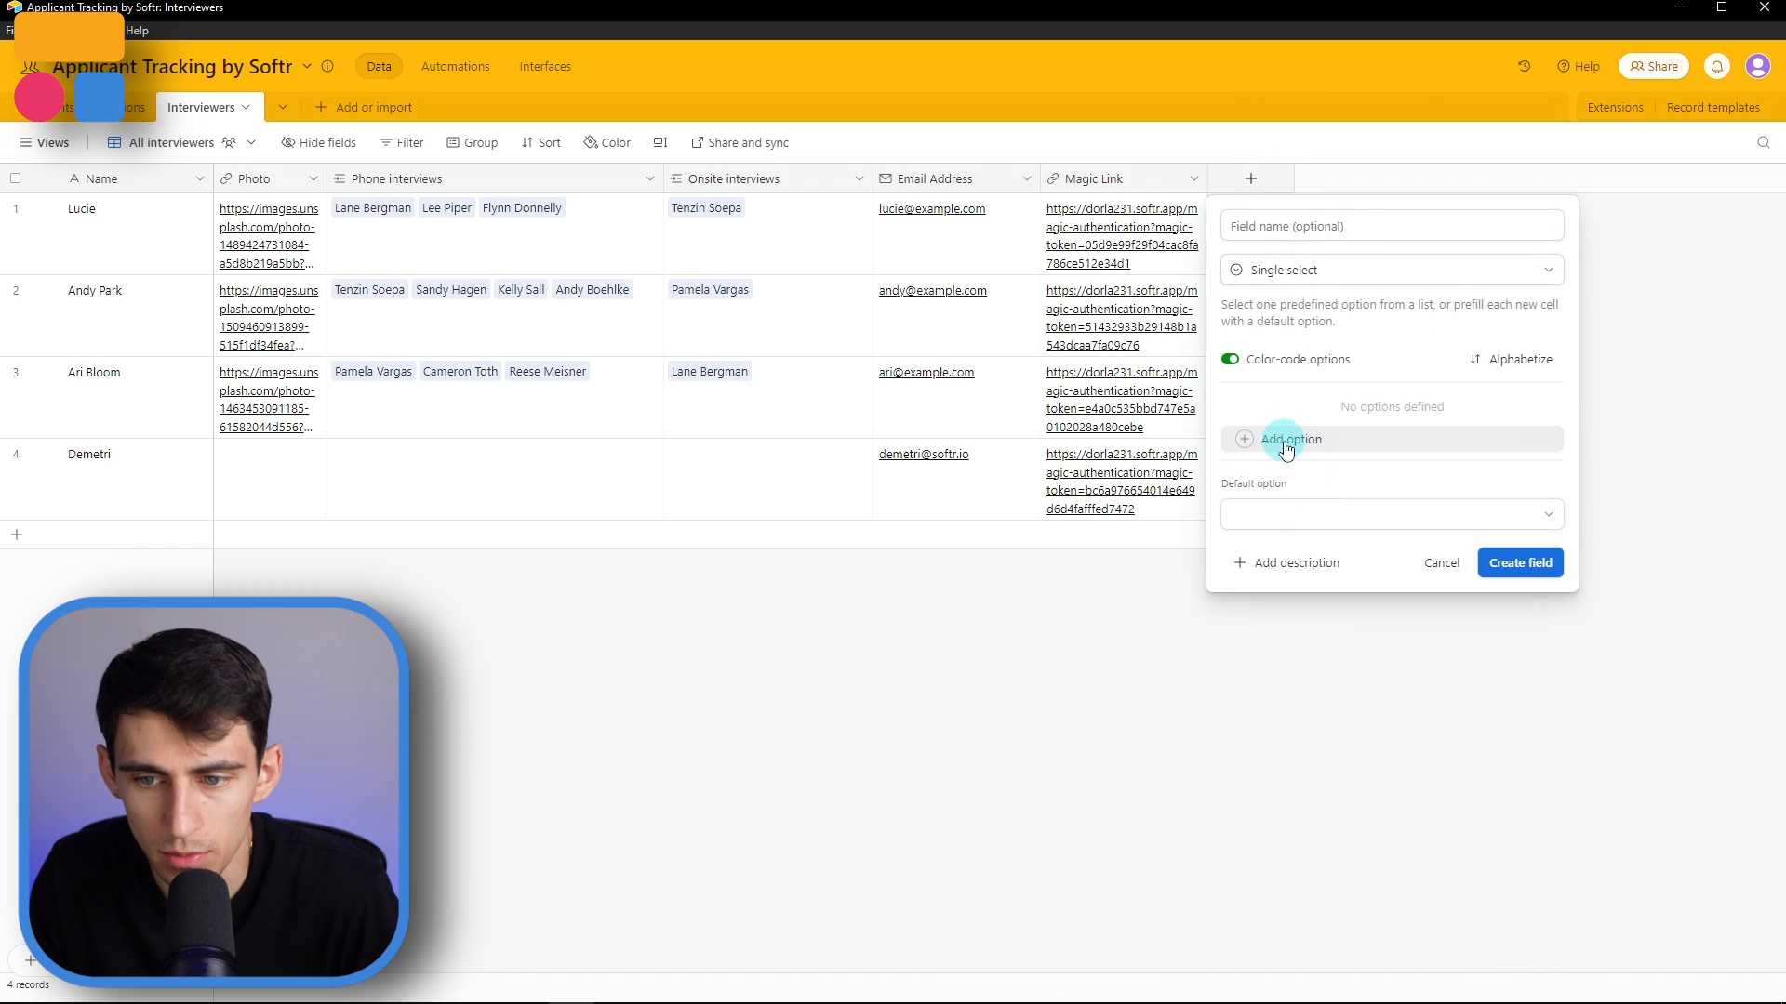
left_click(1289, 439)
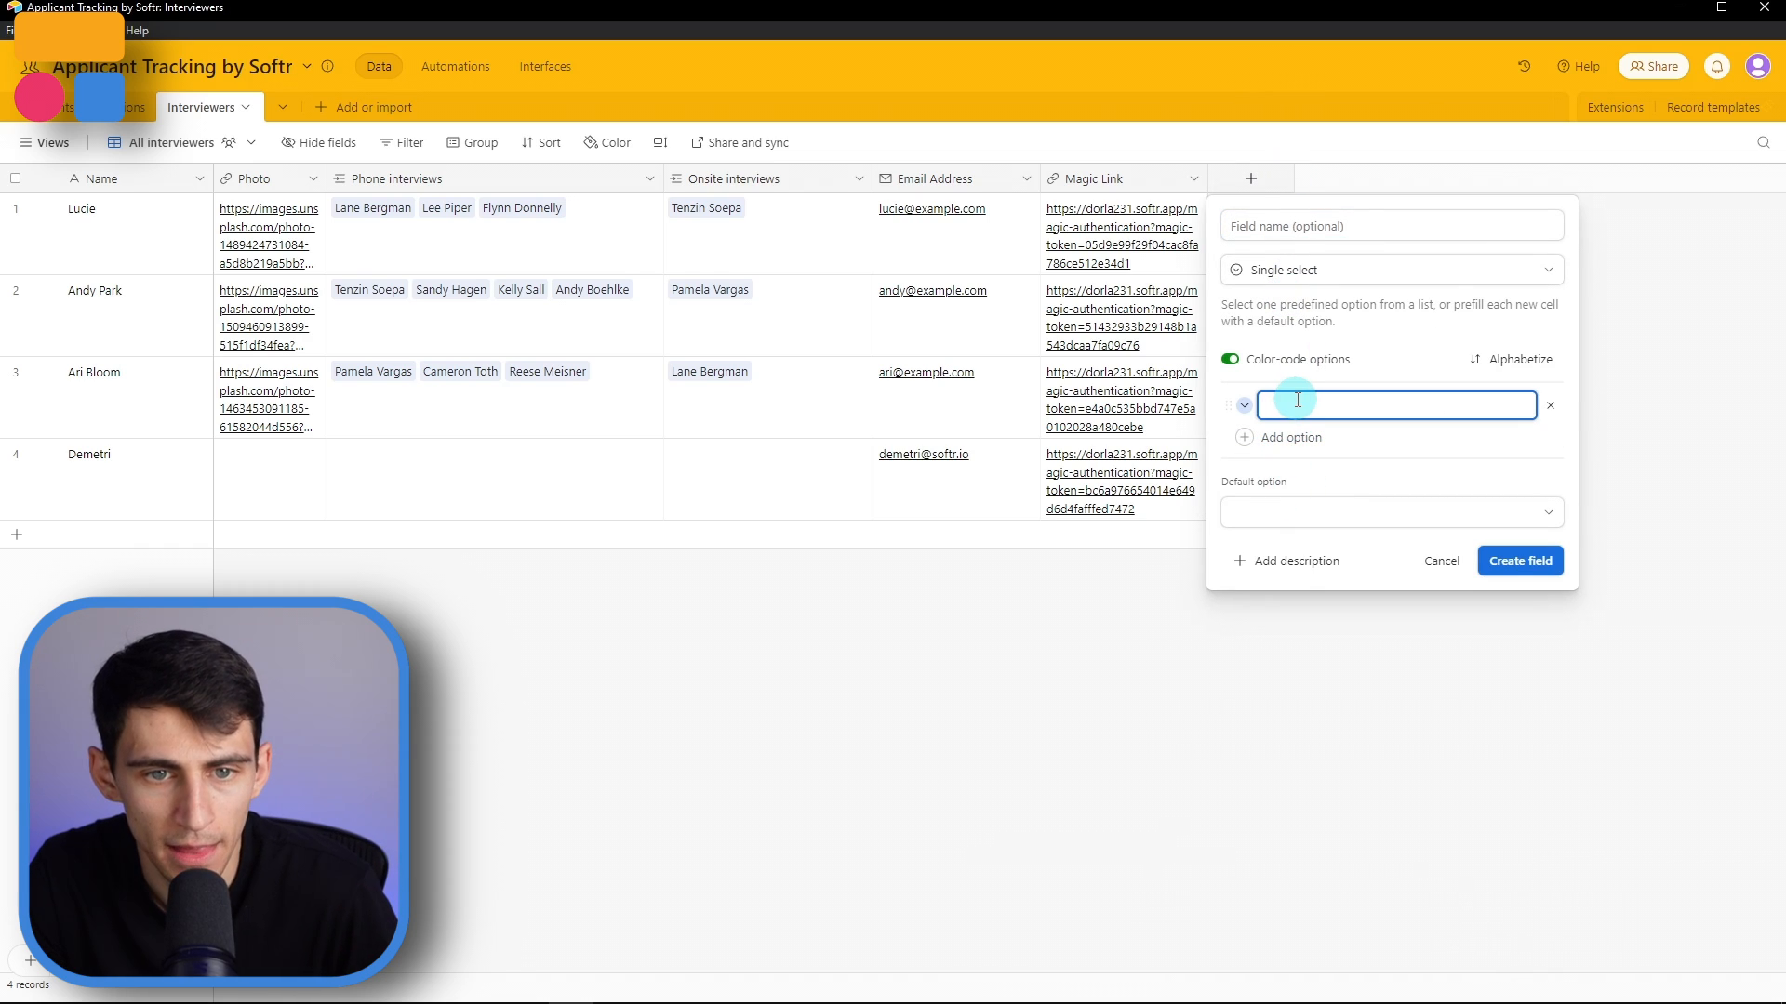
type("Manager")
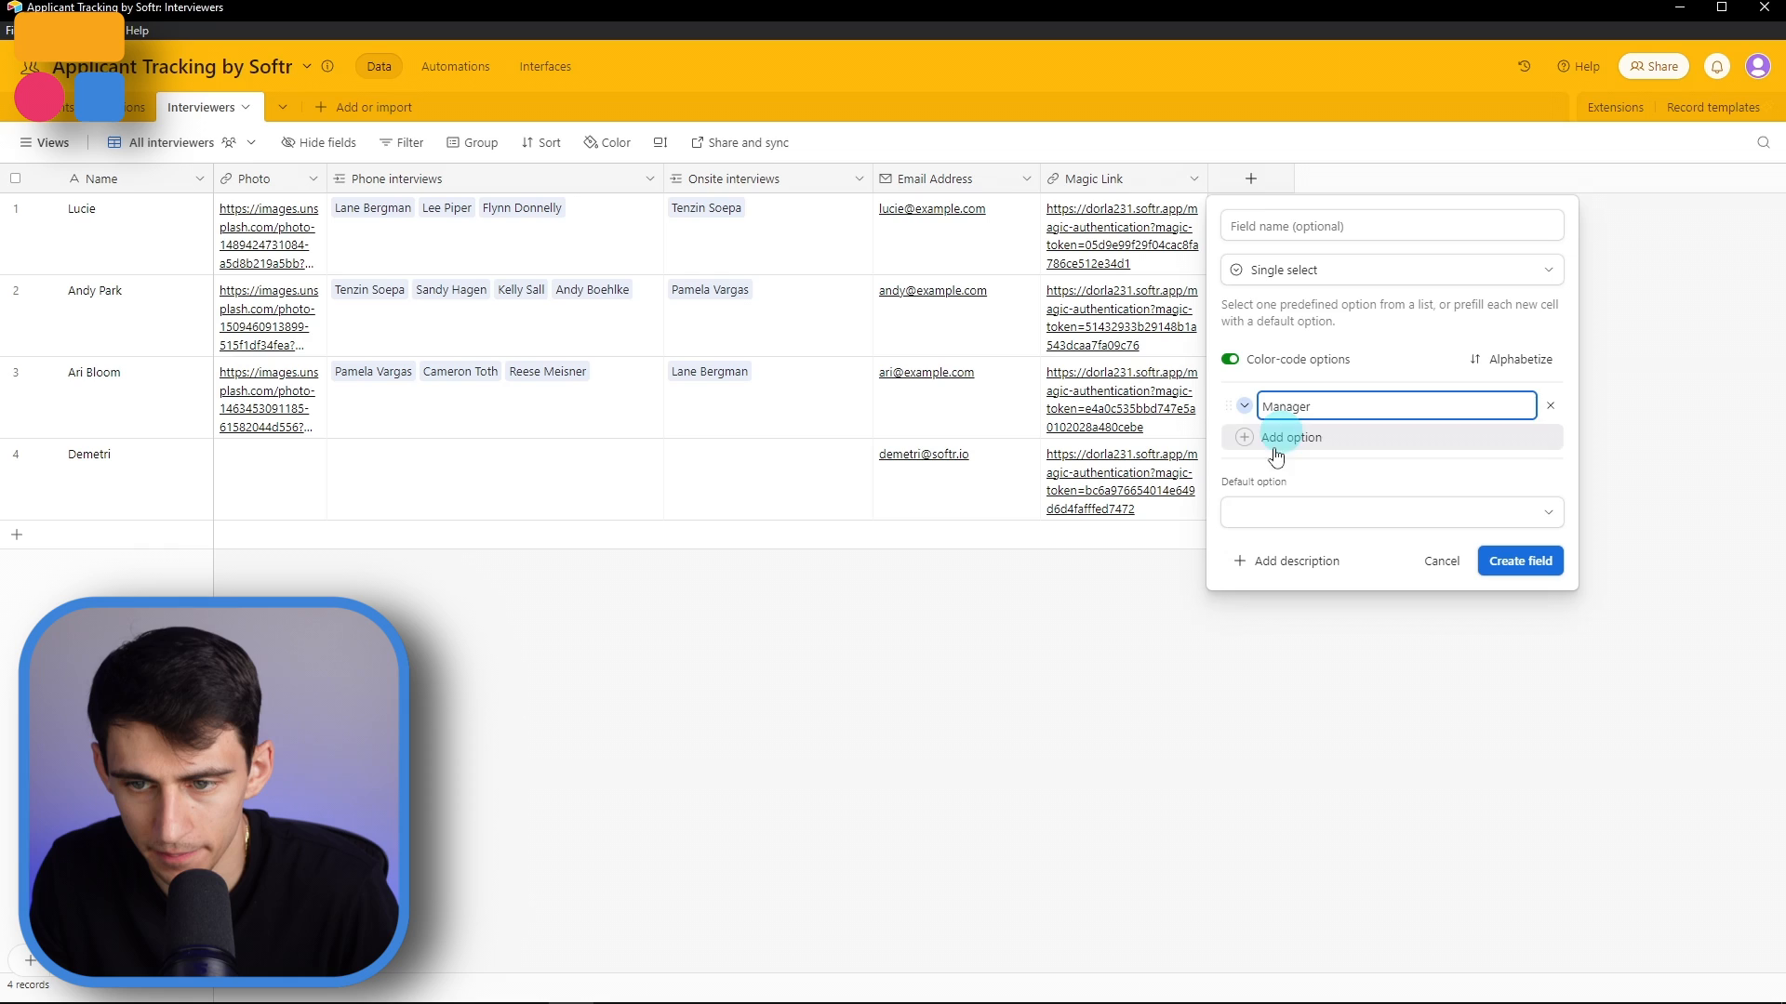
left_click(1291, 437)
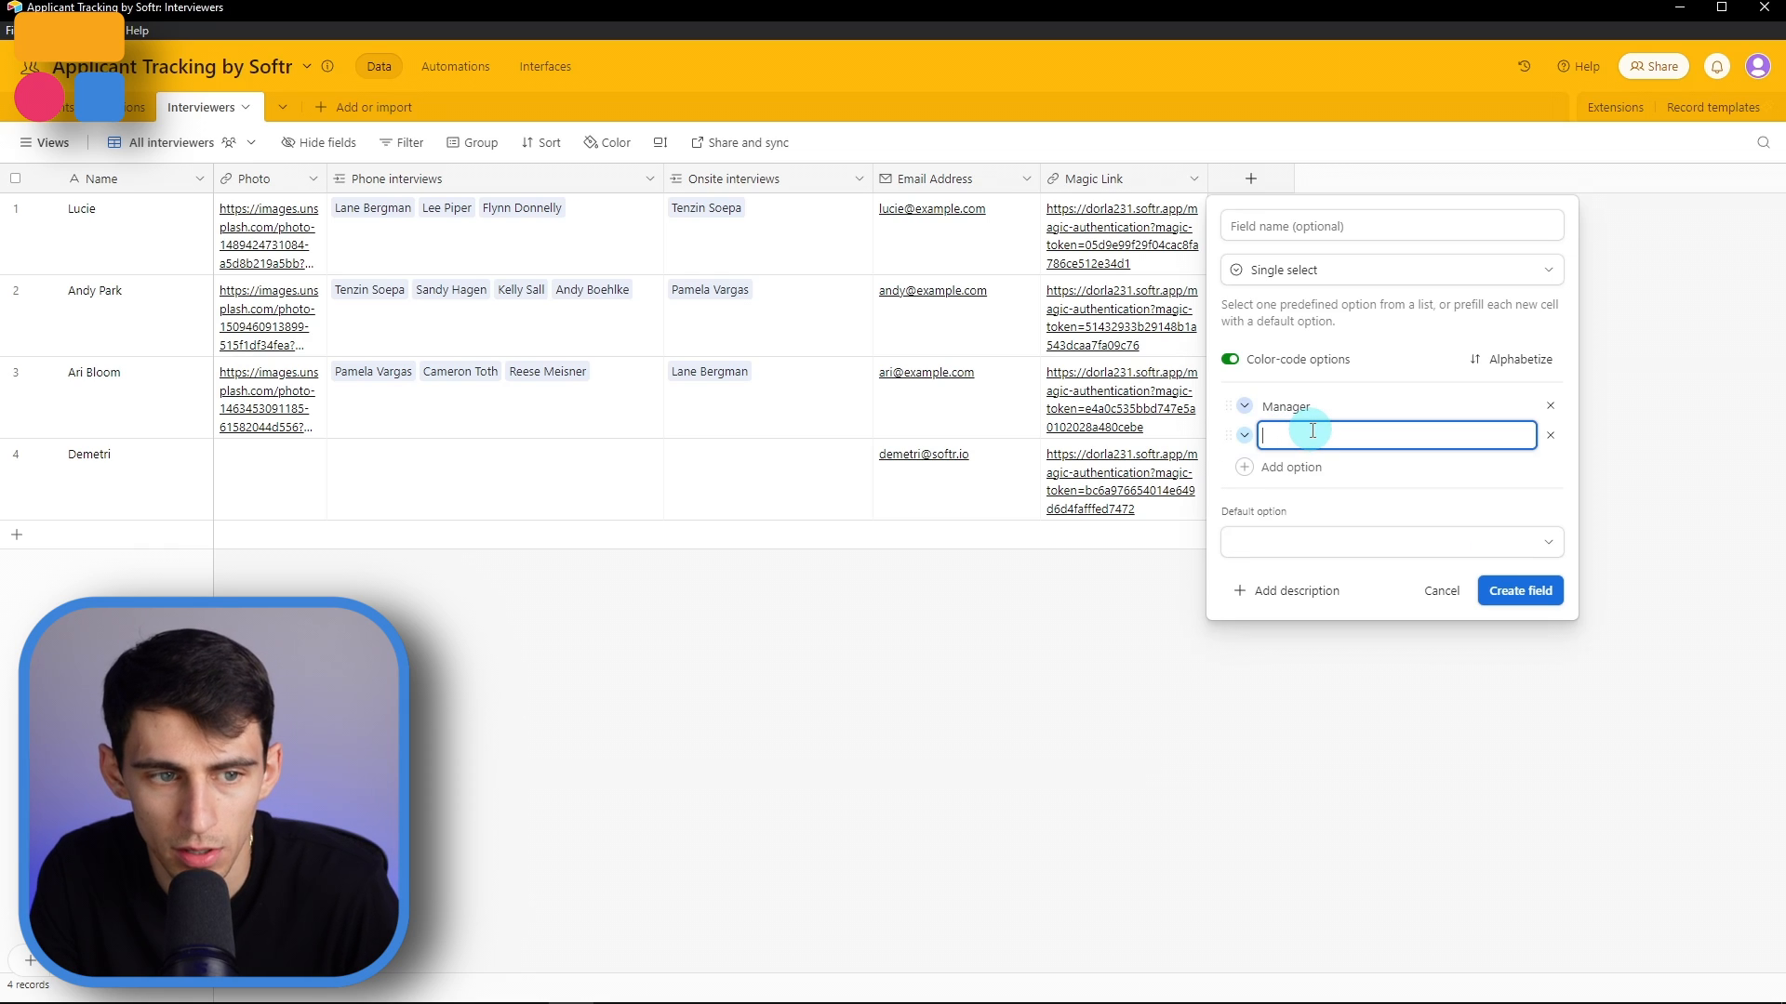
type("Applicant")
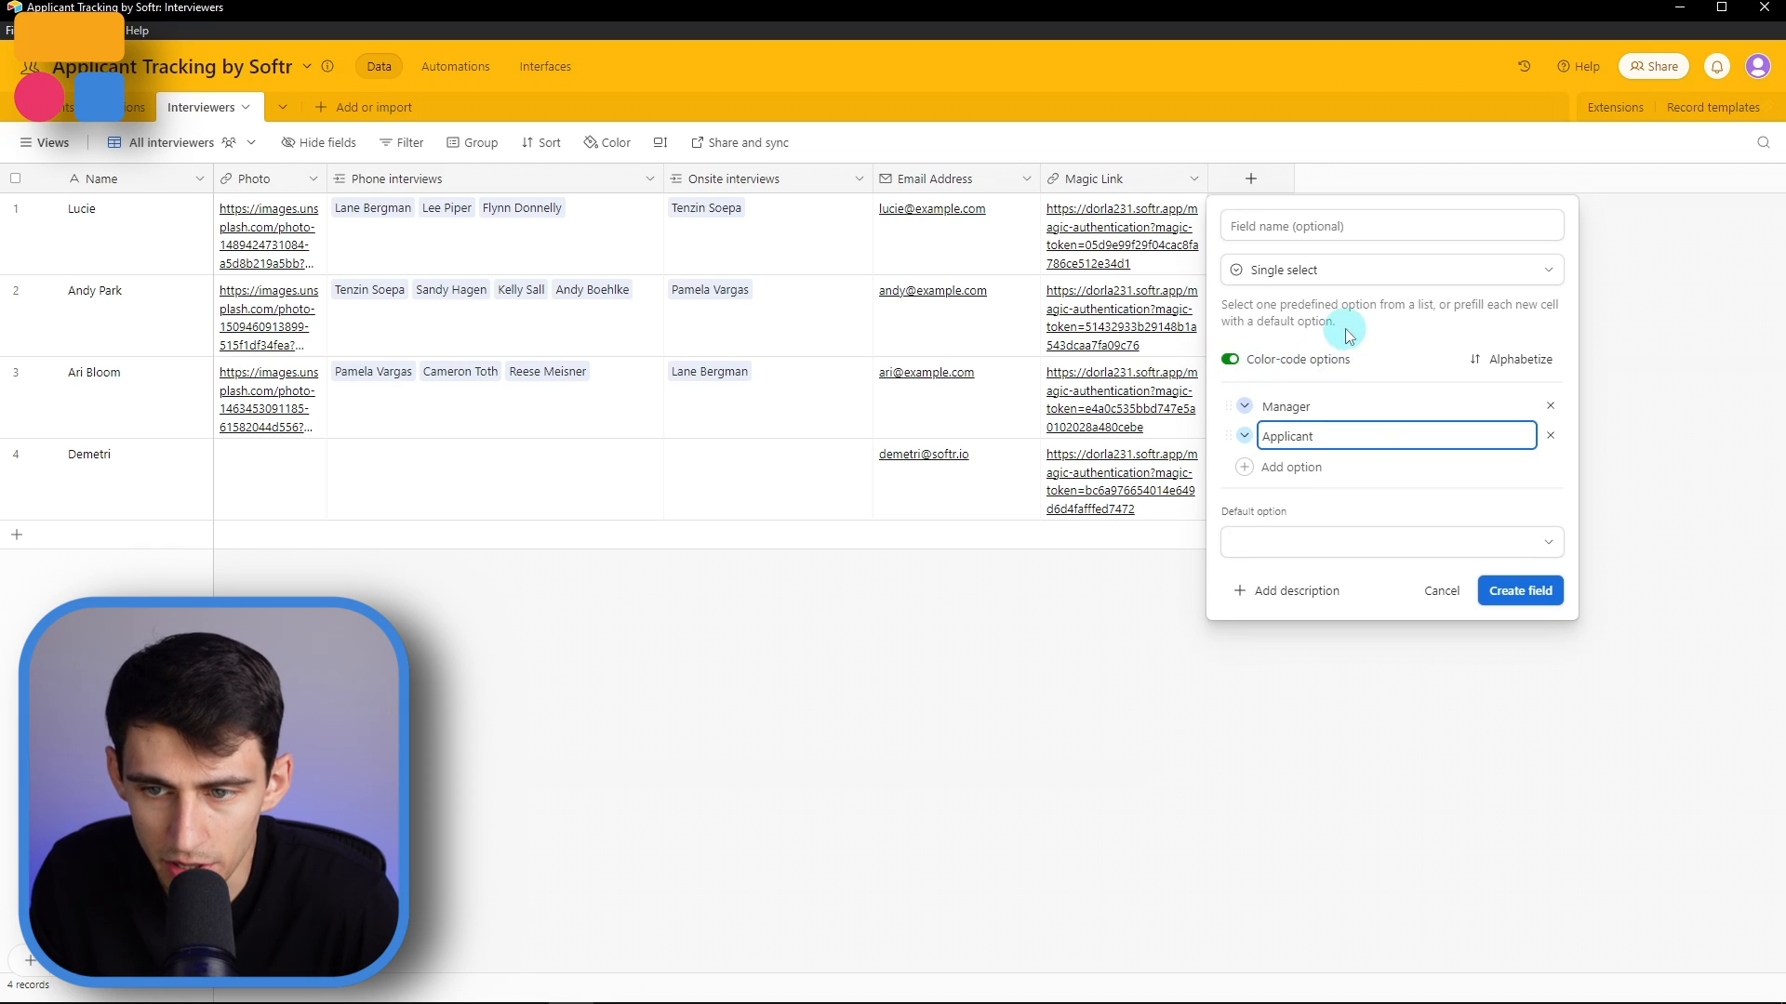
left_click(1245, 406)
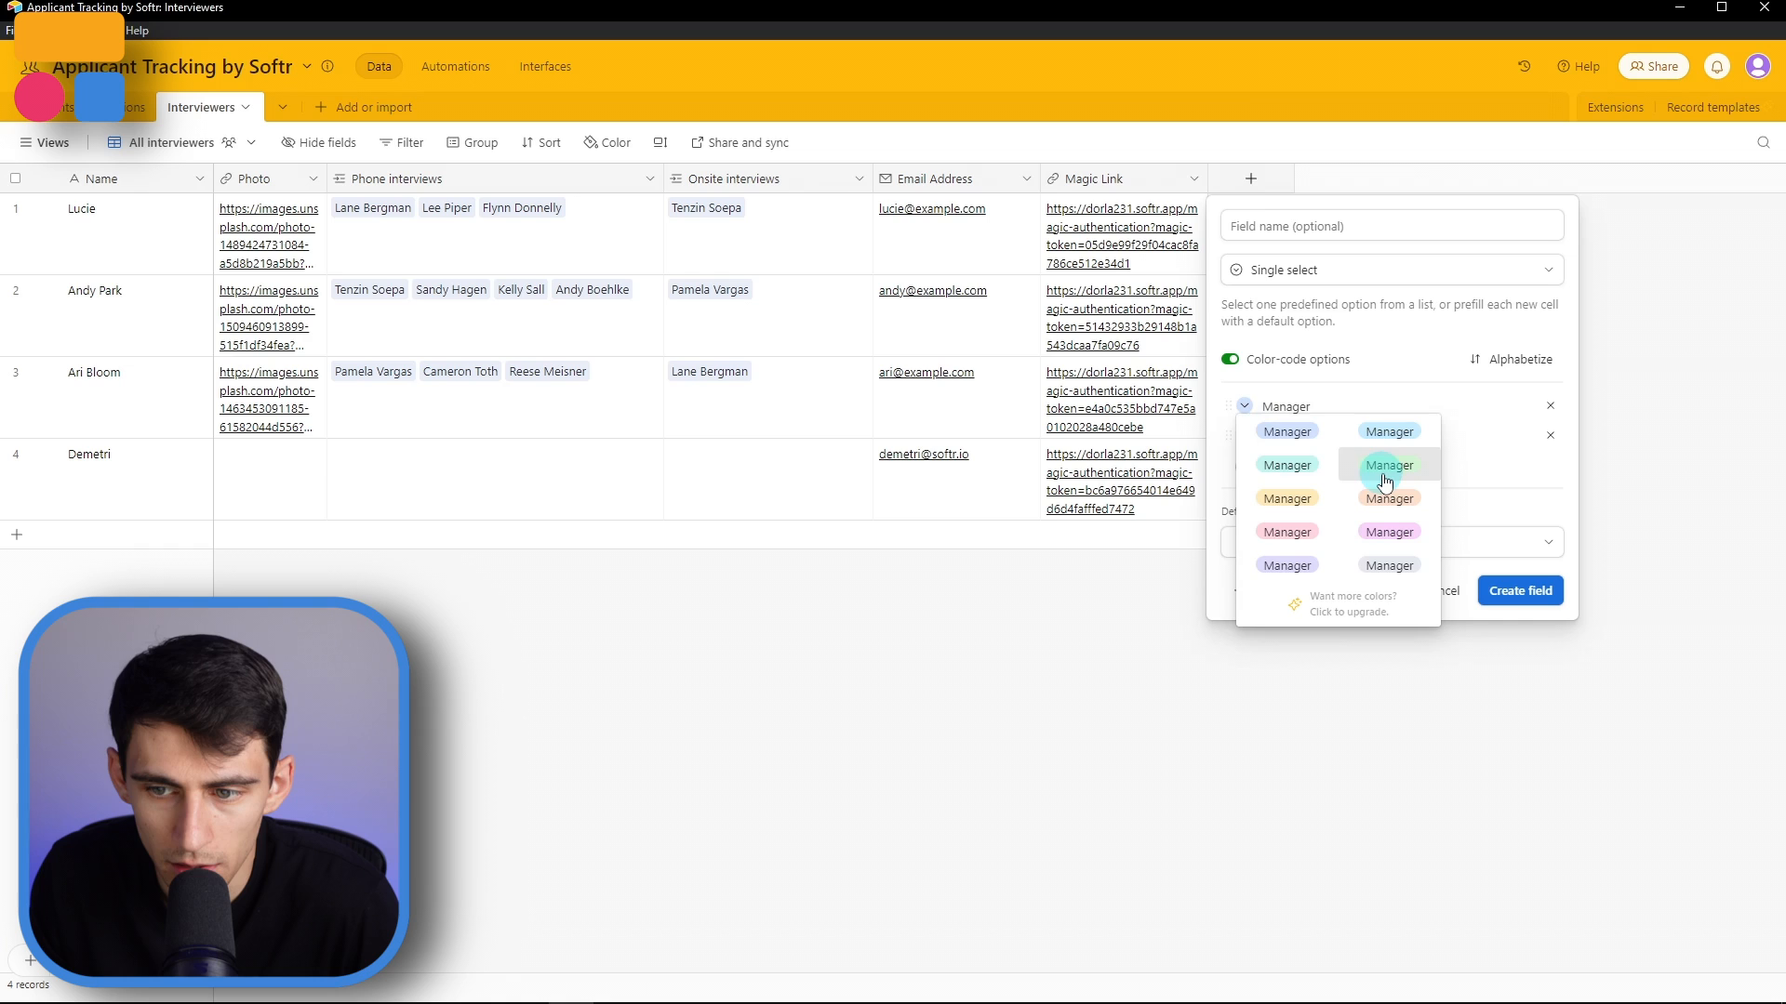
left_click(1520, 591)
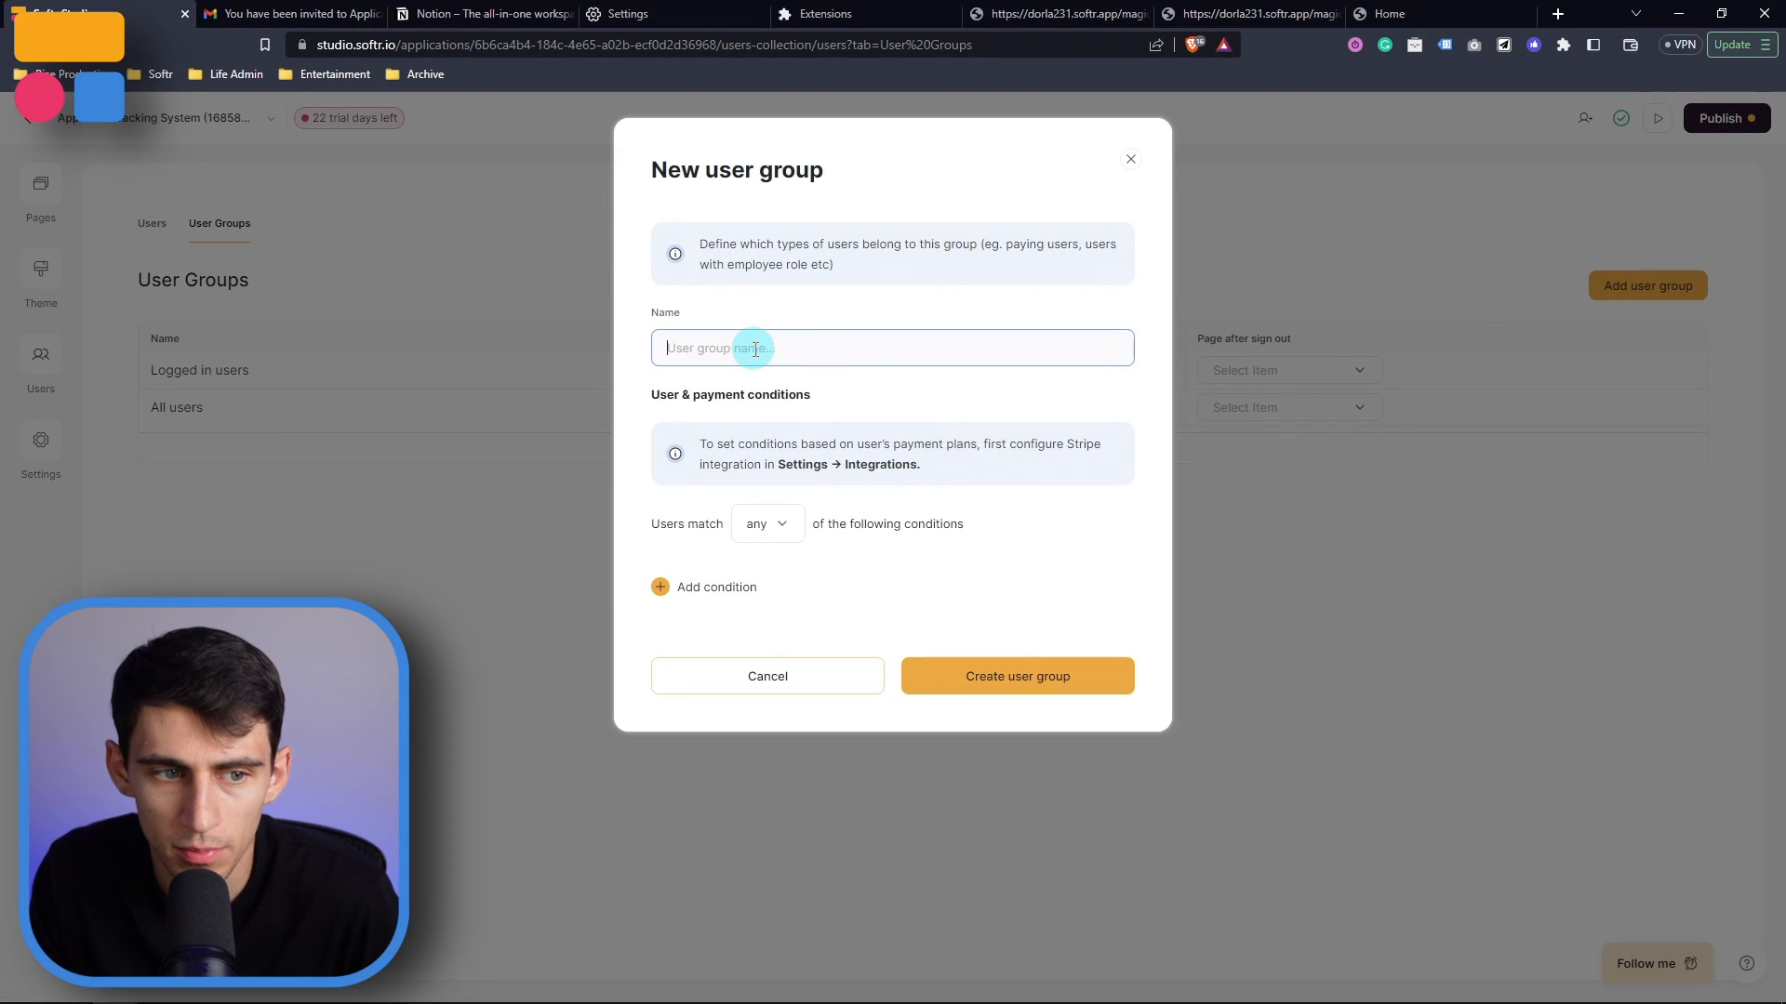
- Name the new user group Manager with a condition that the user's Role is Manager
type("Man")
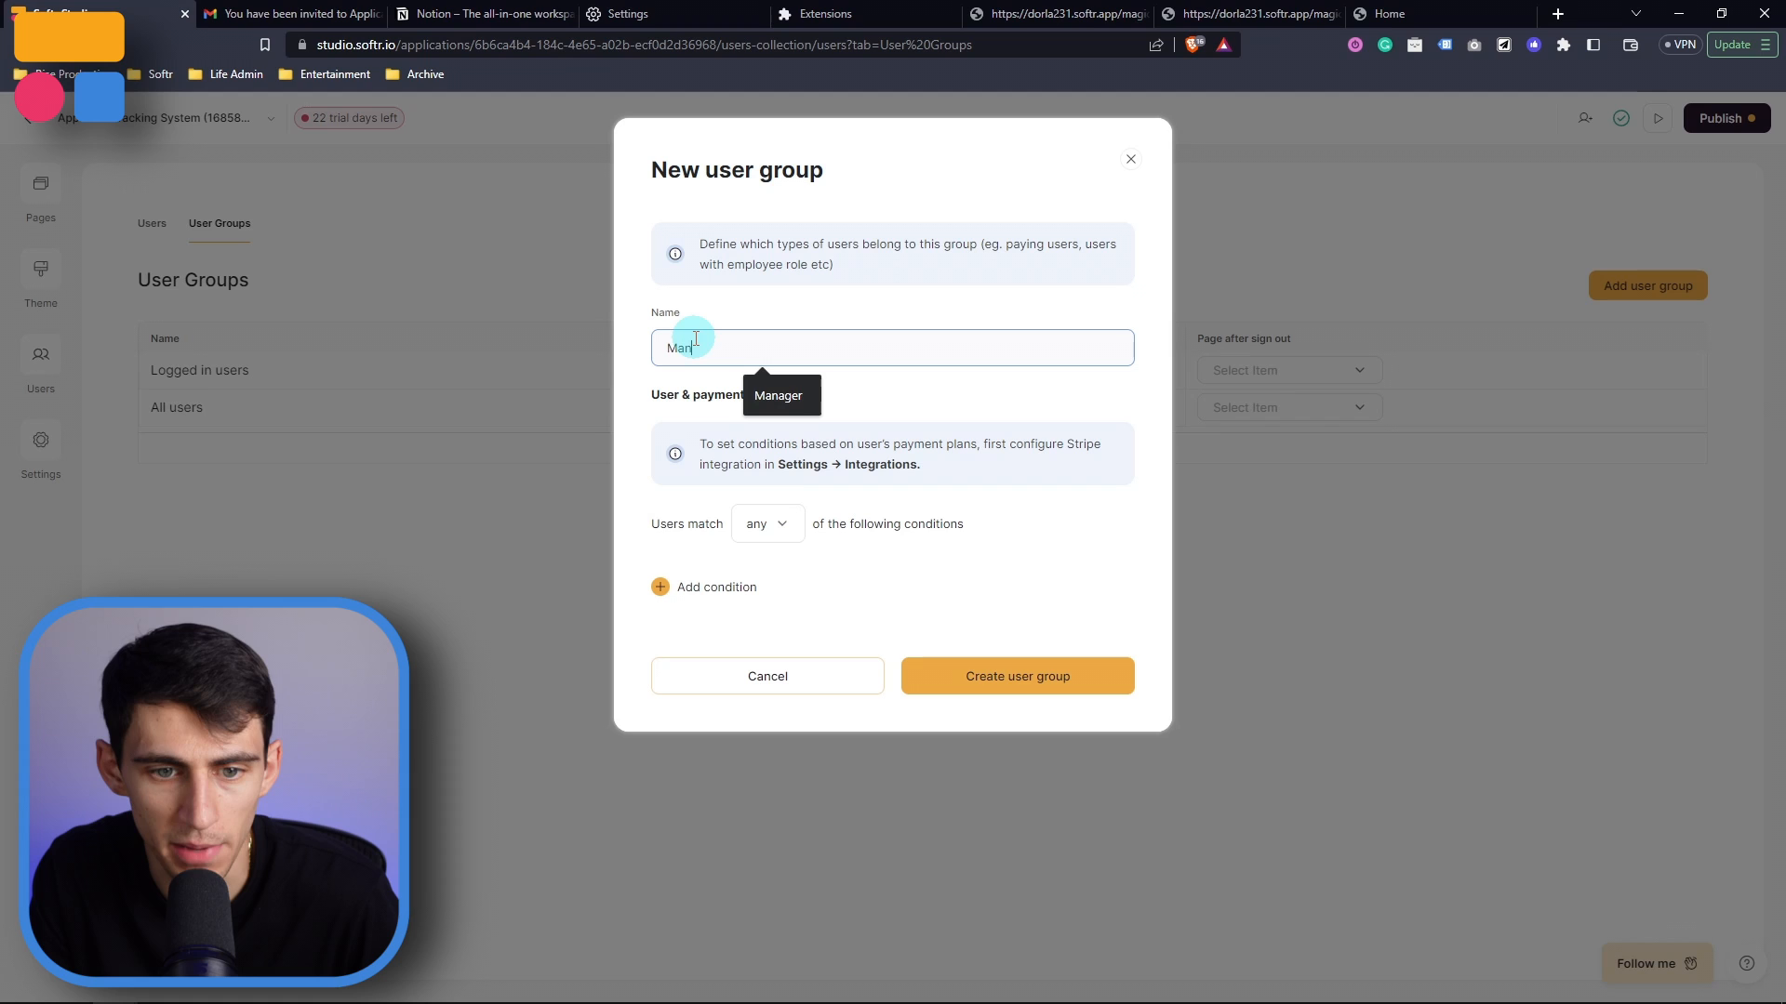
left_click(765, 523)
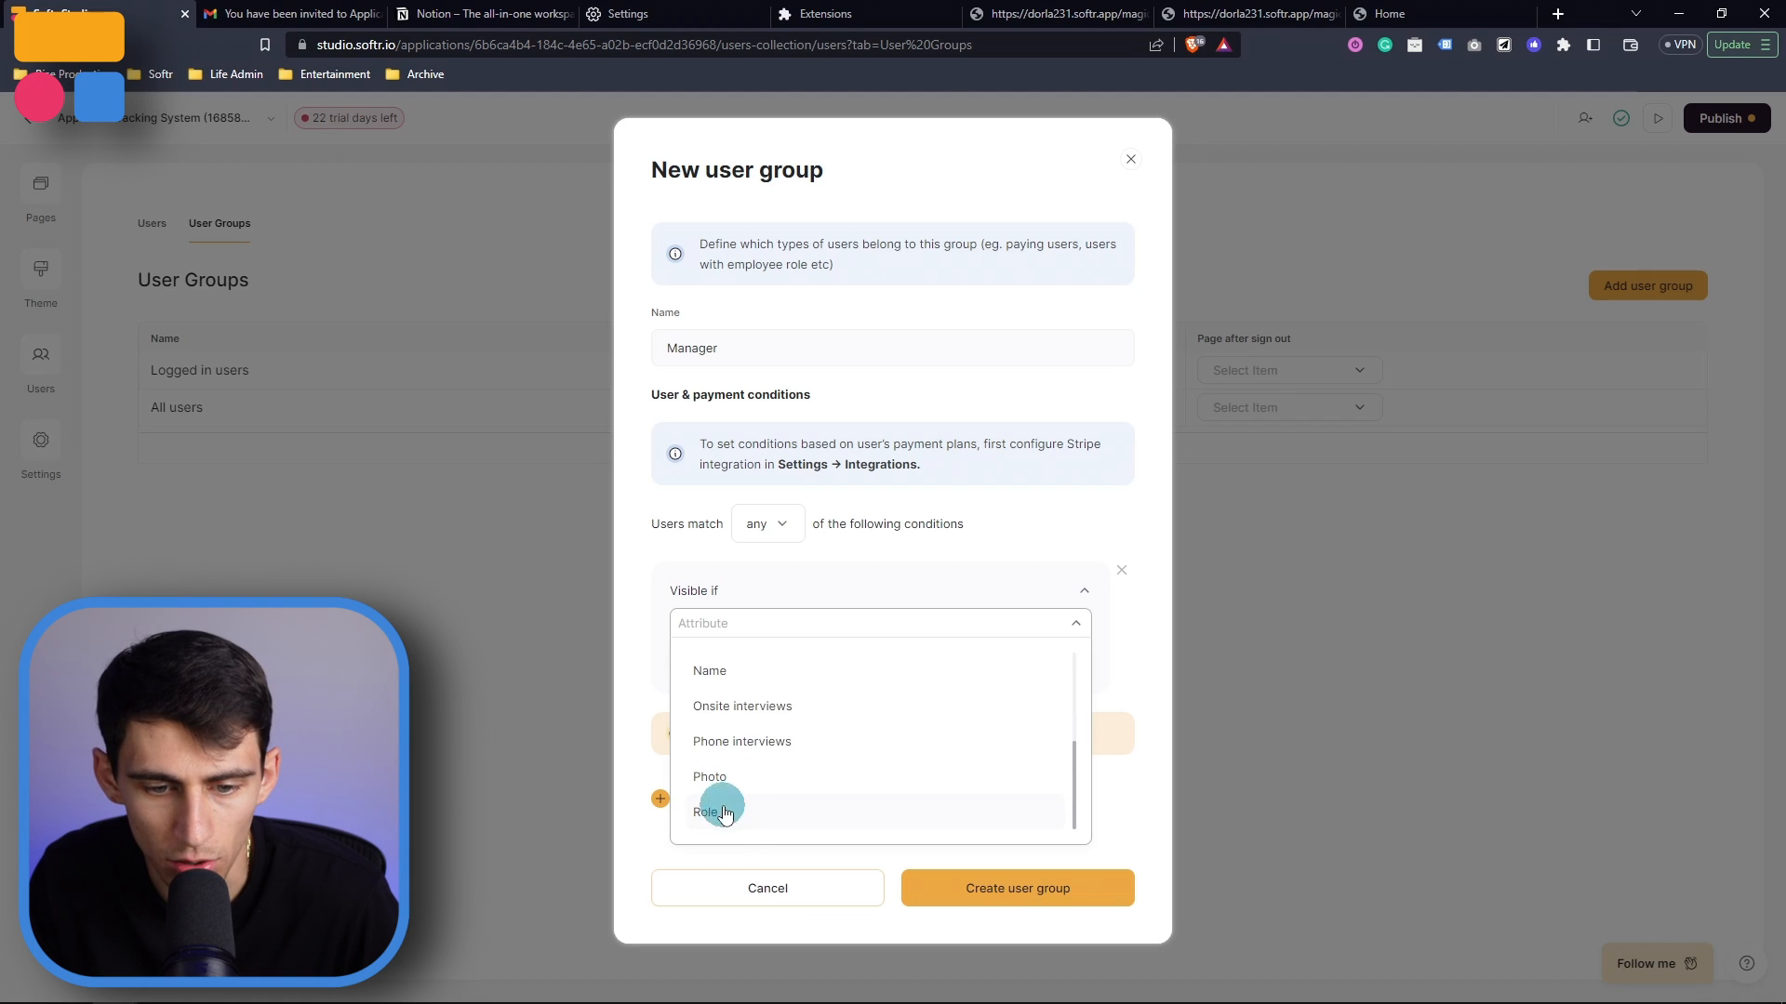
left_click(709, 812)
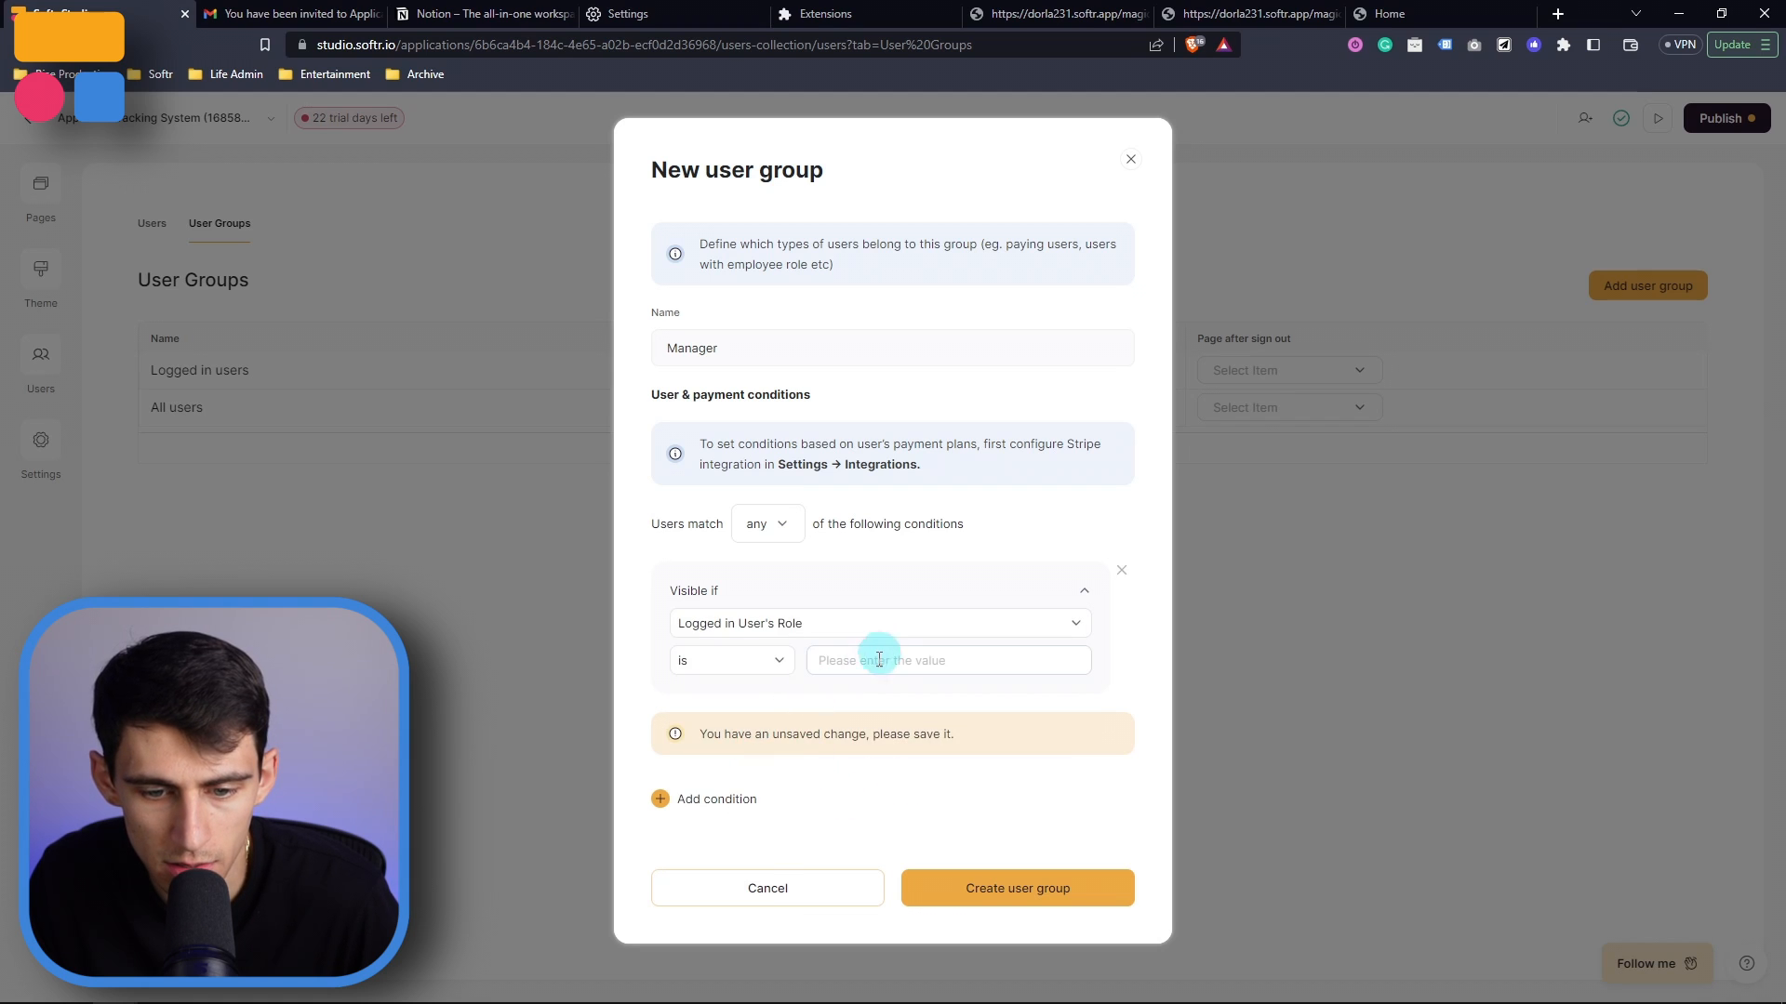
type("Manager")
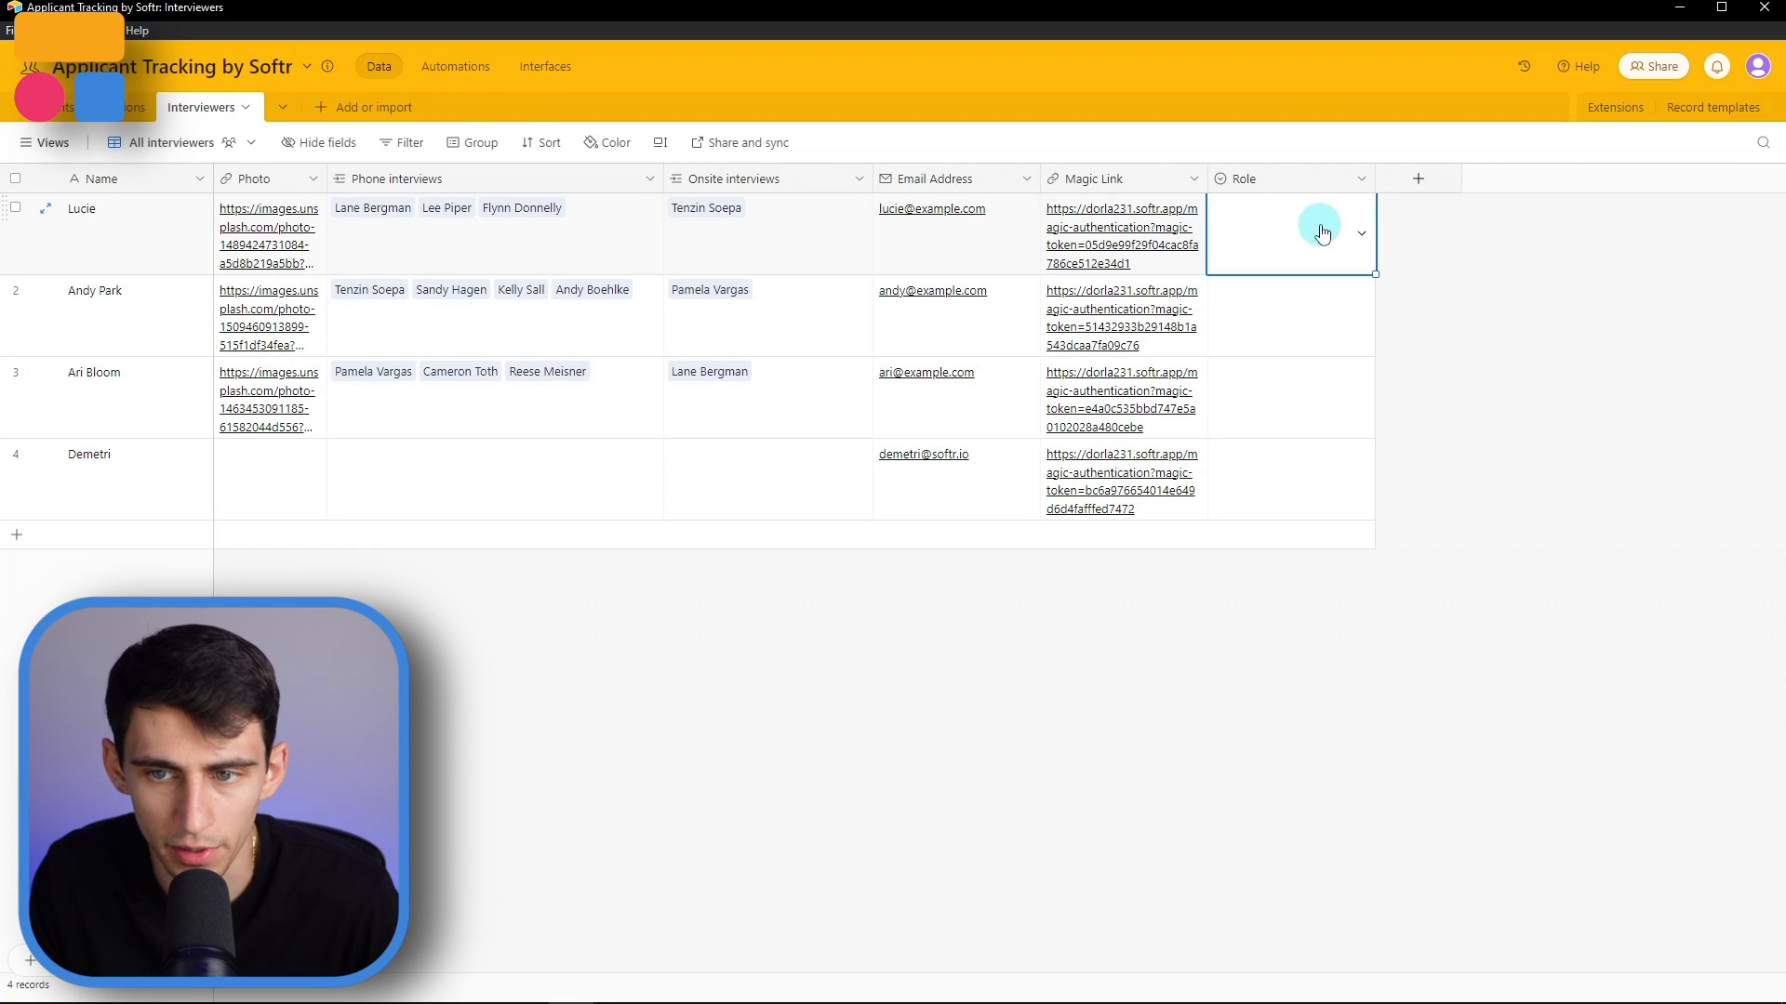
- Mark the first three interviewers as Manager and the fourth as Applicant in the Role field
left_click(1319, 223)
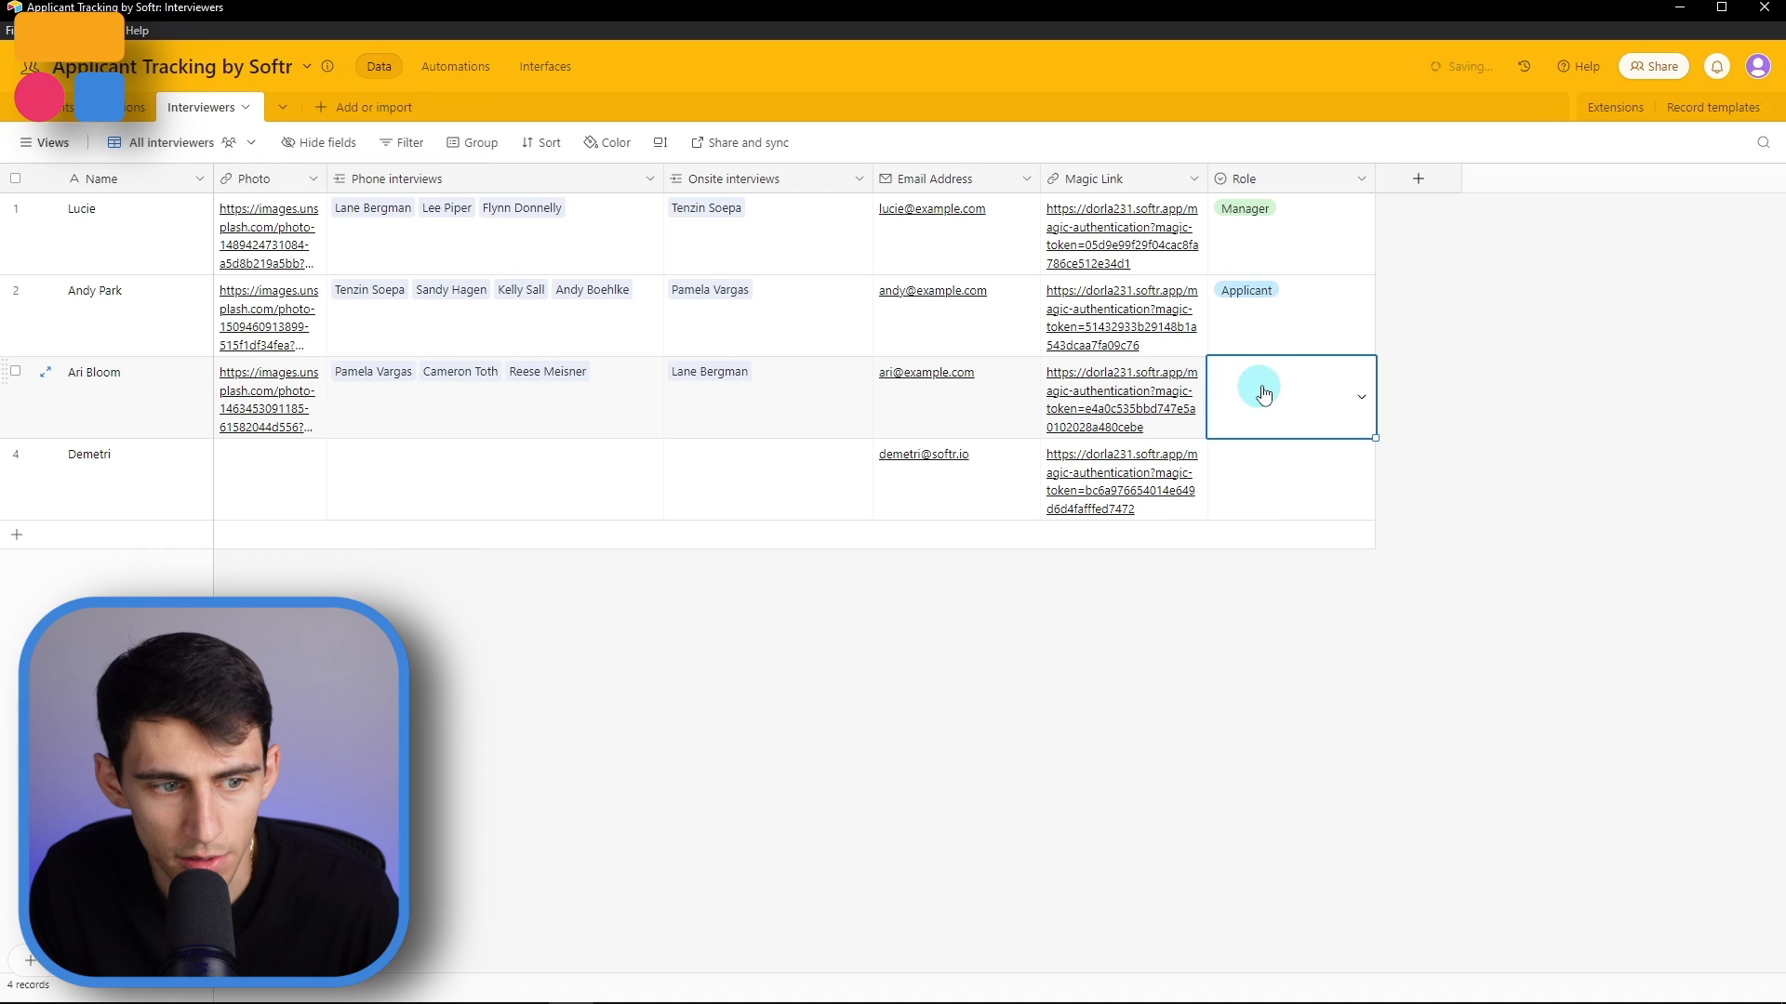
left_click(1290, 291)
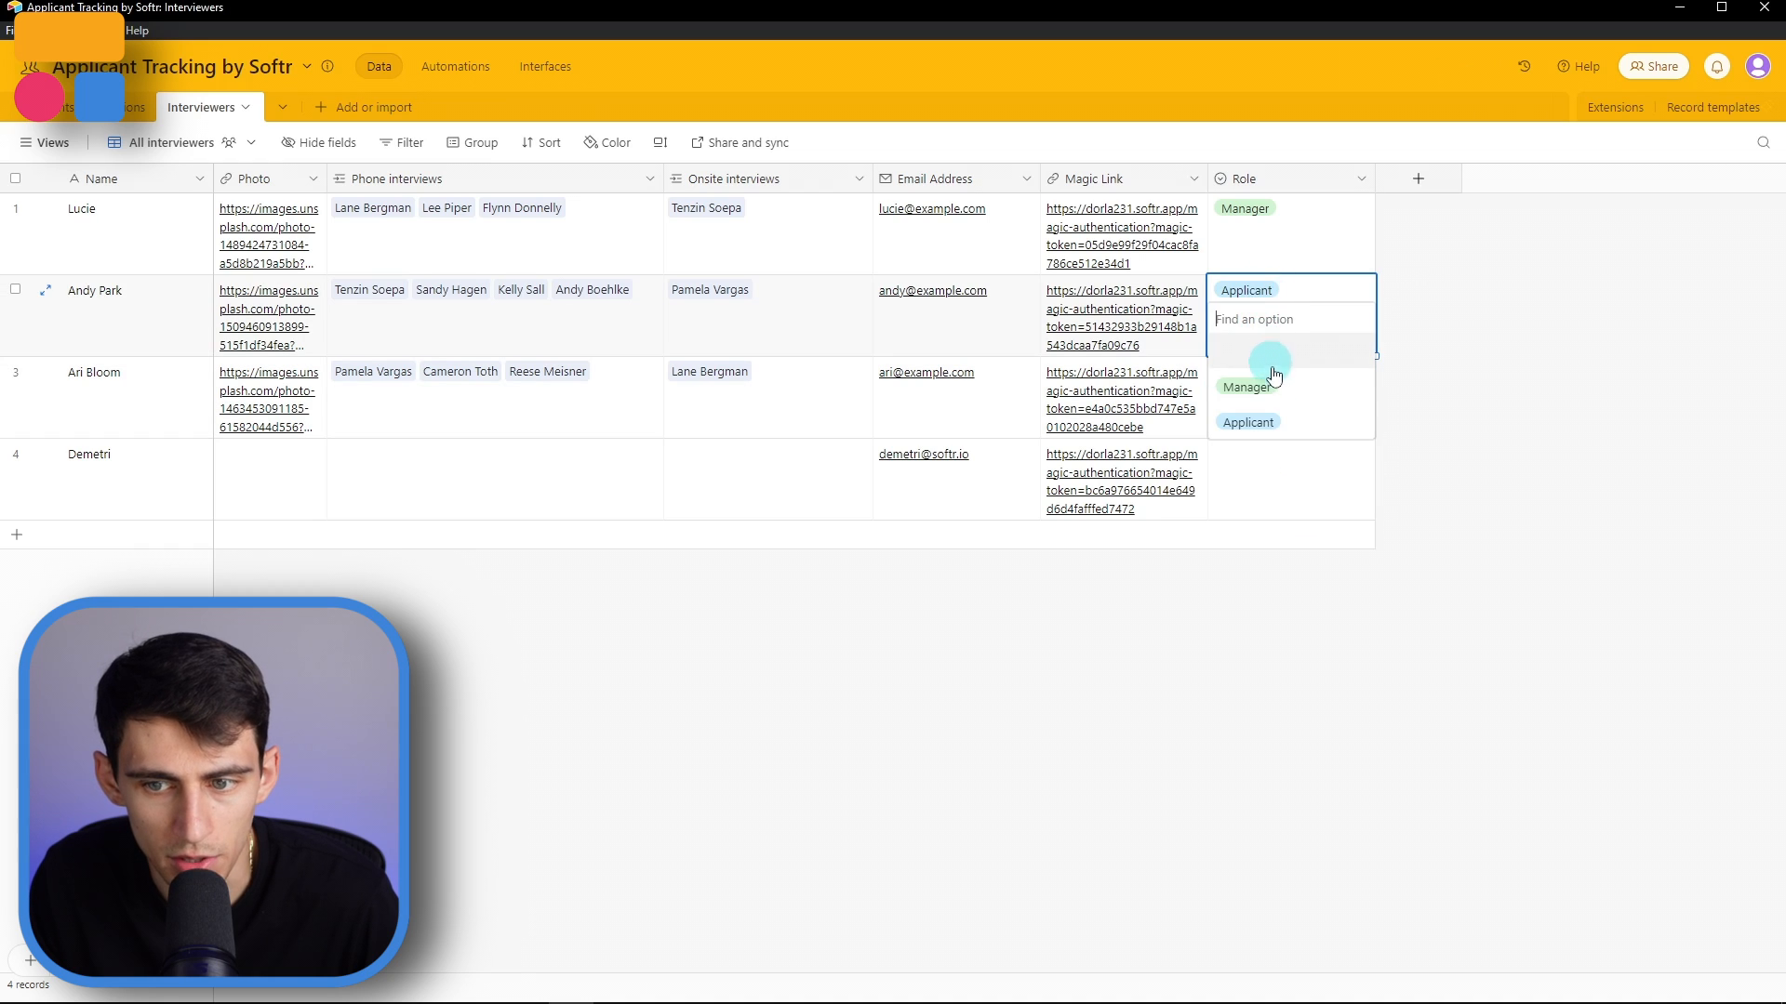
left_click(1246, 387)
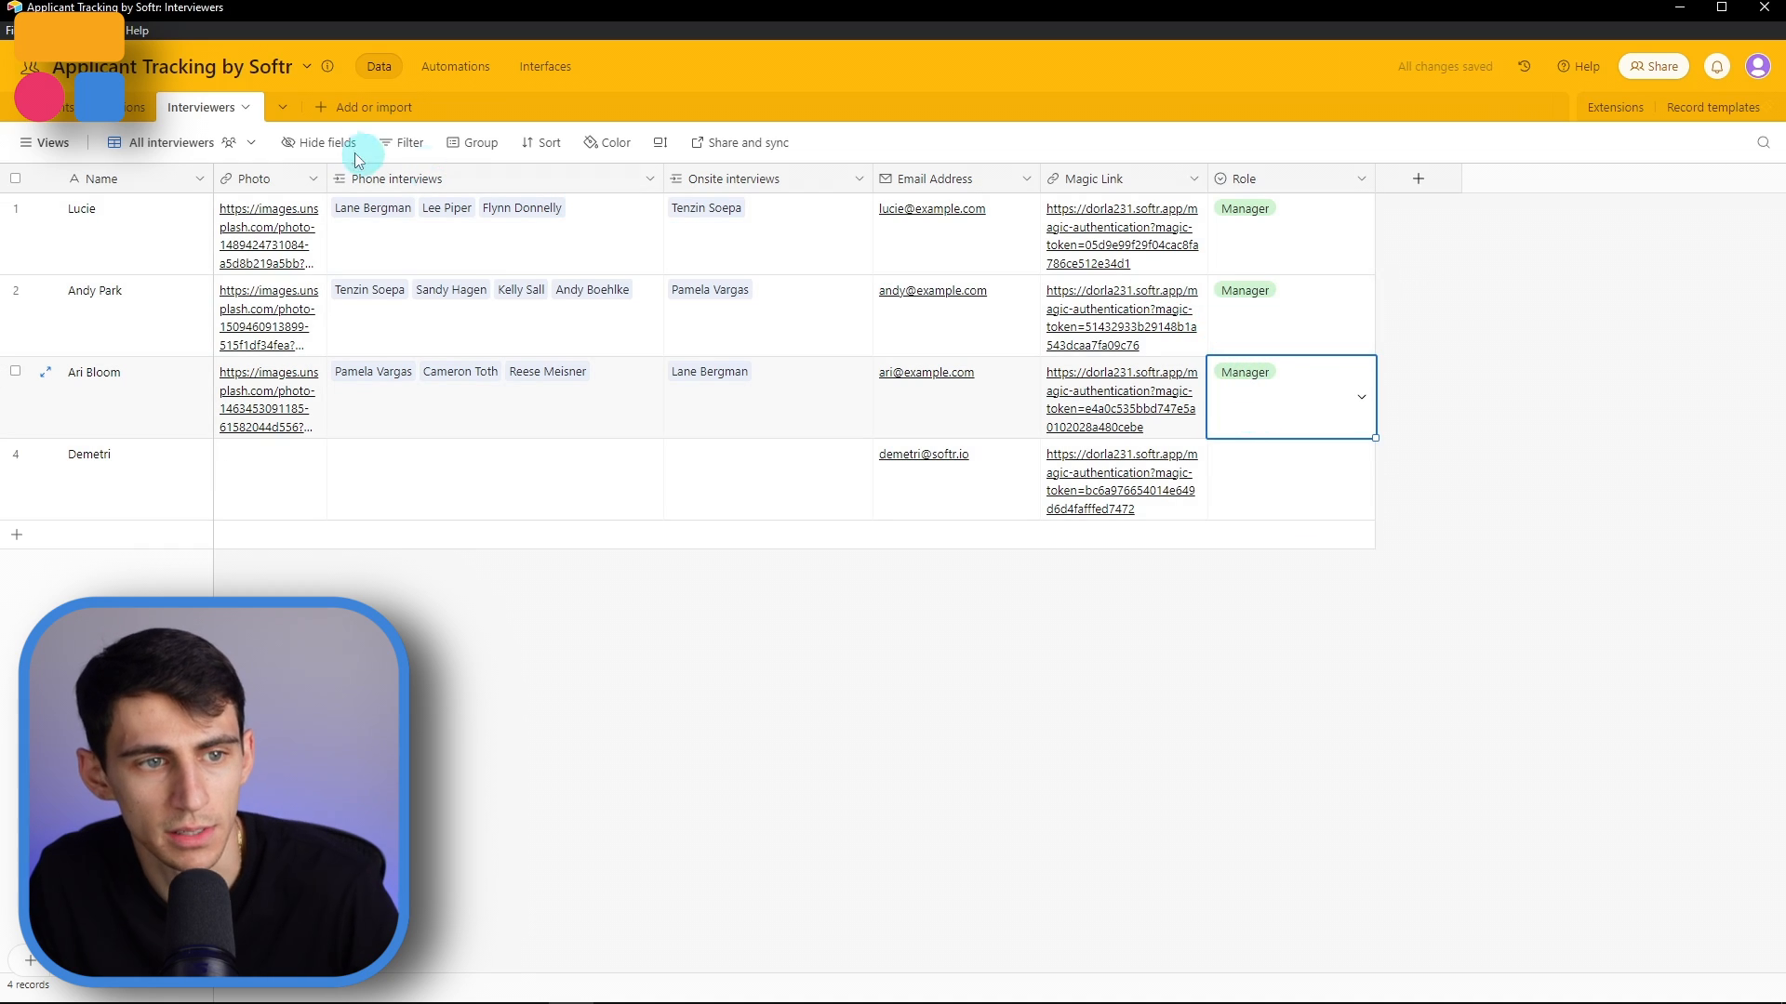
left_click(1276, 476)
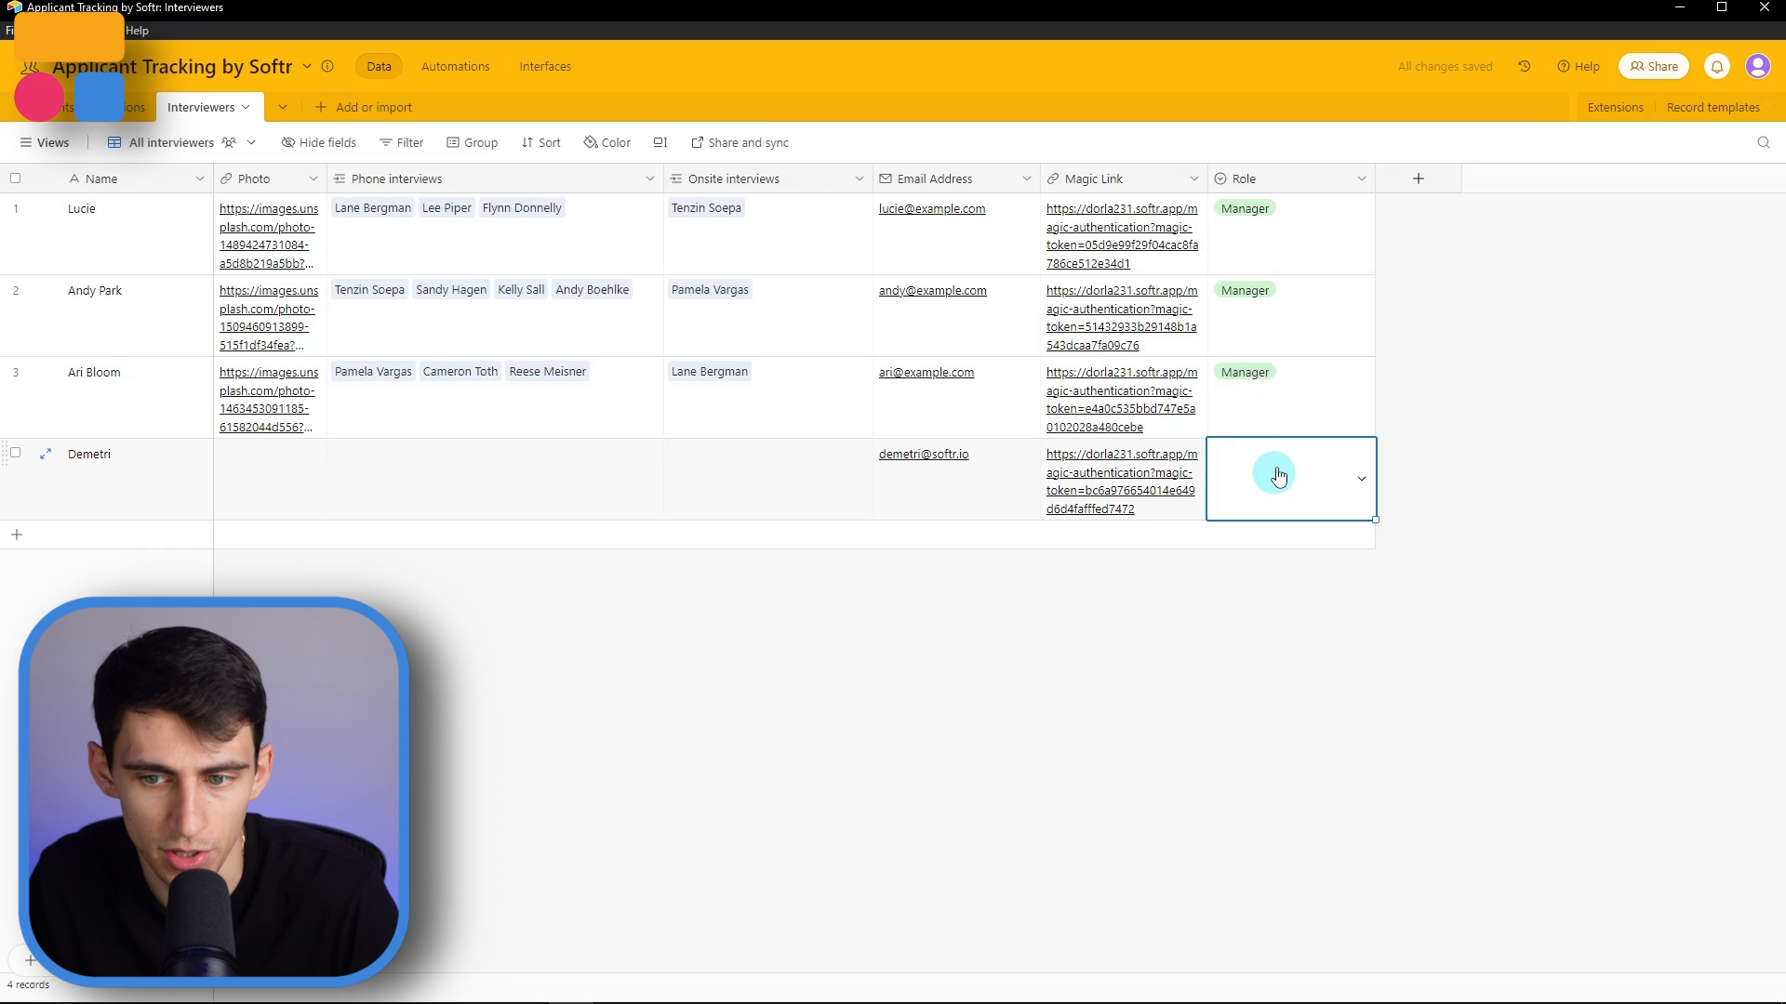
left_click(1276, 475)
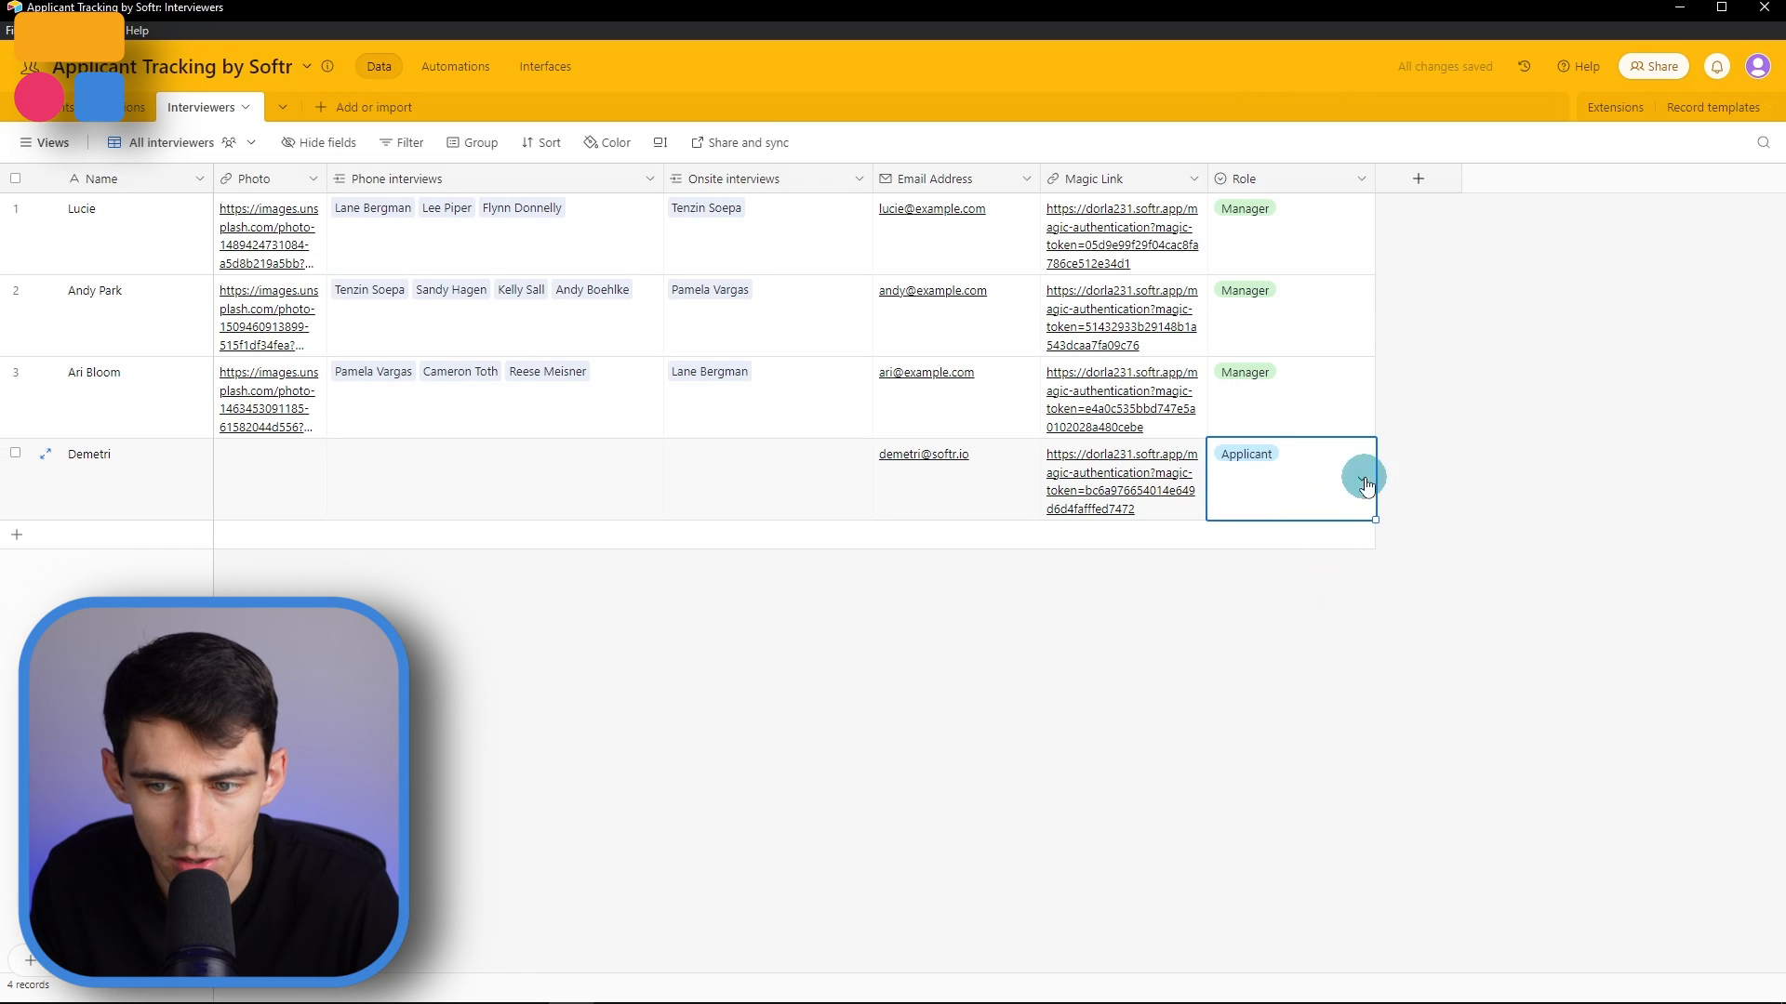
- Confirm the Manager condition value and create the Manager user group
left_click(1361, 178)
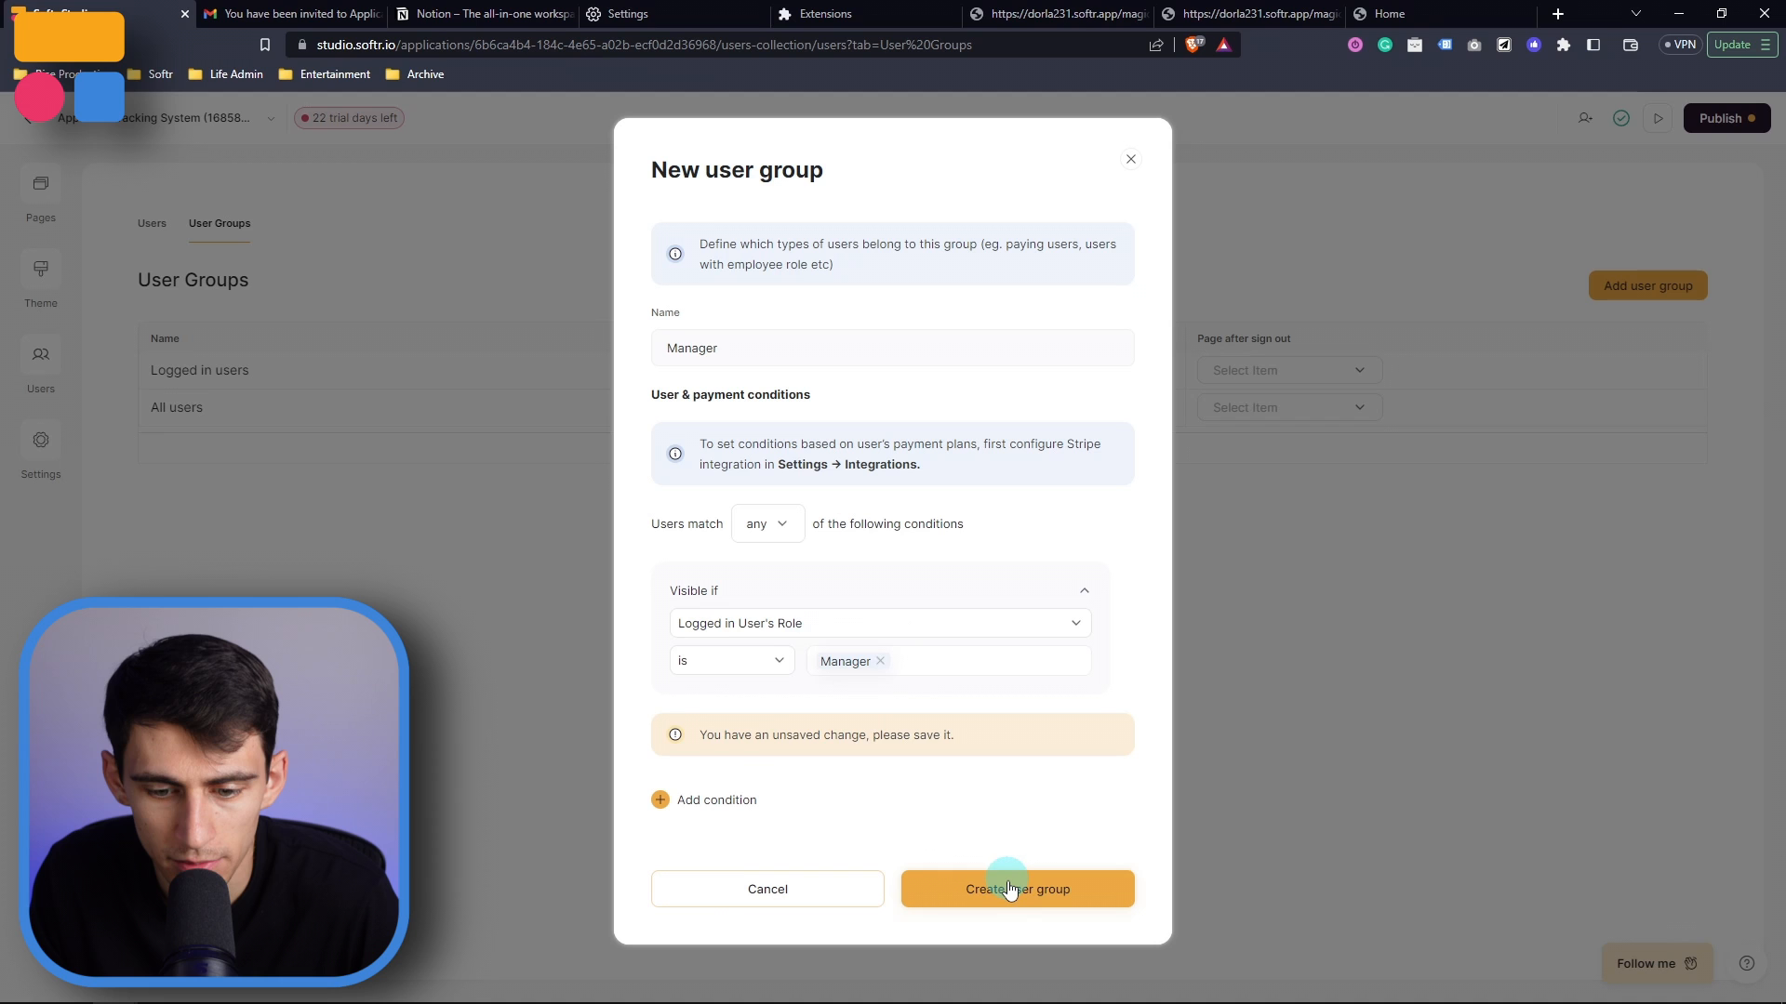
left_click(1014, 890)
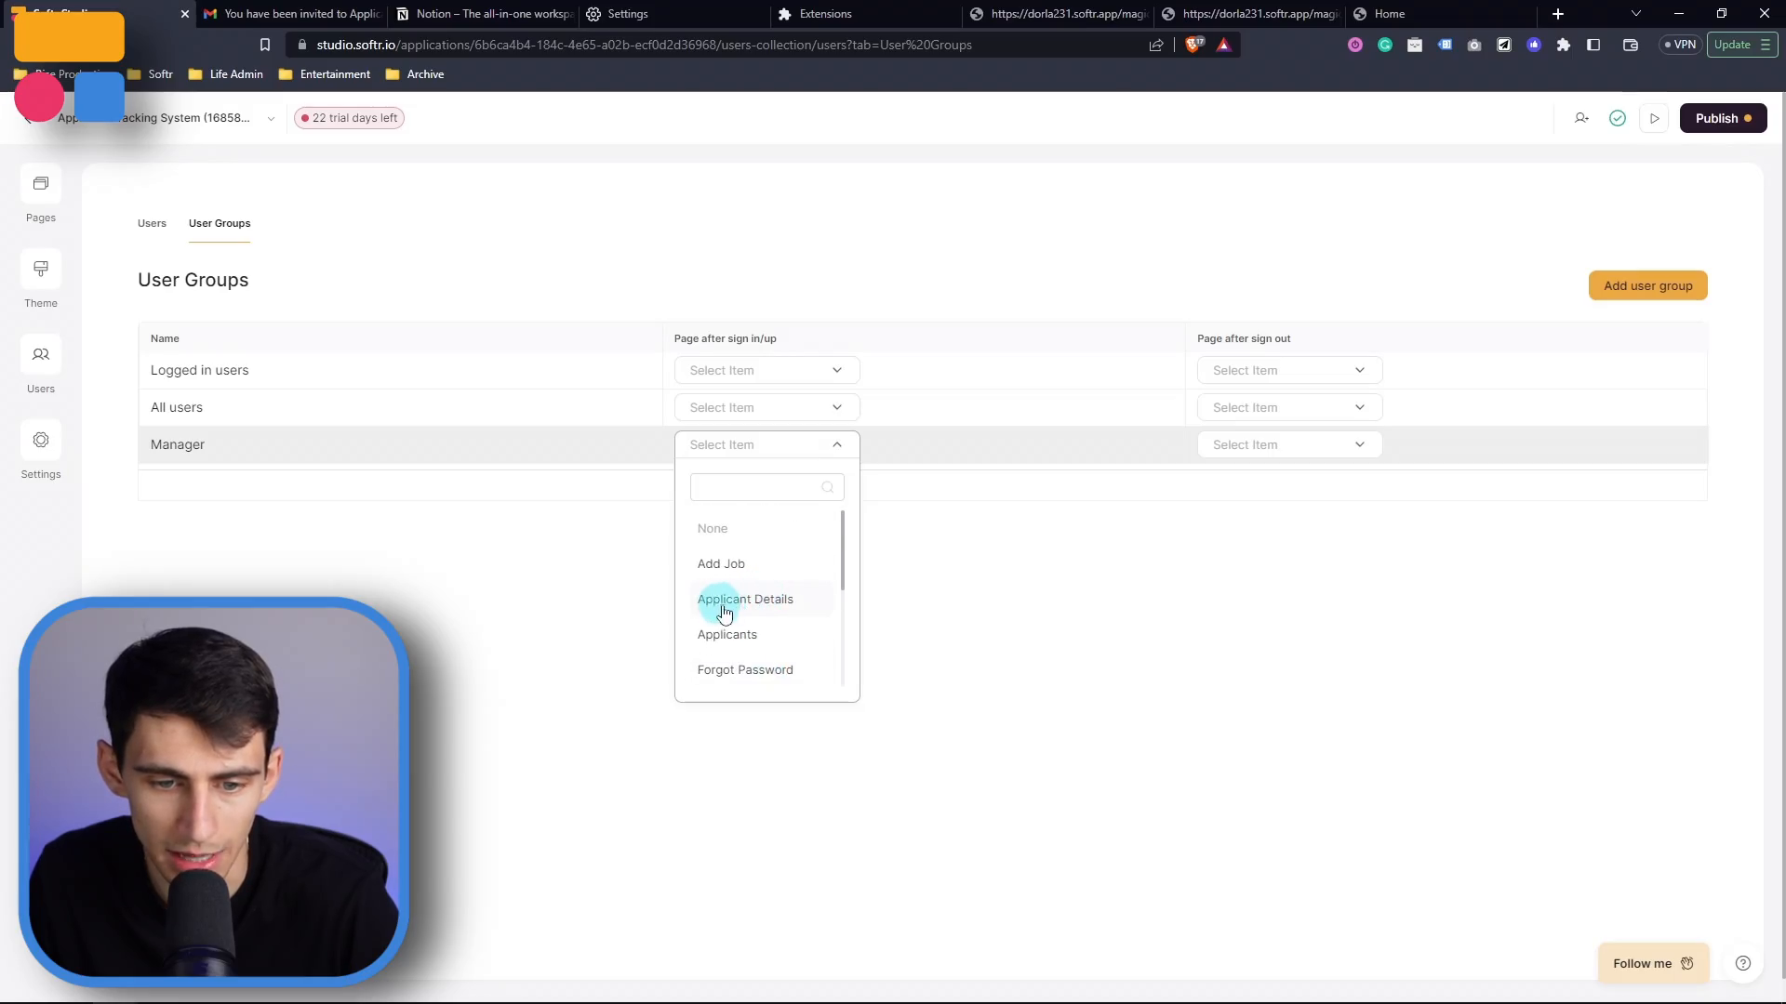
- Send Managers to Applicant Details after sign-in and Home after sign-out, and all users to Home
left_click(744, 599)
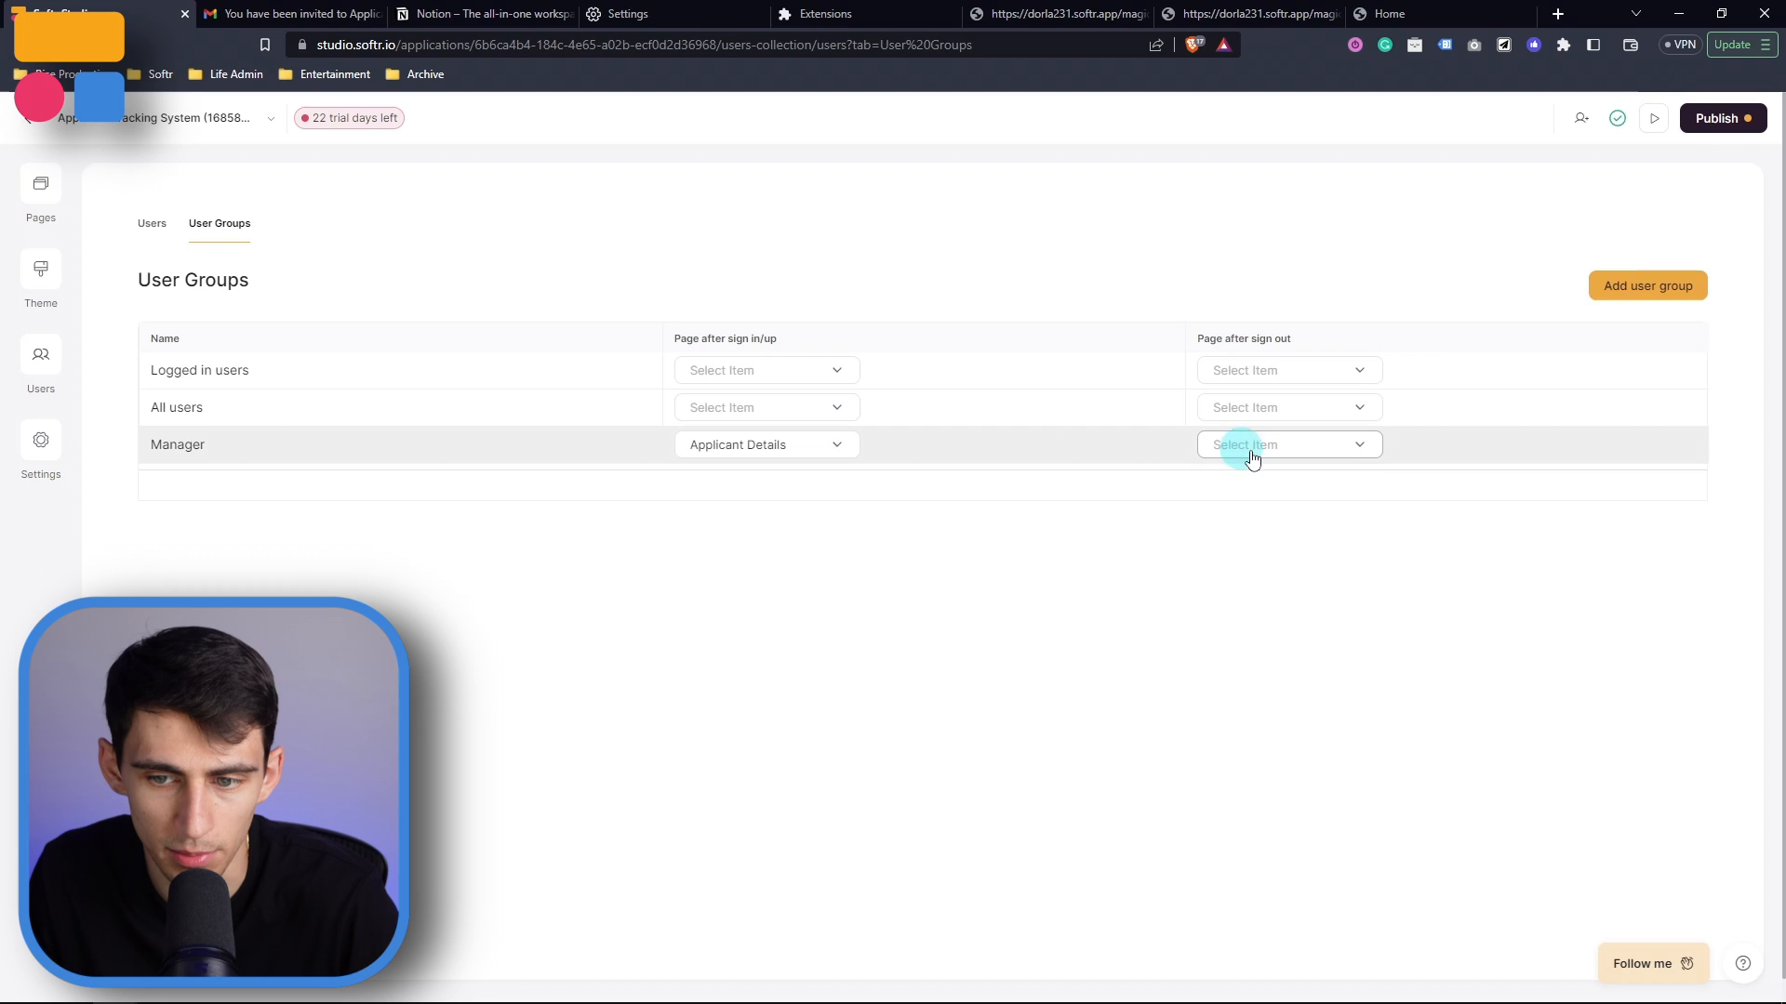
left_click(1287, 444)
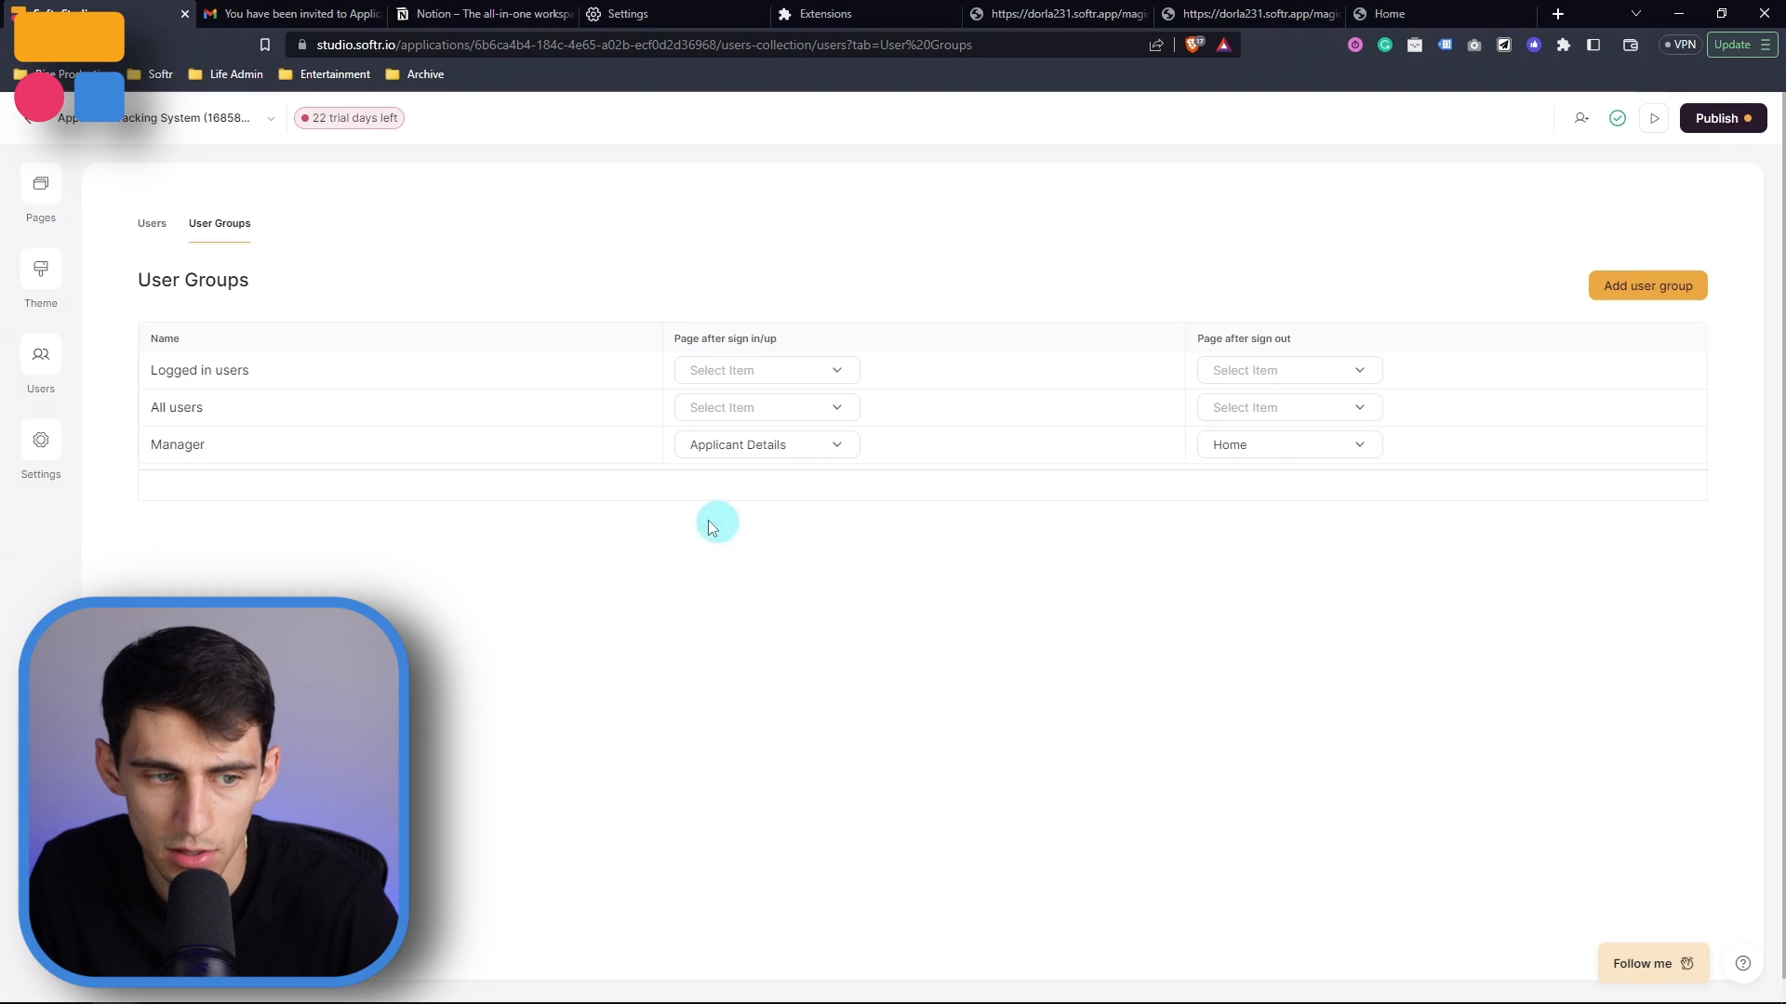
left_click(764, 407)
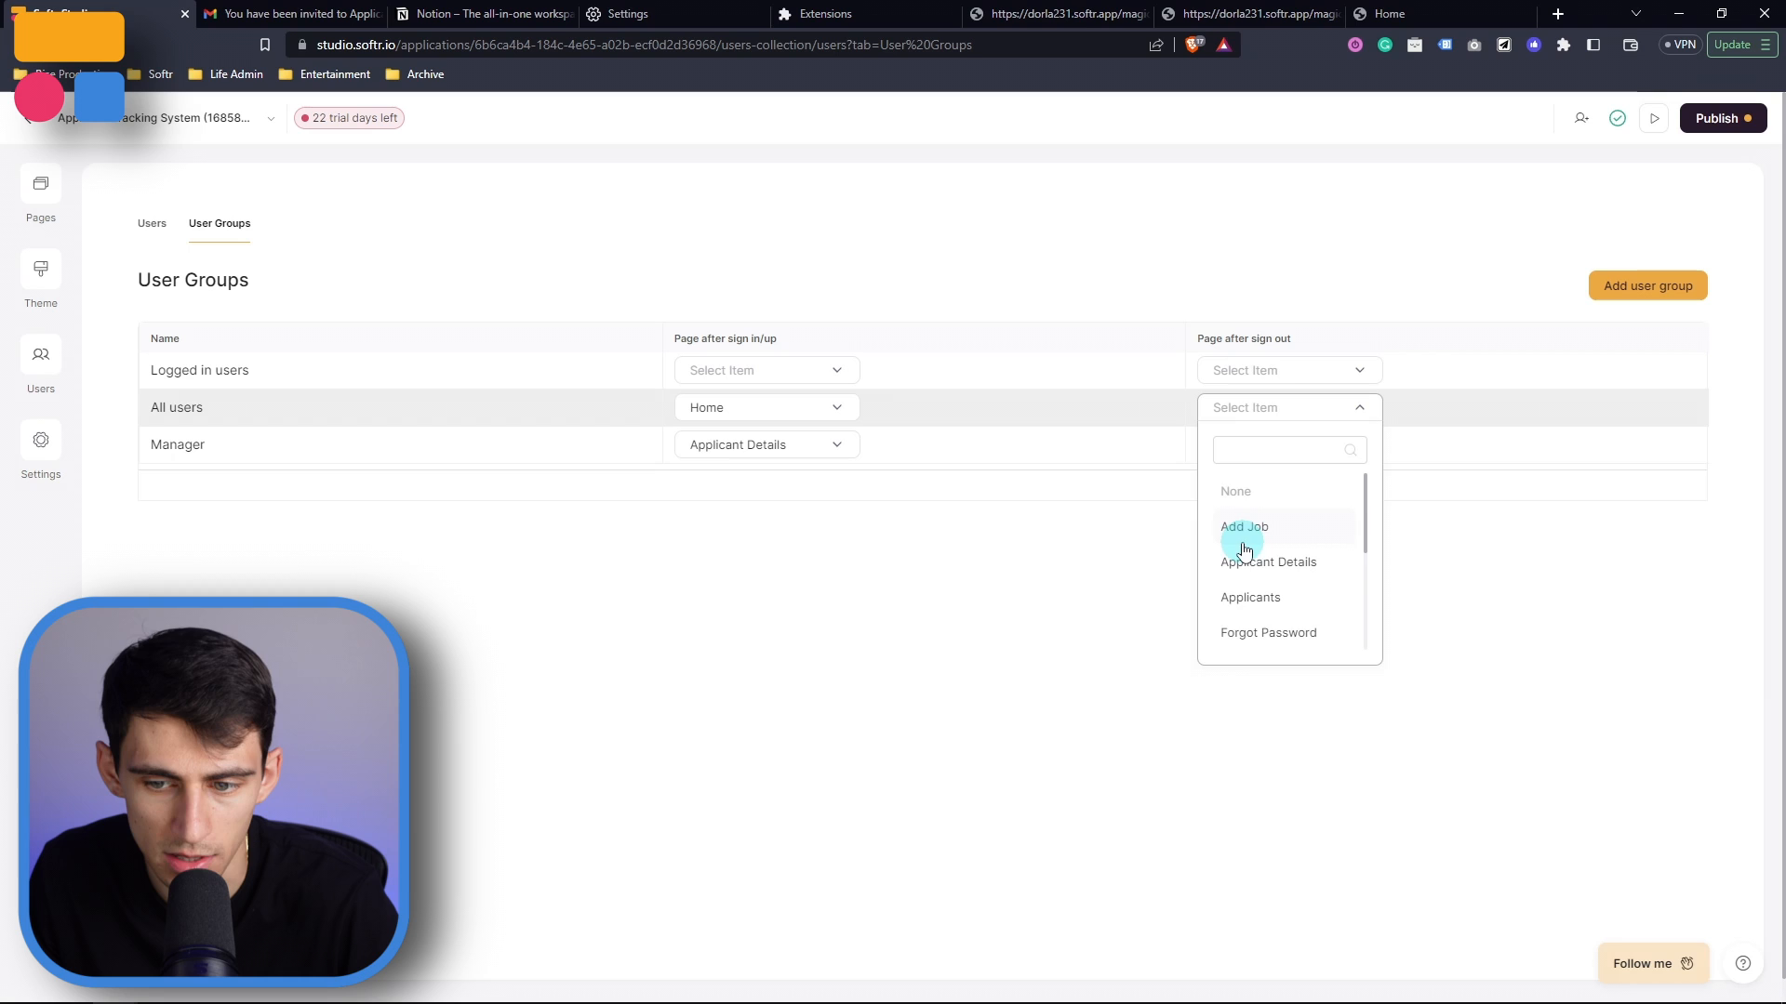
left_click(1645, 284)
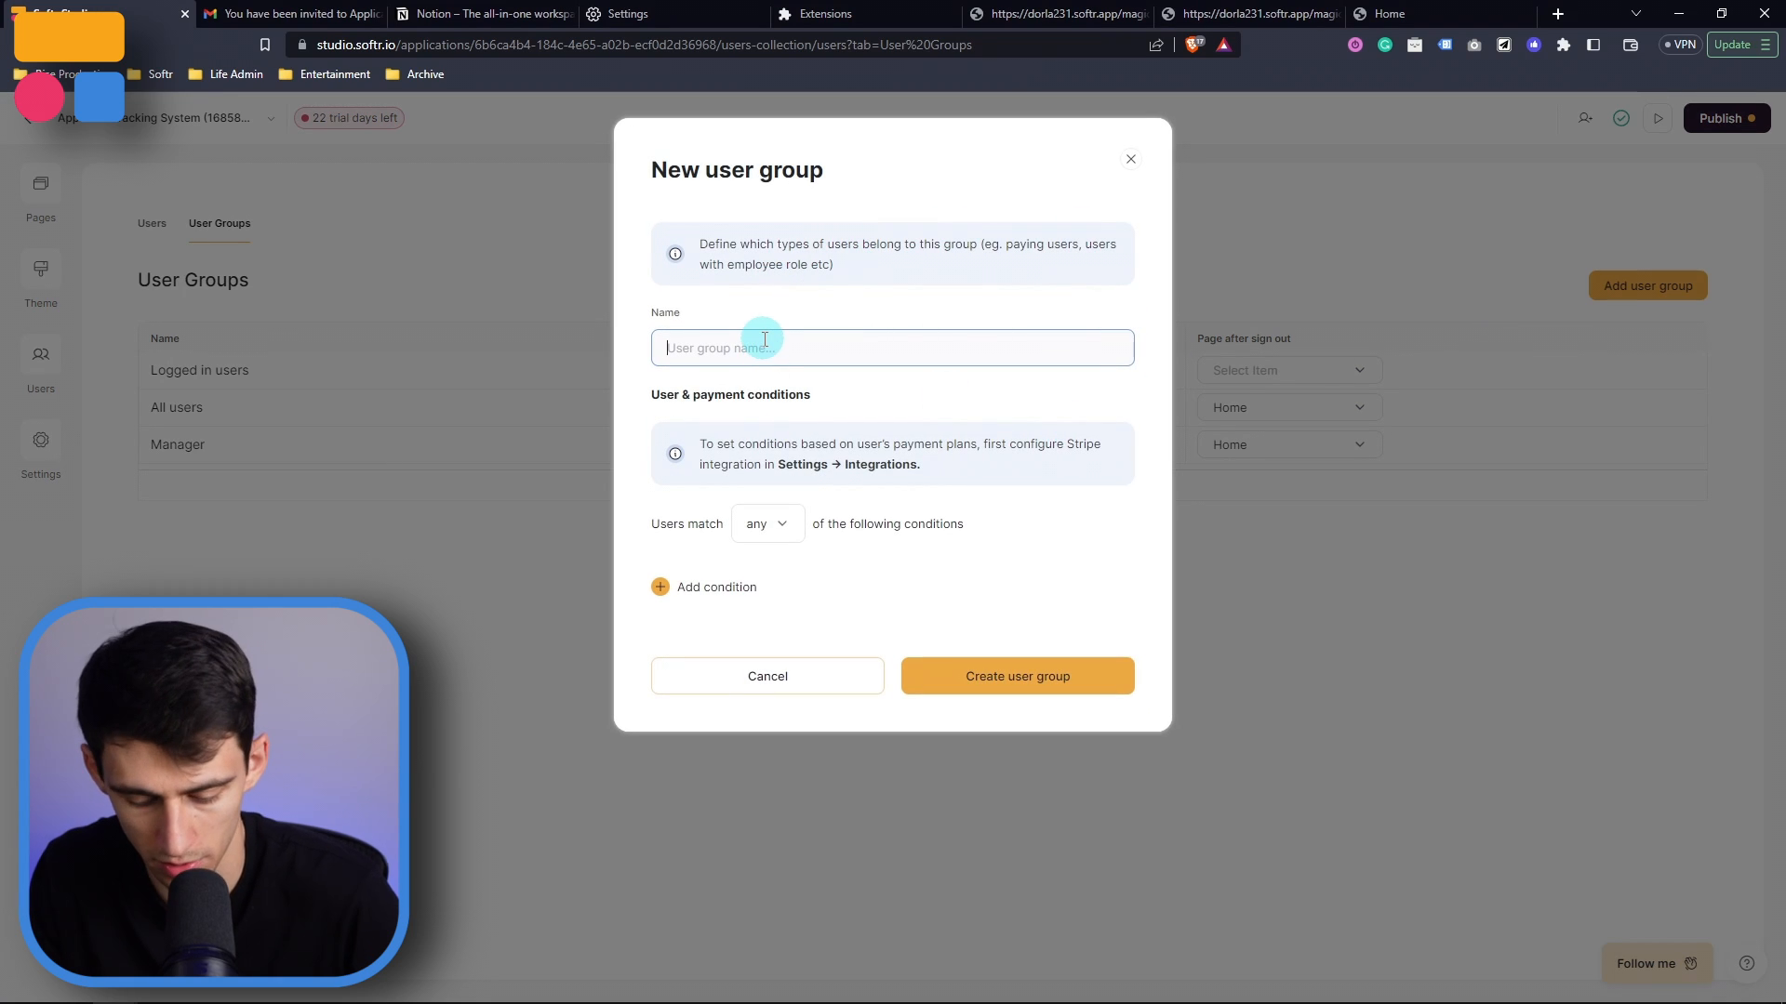
- Define an Employee user group with a condition that the user's Role is Employee
type("Employe")
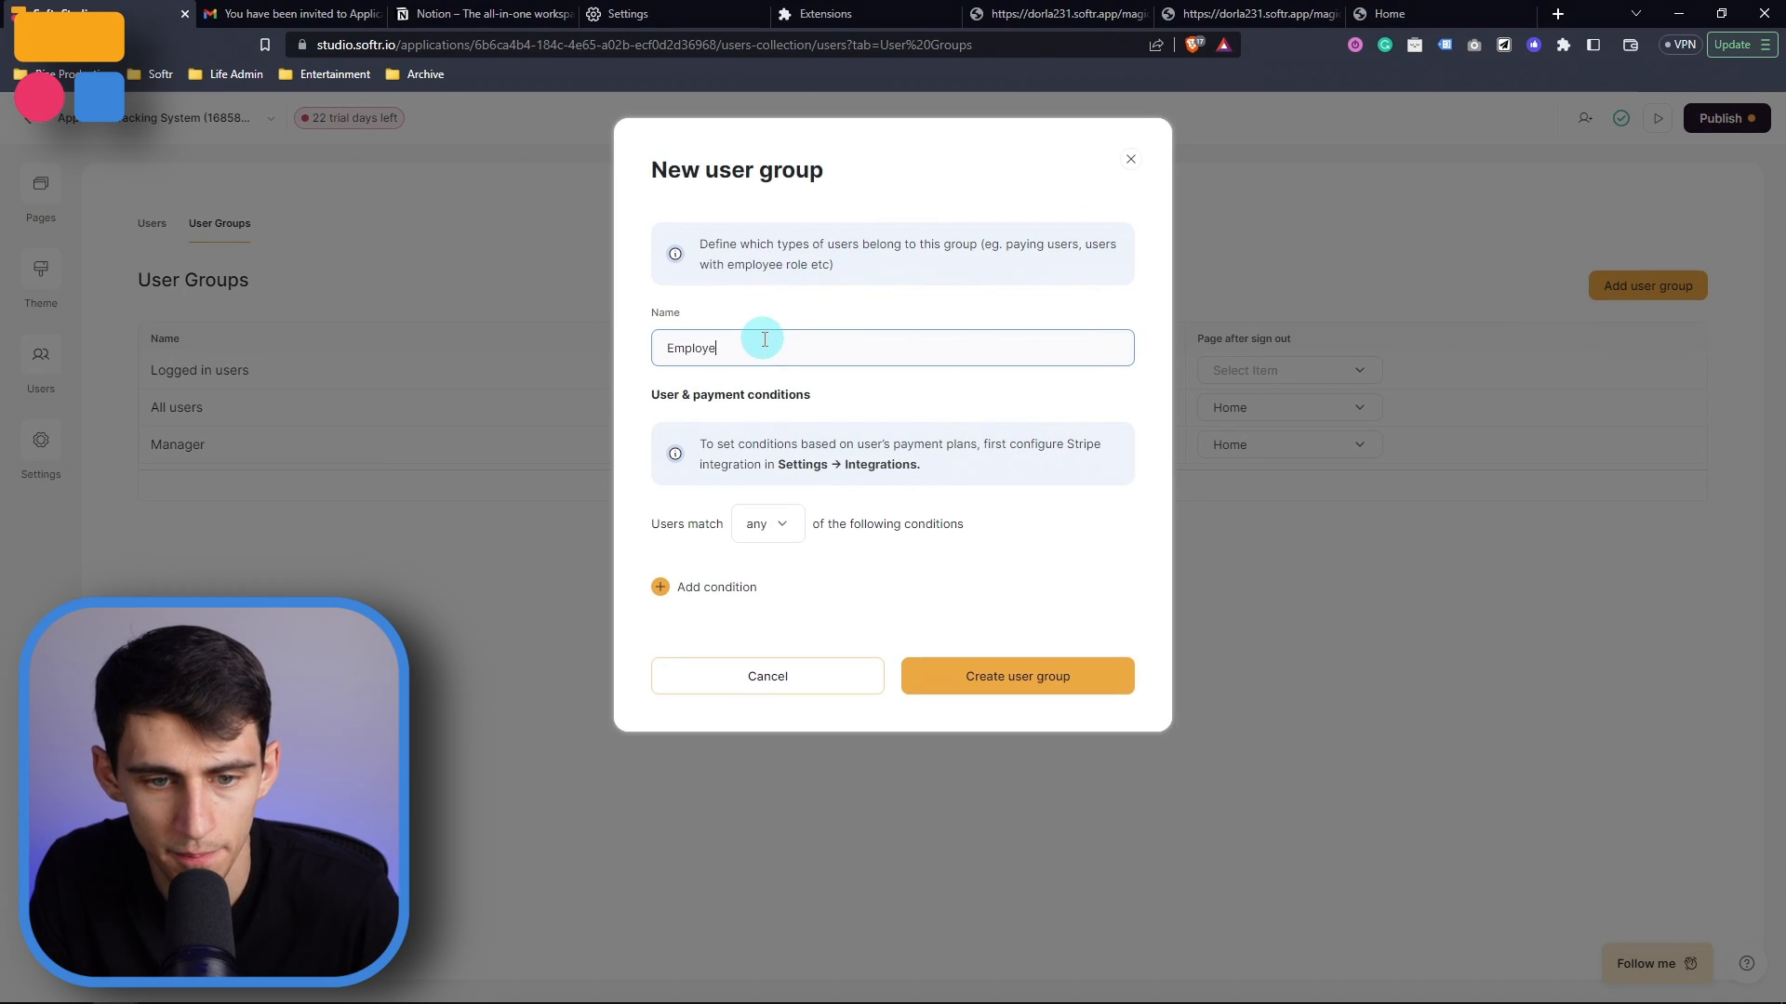
left_click(716, 586)
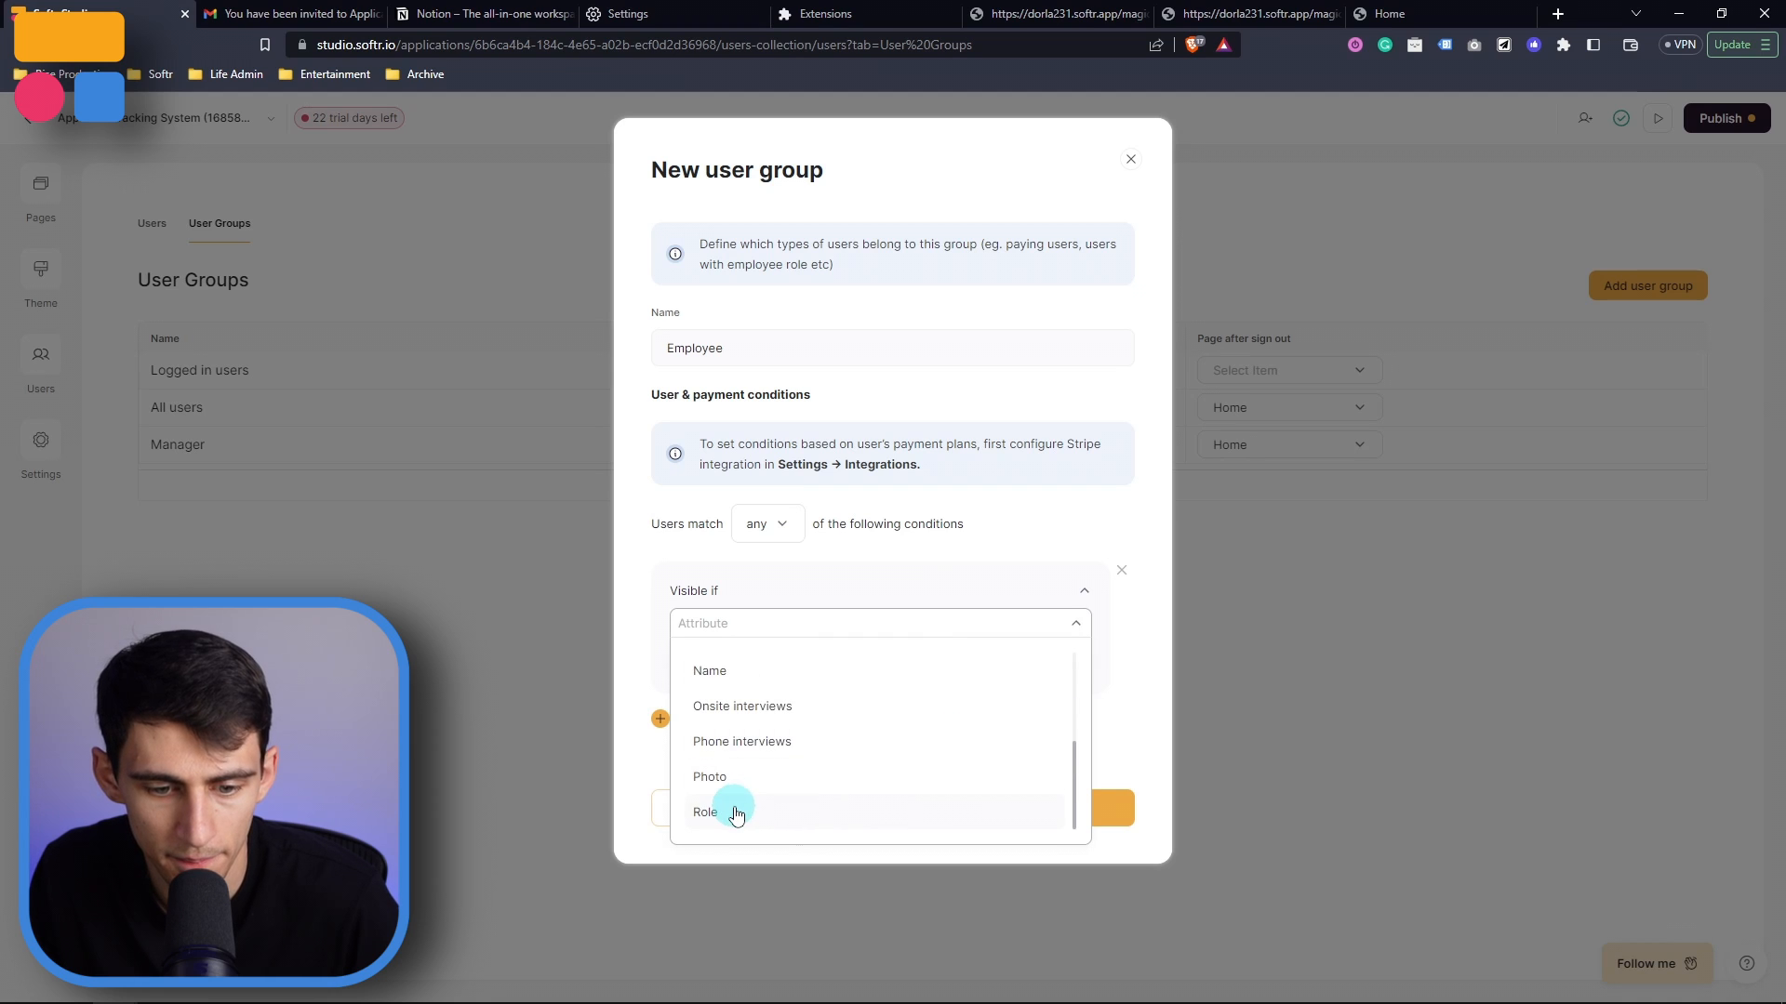
left_click(705, 813)
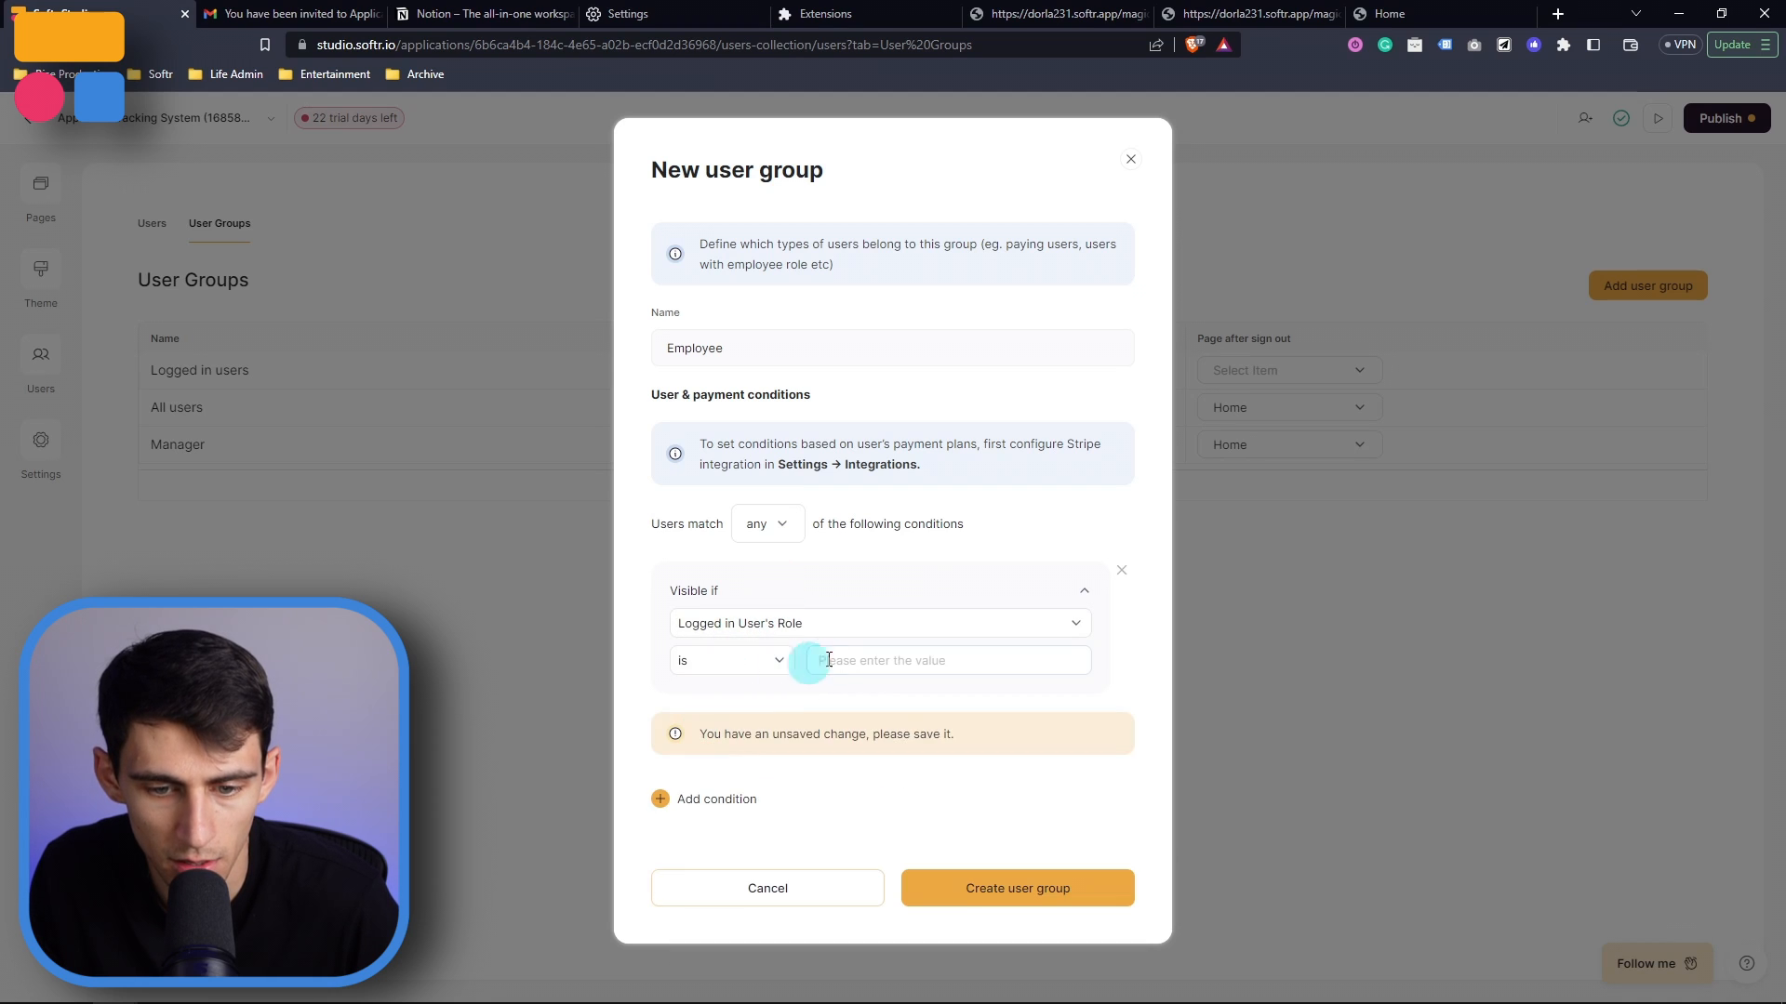
type("Employee")
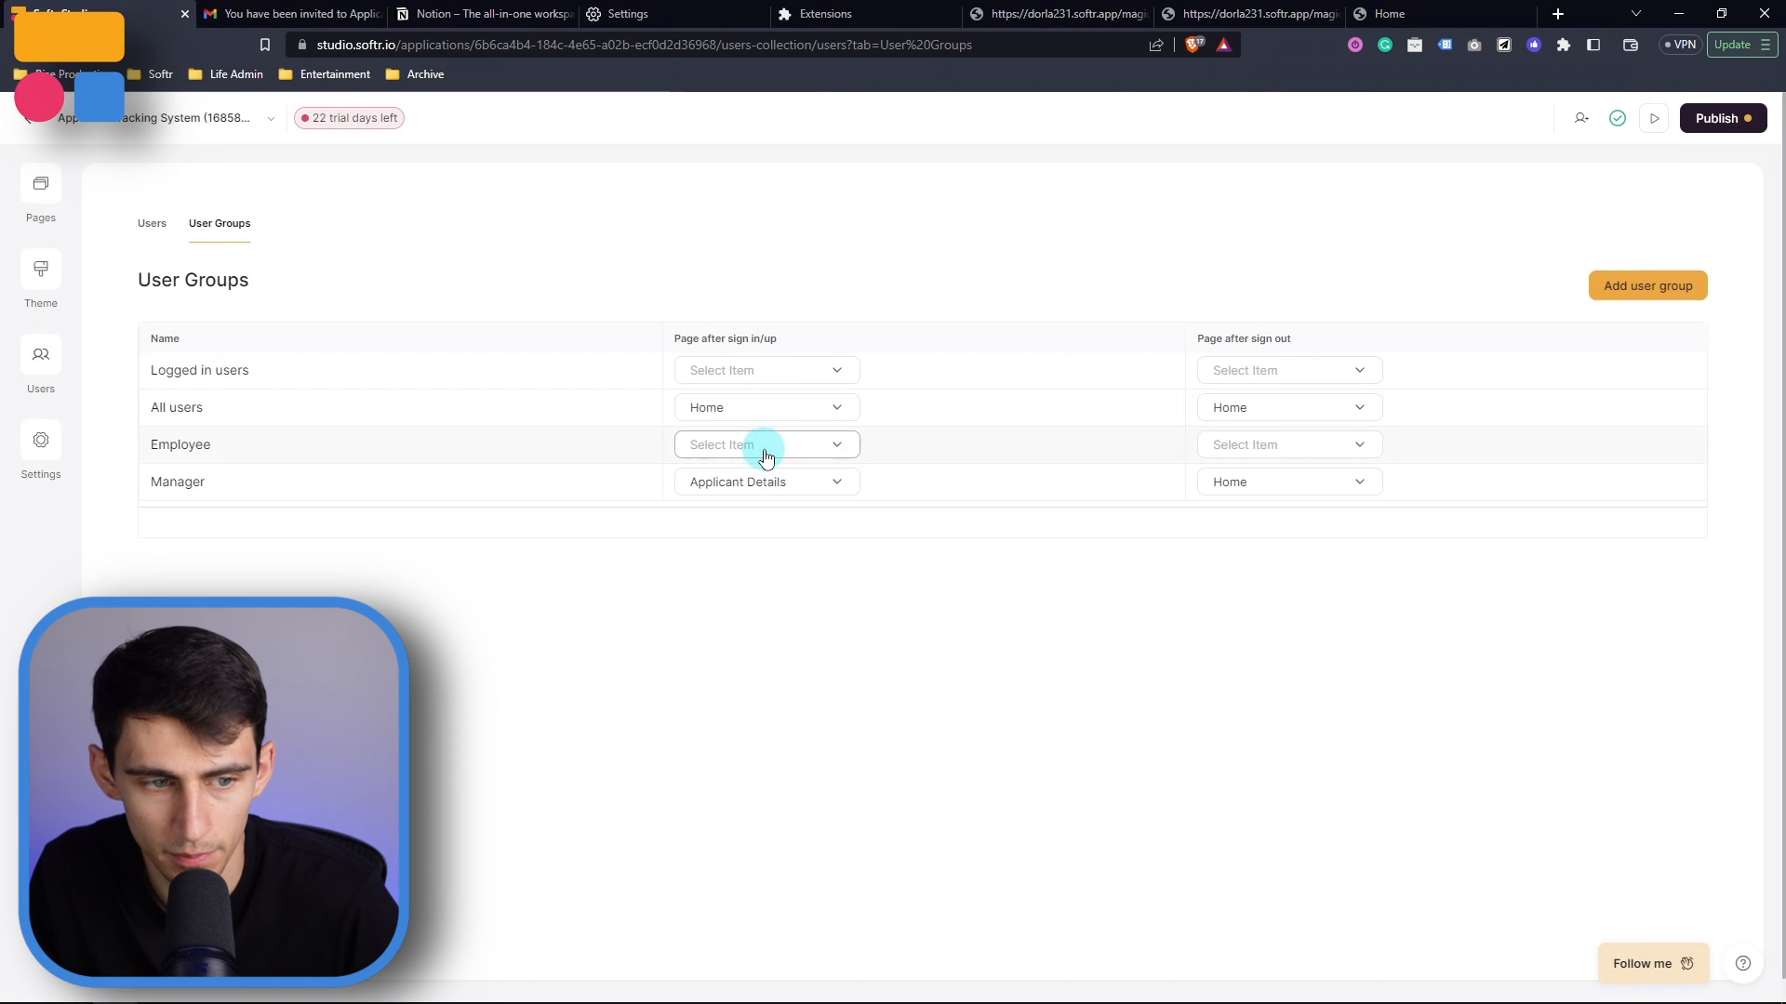
- Choose the Employee group's page after sign-in and go to the Applicant Details page
left_click(765, 444)
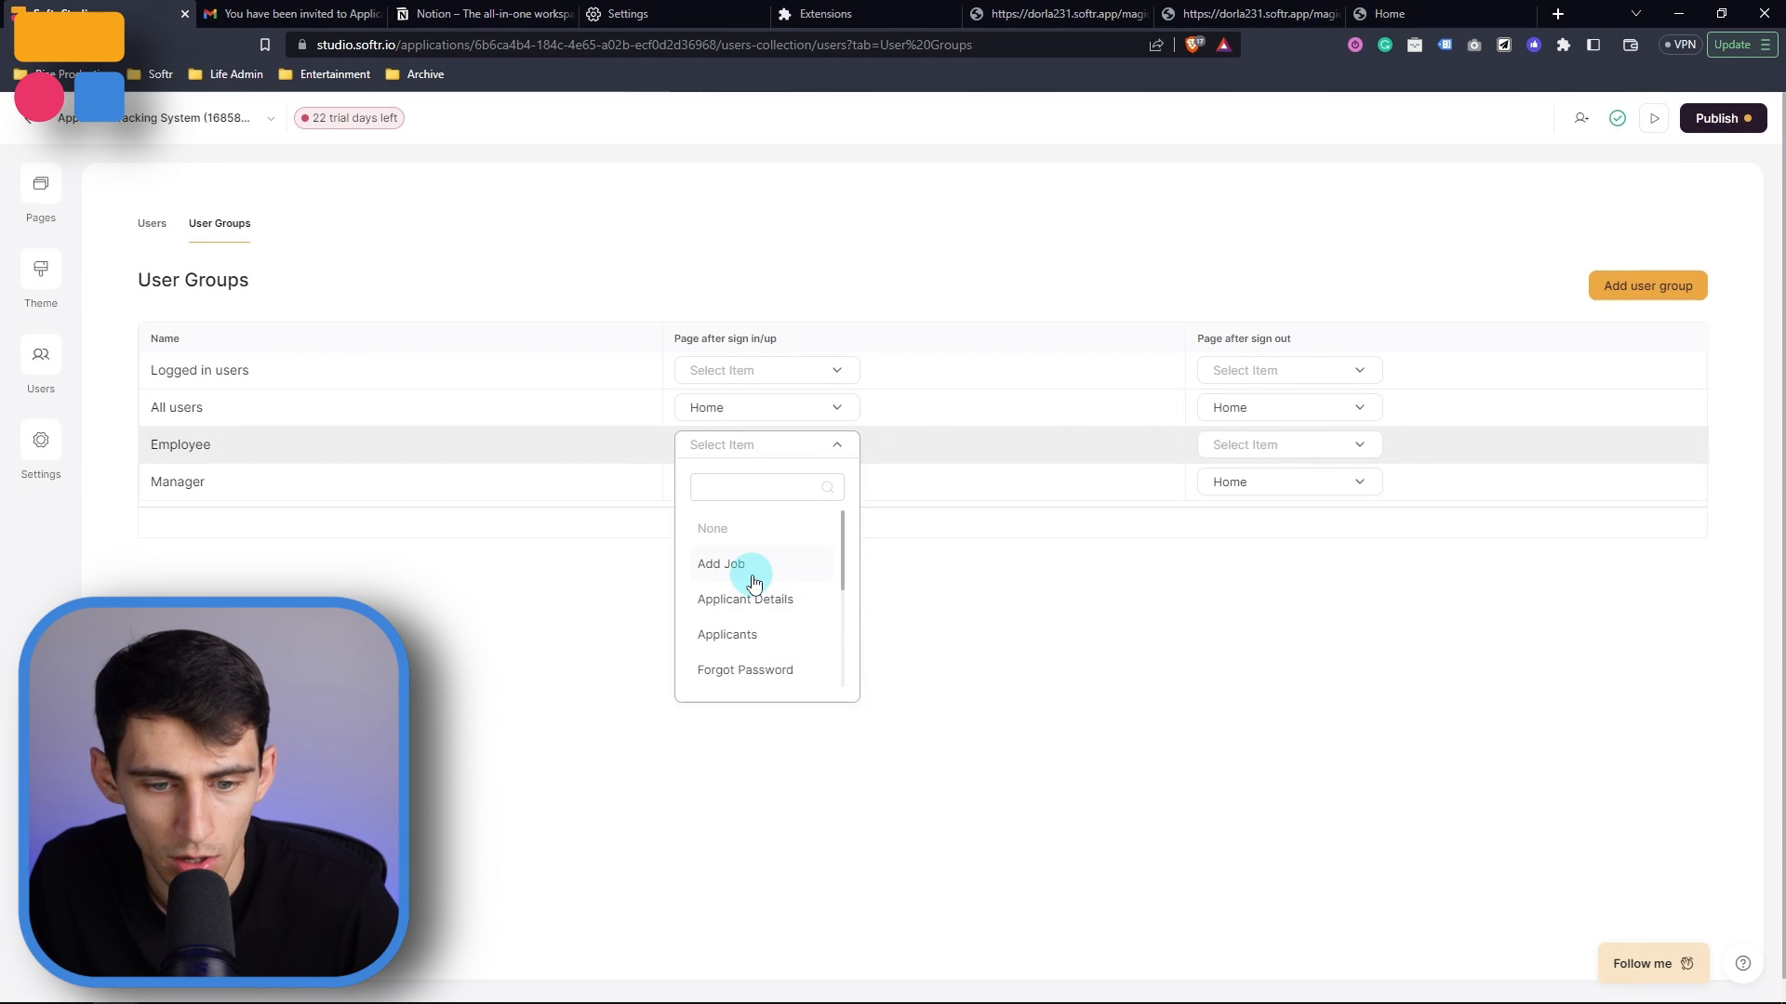
left_click(728, 634)
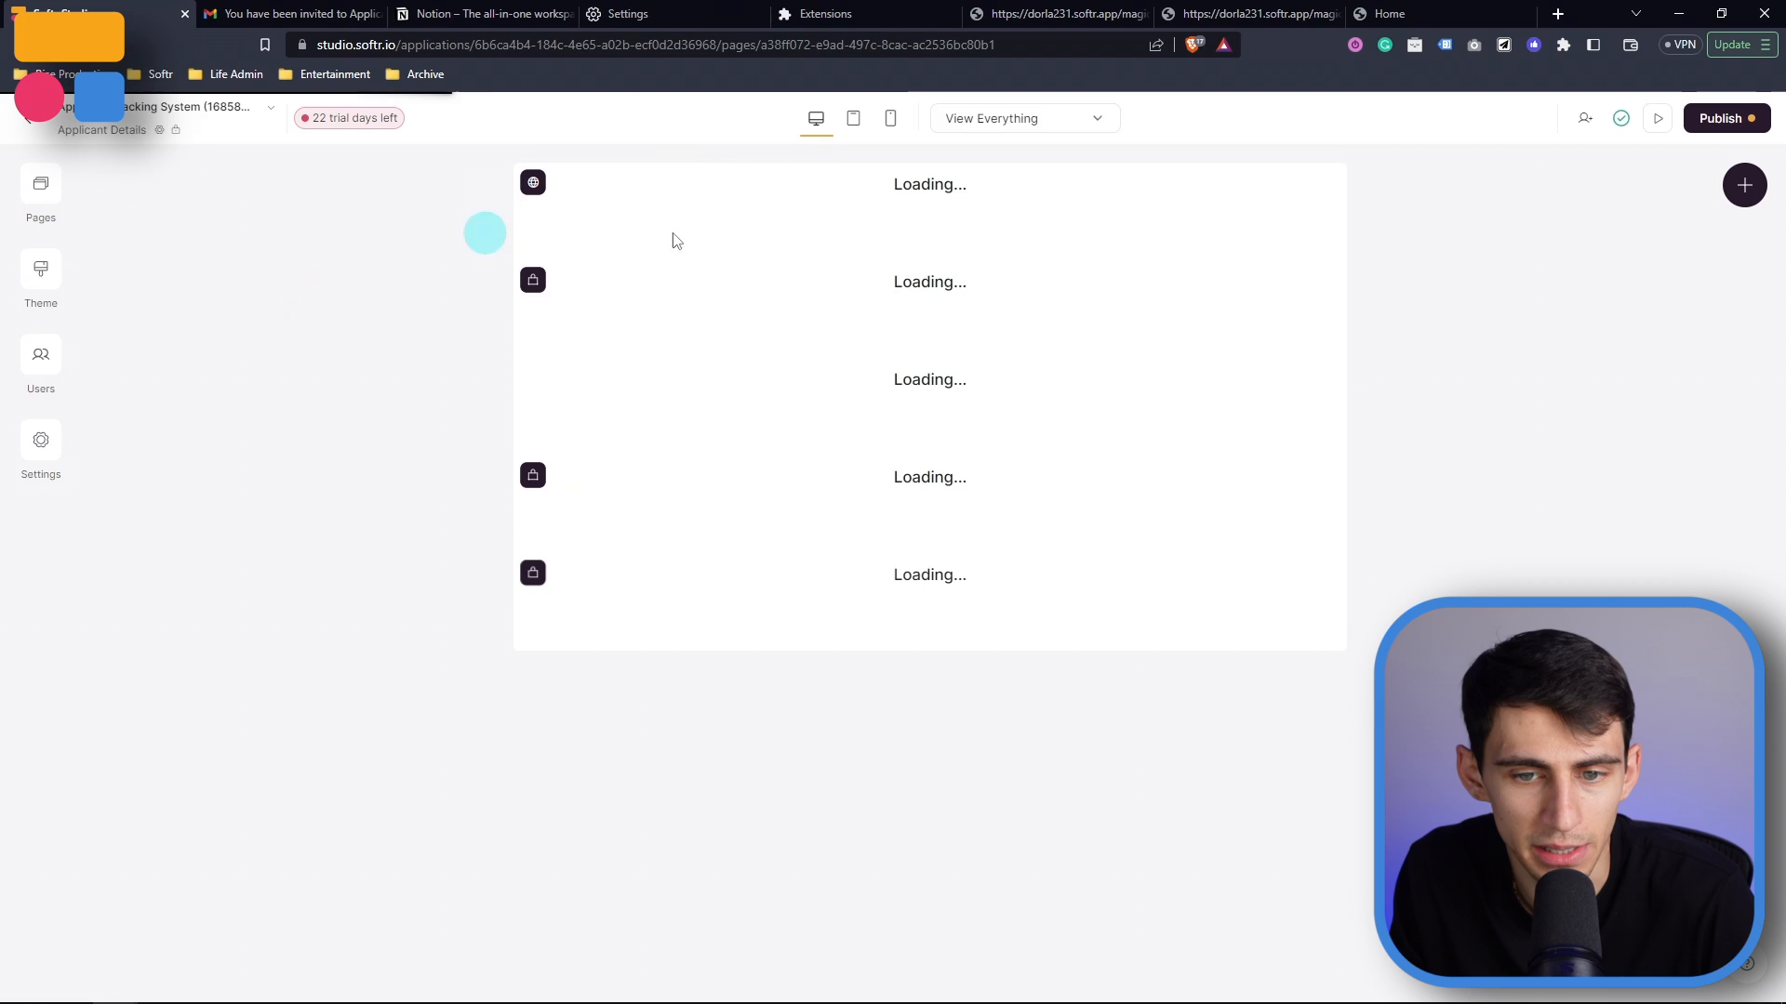
- Restrict the Applicant Details page's visibility to selected user groups
left_click(39, 190)
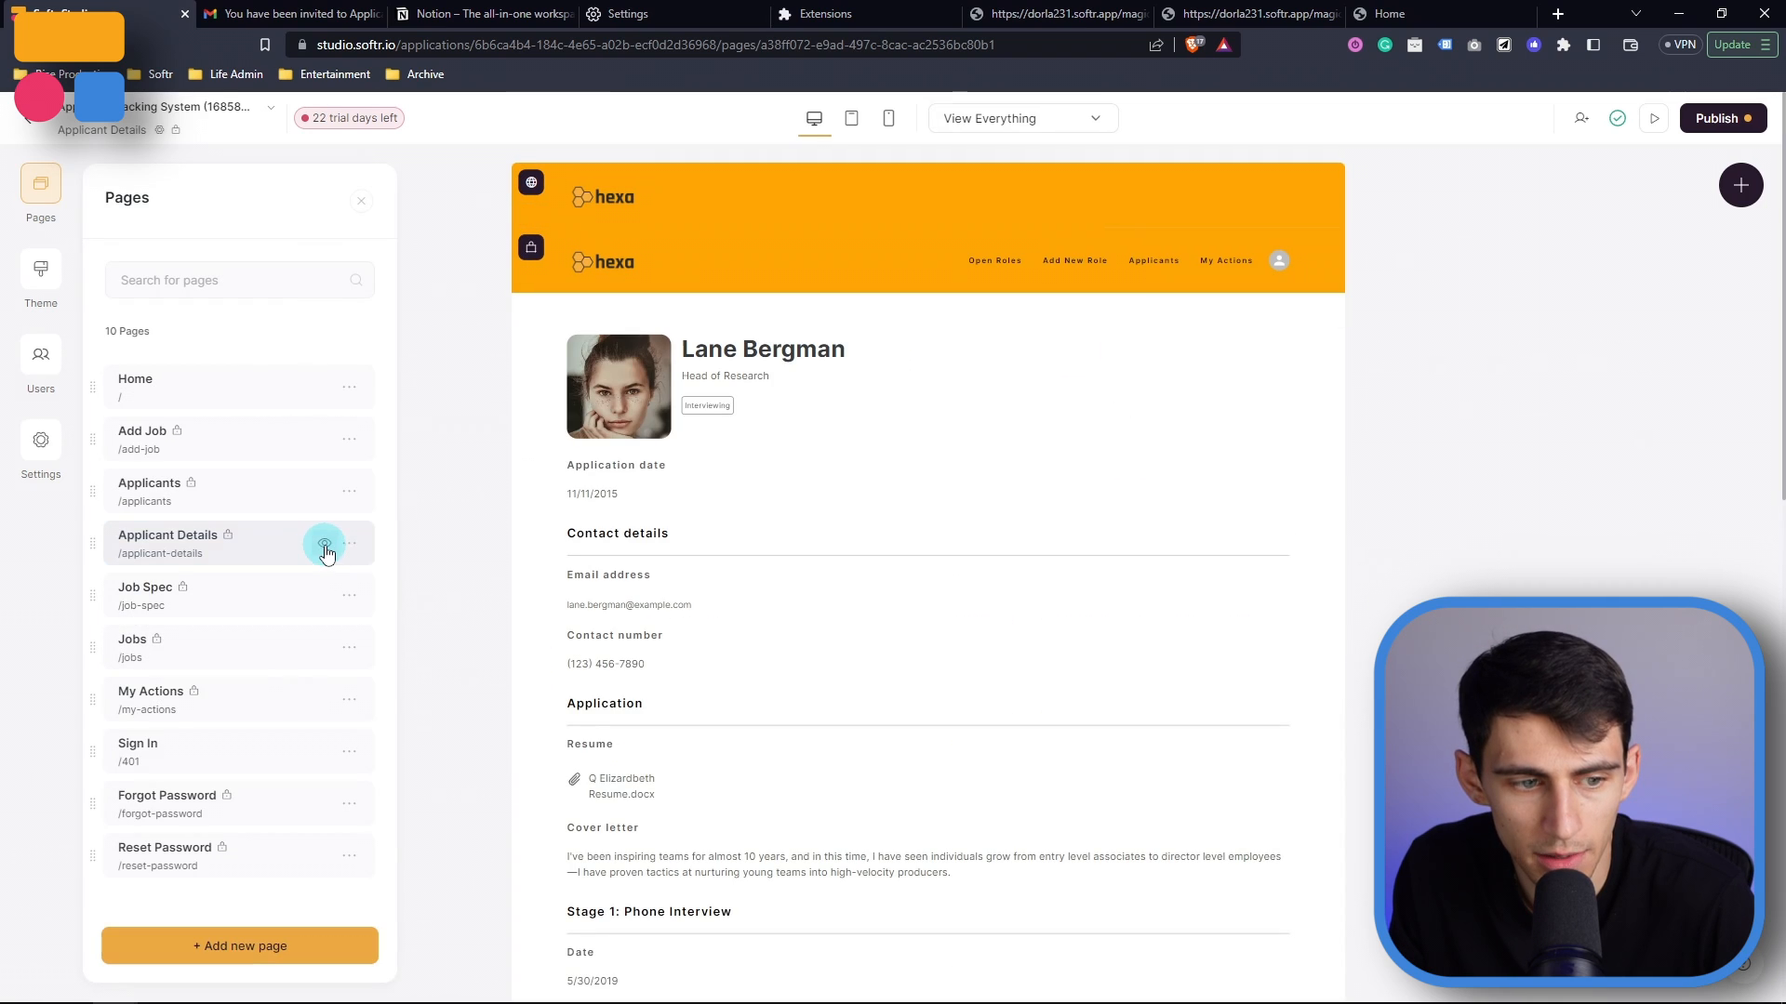
left_click(350, 544)
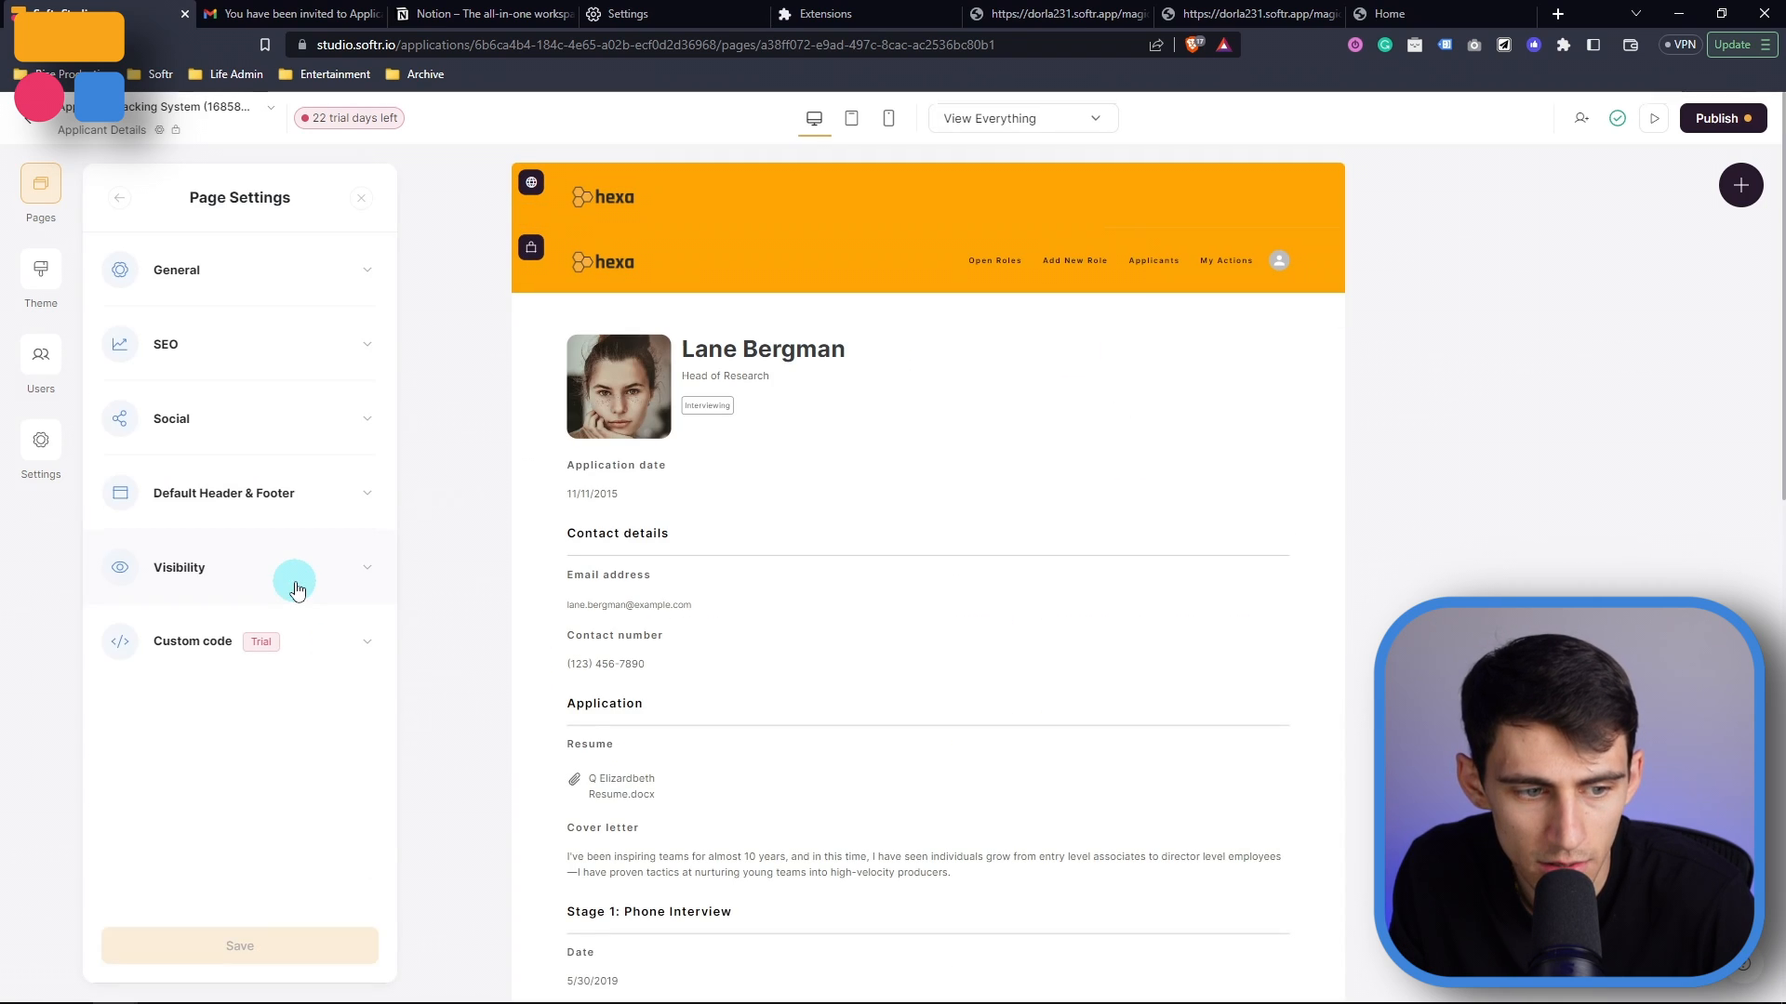
left_click(240, 567)
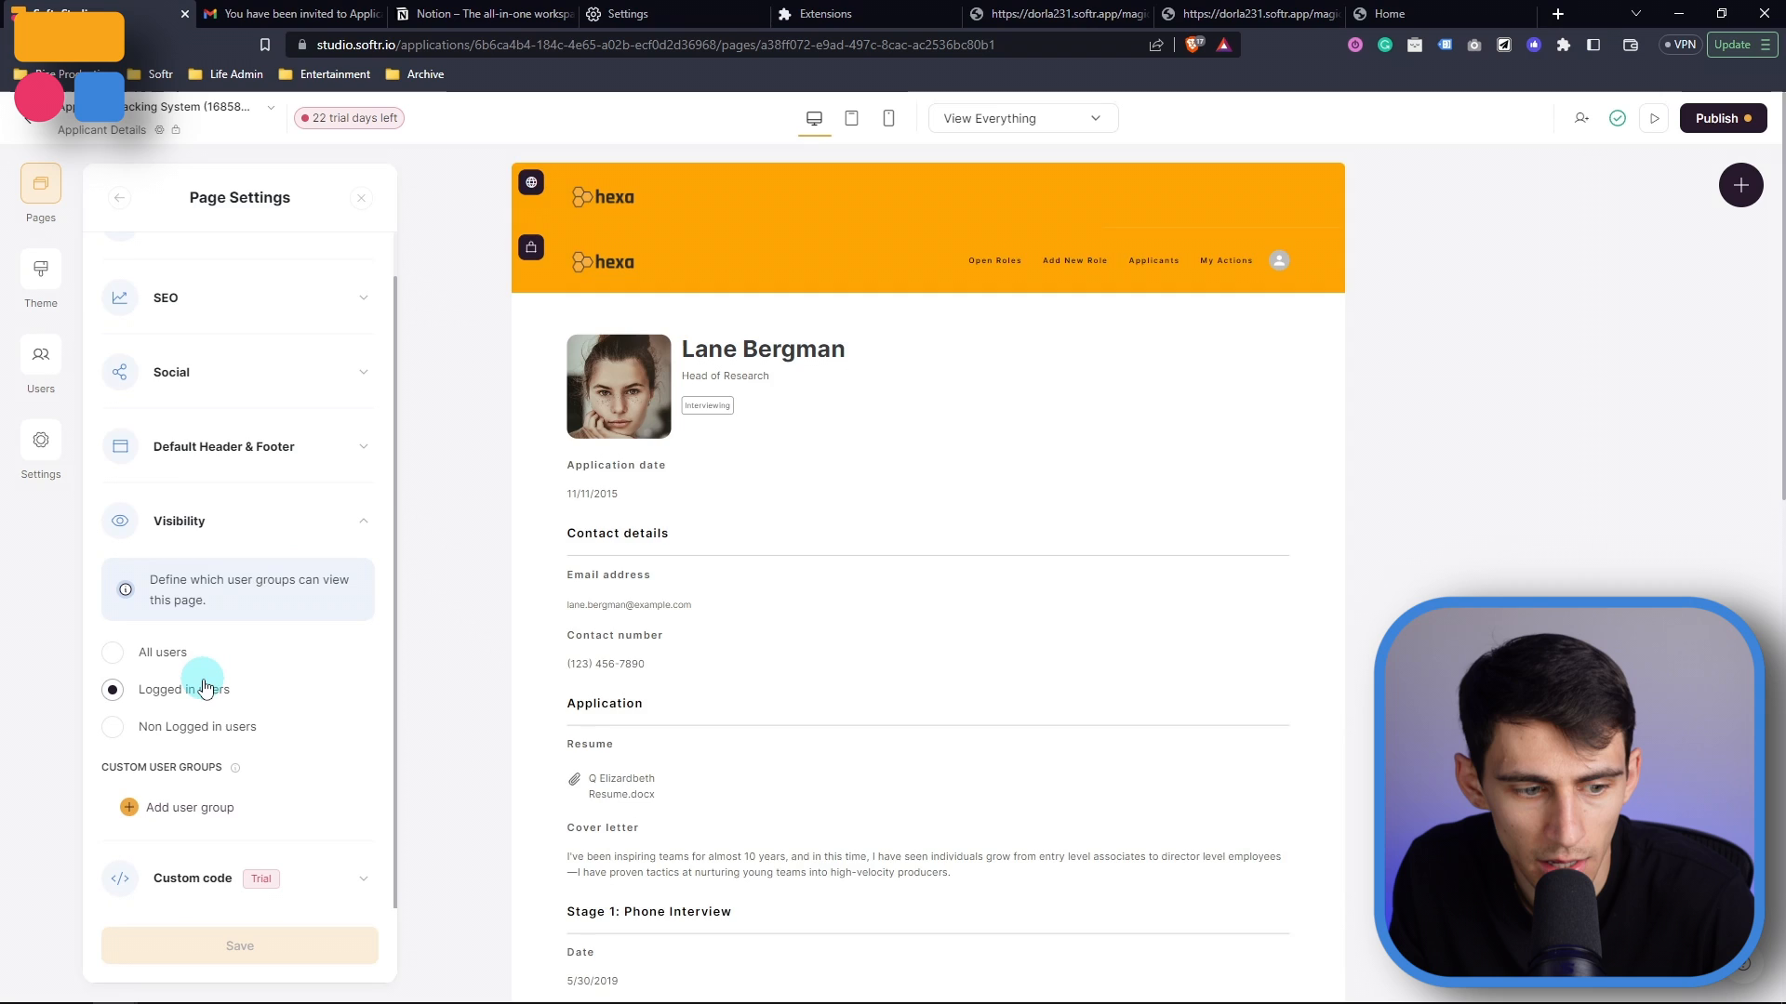
left_click(190, 807)
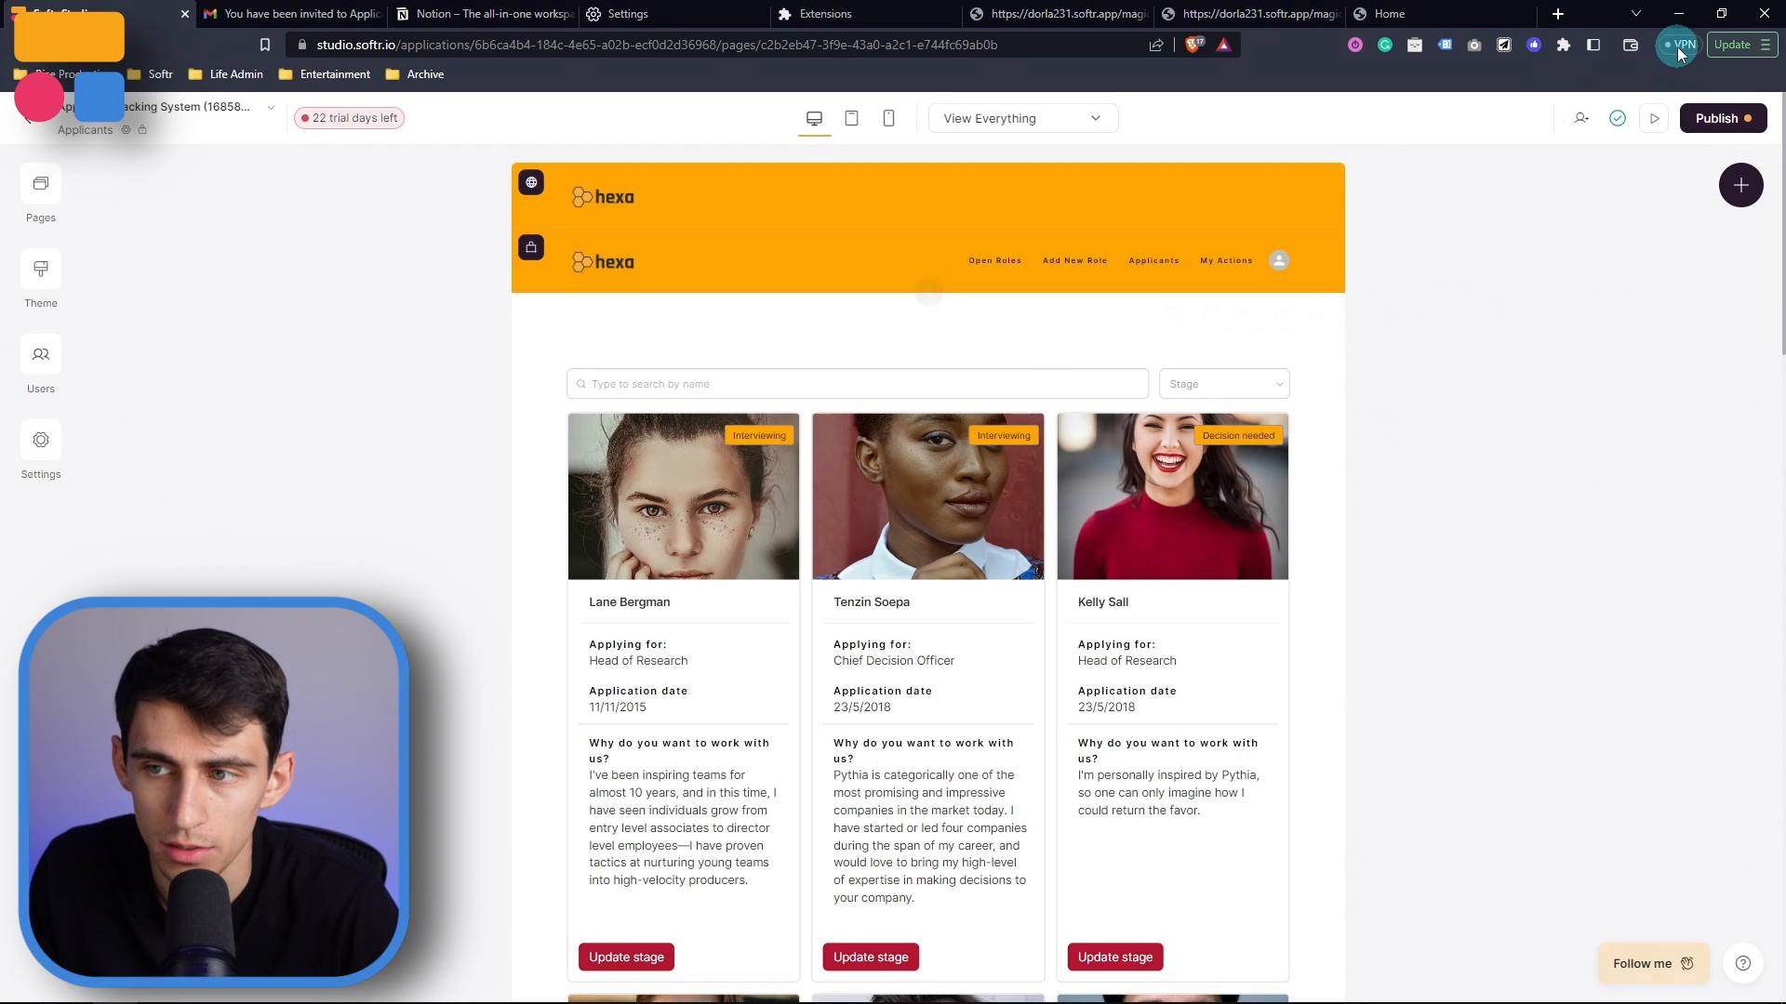
left_click(39, 363)
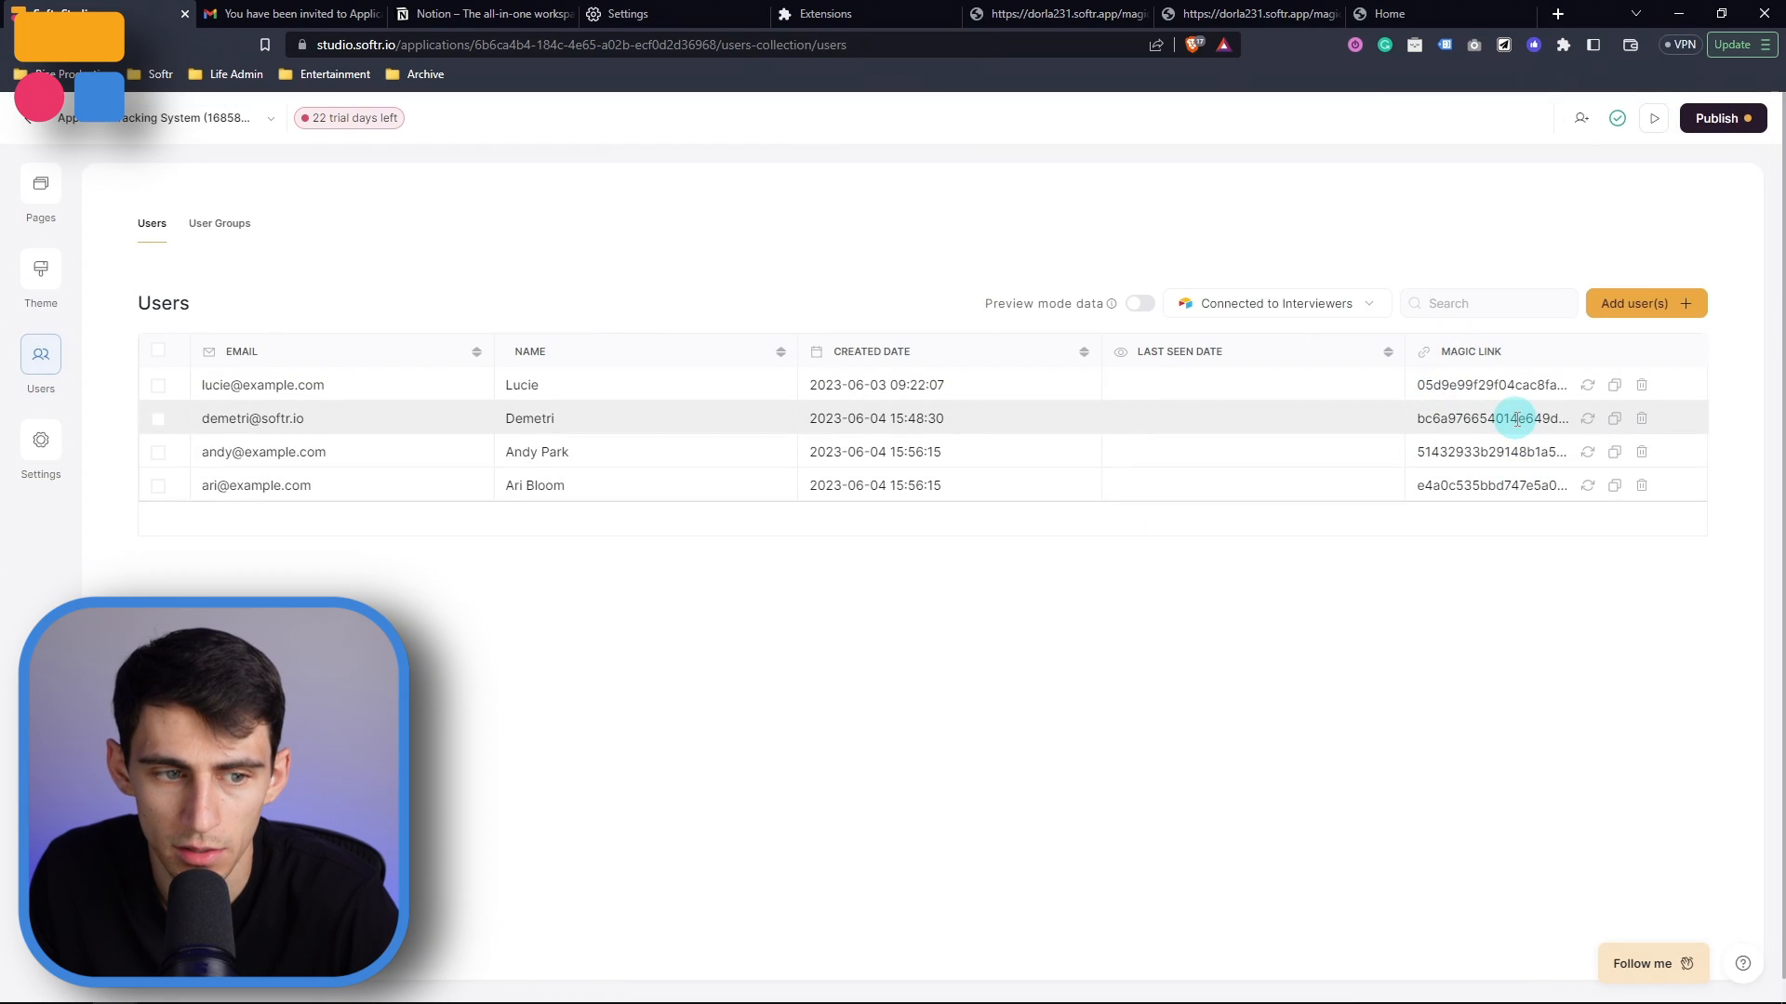
left_click(1586, 419)
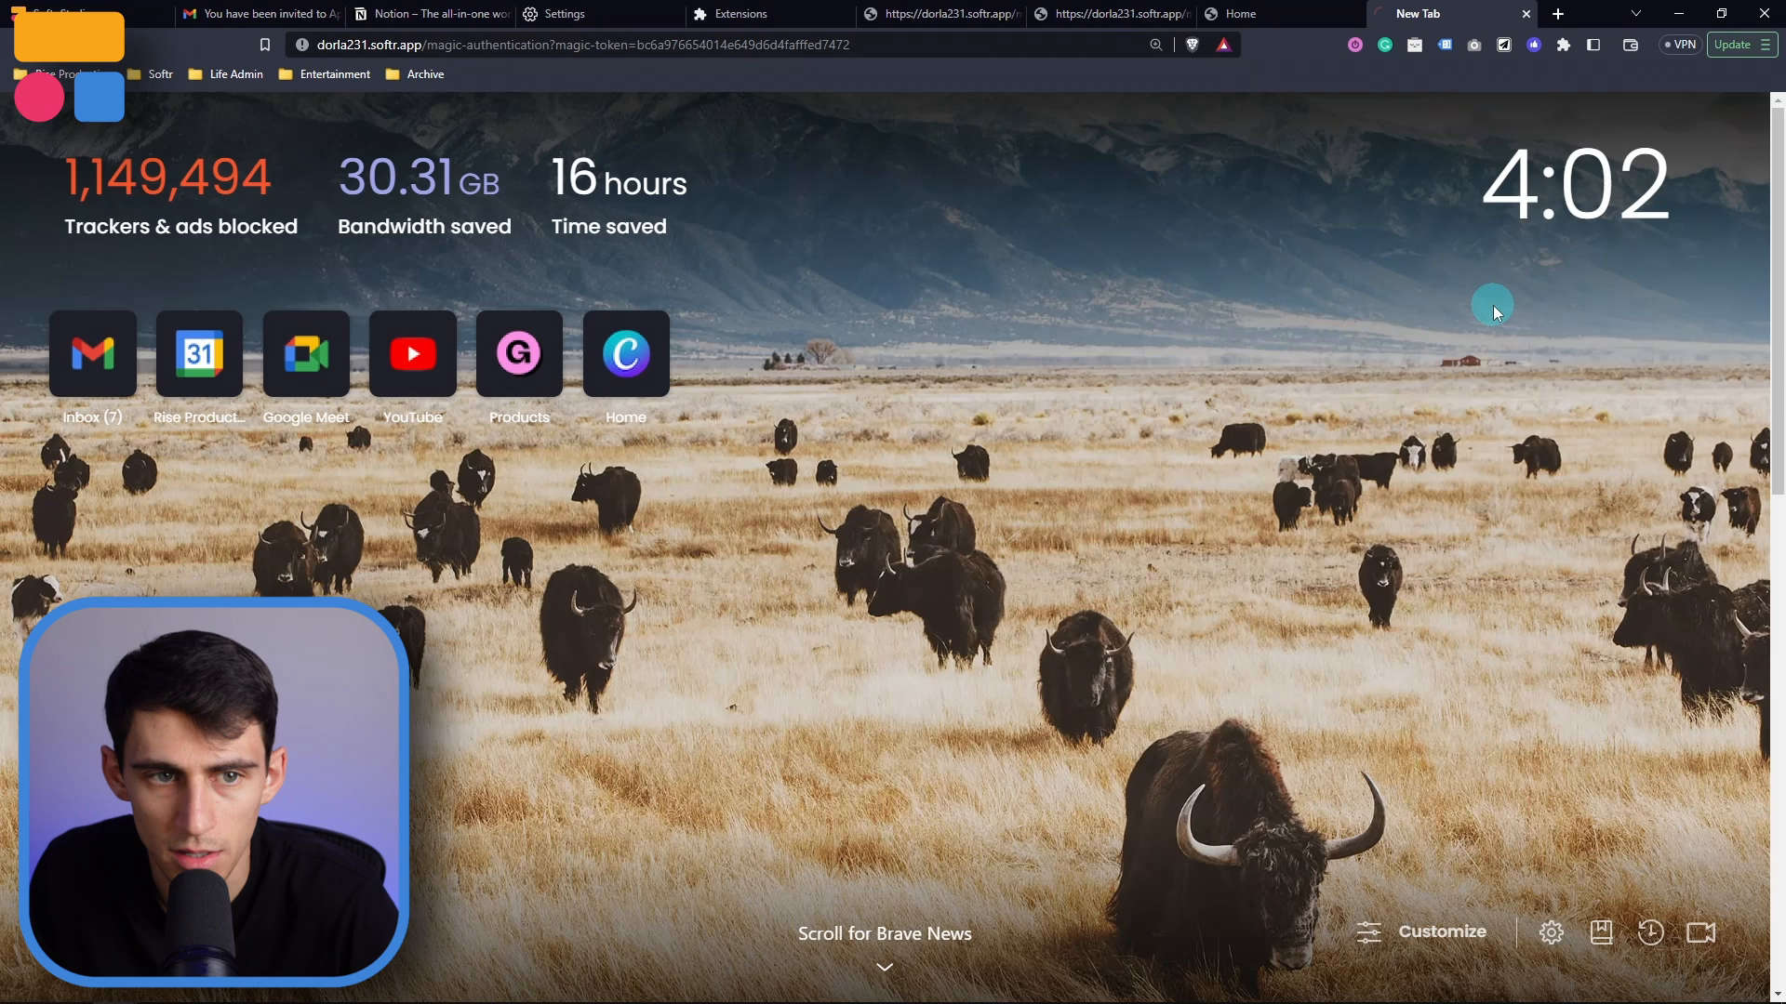
left_click(1213, 138)
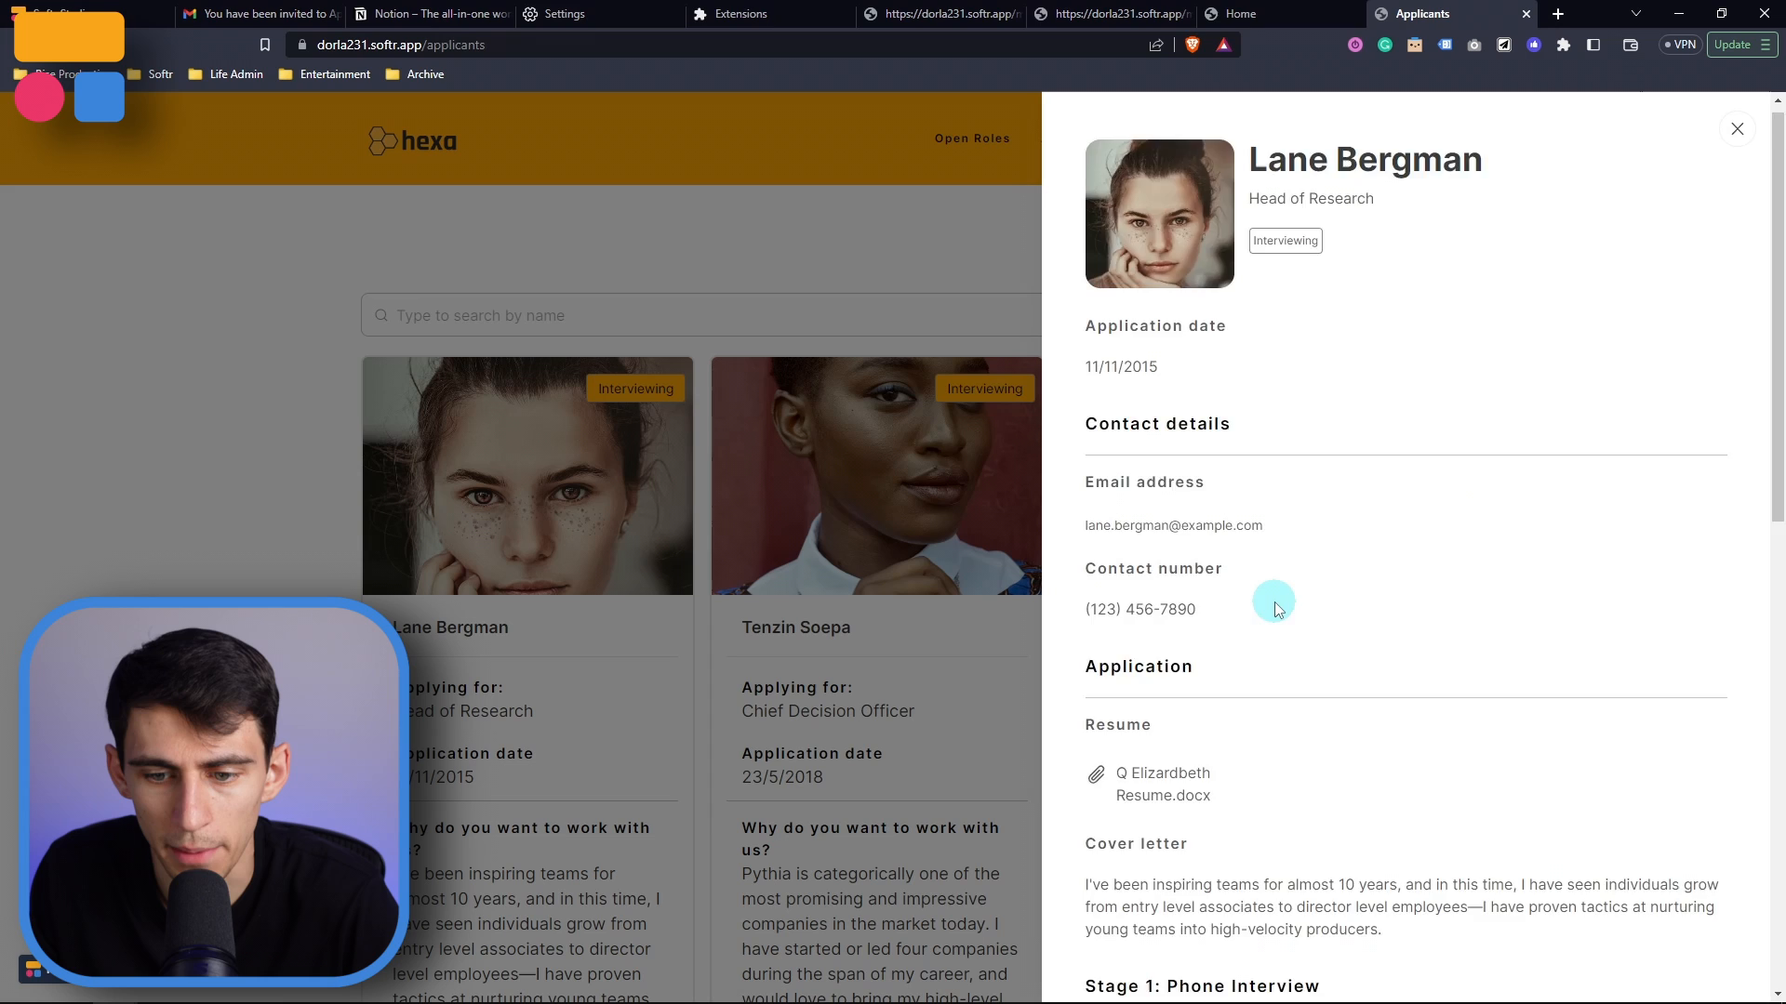
scroll("down", 3)
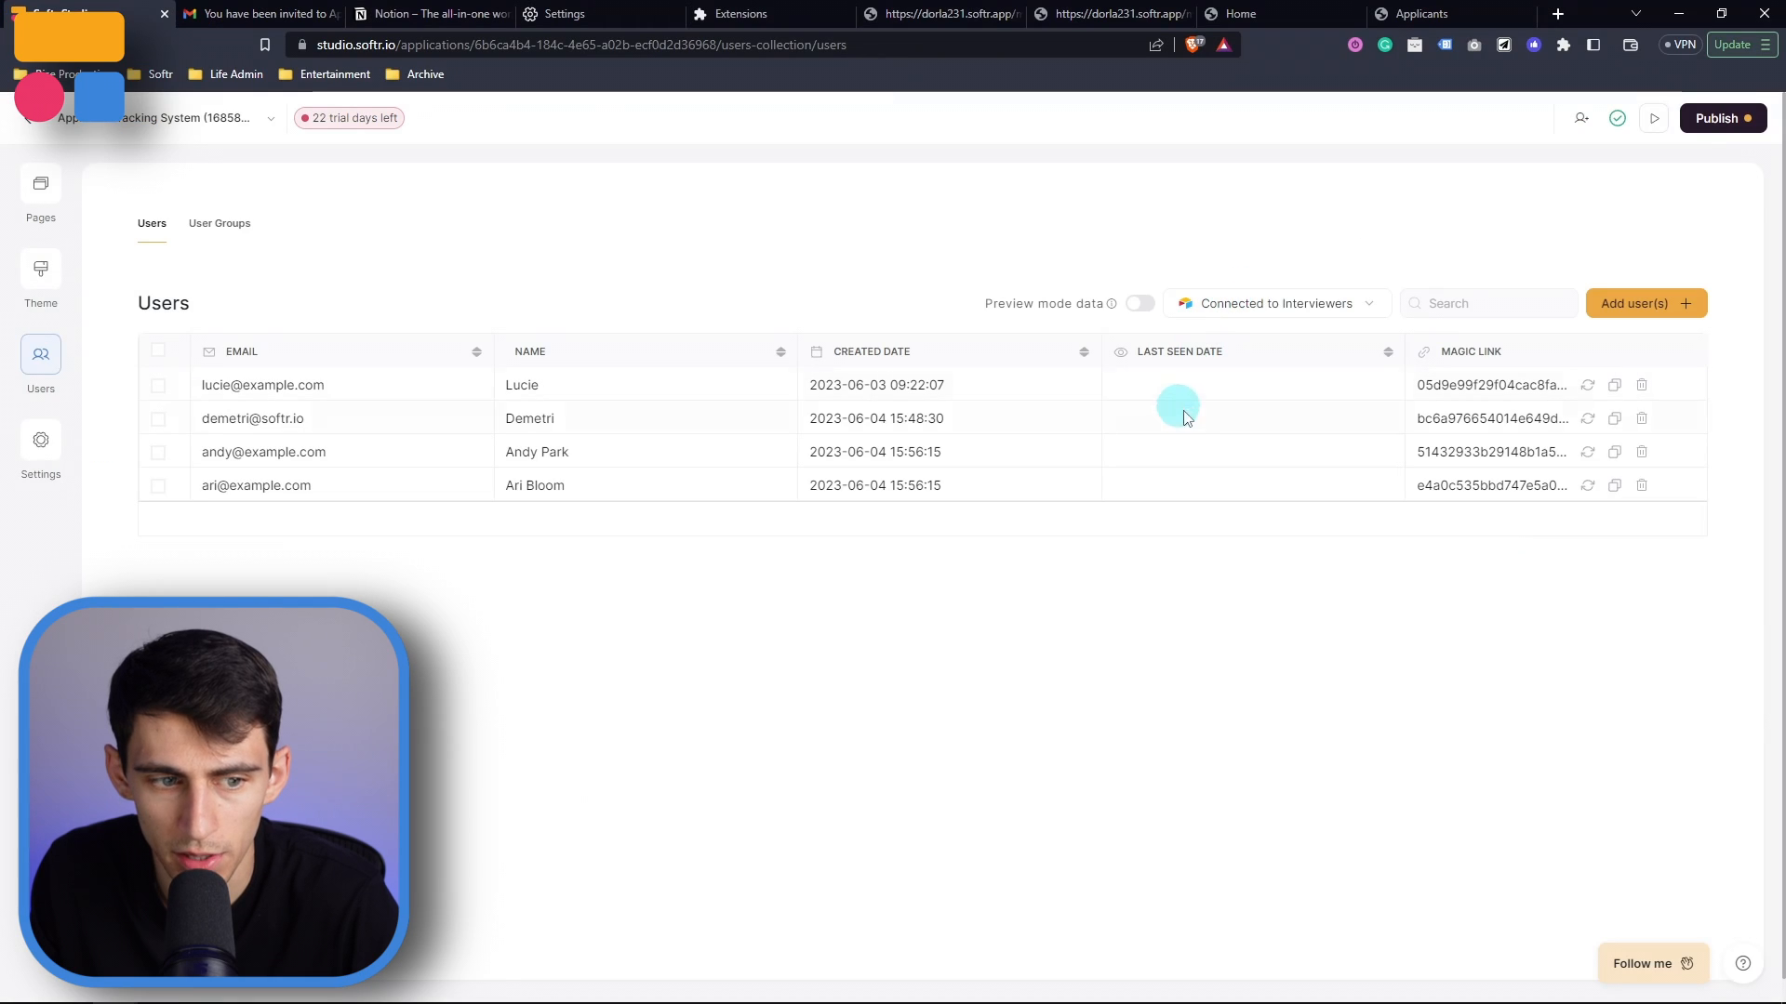
- As another signed-in user, attempt an applicant's details and get Permission denied
left_click(1448, 13)
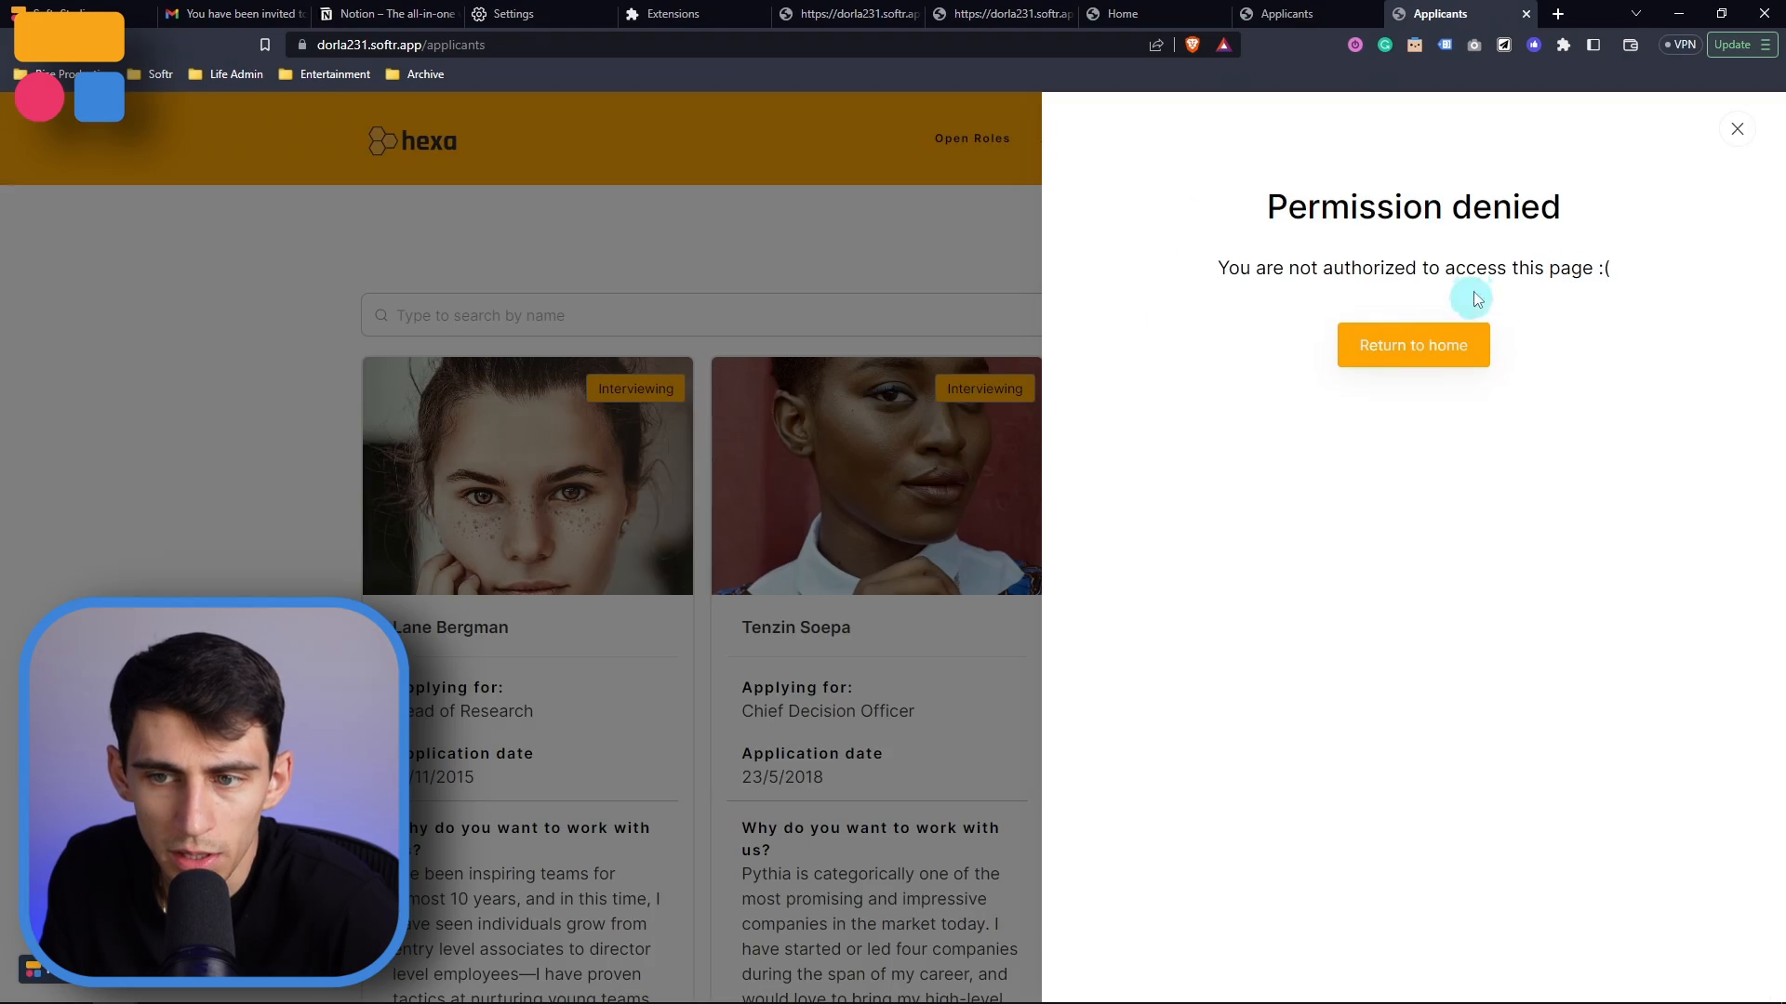
mouse_move(1276, 275)
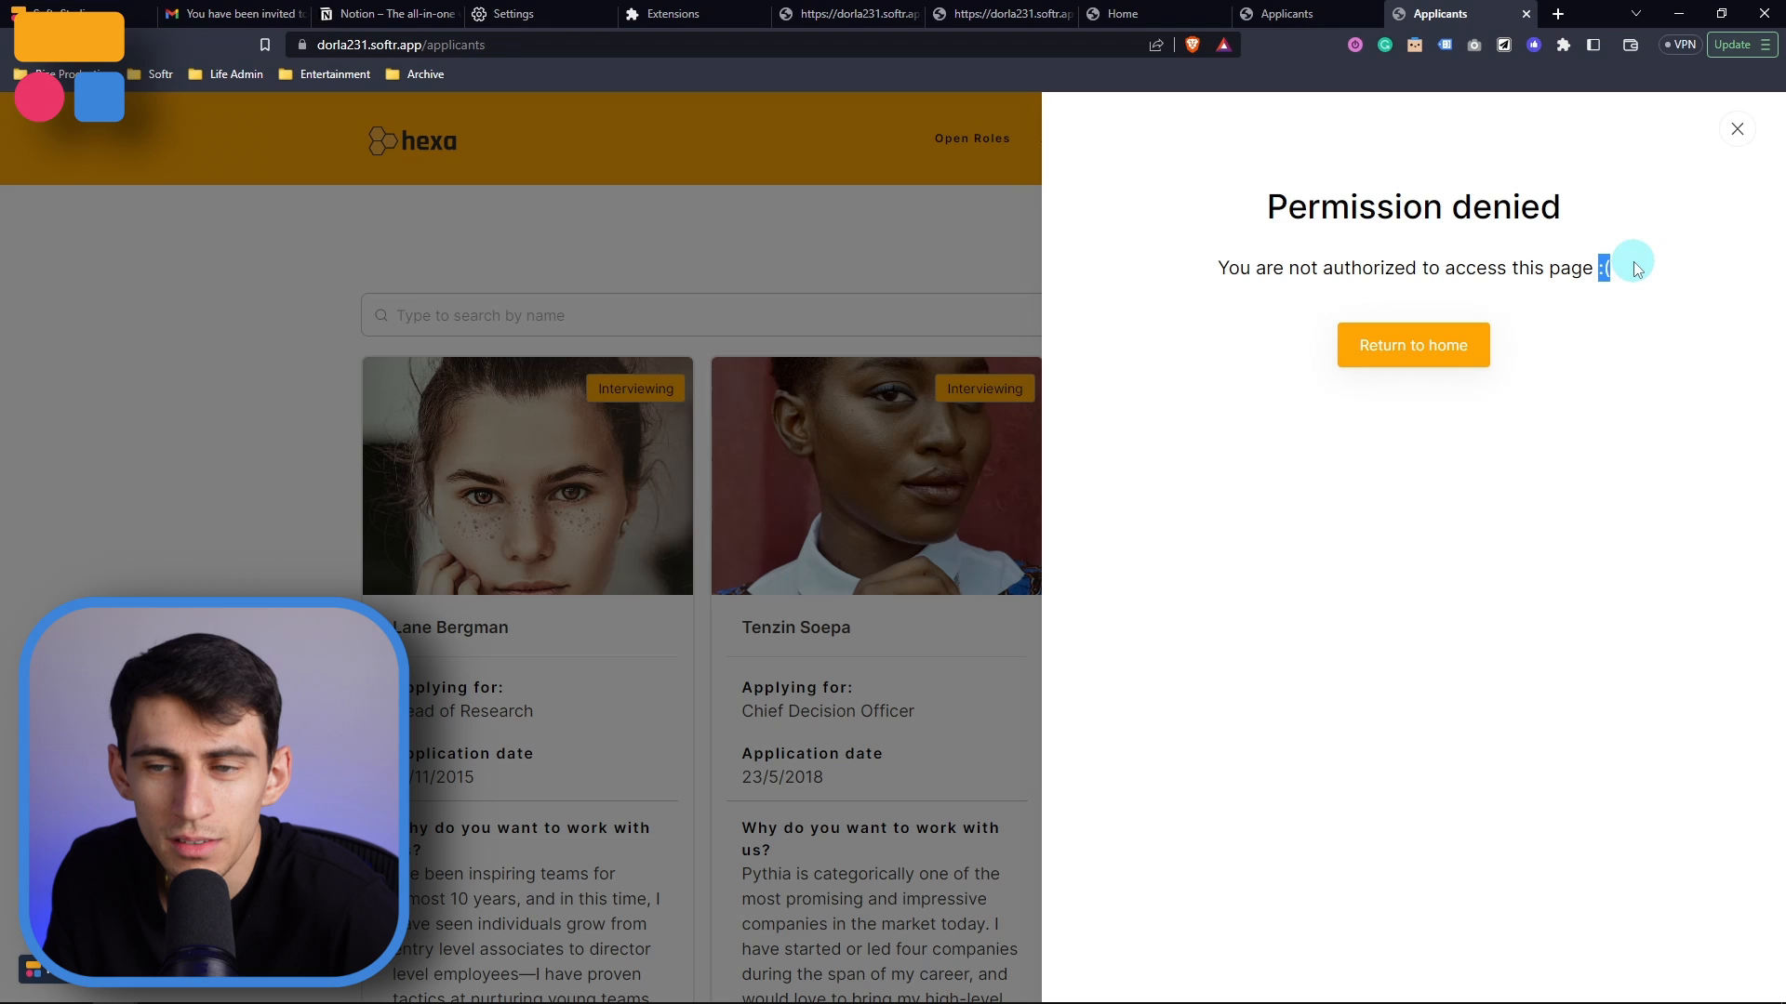
left_click(1733, 128)
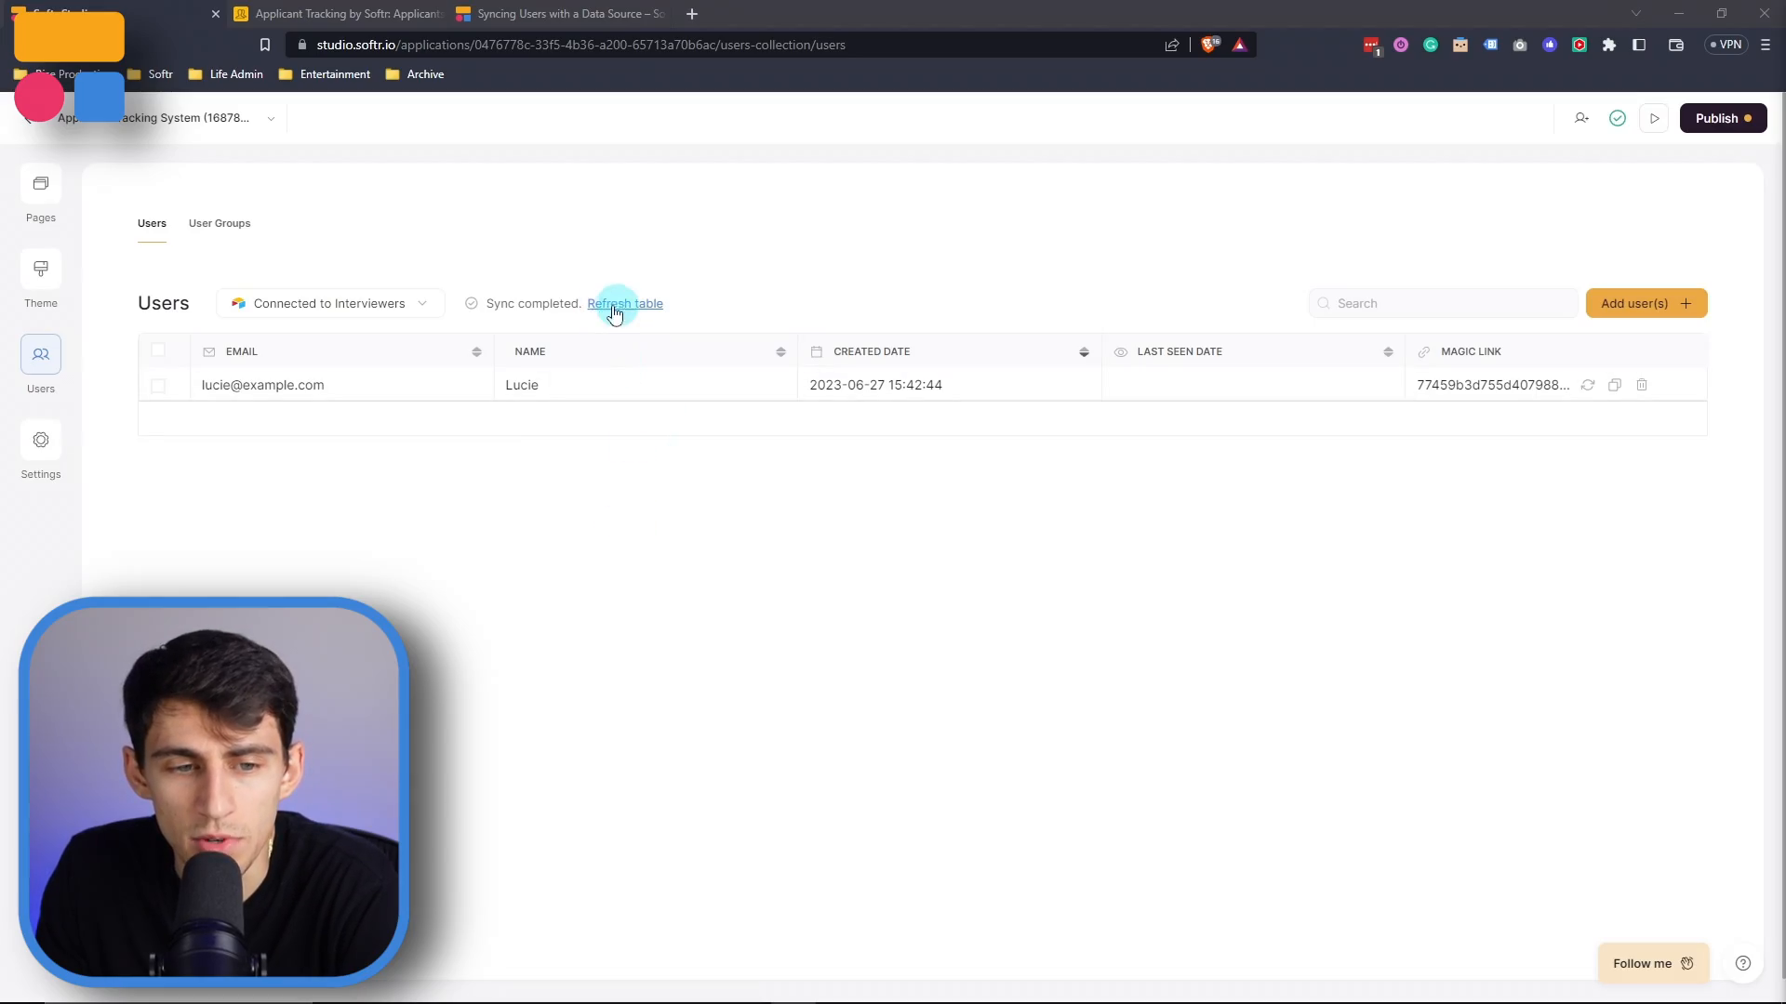
mouse_move(666, 659)
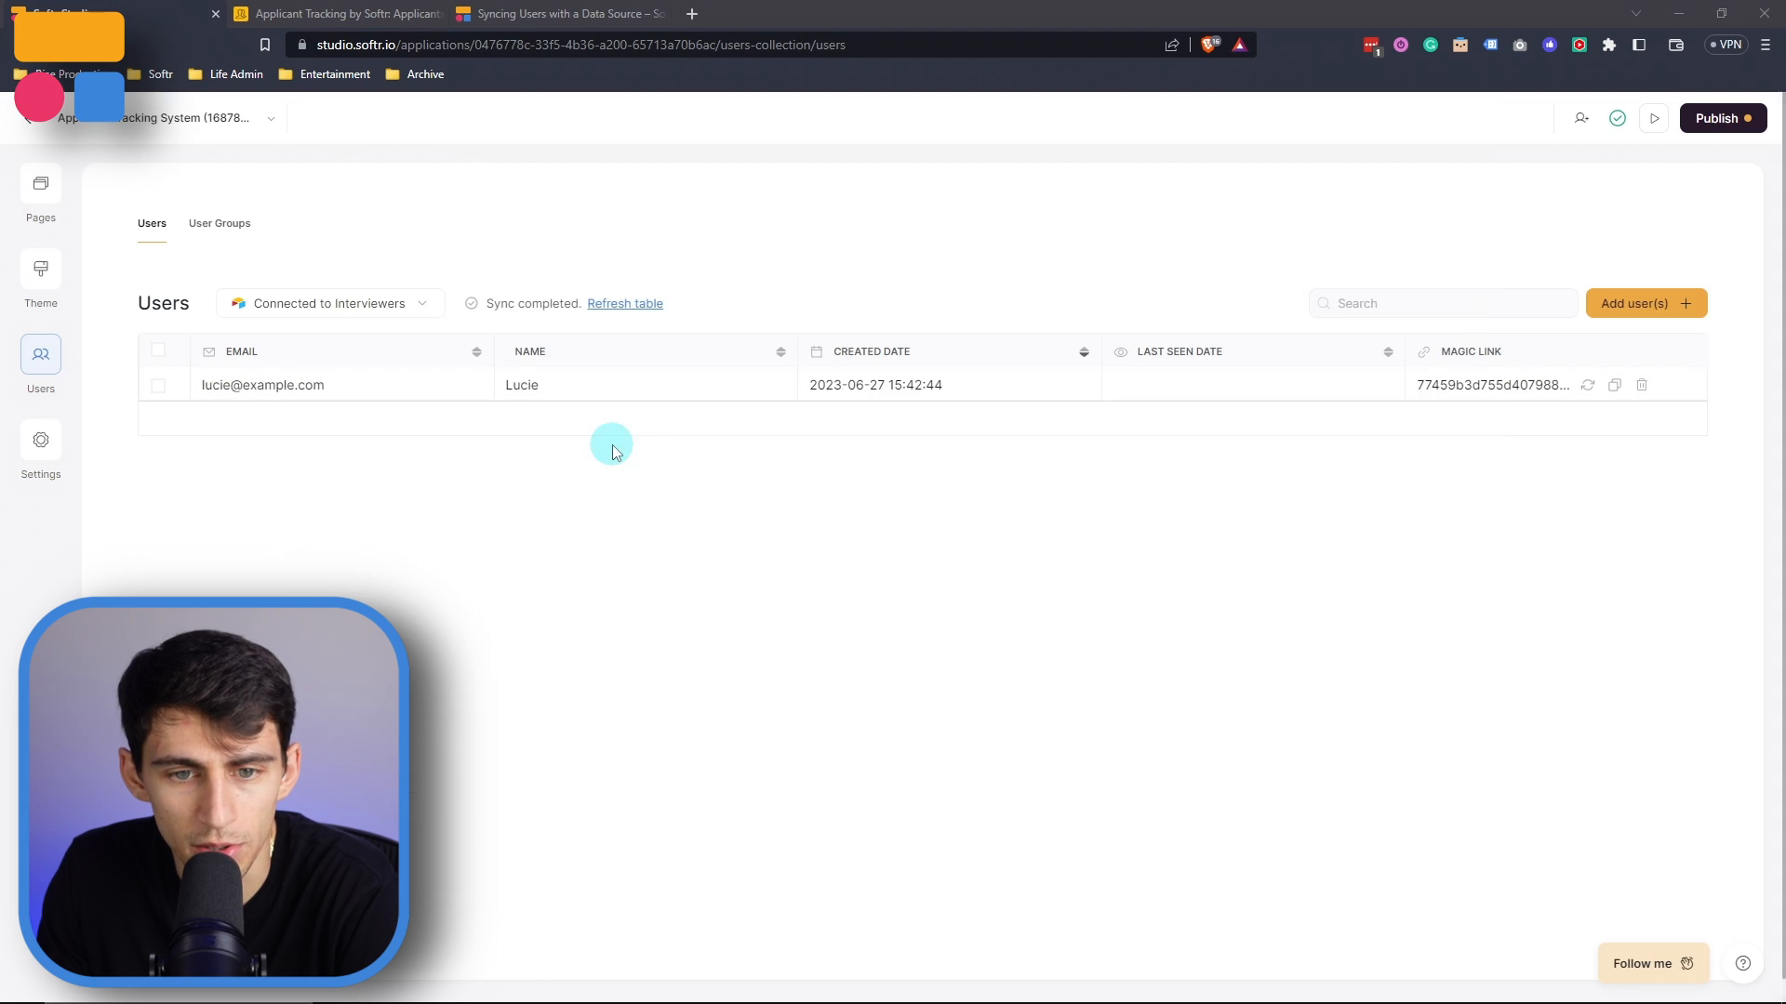
left_click(337, 13)
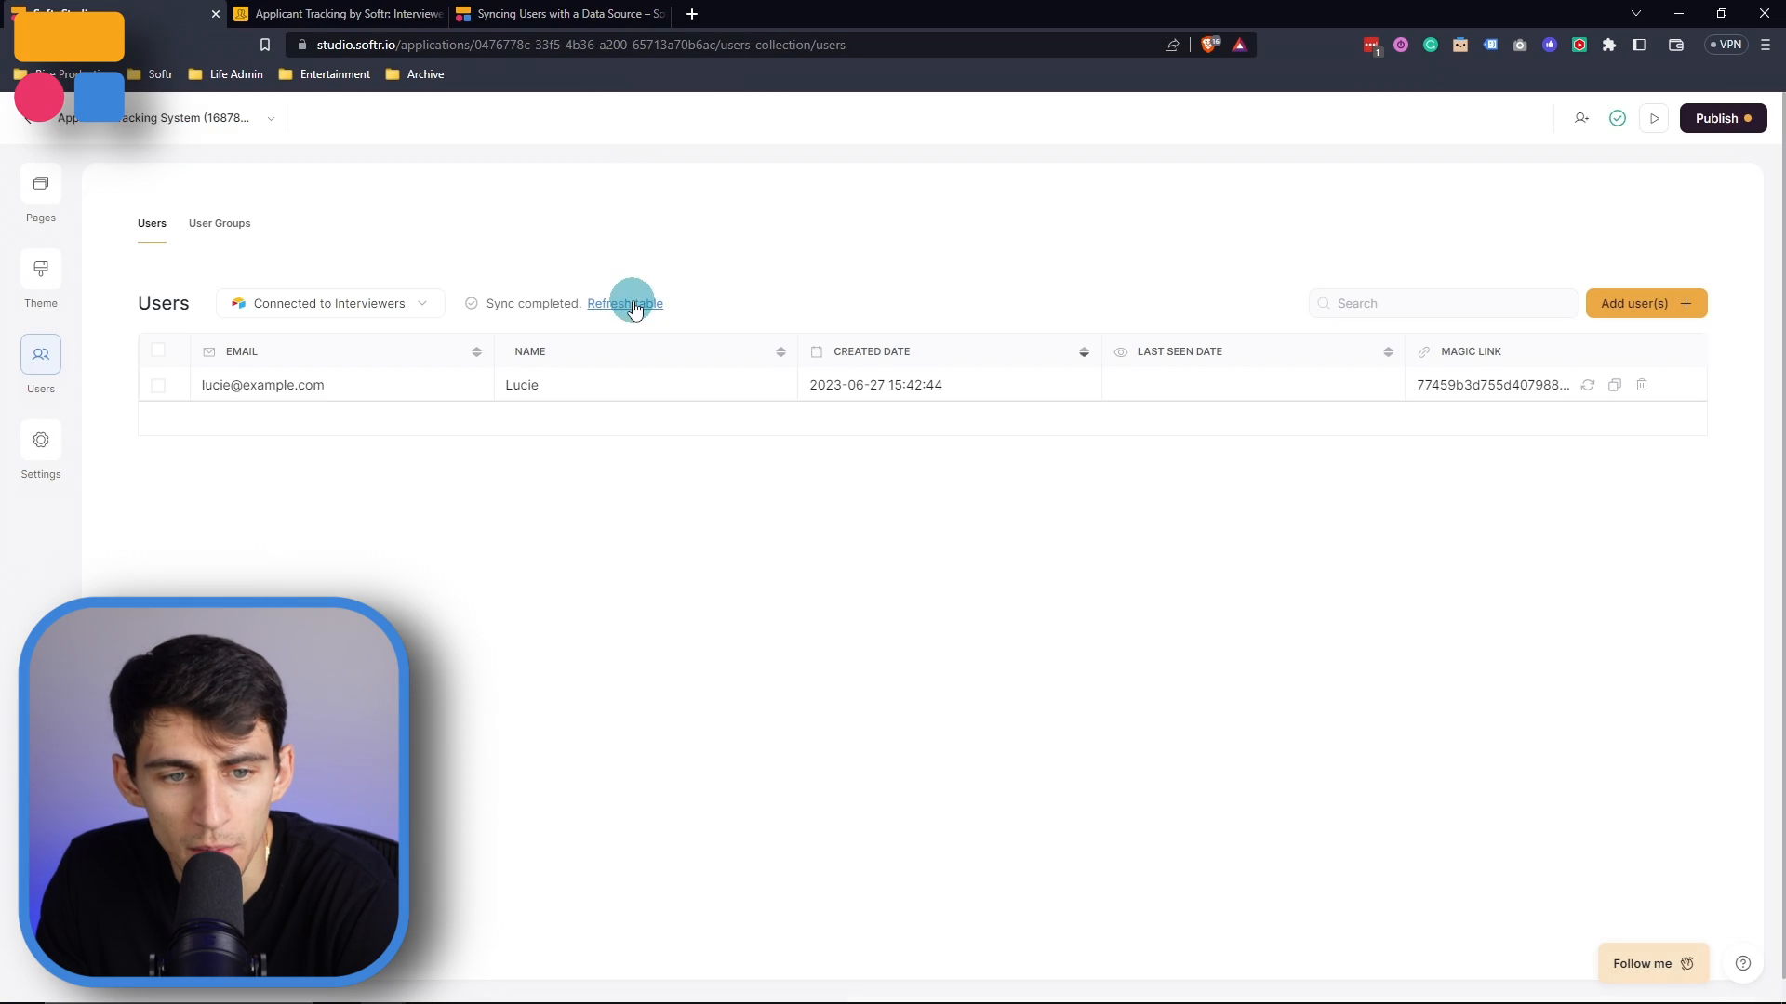
left_click(625, 303)
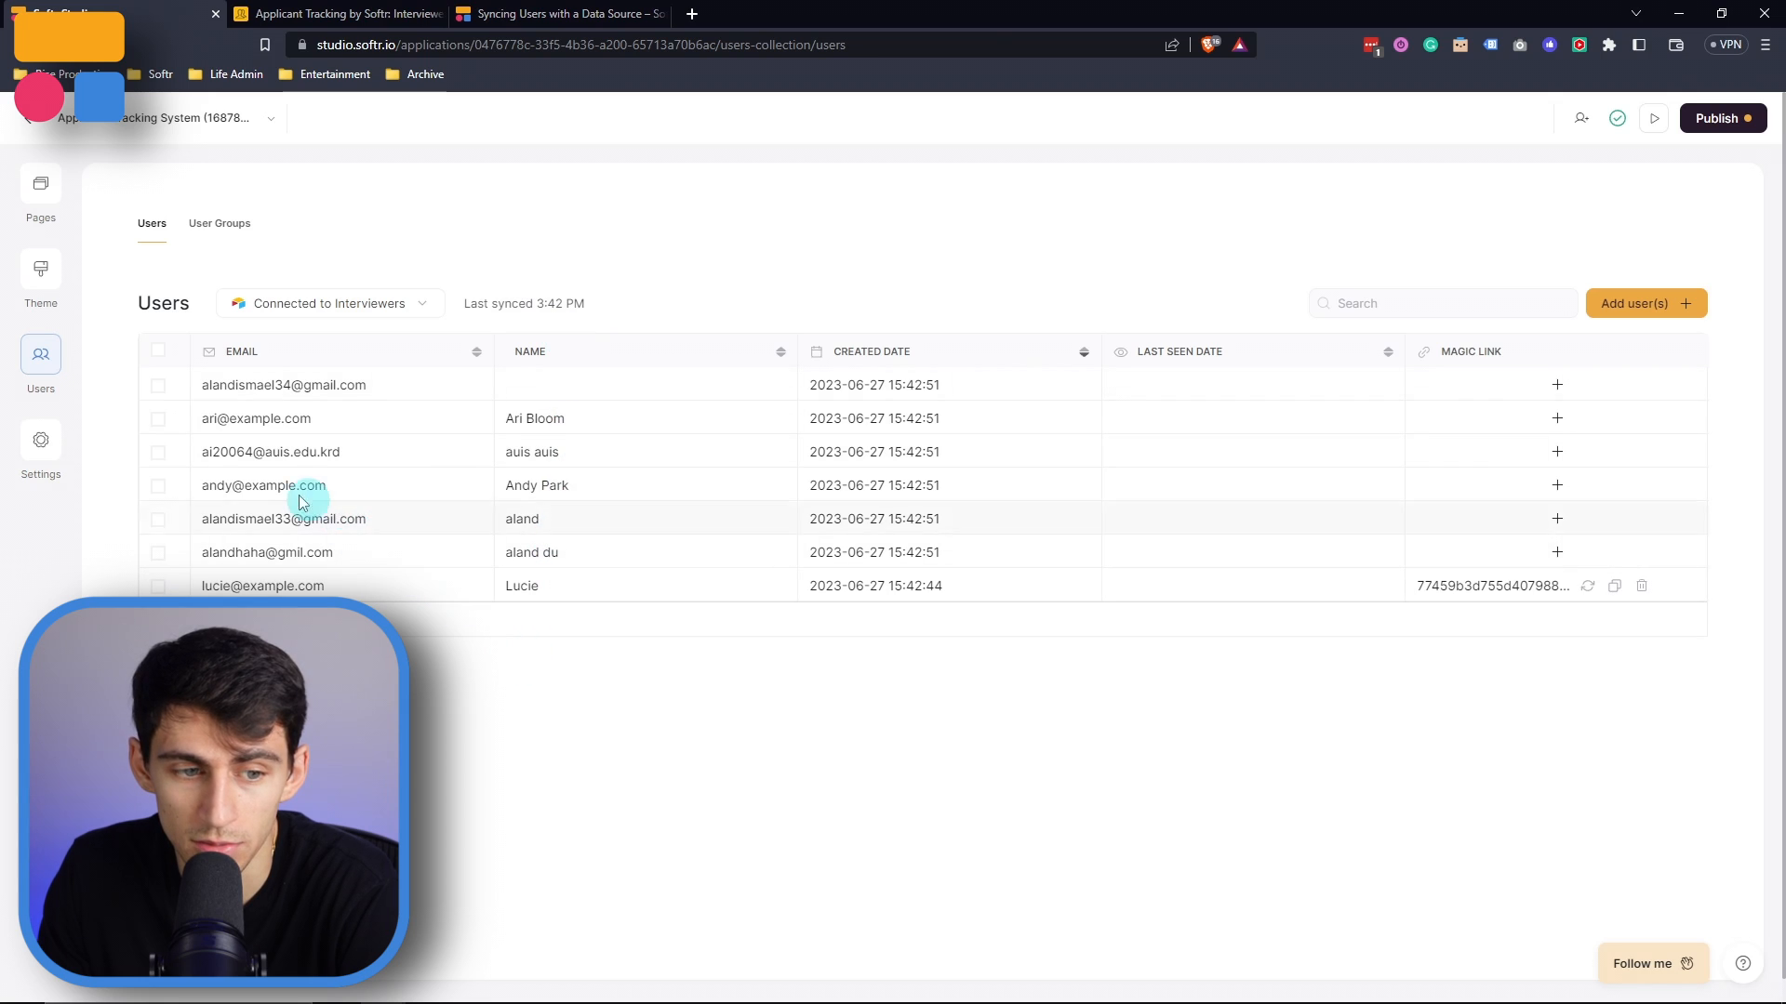
mouse_move(565, 123)
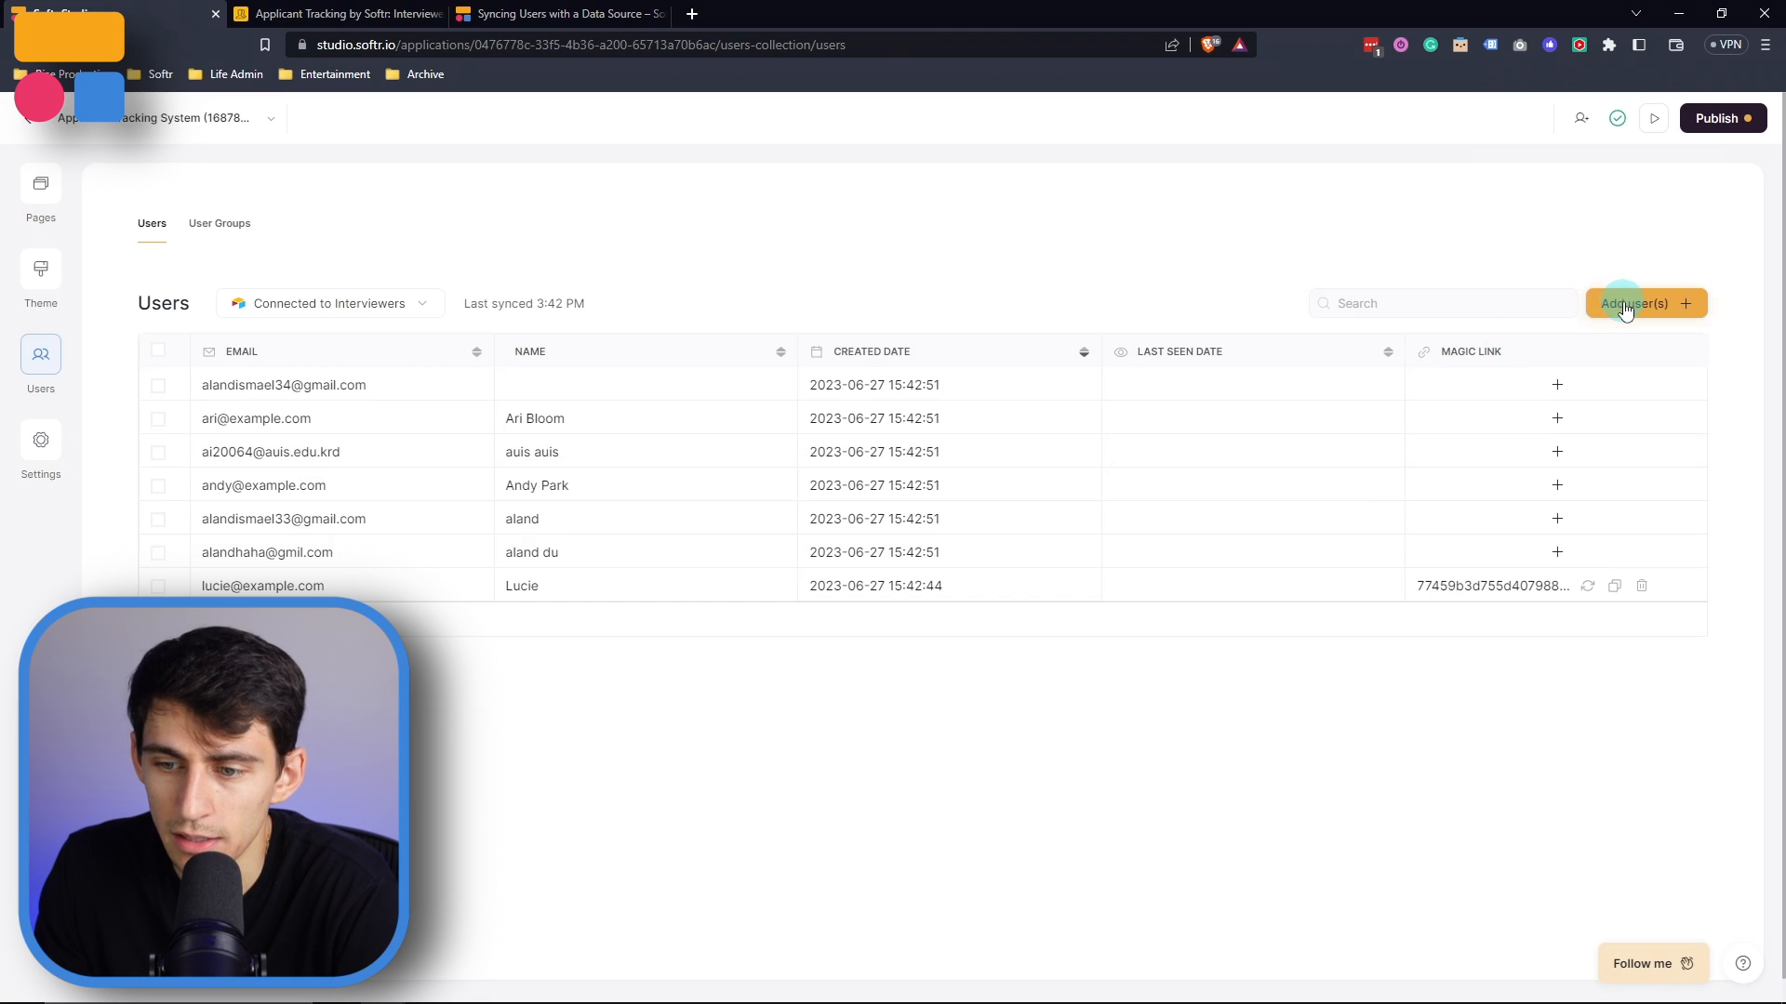
- Add user Demetri with his email and a generated magic link, saving him to the list
left_click(1637, 303)
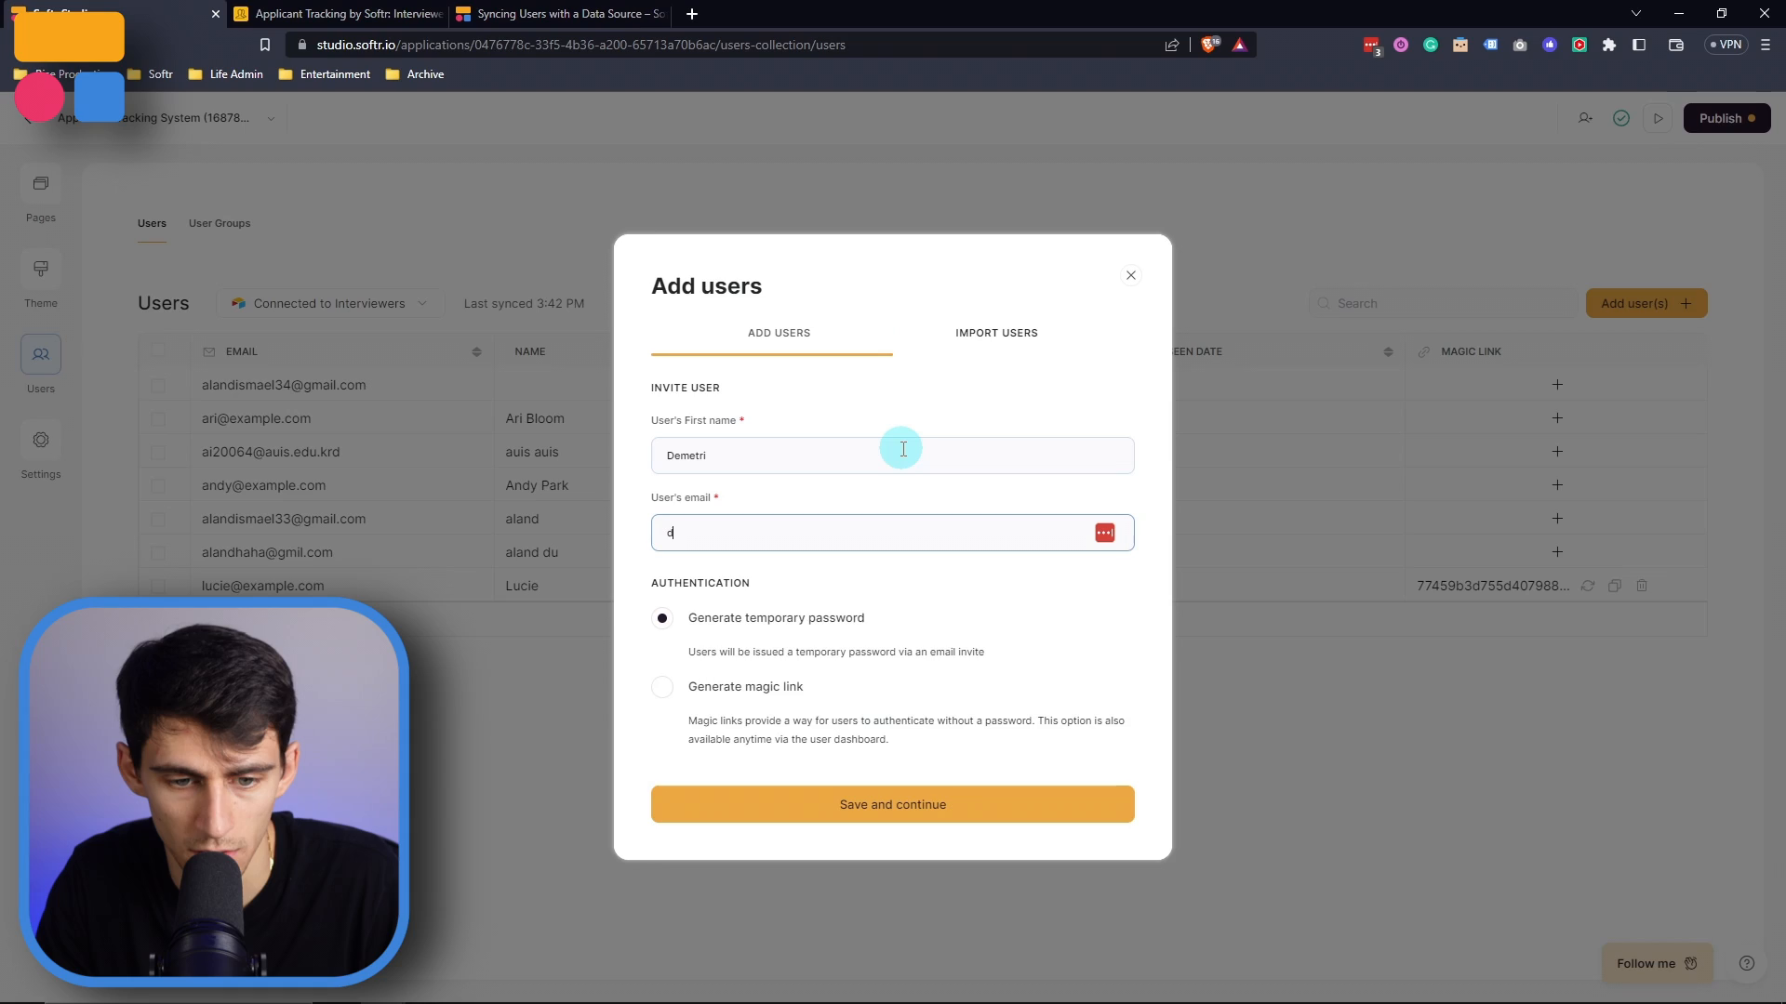
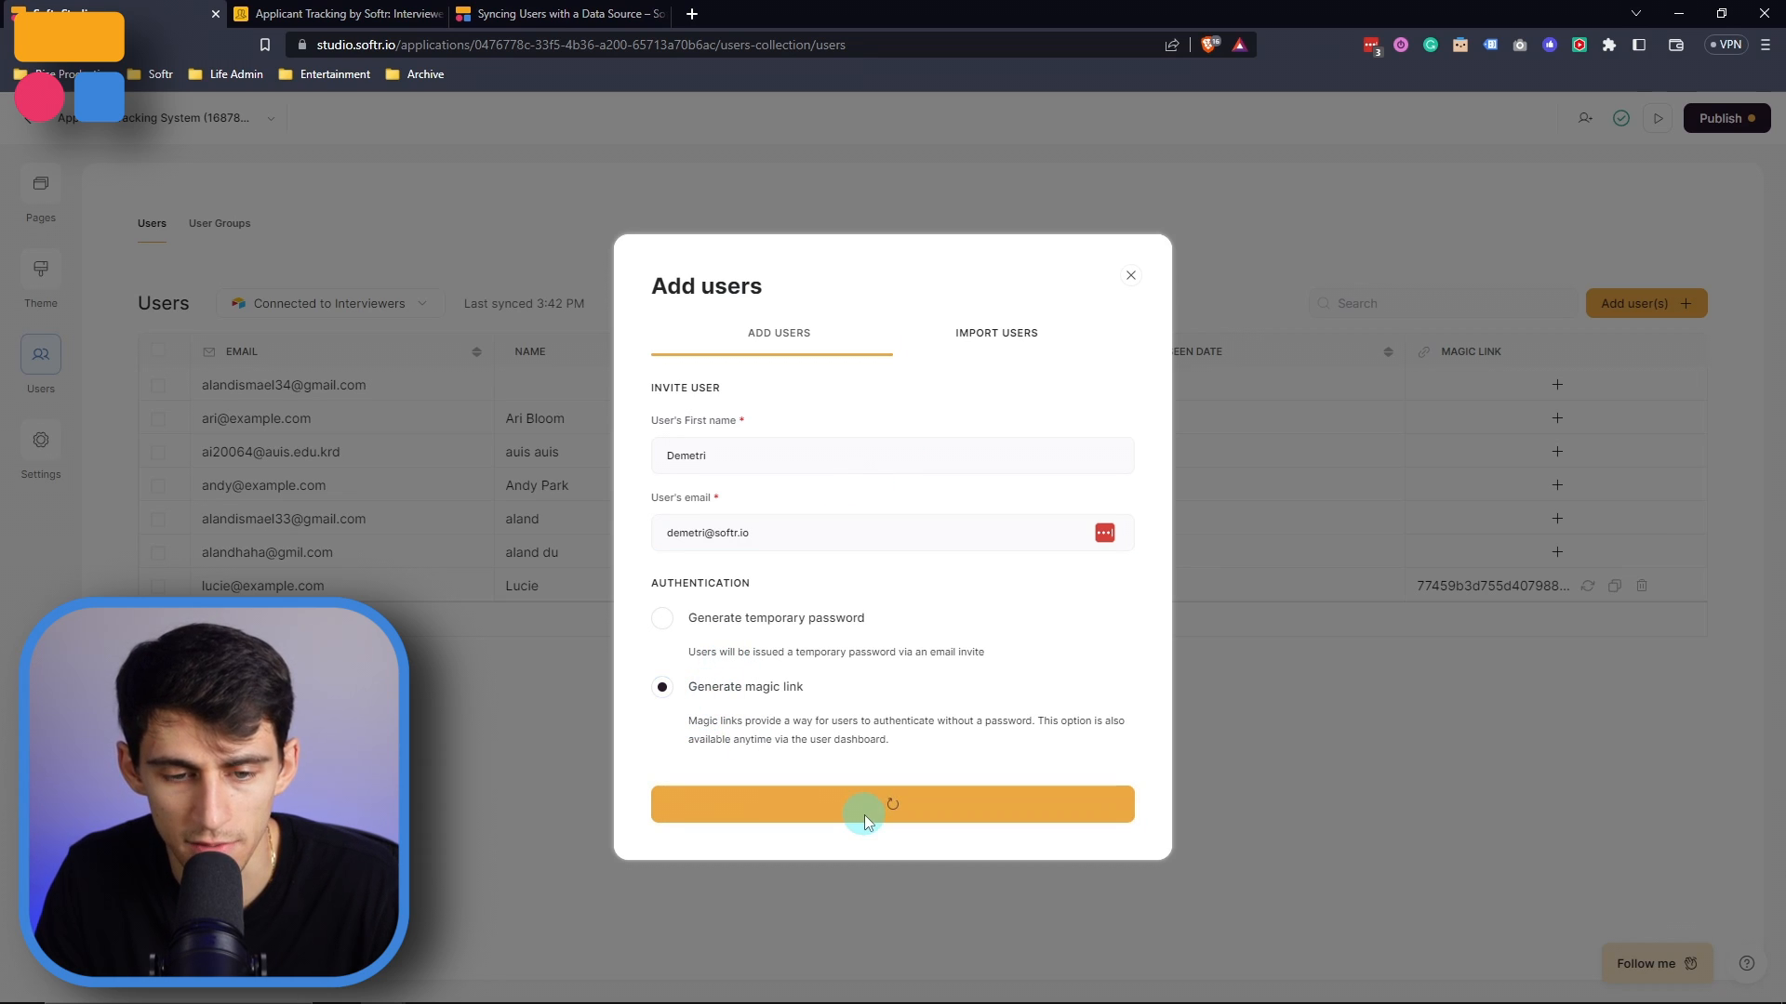
left_click(891, 804)
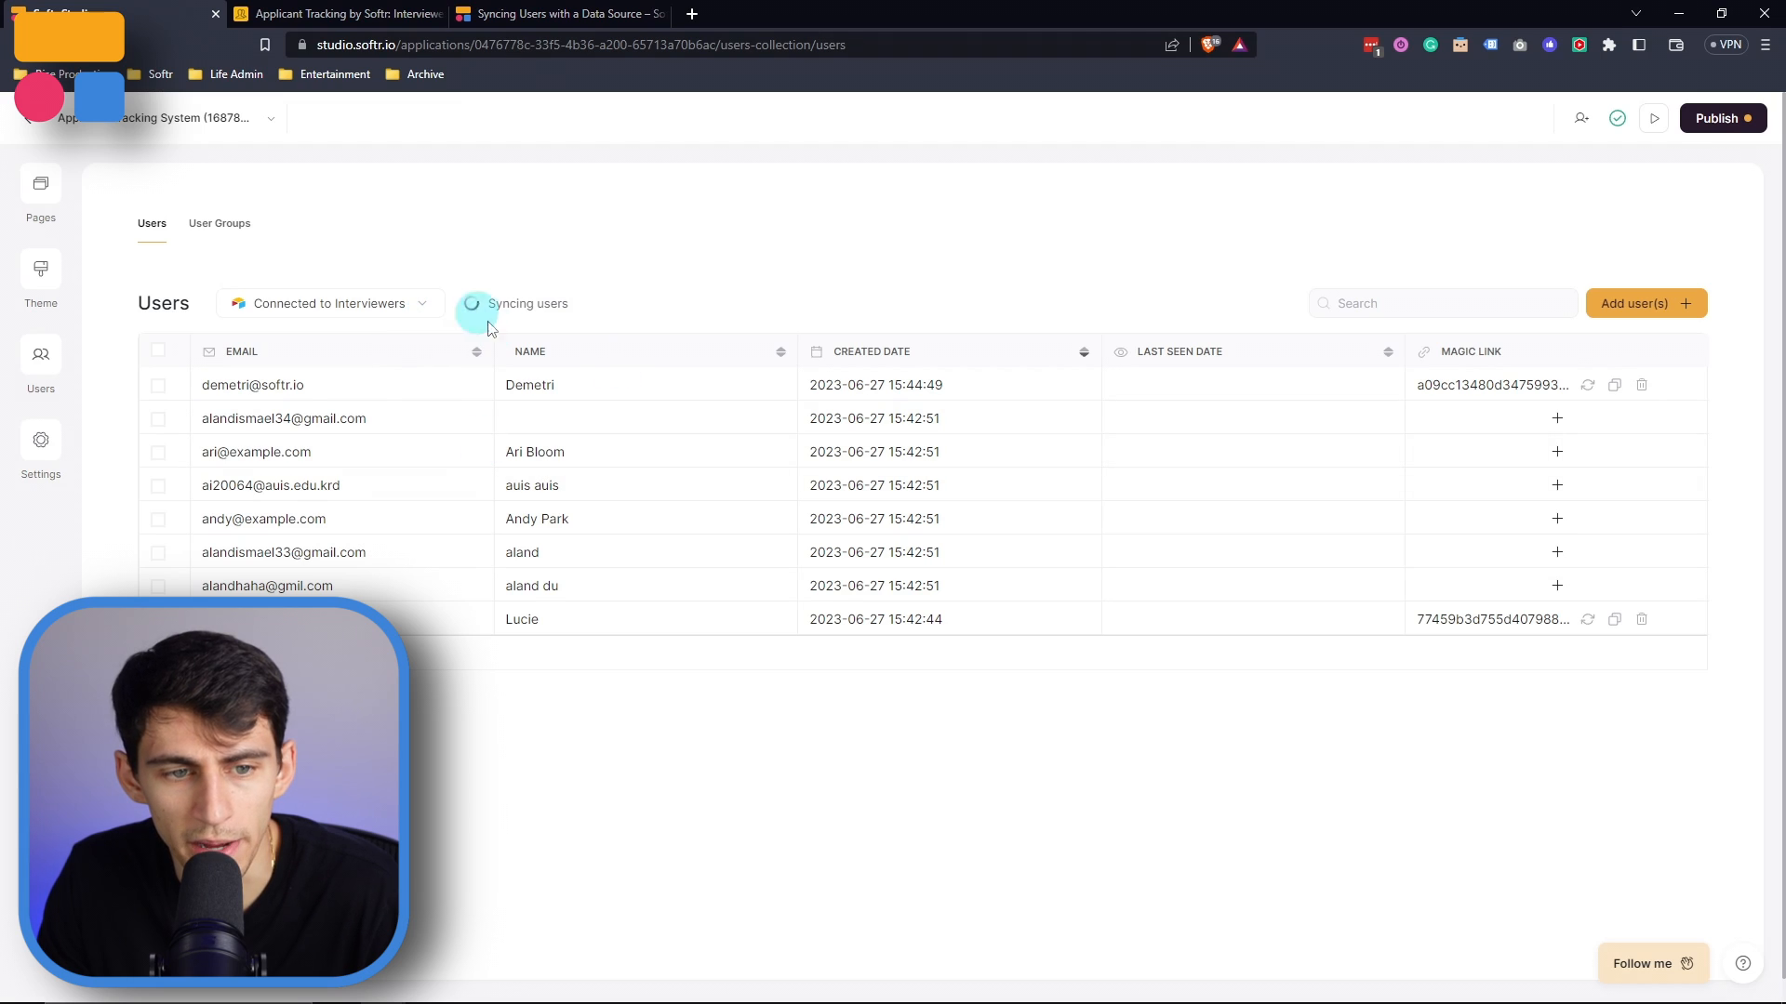
mouse_move(478, 348)
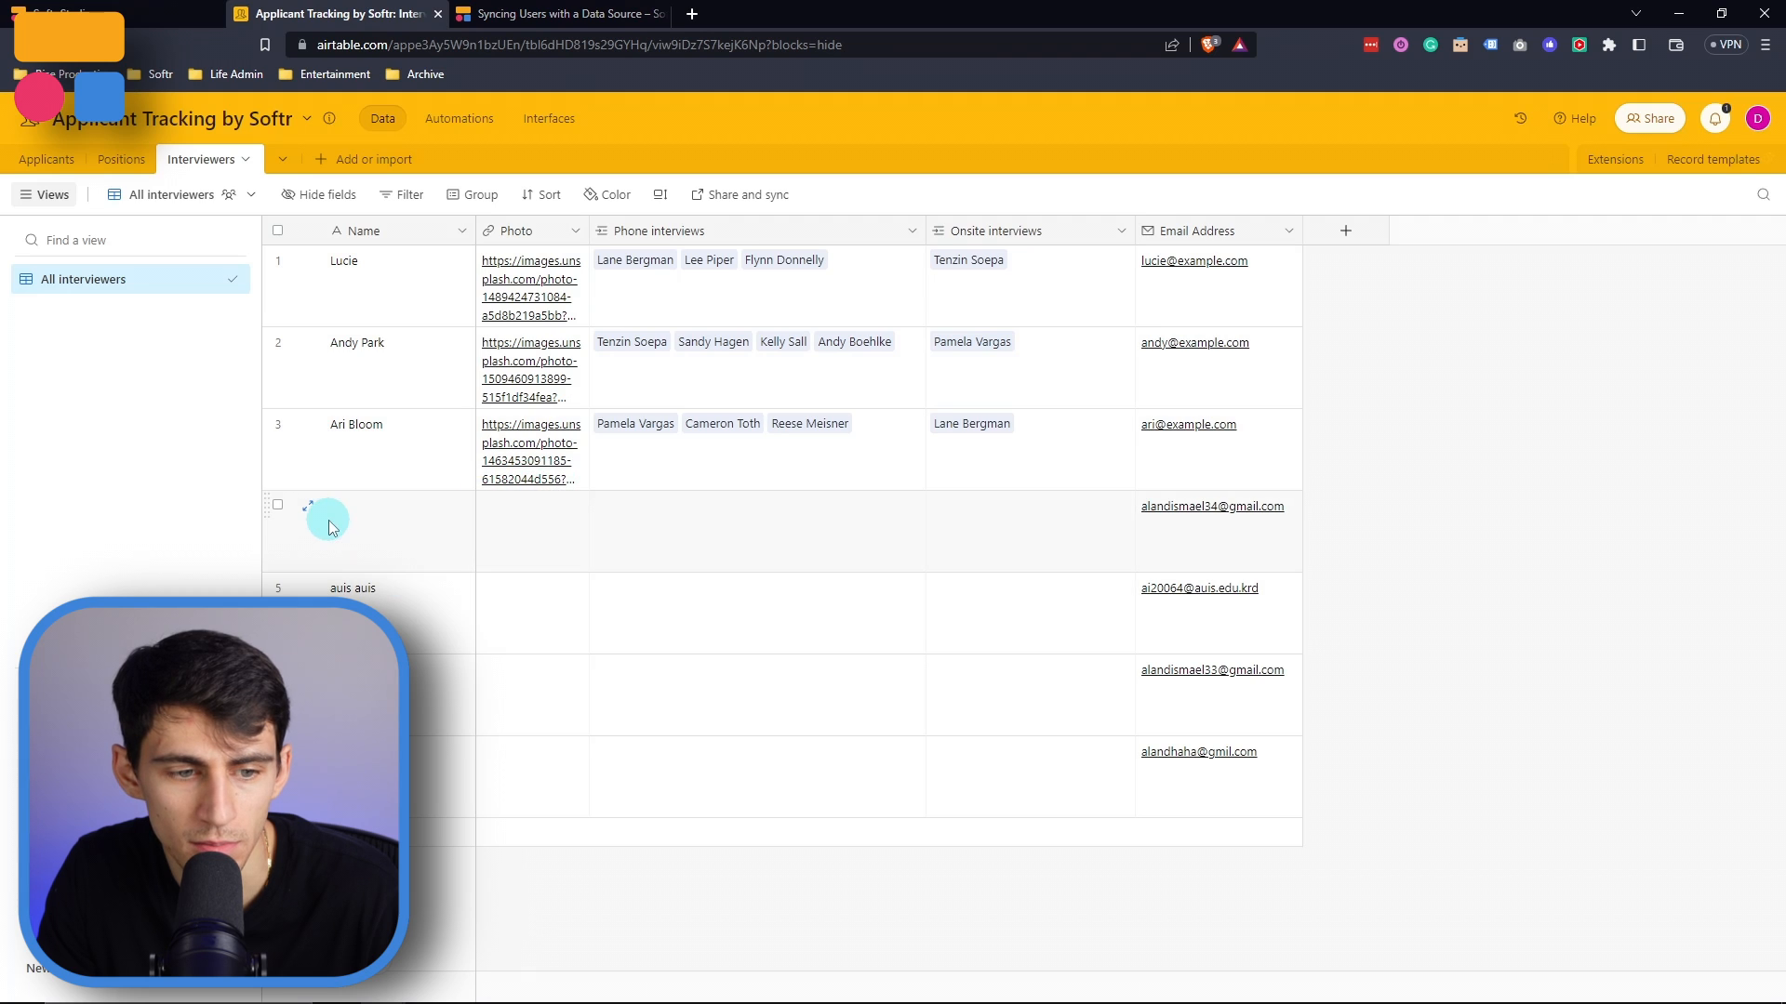
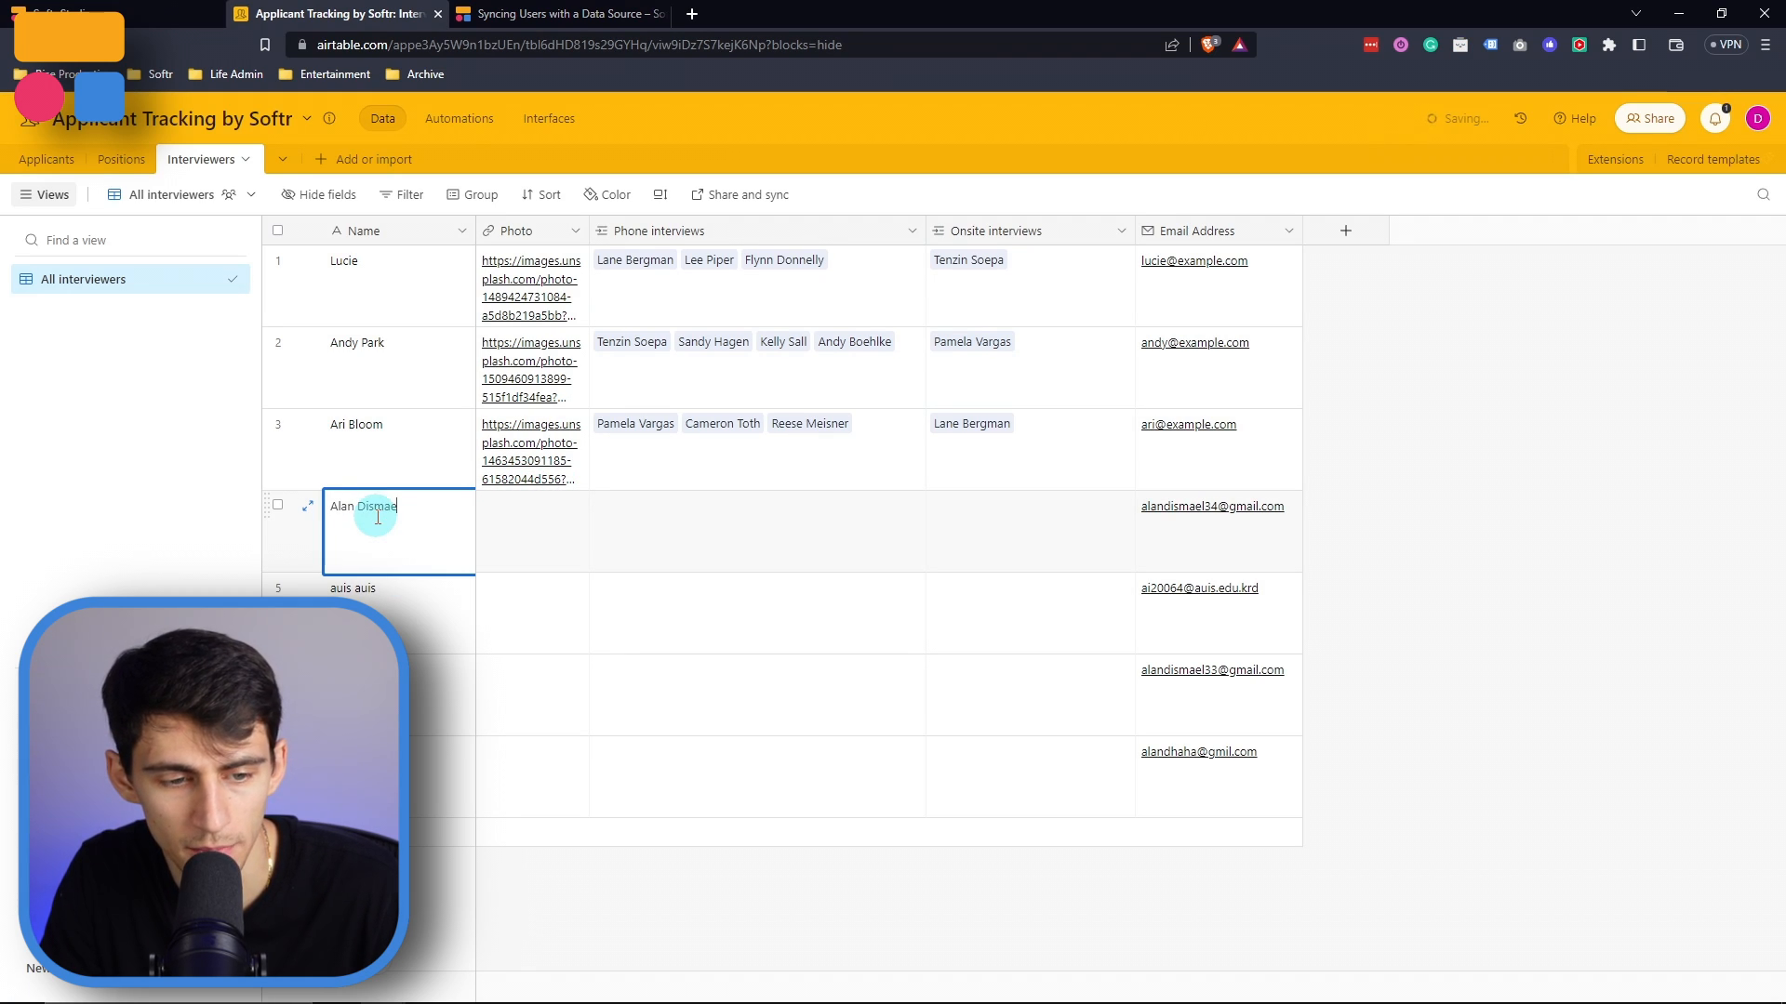
left_click(556, 13)
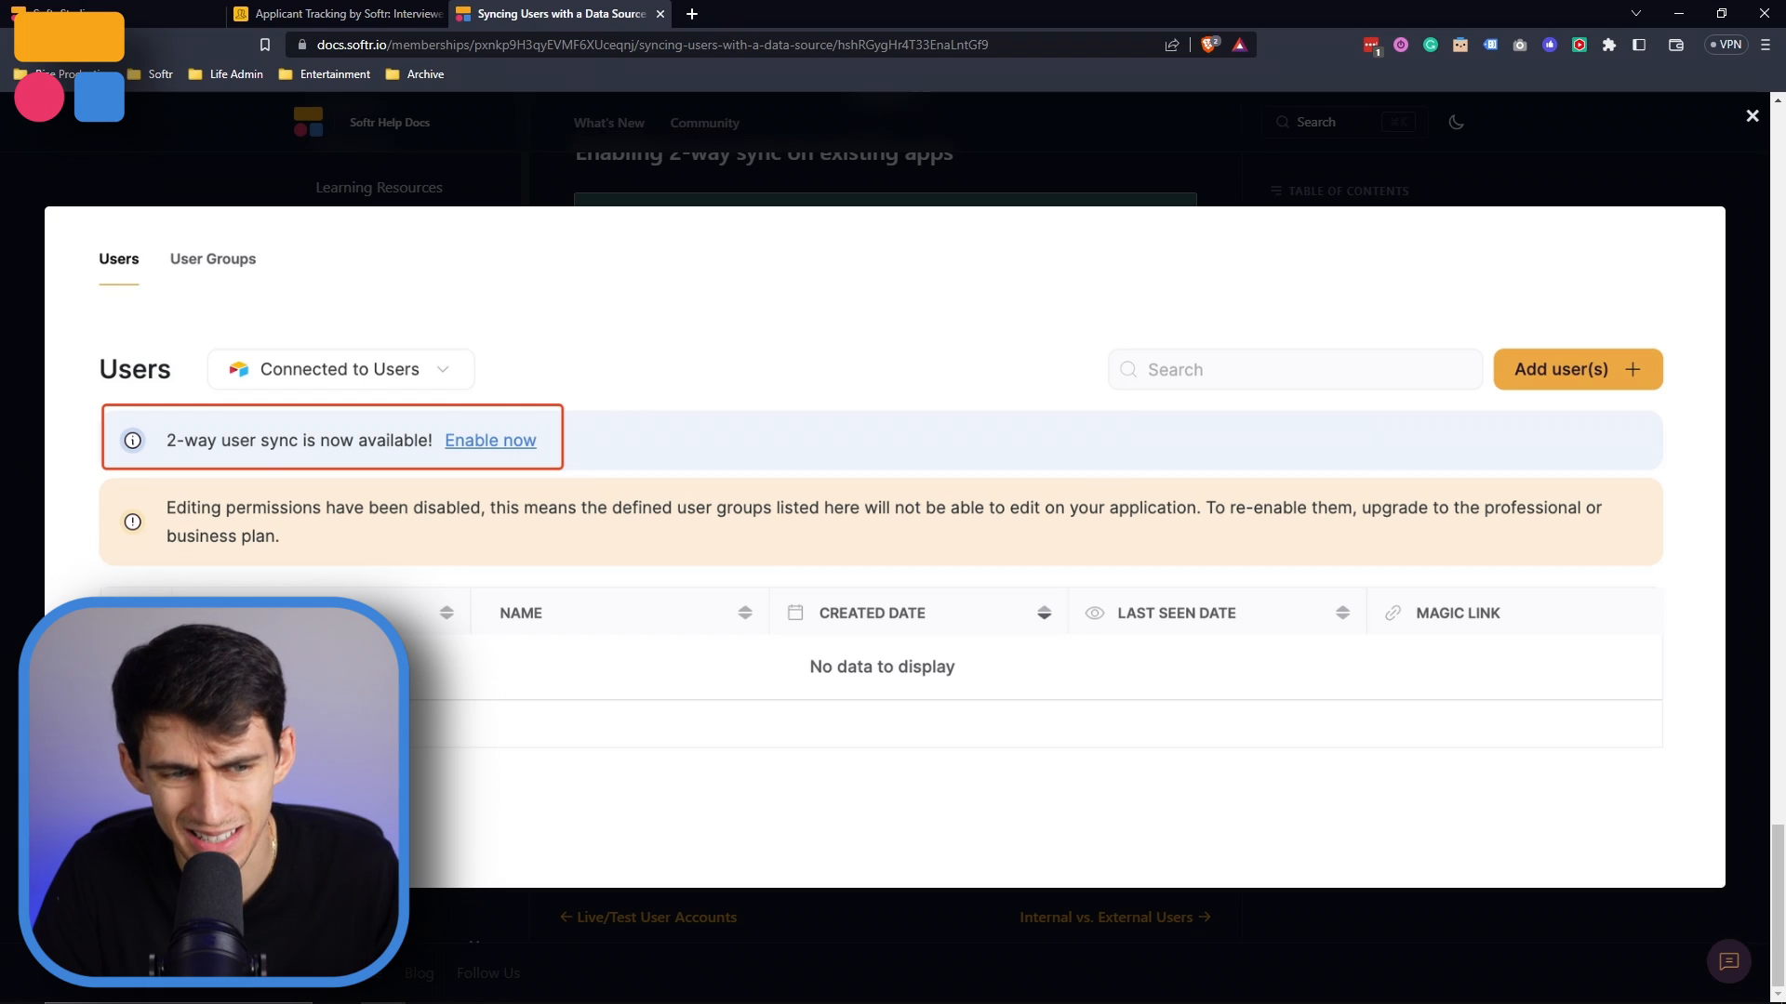